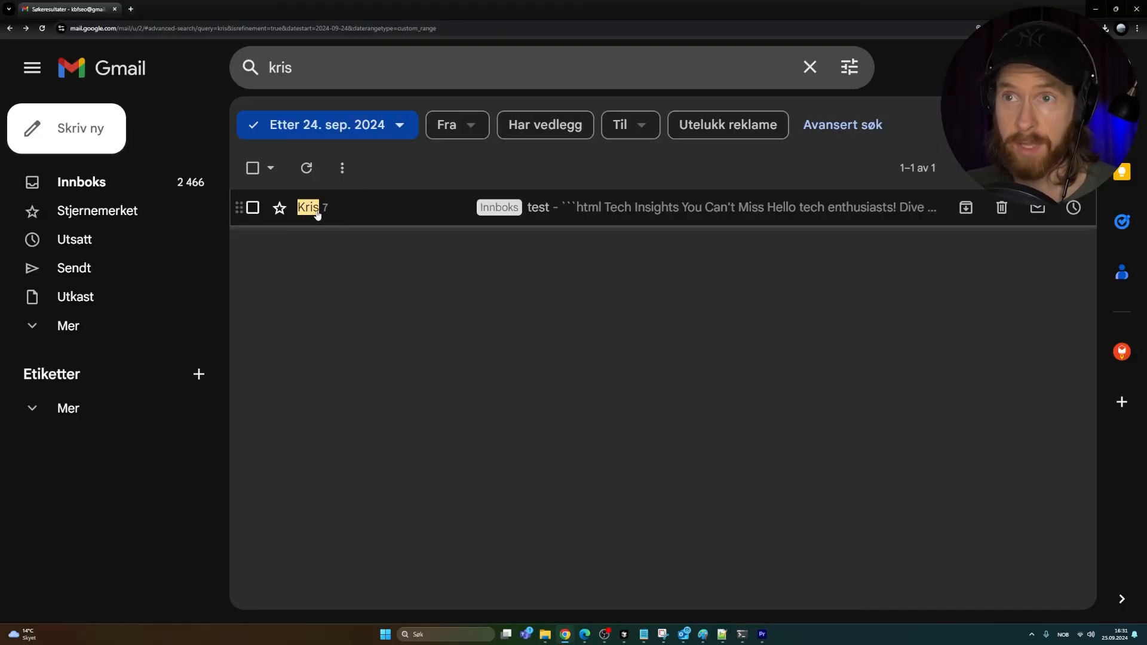
mouse_move(555, 214)
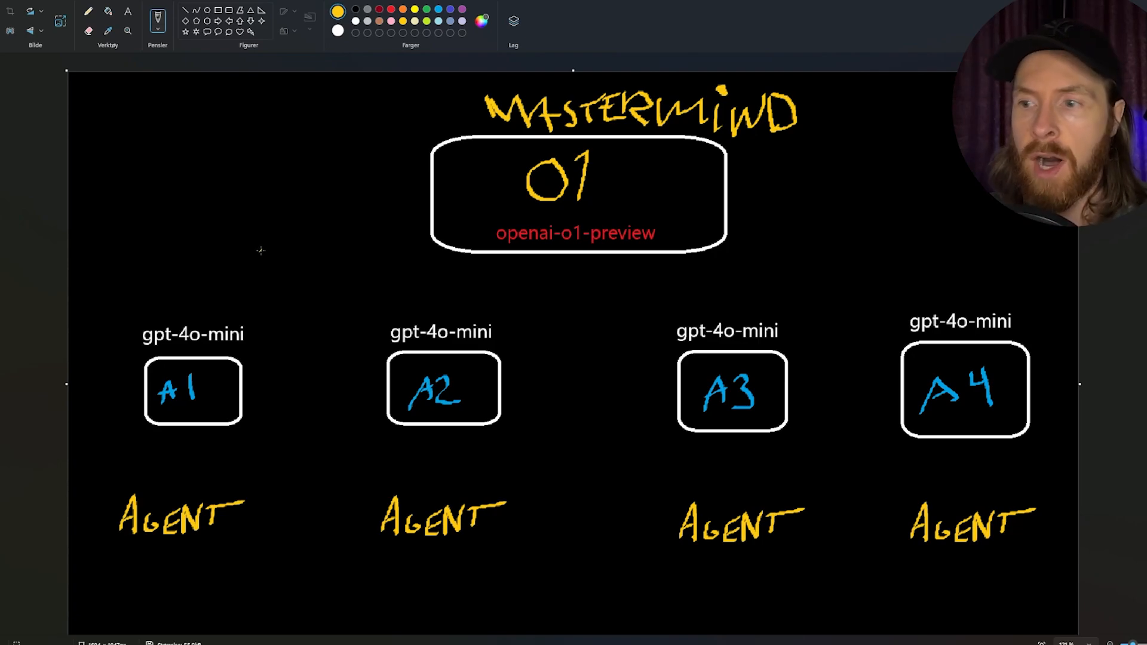
mouse_move(218, 392)
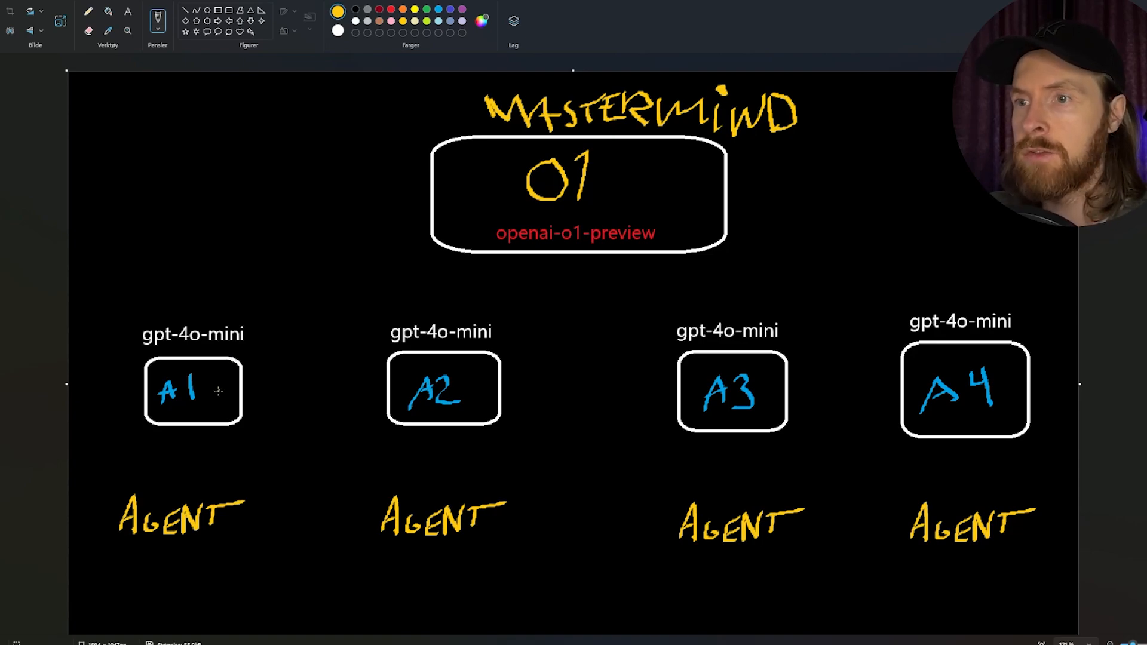
mouse_move(973, 390)
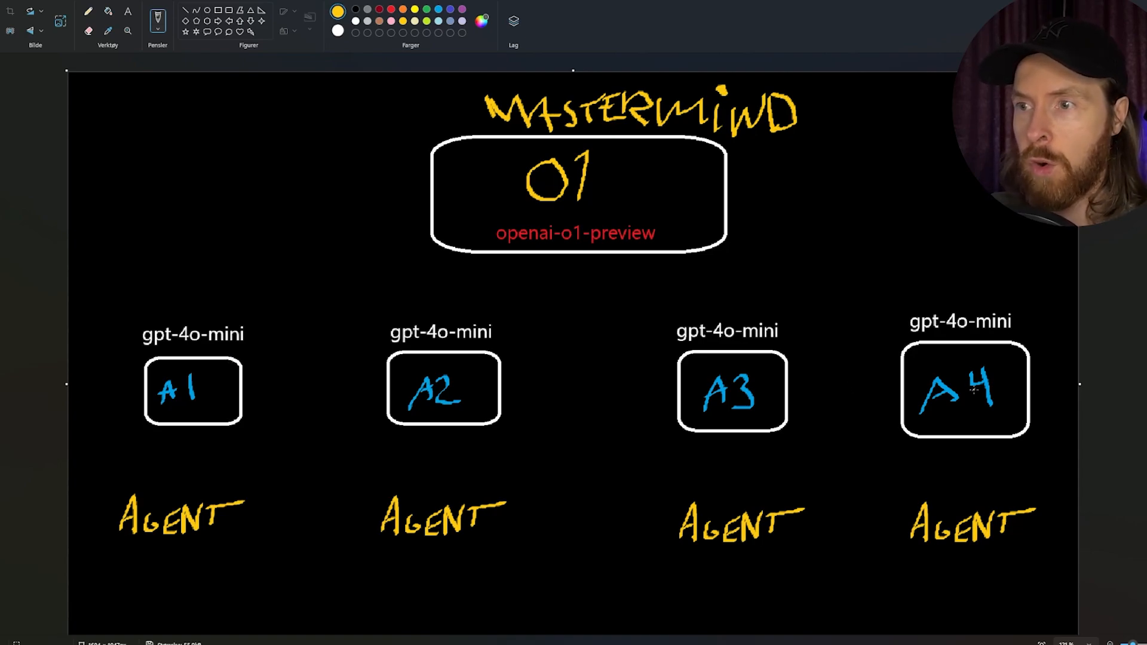
mouse_move(662, 154)
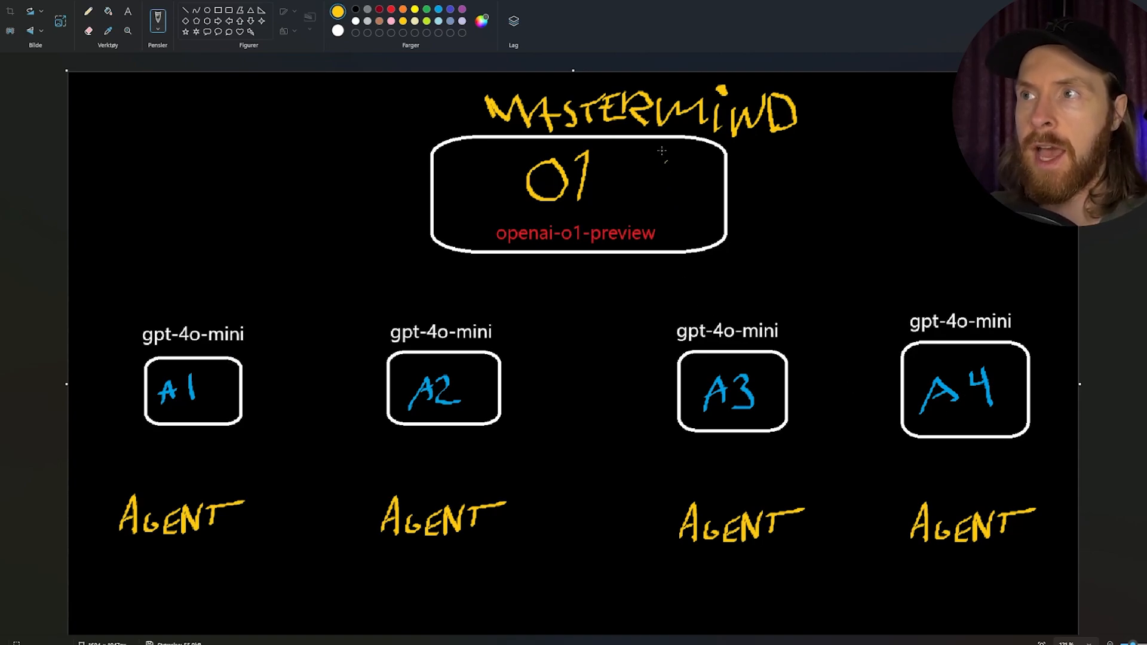
mouse_move(563, 216)
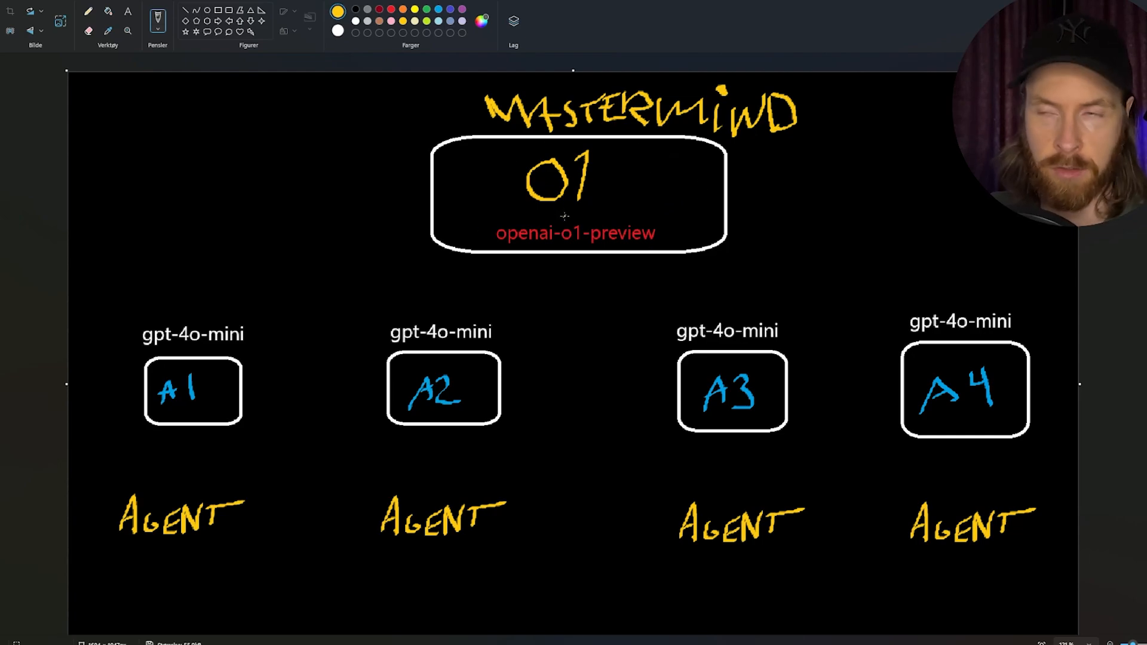
mouse_move(662, 231)
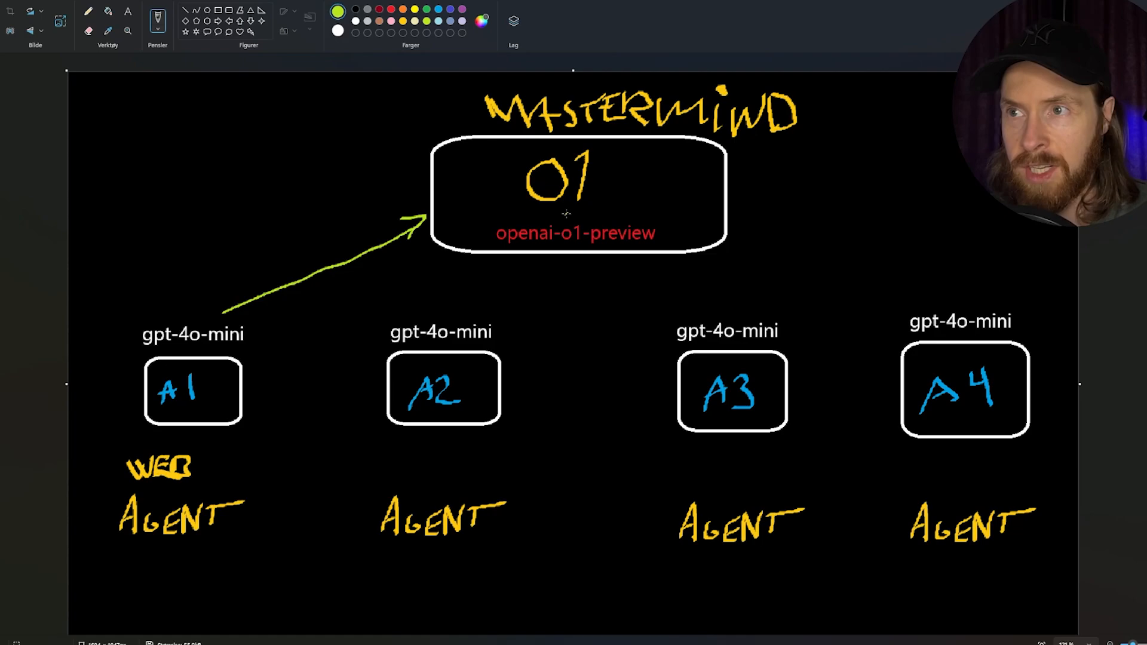
mouse_move(465, 181)
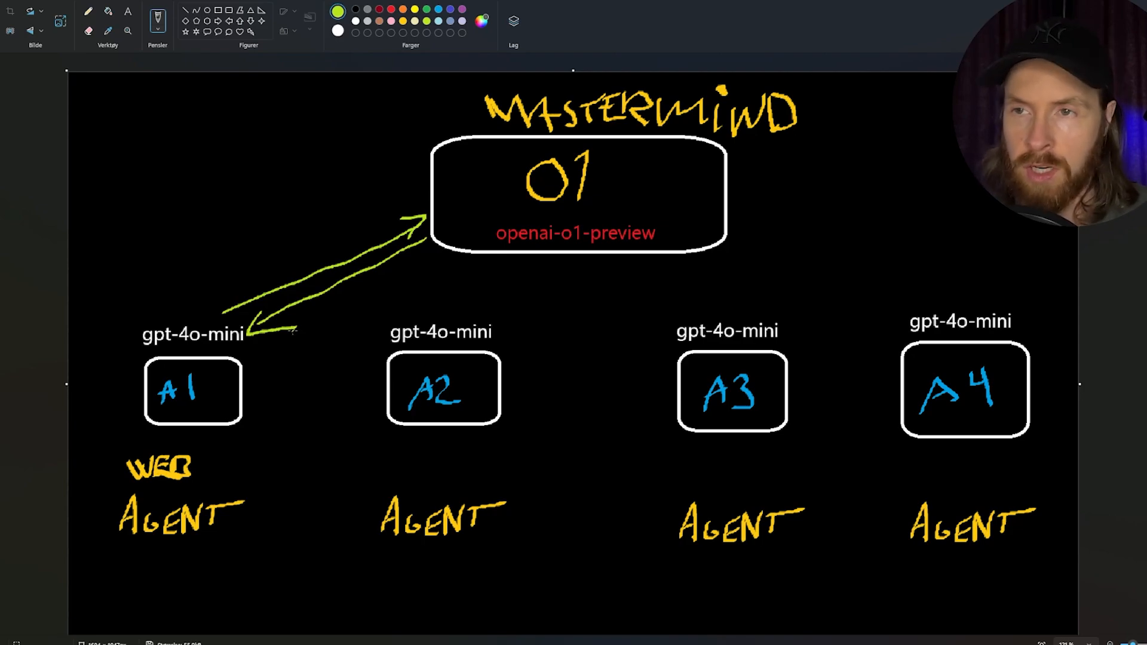
mouse_move(410, 289)
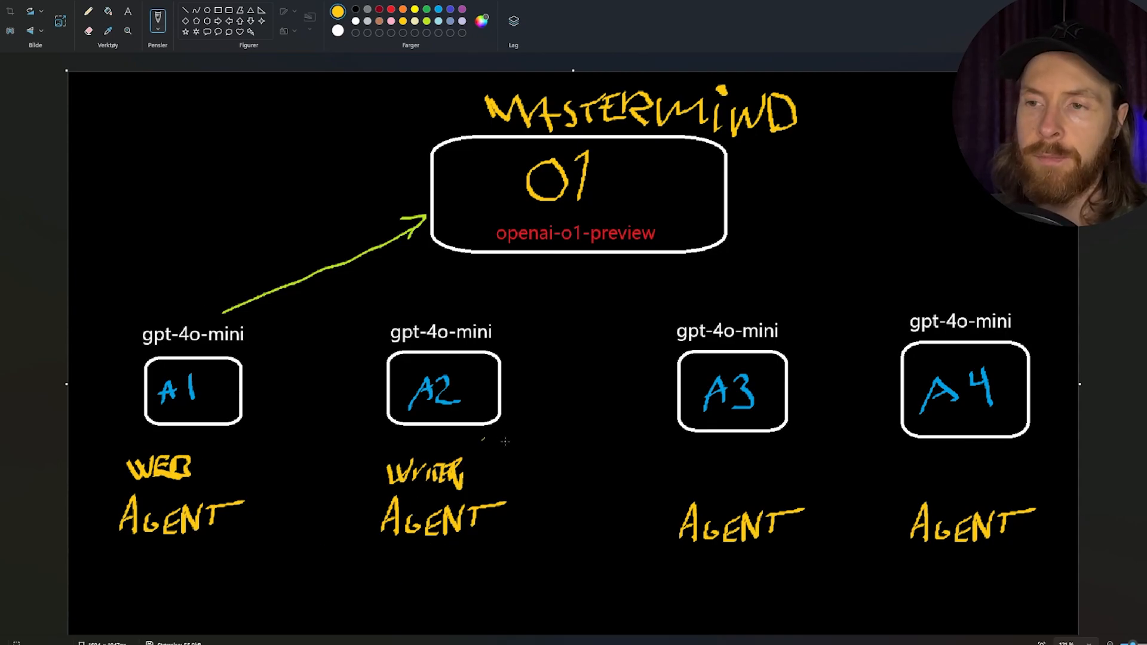
mouse_move(469, 550)
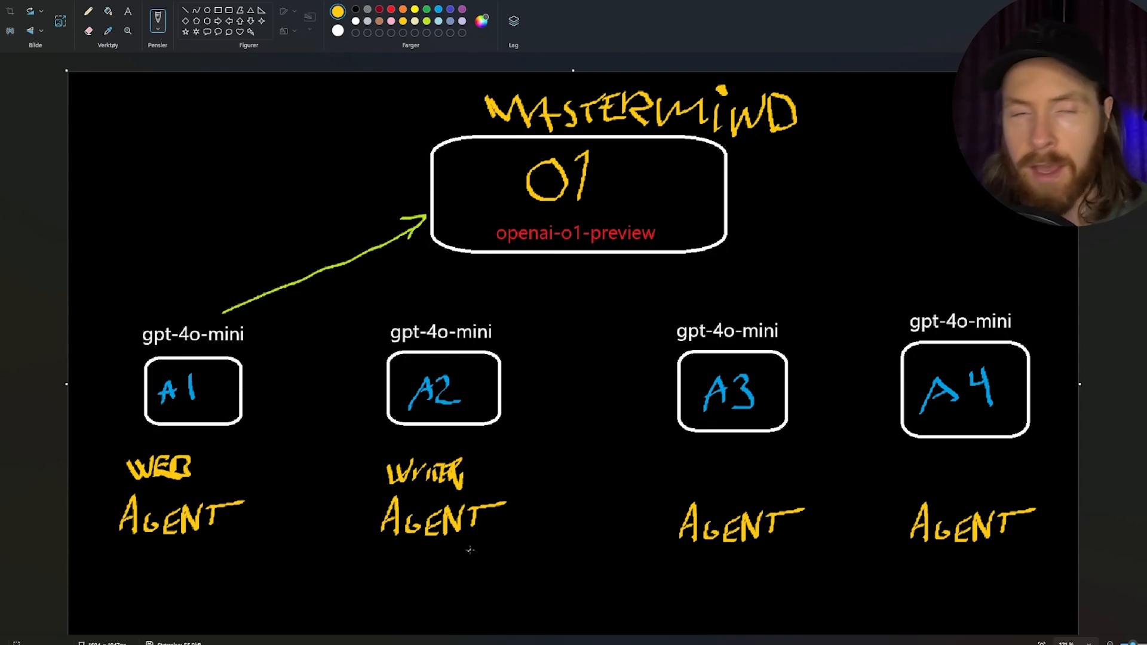
mouse_move(402, 43)
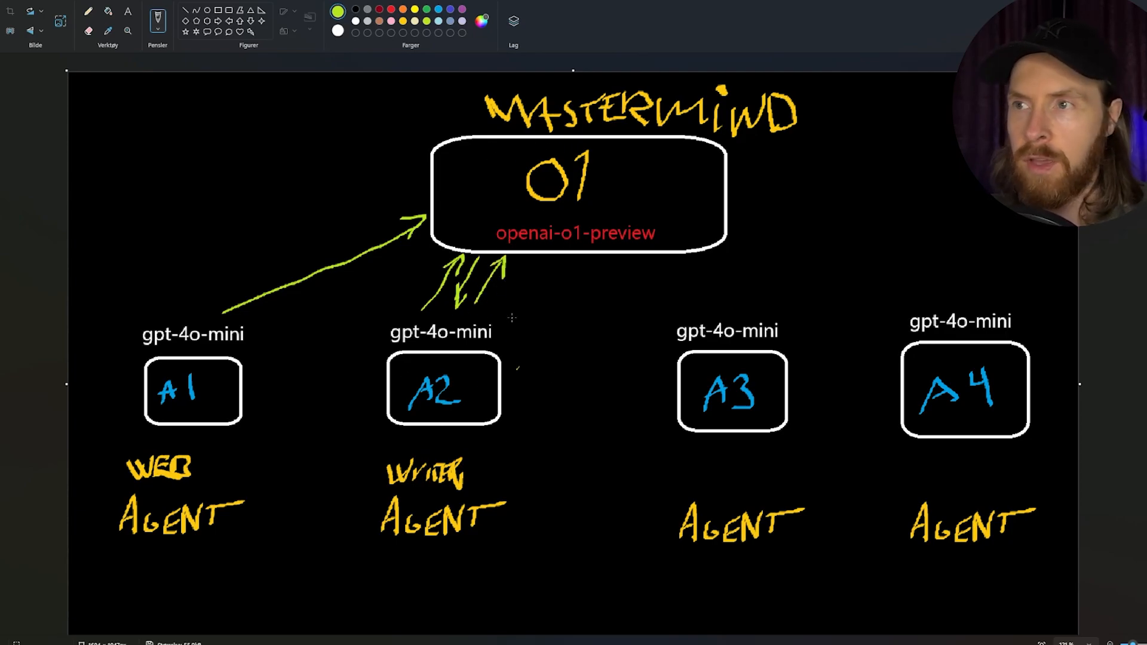
mouse_move(555, 374)
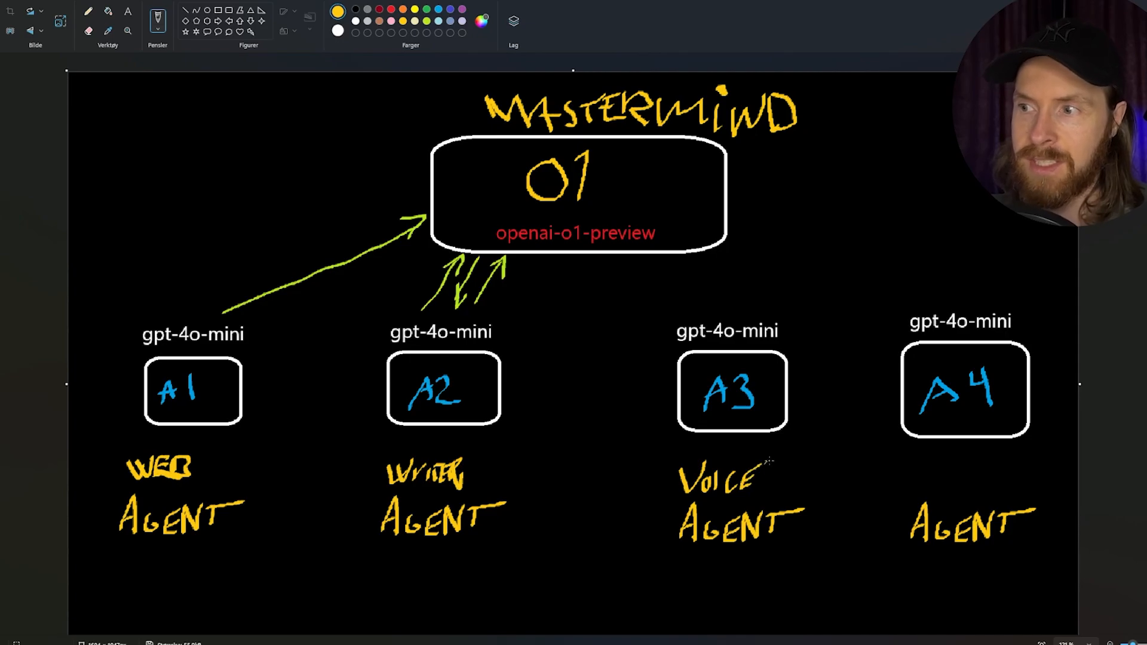
mouse_move(553, 390)
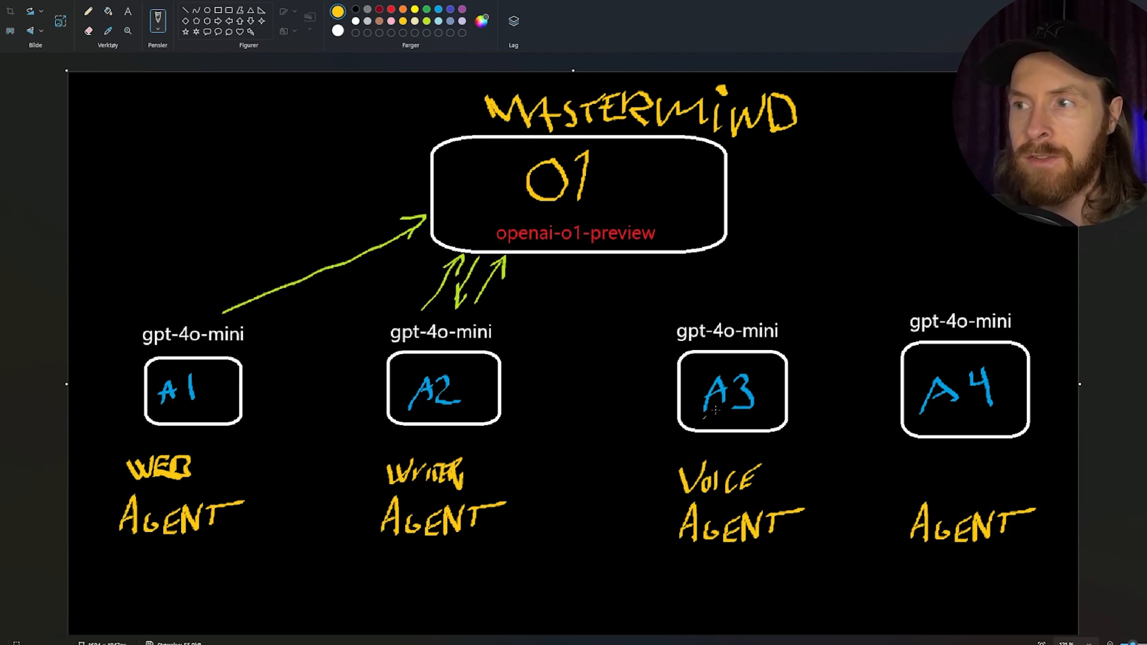
mouse_move(721, 415)
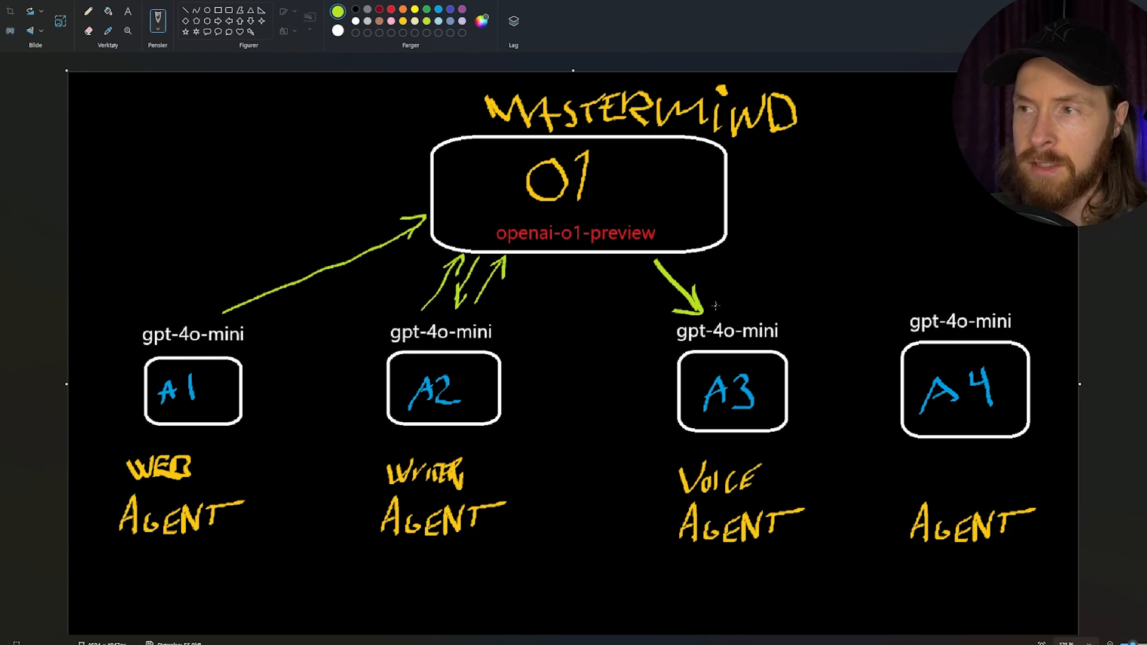
mouse_move(738, 296)
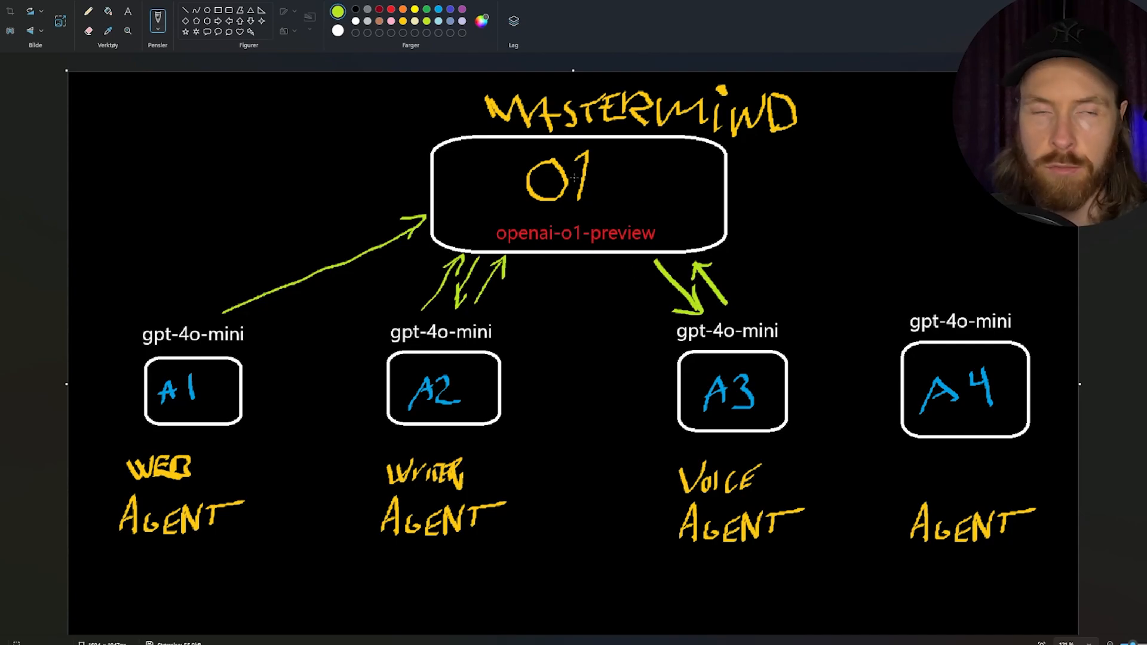
mouse_move(646, 366)
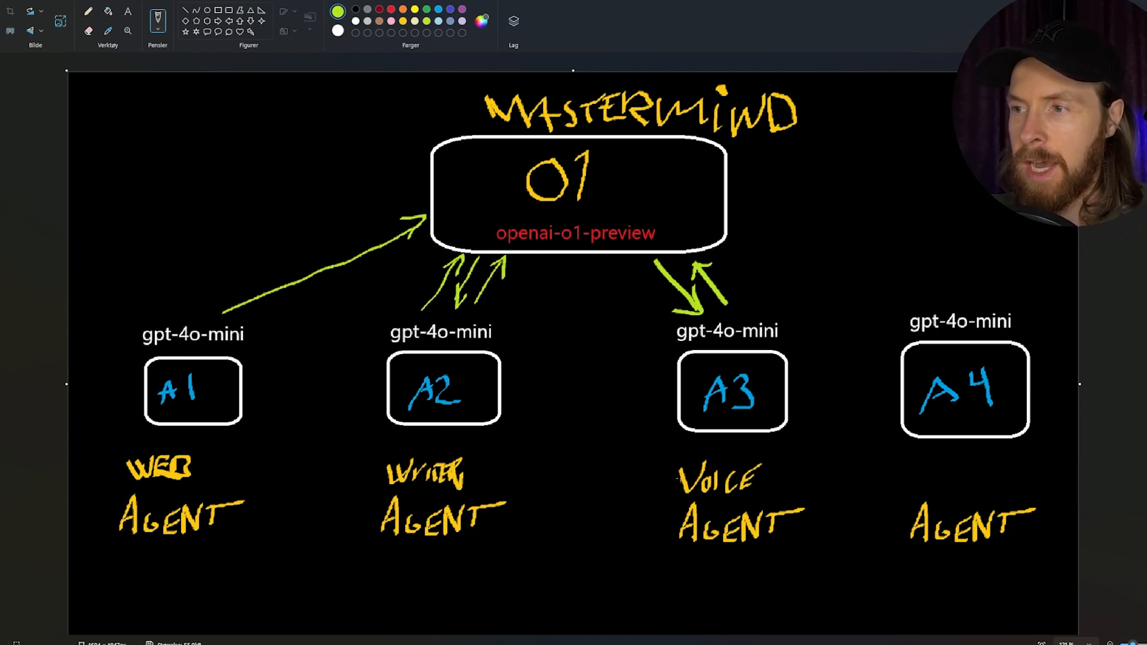
- Begin labelling agent A4 with the newsletter name 'Newsl' in the Paint diagram
left_click(337, 11)
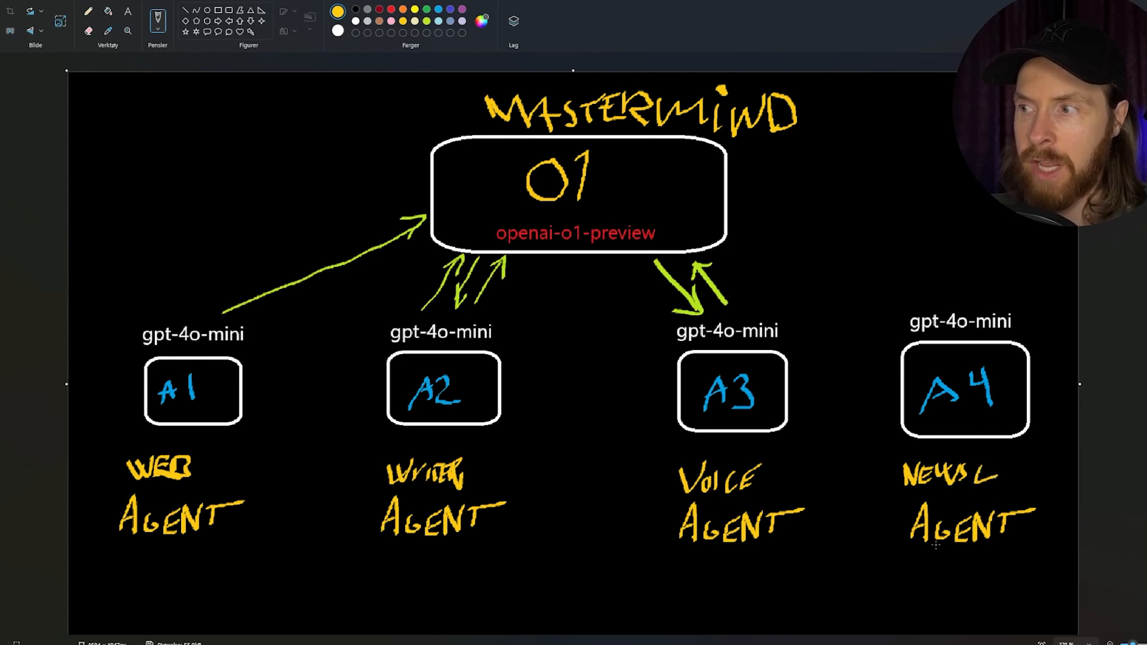
mouse_move(988, 498)
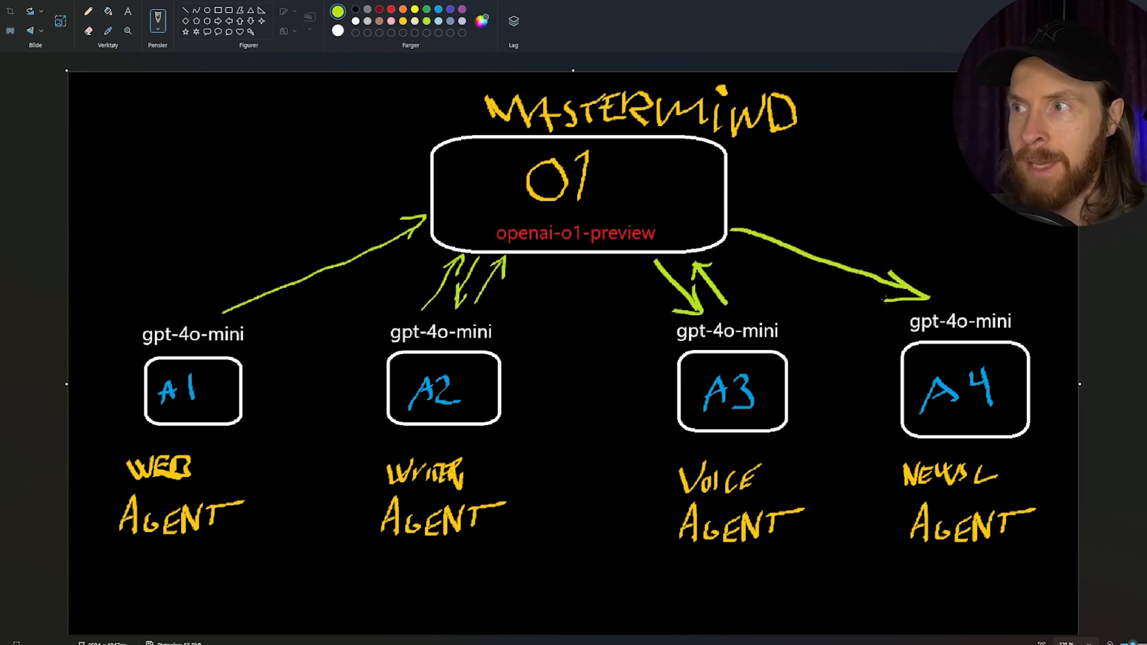
mouse_move(859, 237)
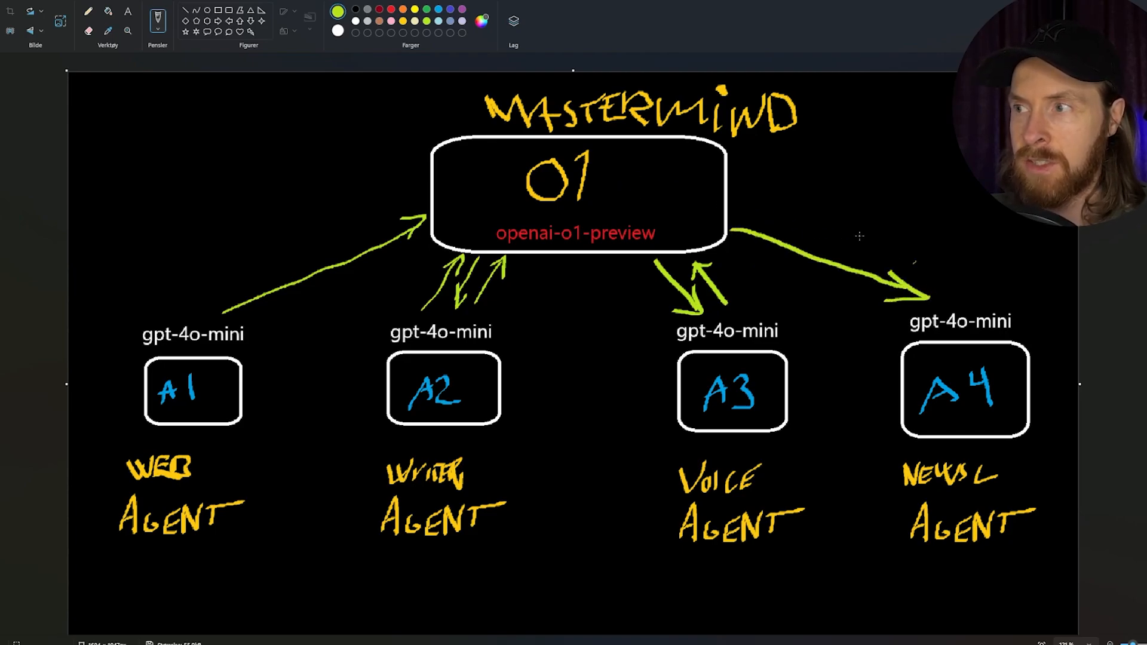
mouse_move(920, 269)
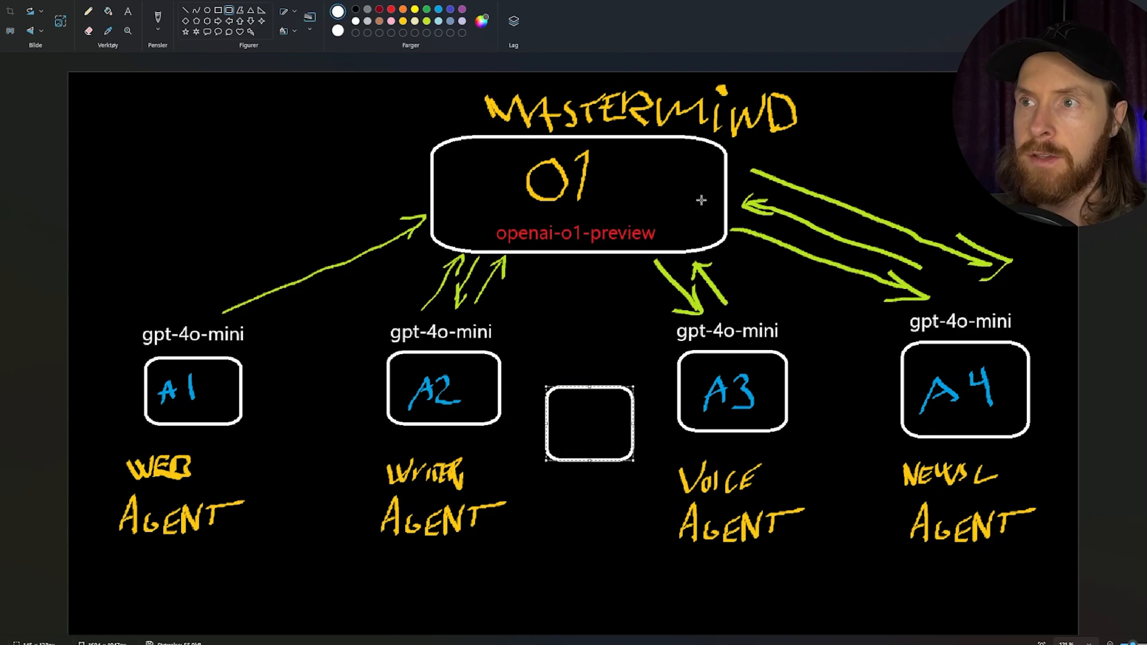
- Switch tools to recolour the new box green and tag it A5 / MAIL with an arrow from O1
left_click(337, 11)
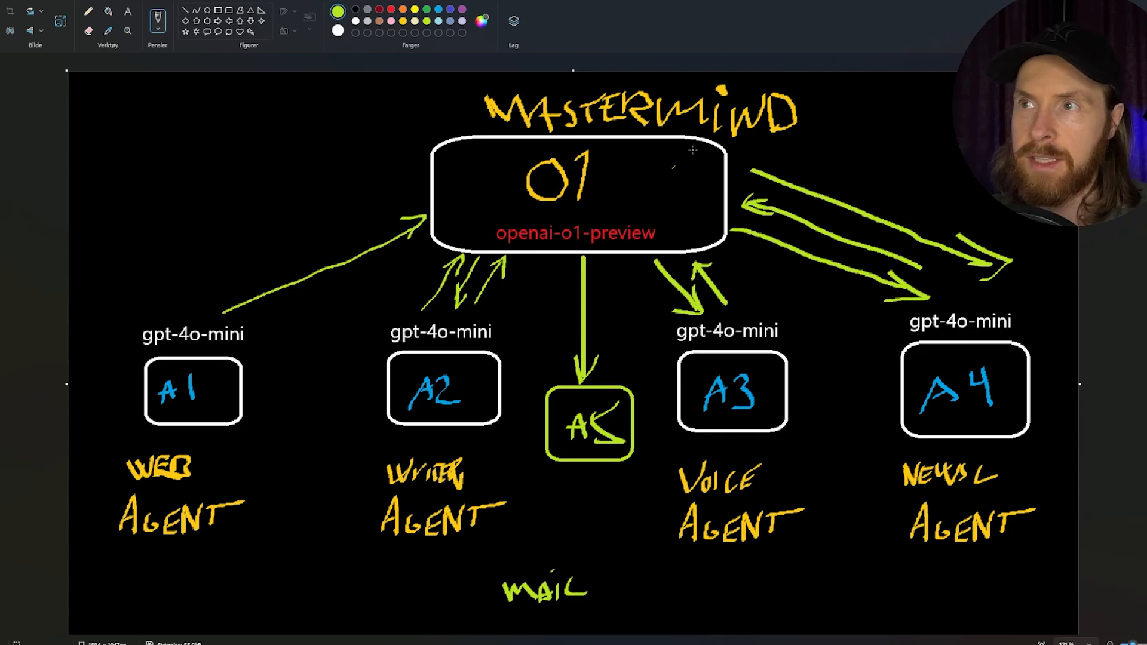
mouse_move(575, 497)
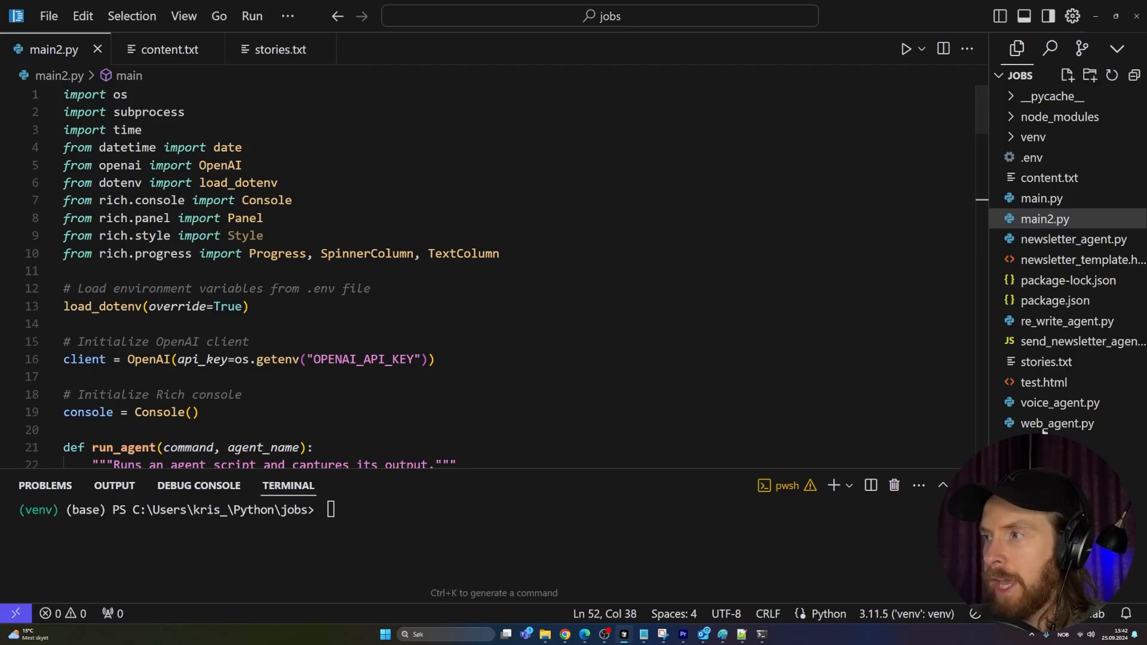
mouse_move(1055, 423)
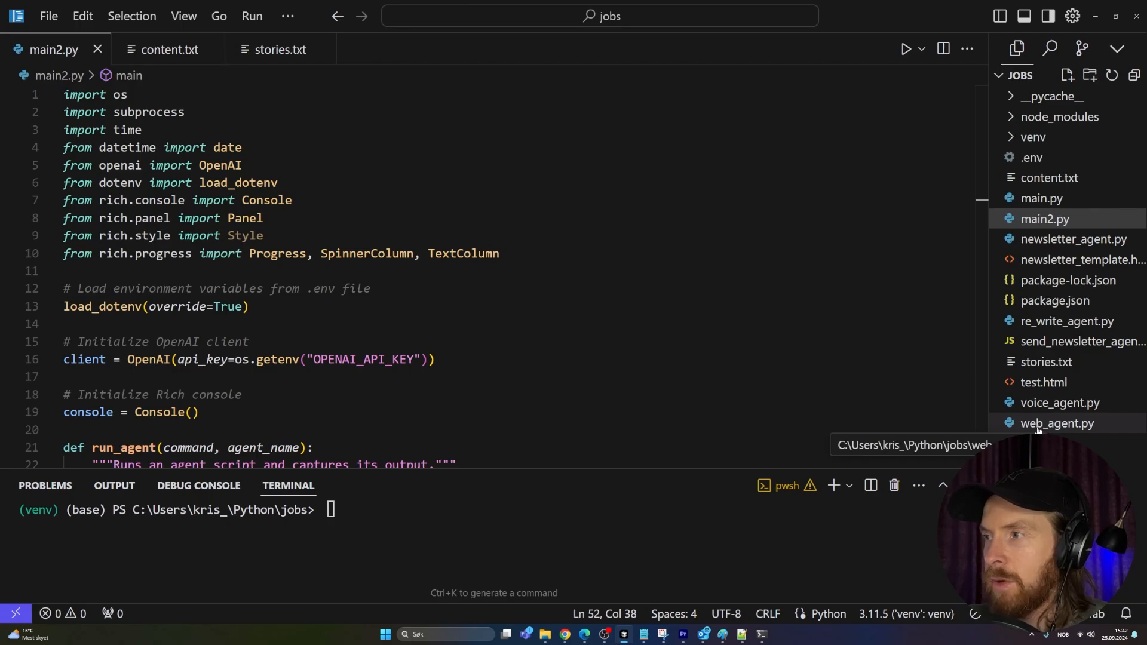
- Show web_agent.py's main() with the theverge.com URL and the five headline XPaths
left_click(1057, 423)
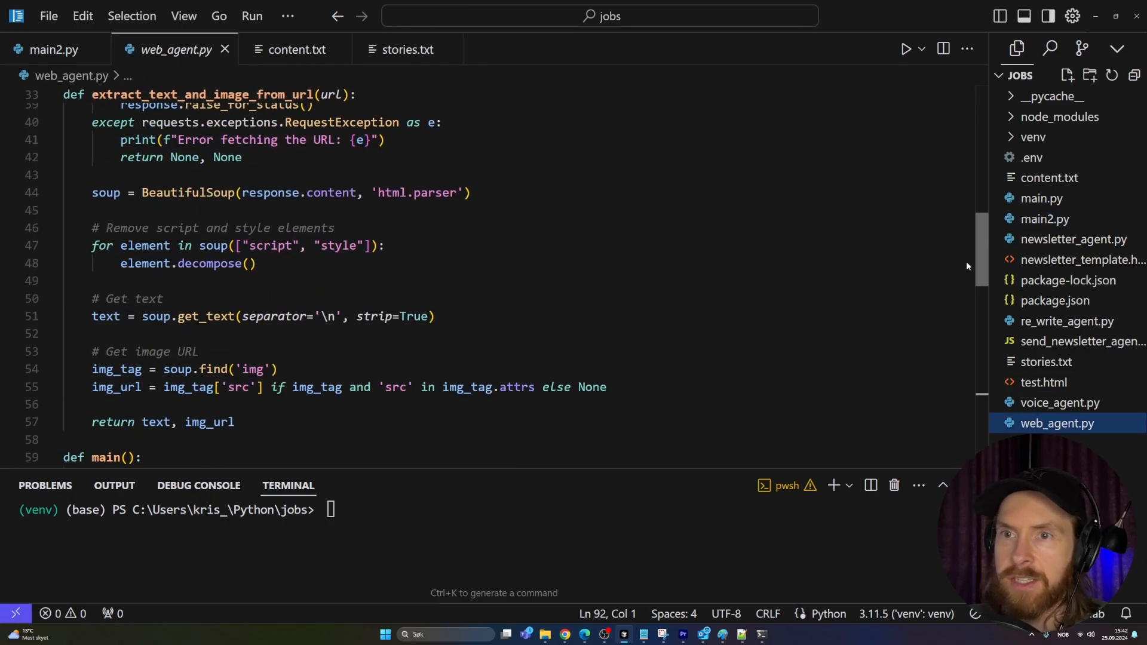
scroll("down", 3)
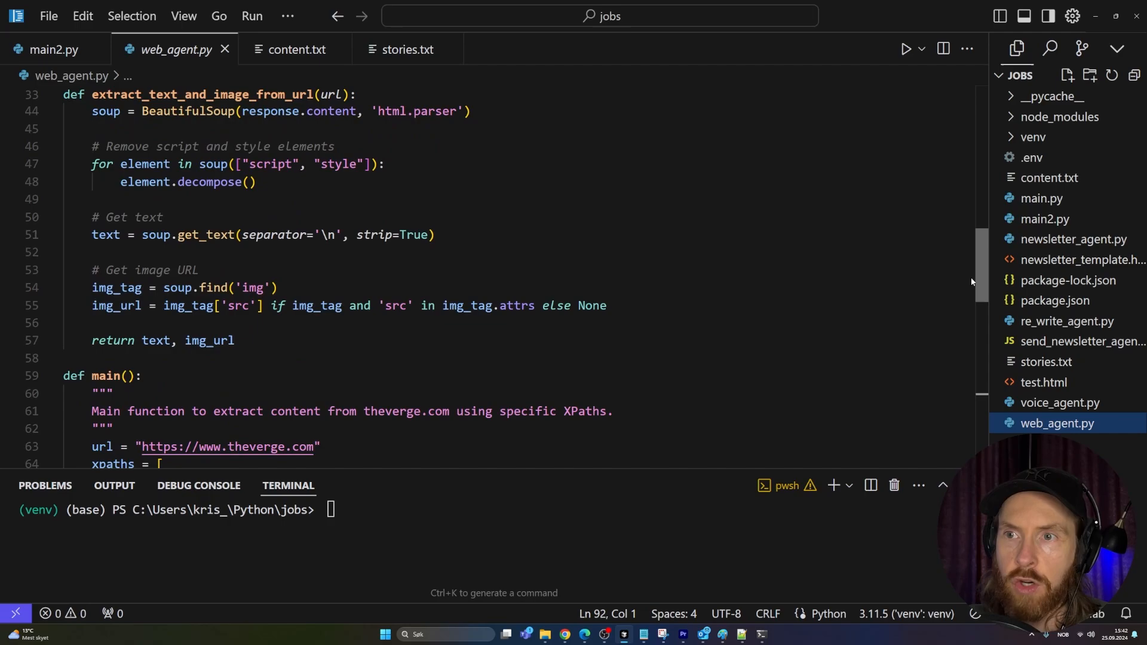
scroll("down", 3)
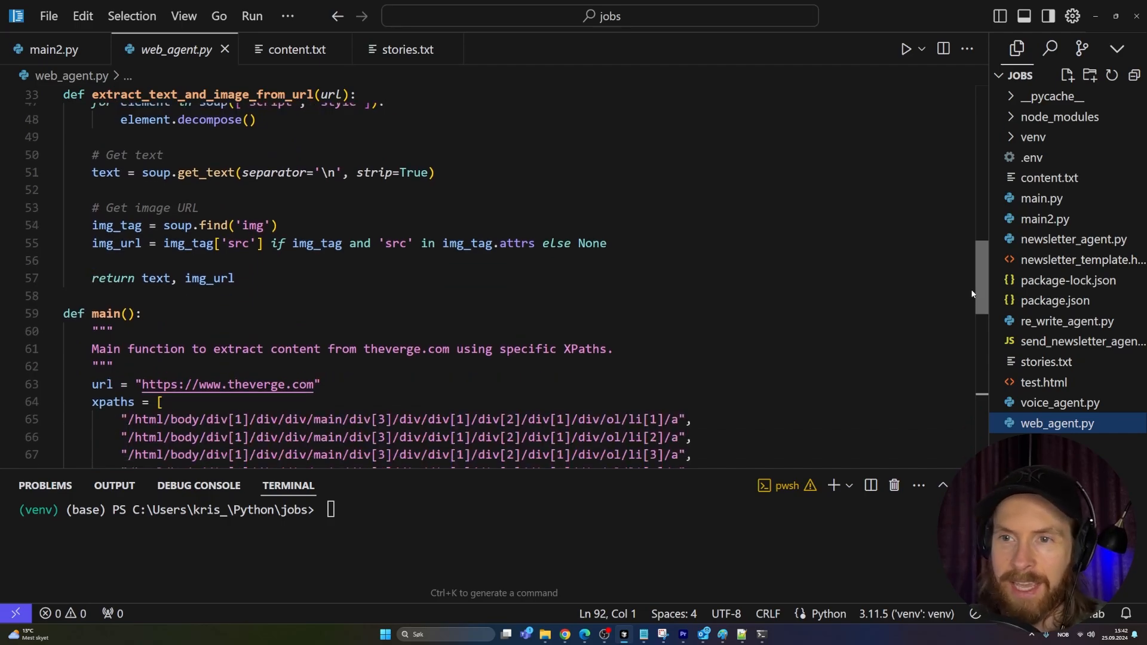
scroll("down", 3)
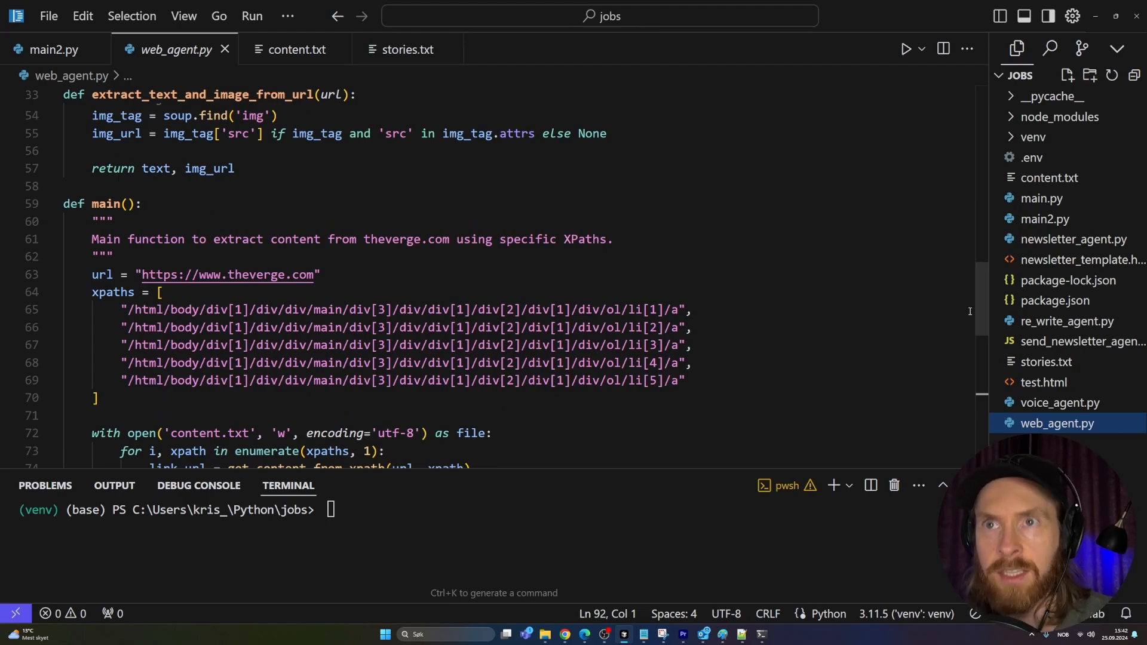
mouse_move(376, 268)
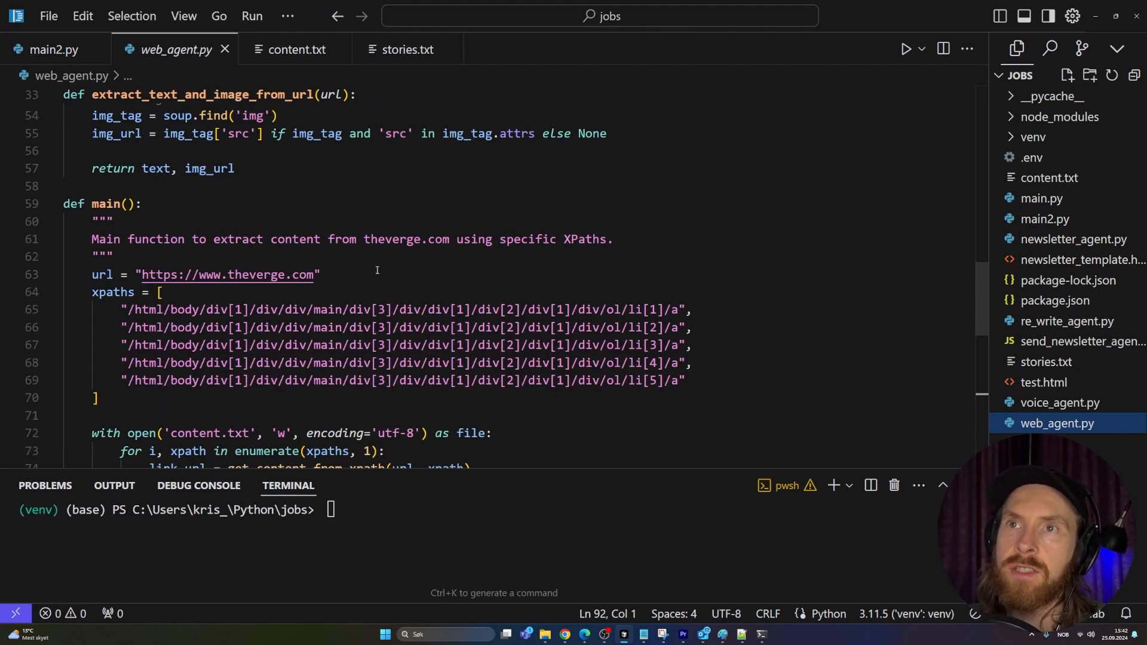
mouse_move(368, 304)
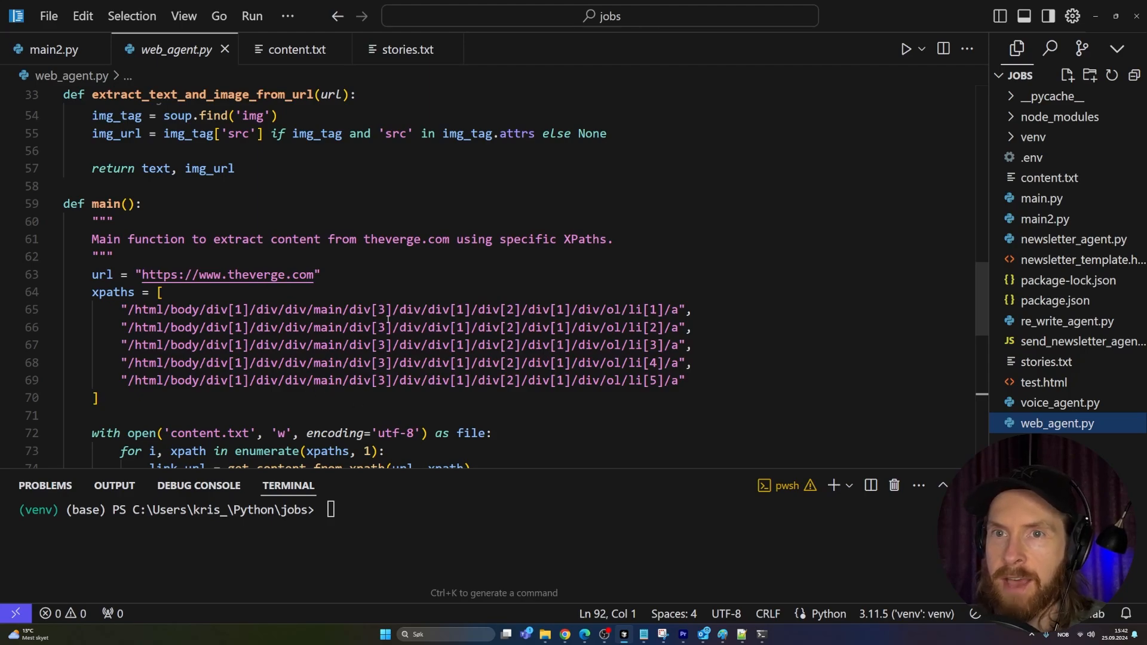
mouse_move(449, 402)
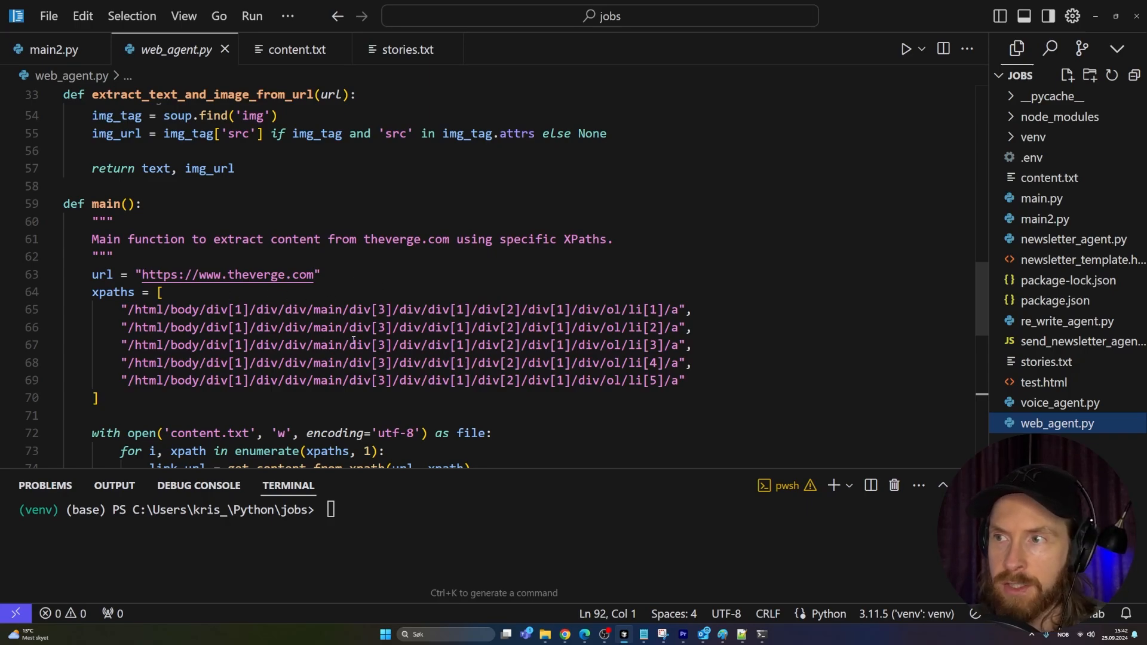
mouse_move(530, 424)
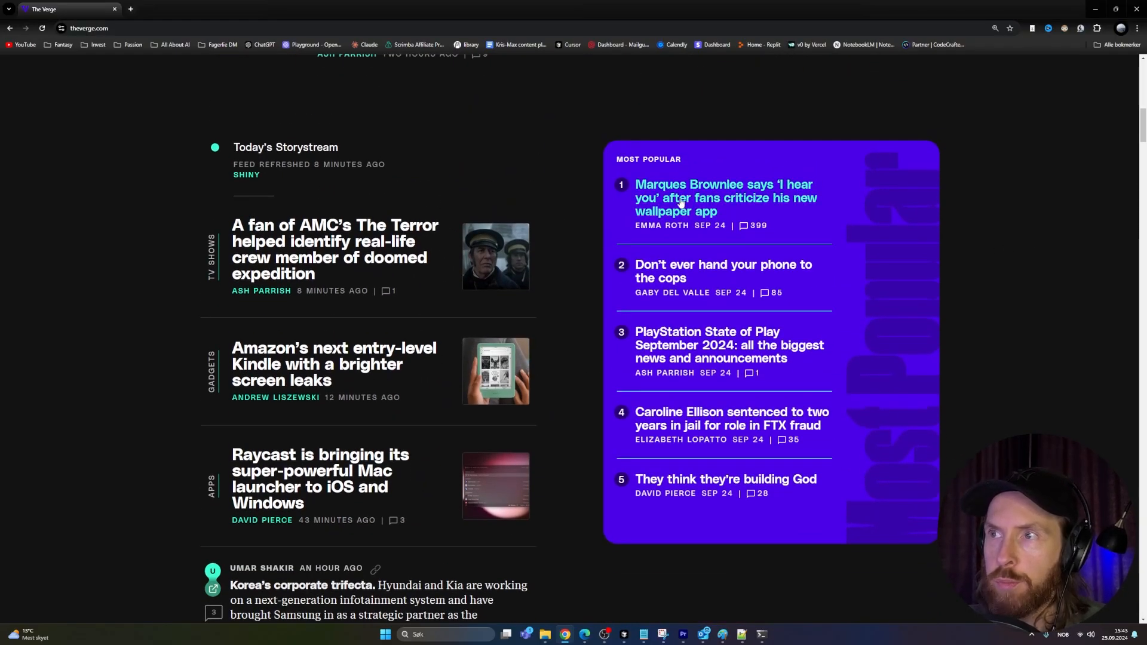
mouse_move(680, 476)
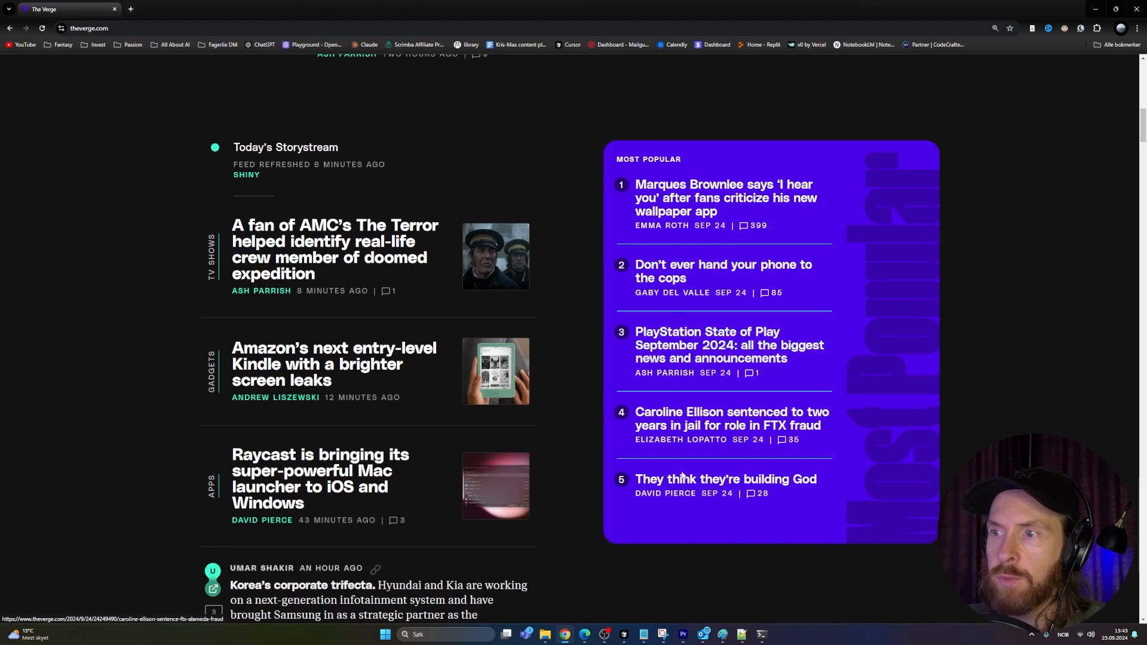
mouse_move(1055, 411)
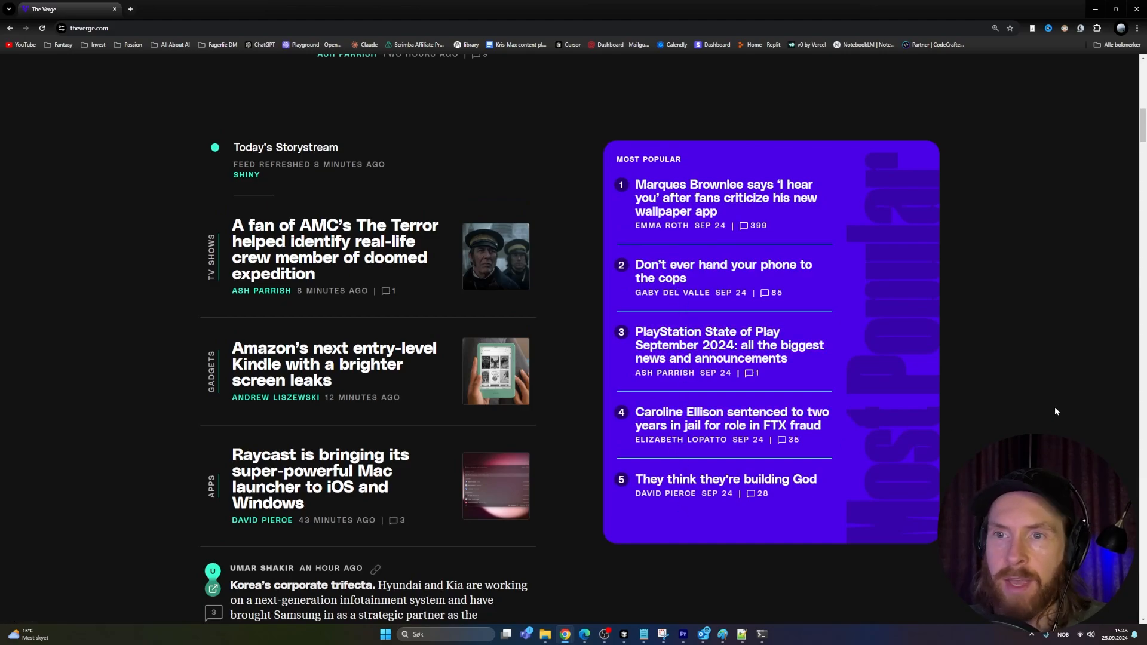
mouse_move(1043, 406)
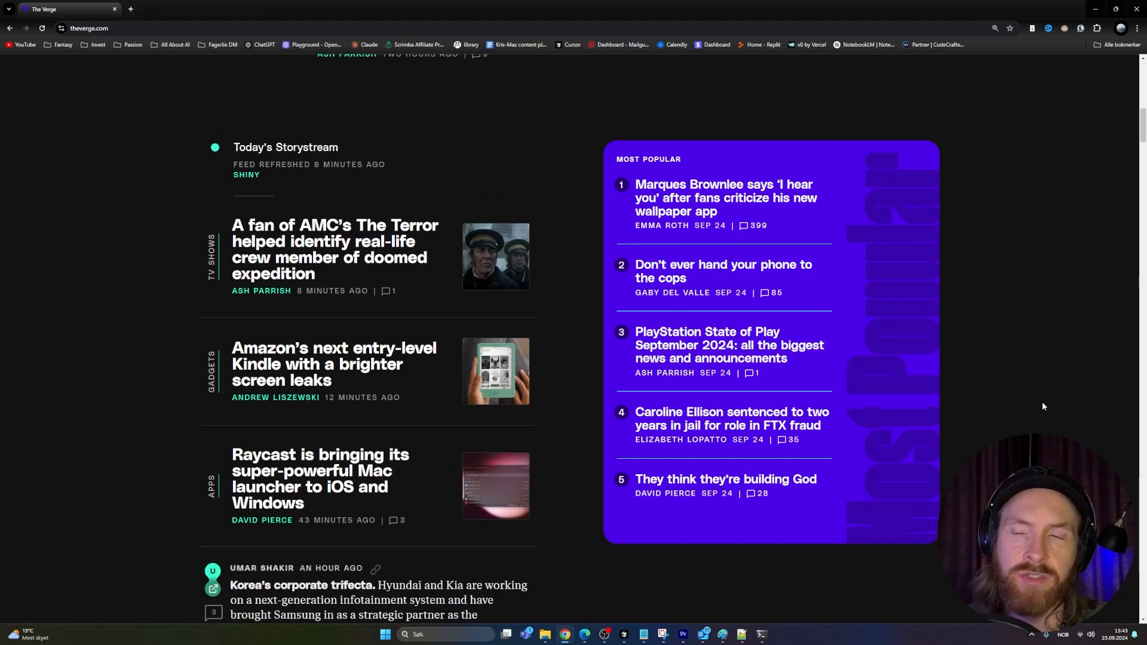
mouse_move(1025, 406)
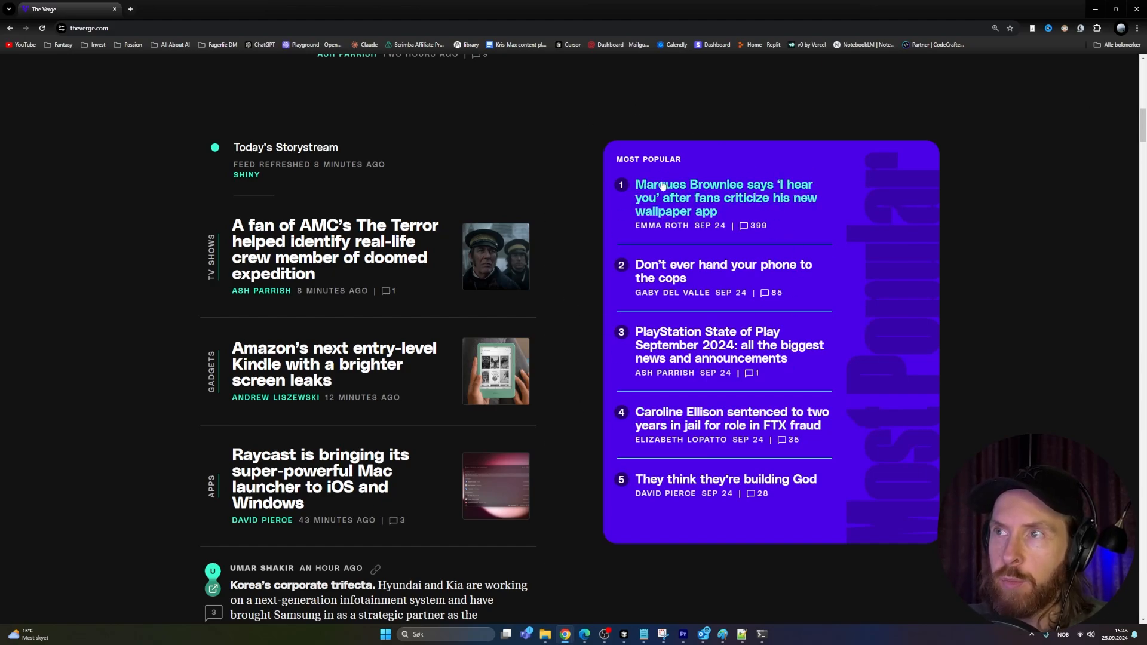
mouse_move(689, 464)
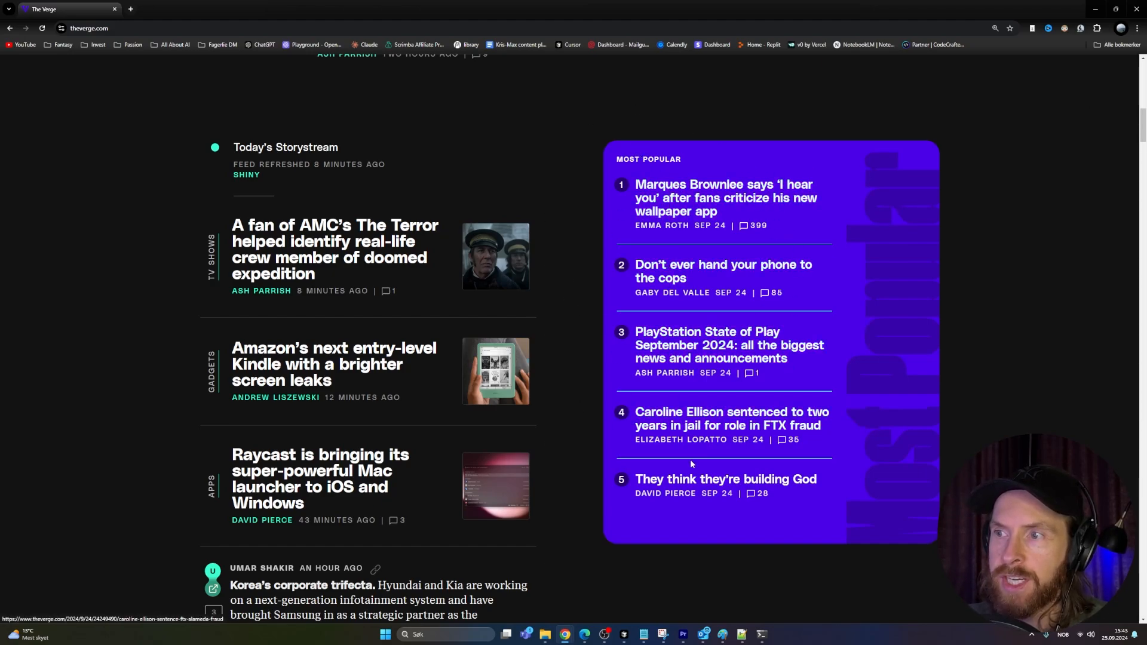
mouse_move(763, 633)
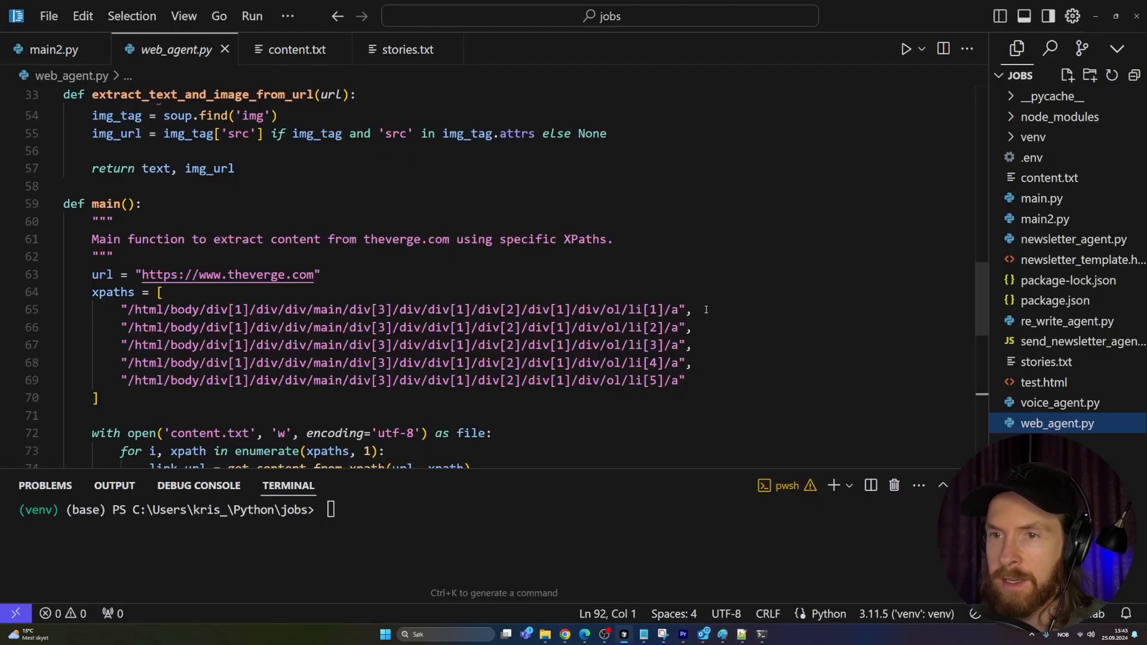
- Enter python web_agent.py in the terminal instead of python main.py
scroll("down", 3)
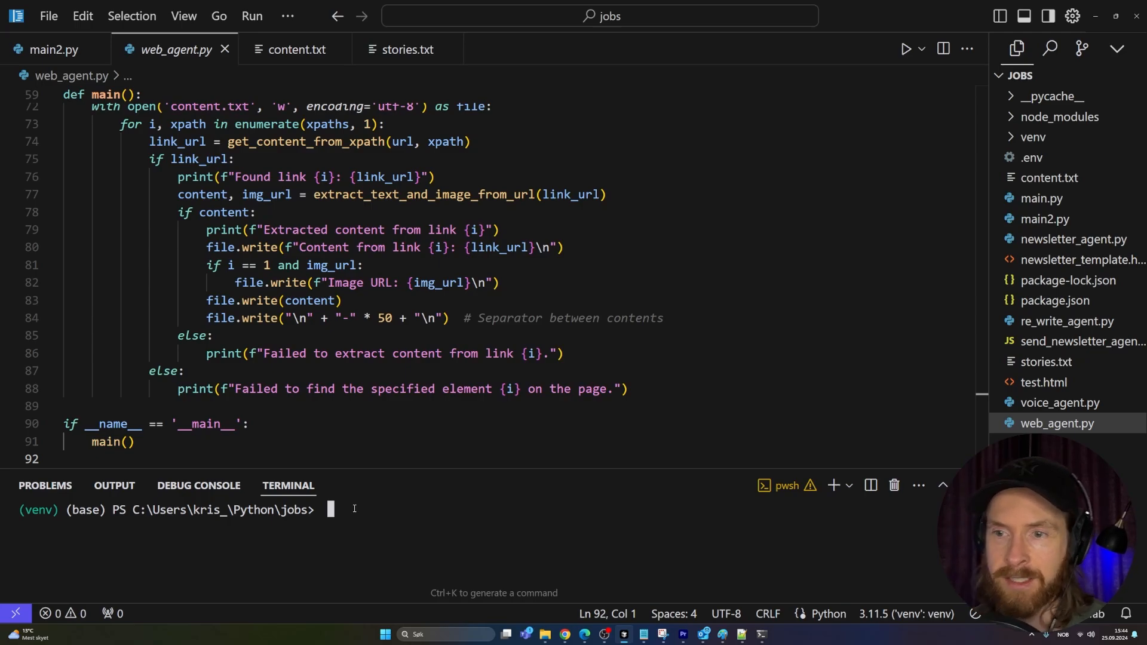
type("python main.py")
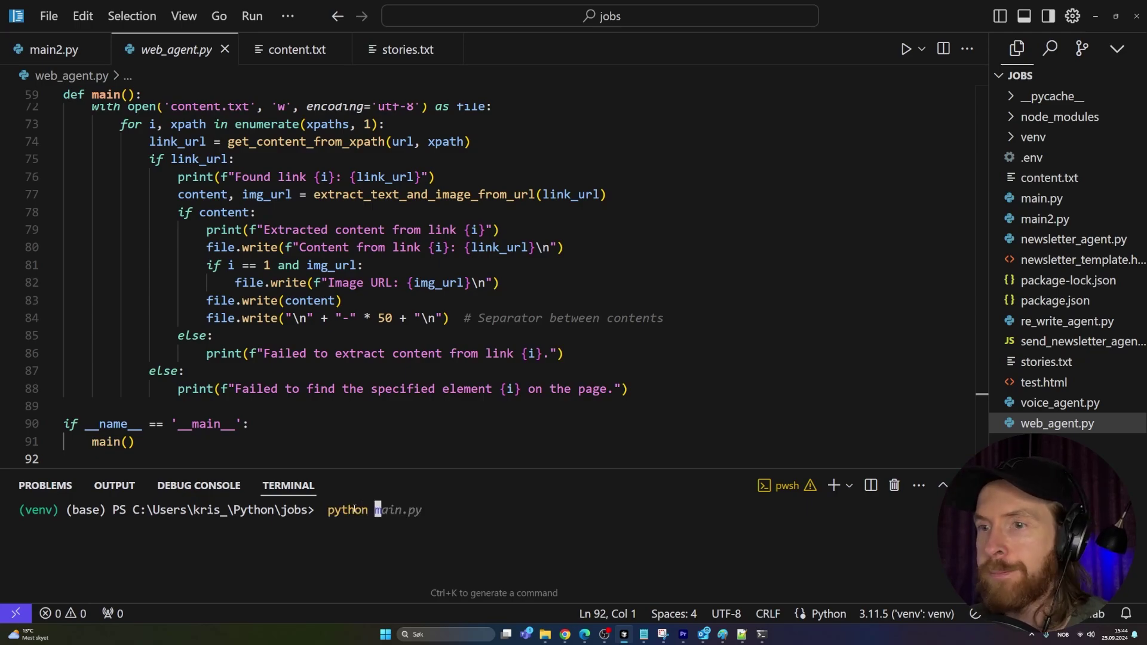
type("web_agent.py")
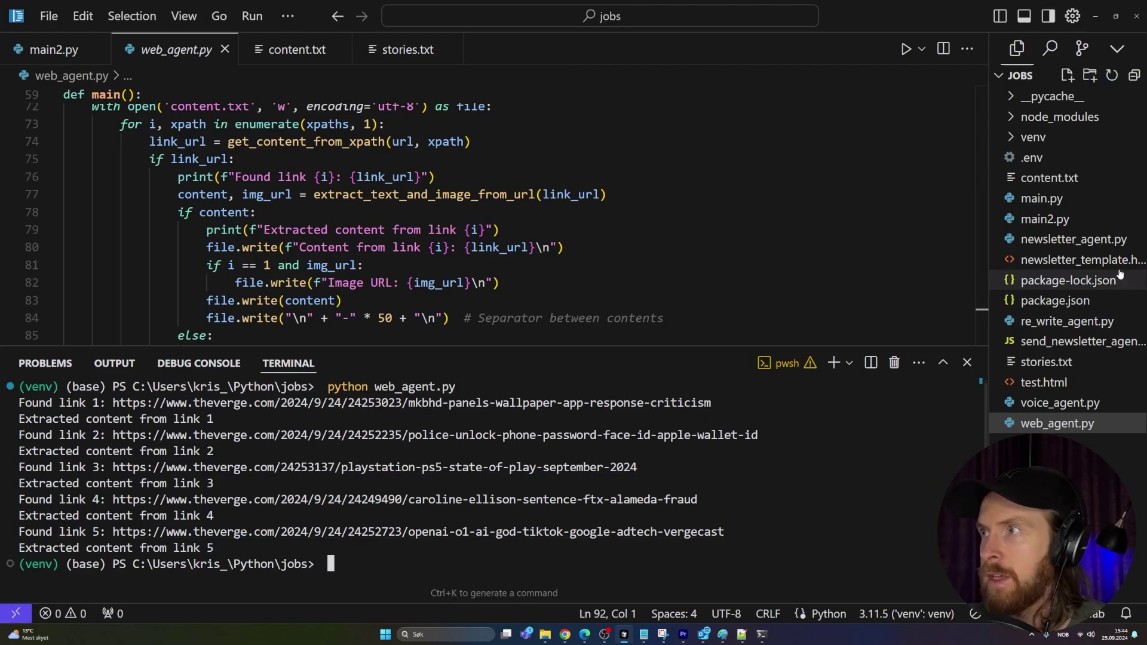
- Review content.txt with the scraped Verge story text separated per link with URLs
left_click(1049, 177)
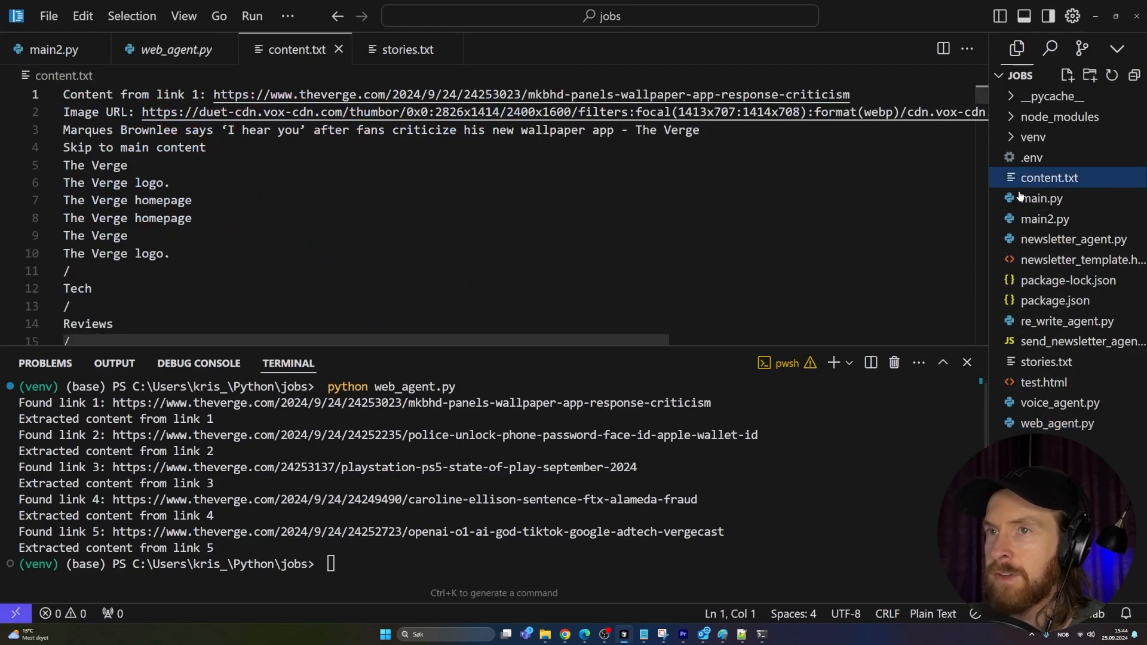
scroll("down", 3)
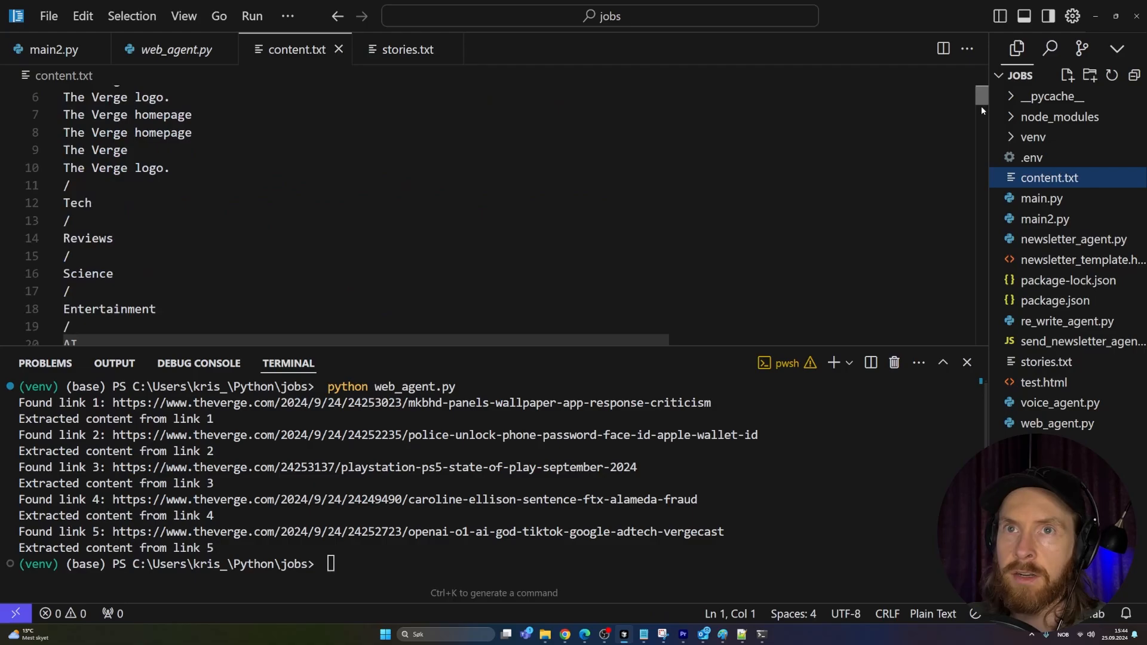
scroll("down", 3)
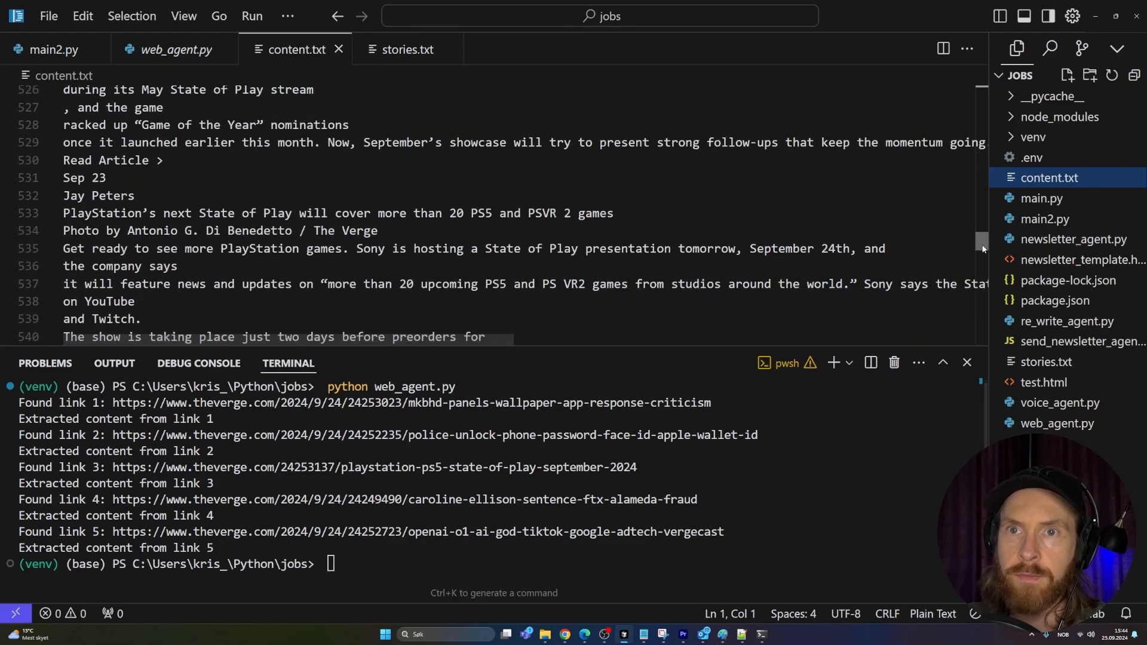
scroll("down", 3)
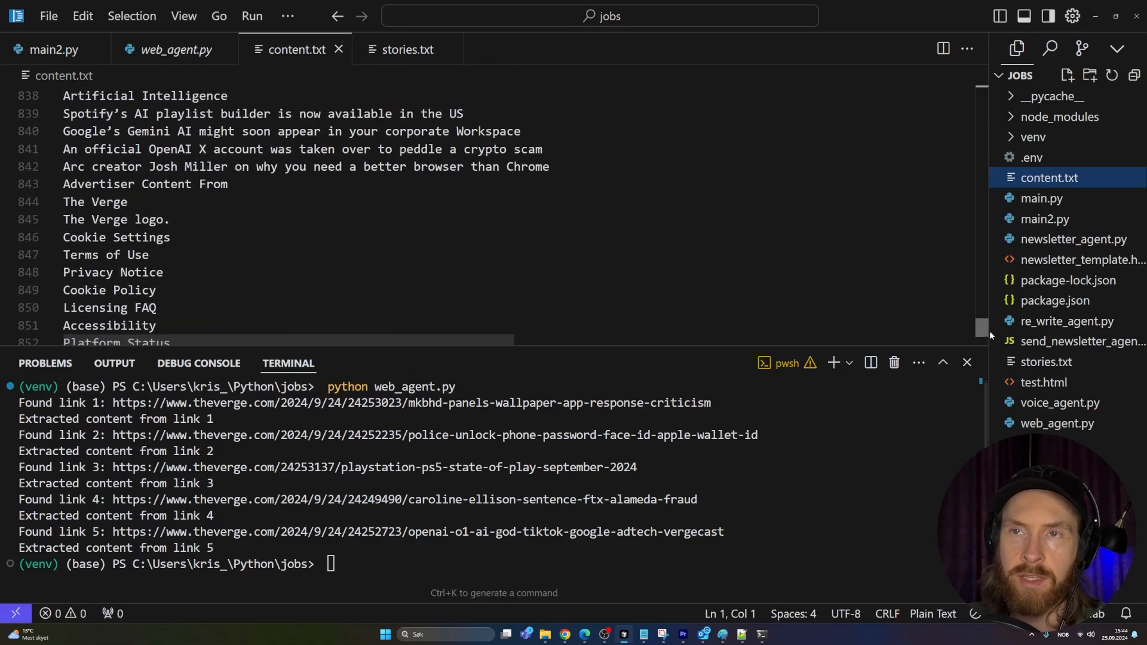
scroll("up", 3)
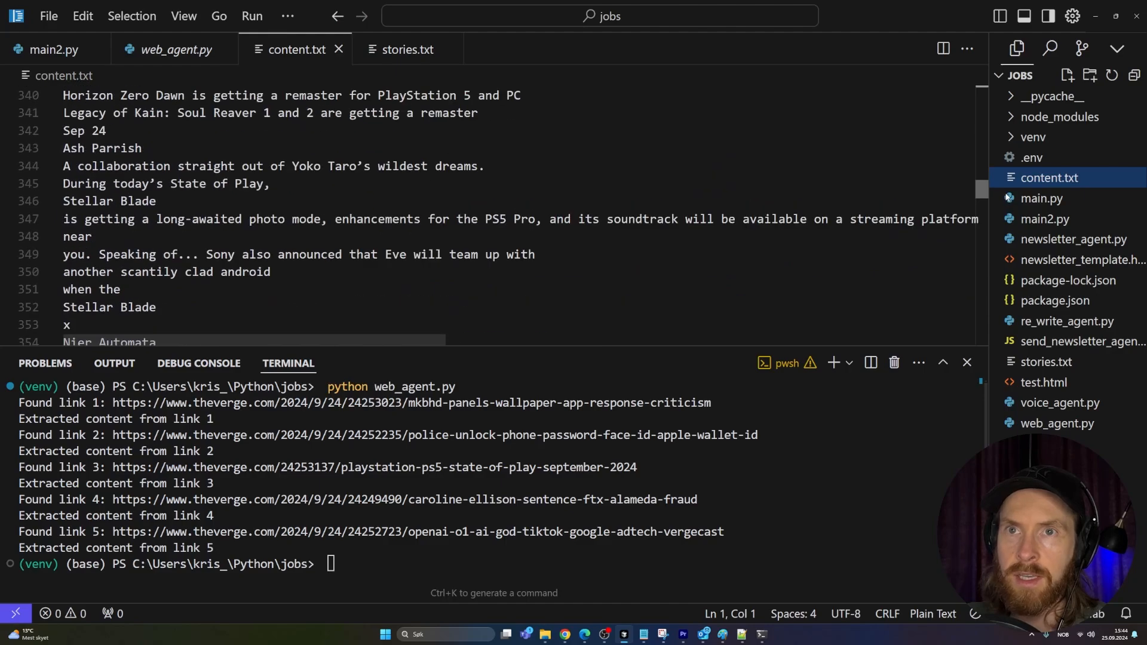
scroll("up", 3)
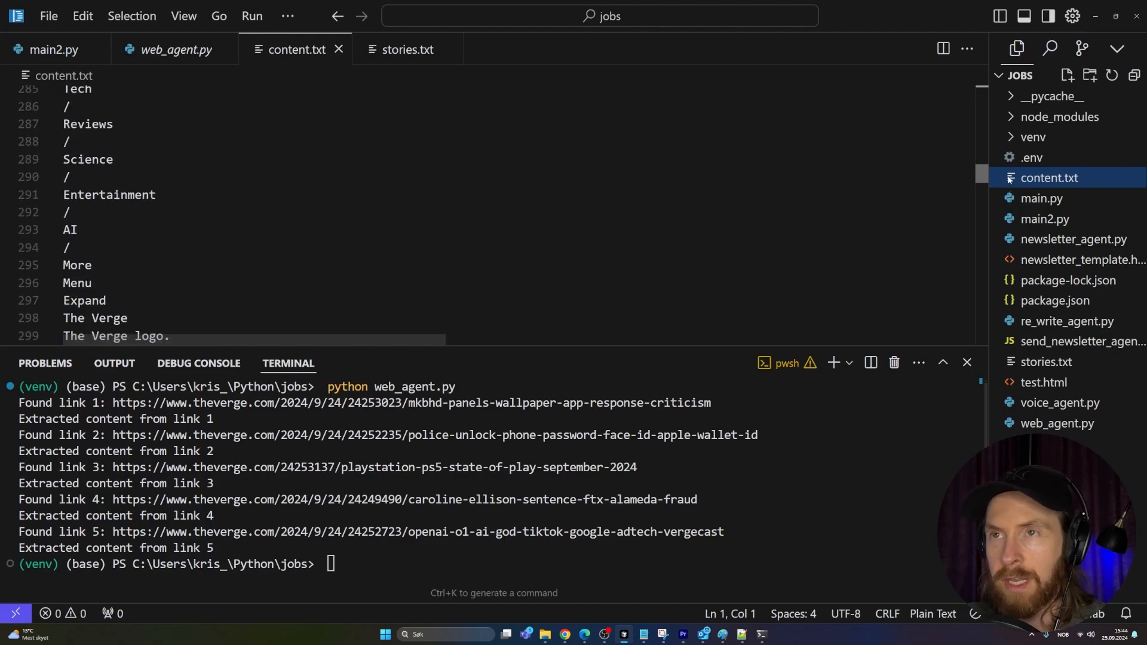
scroll("up", 3)
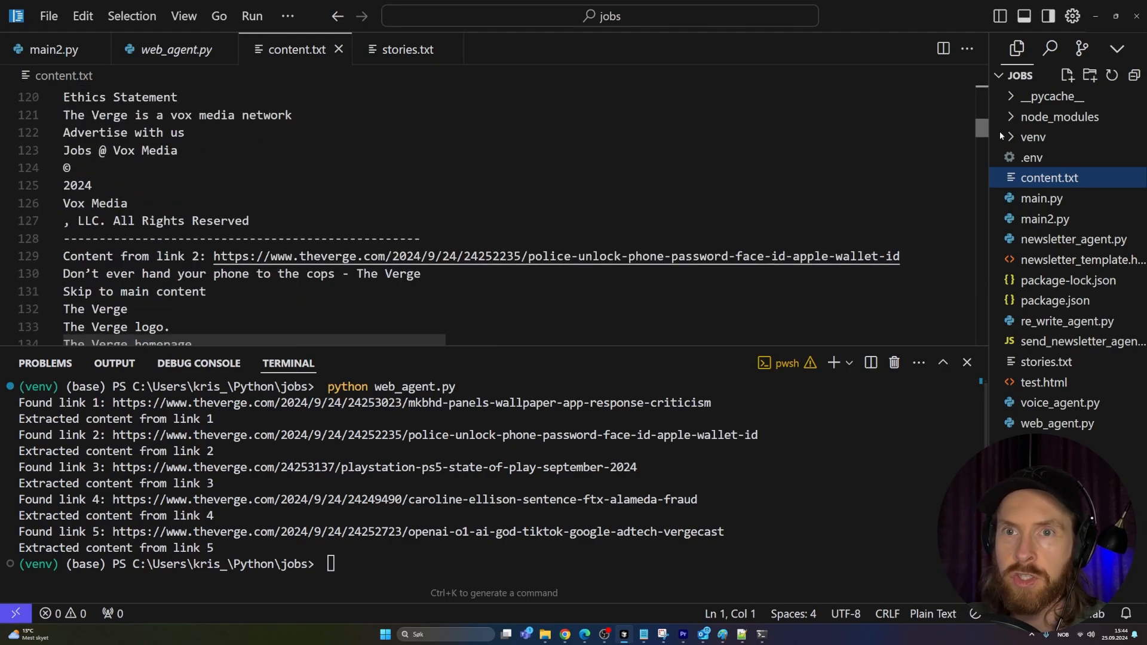
mouse_move(421, 181)
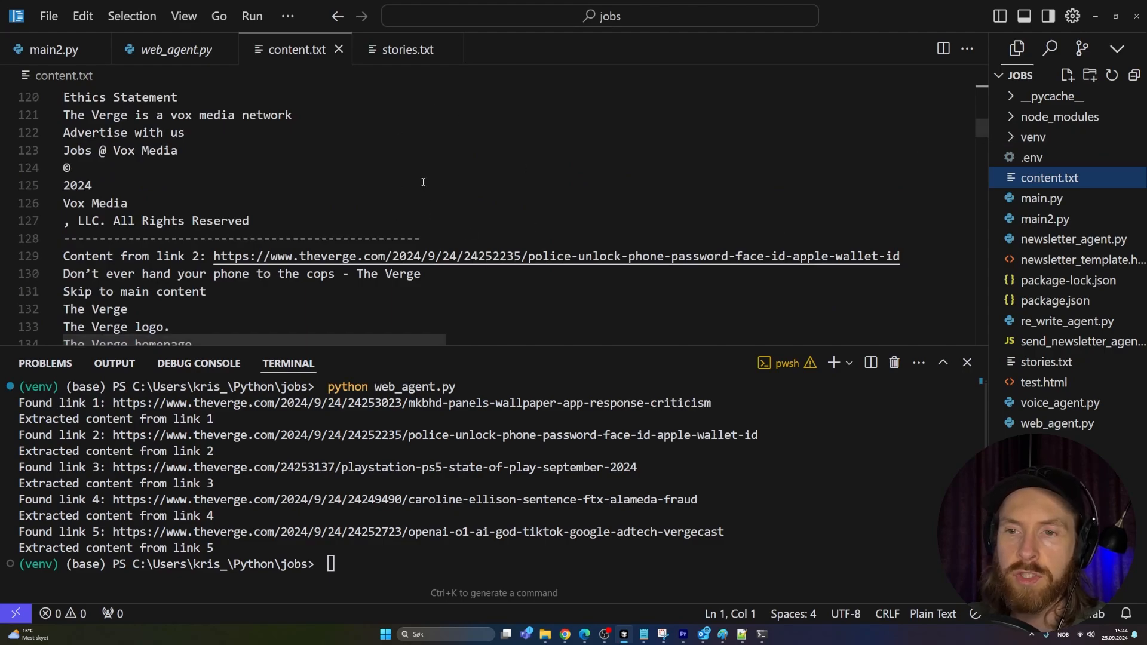
mouse_move(338, 49)
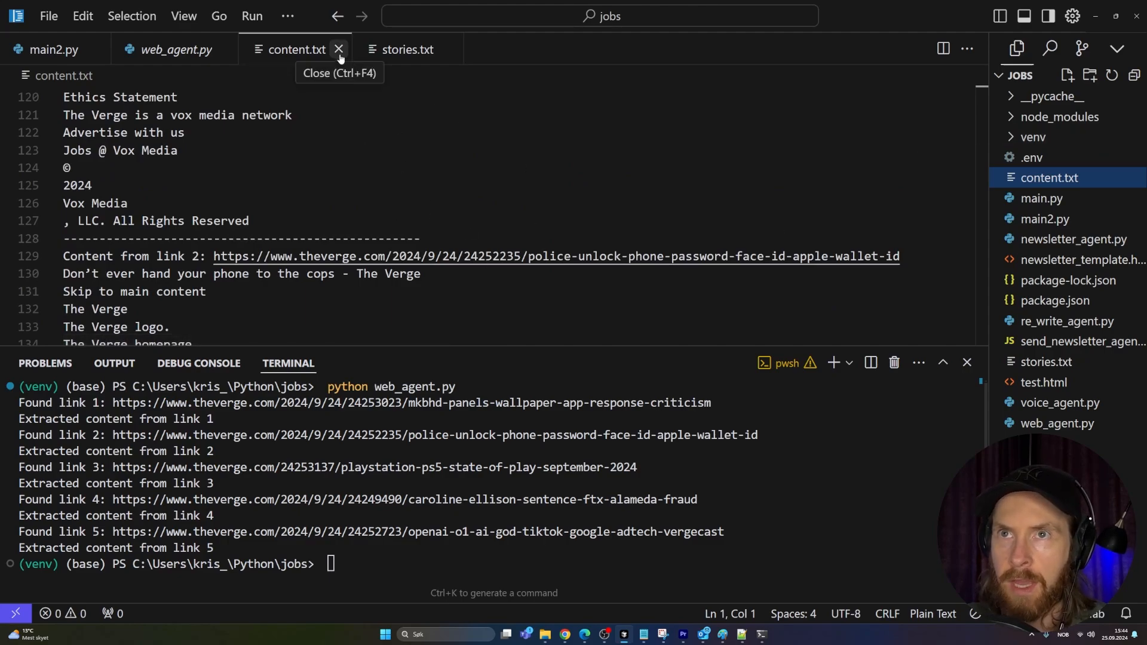
- Close content.txt and web_agent.py and bring up re_write_agent.py
left_click(338, 49)
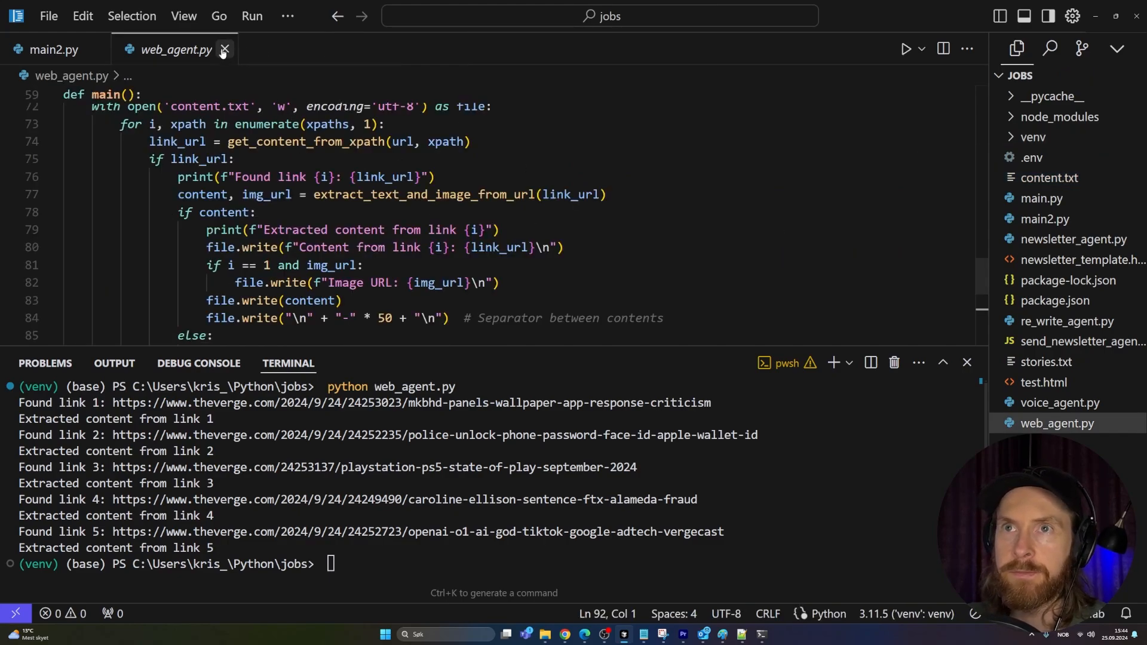
left_click(224, 49)
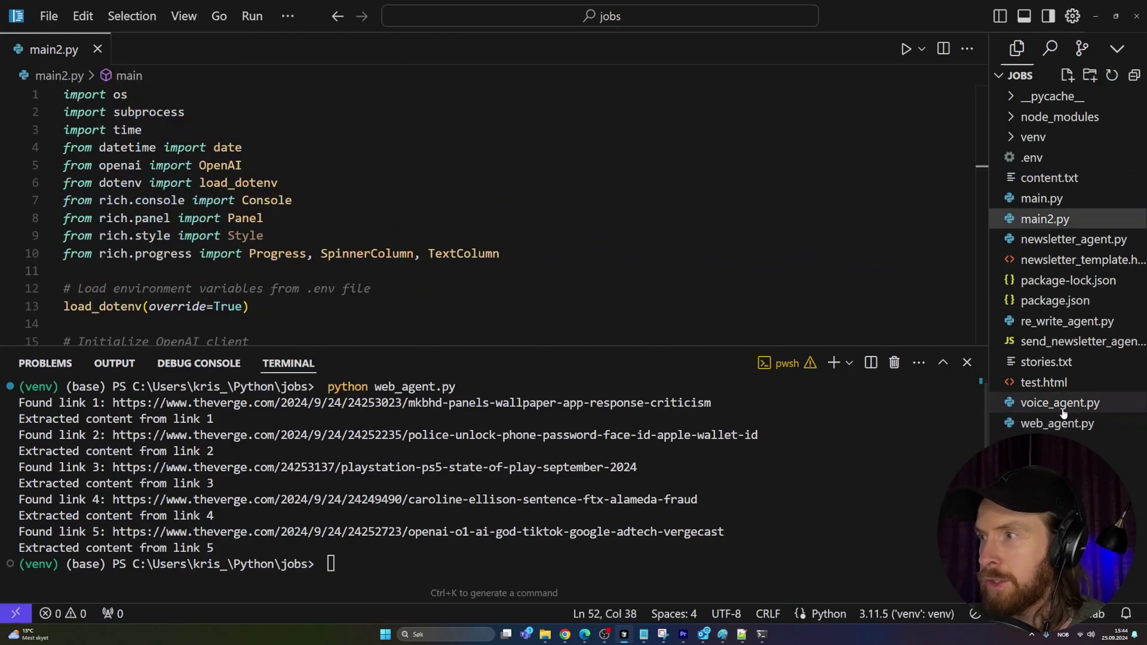
left_click(1065, 320)
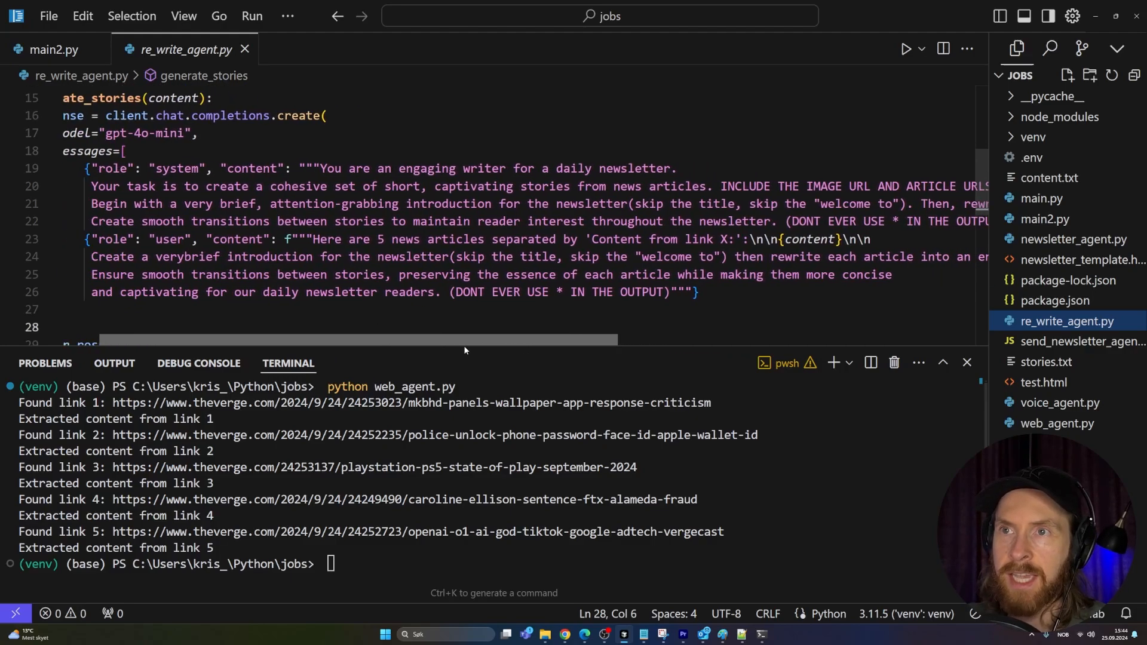
- Read the gpt-4o-mini story-generation prompt and select its content variable
scroll("left", 3)
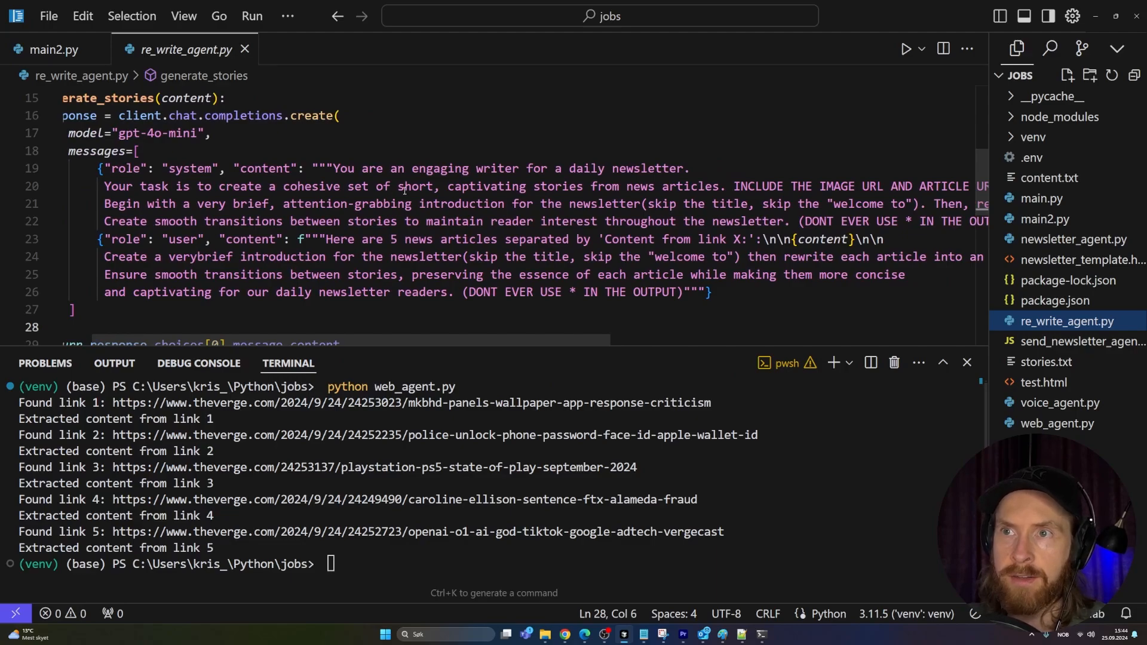
scroll("right", 3)
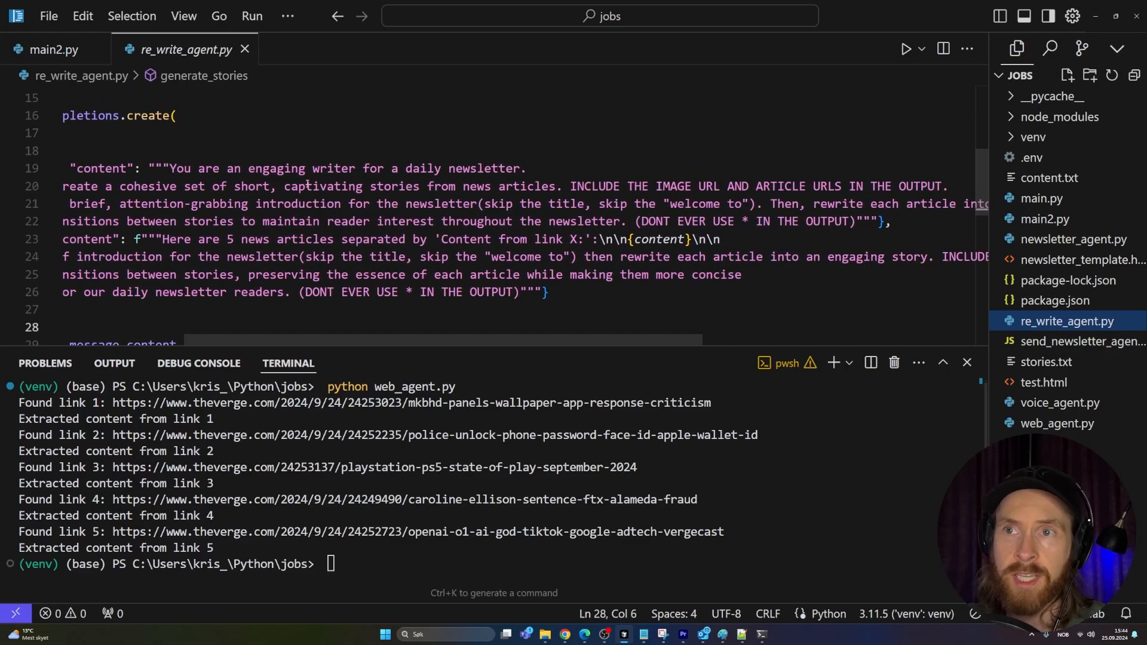
mouse_move(589, 341)
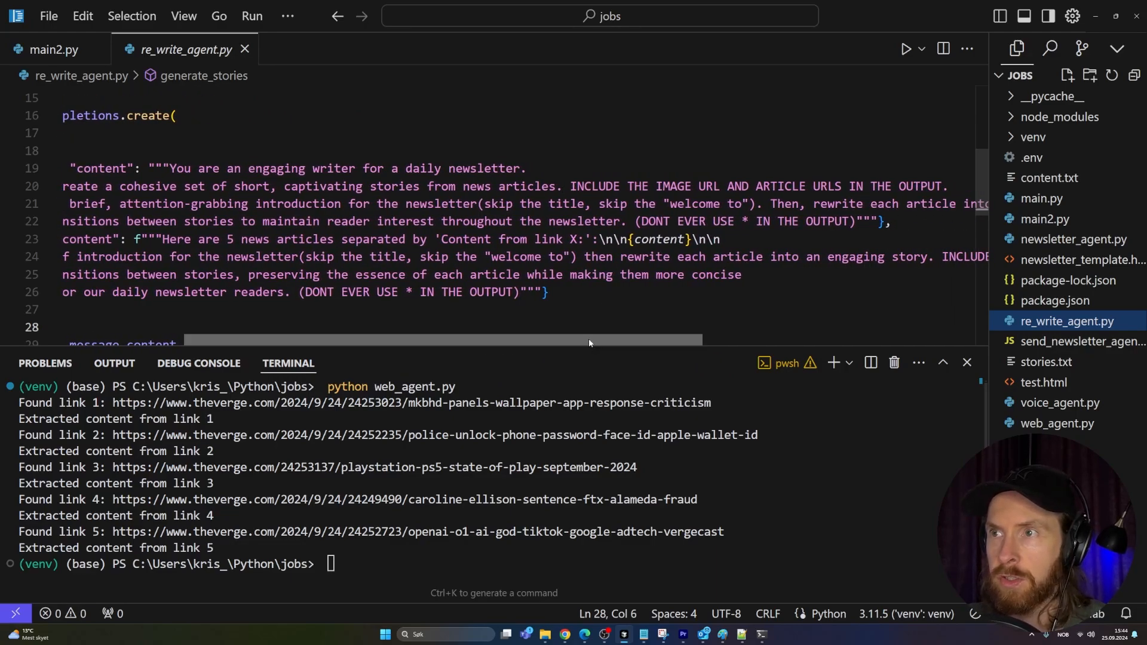
scroll("right", 3)
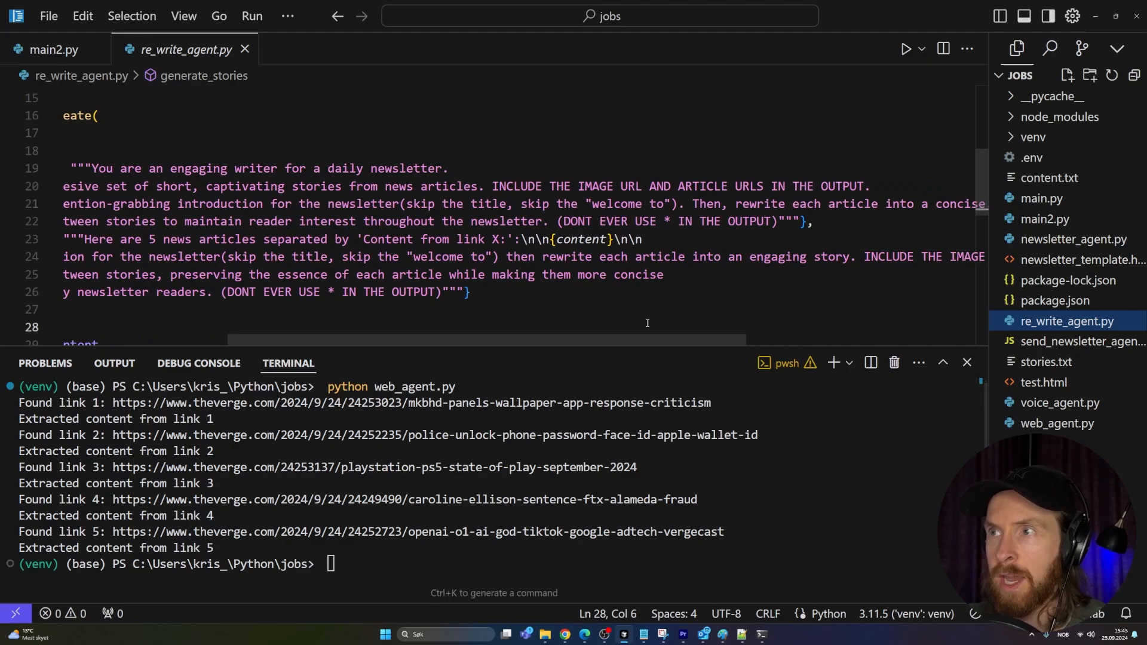
scroll("left", 3)
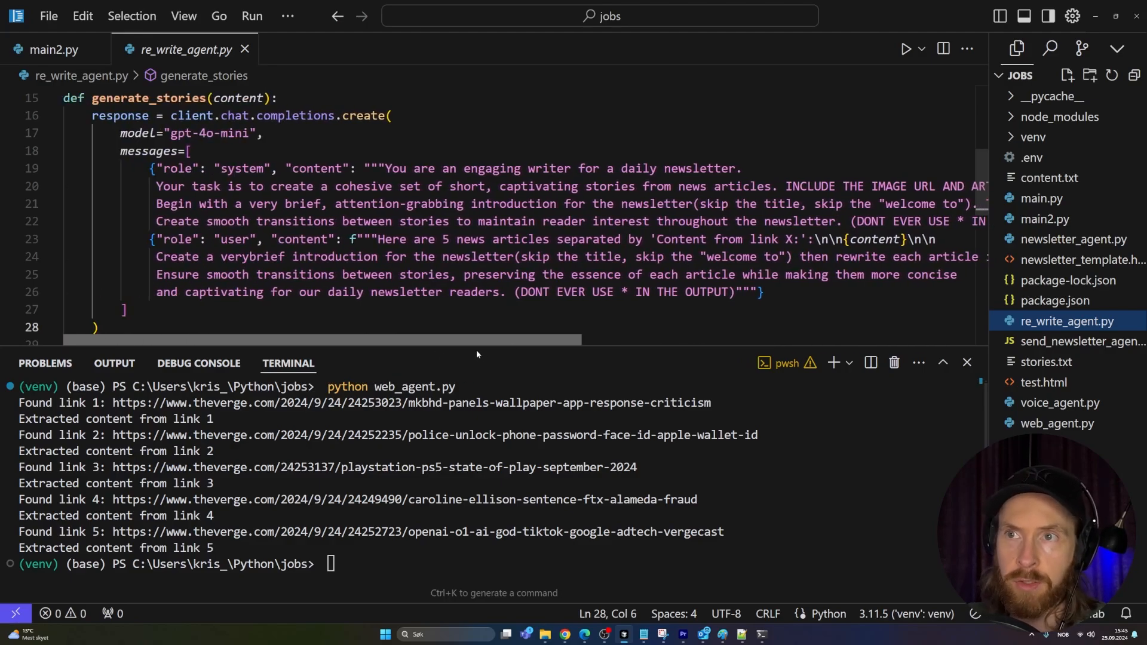
scroll("right", 3)
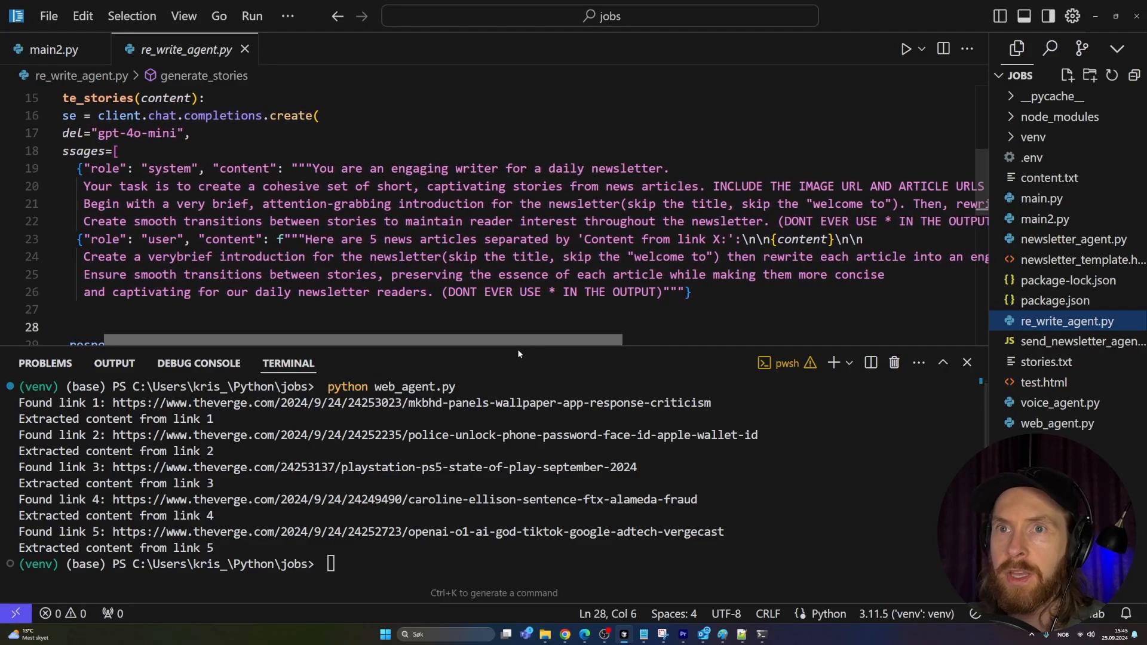
scroll("left", 3)
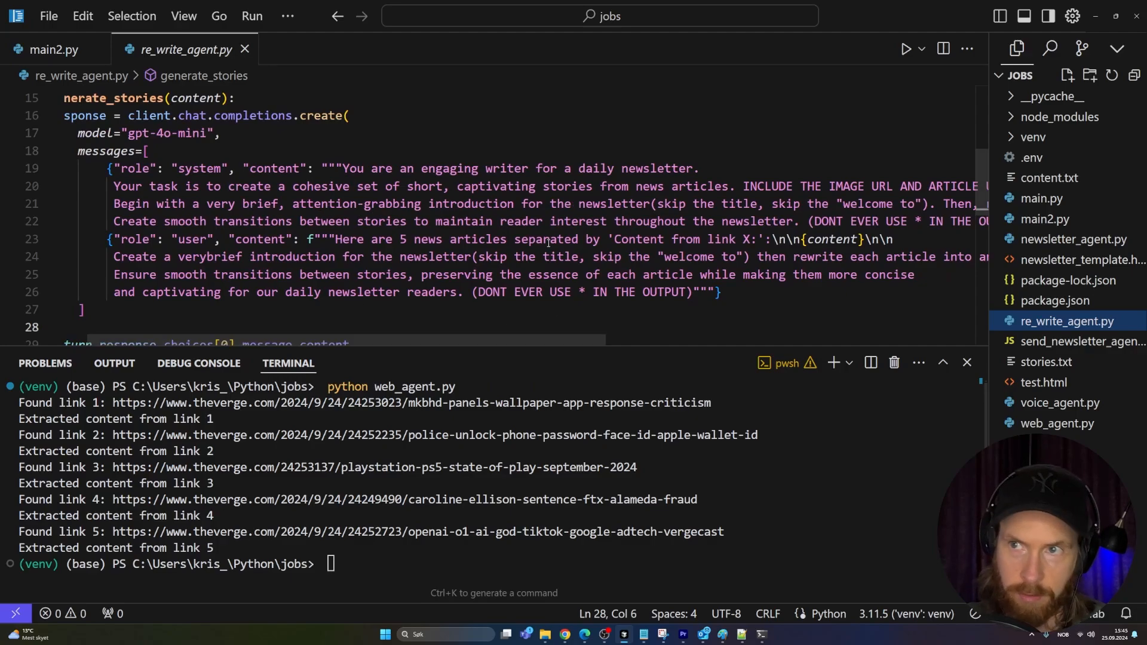
scroll("right", 3)
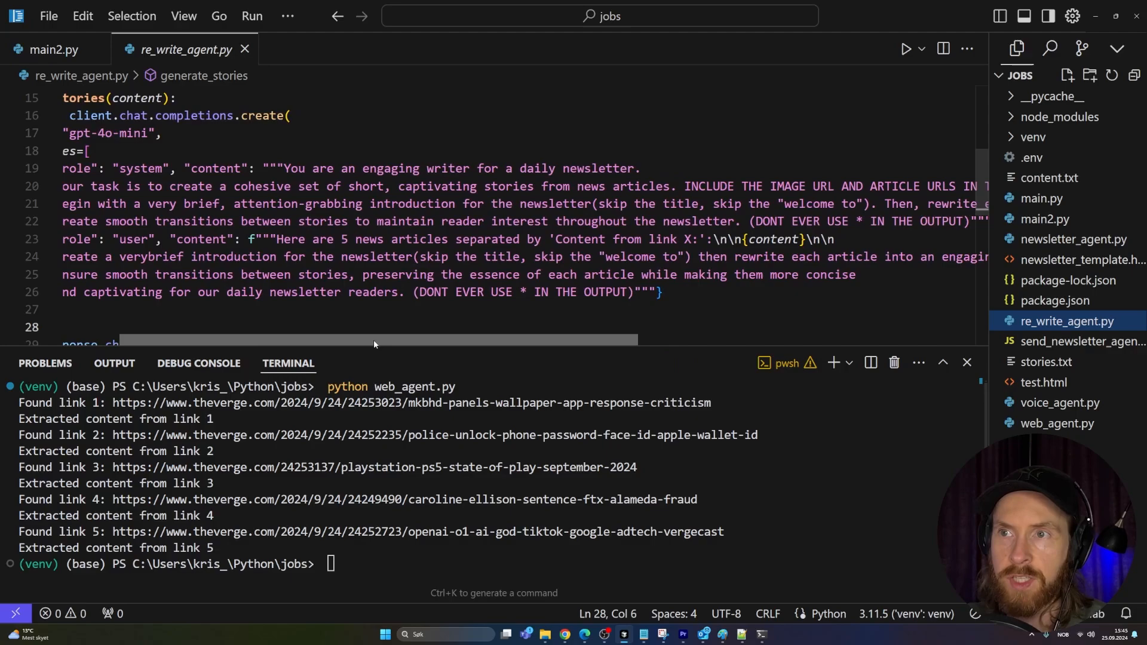
scroll("right", 3)
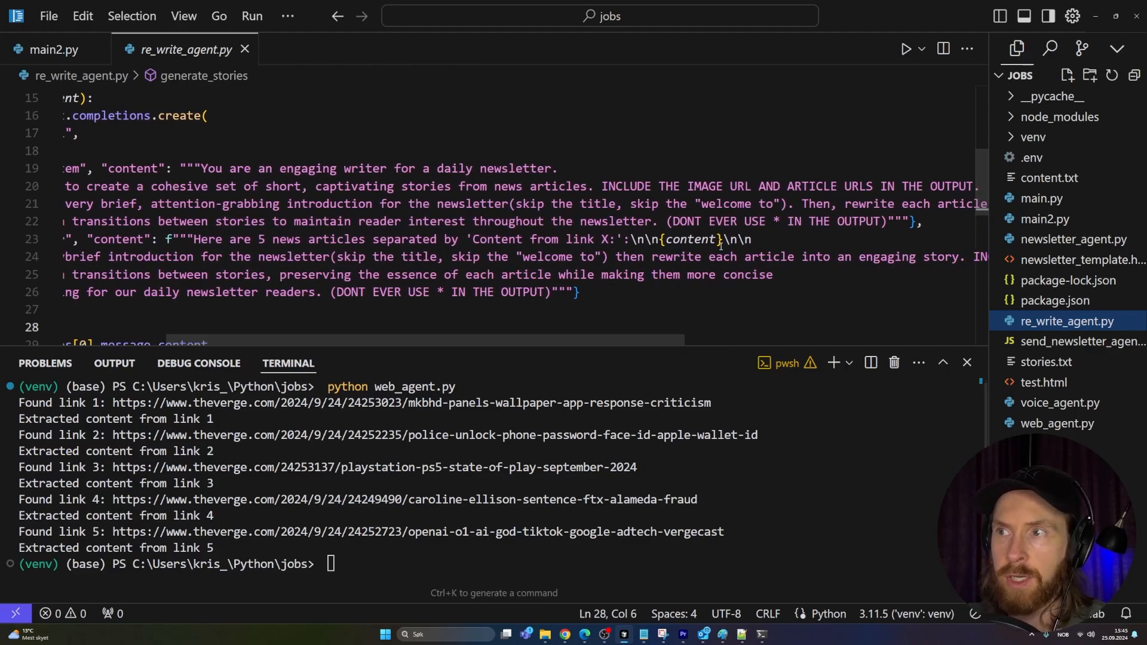
double_click(689, 239)
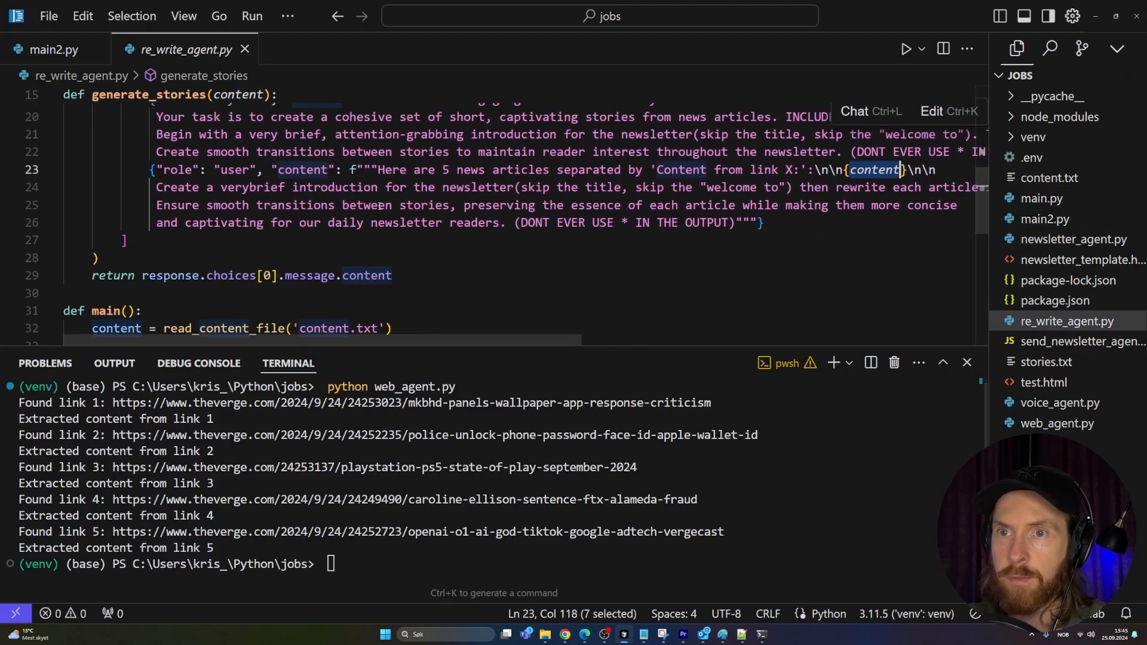
scroll("down", 3)
type("python ")
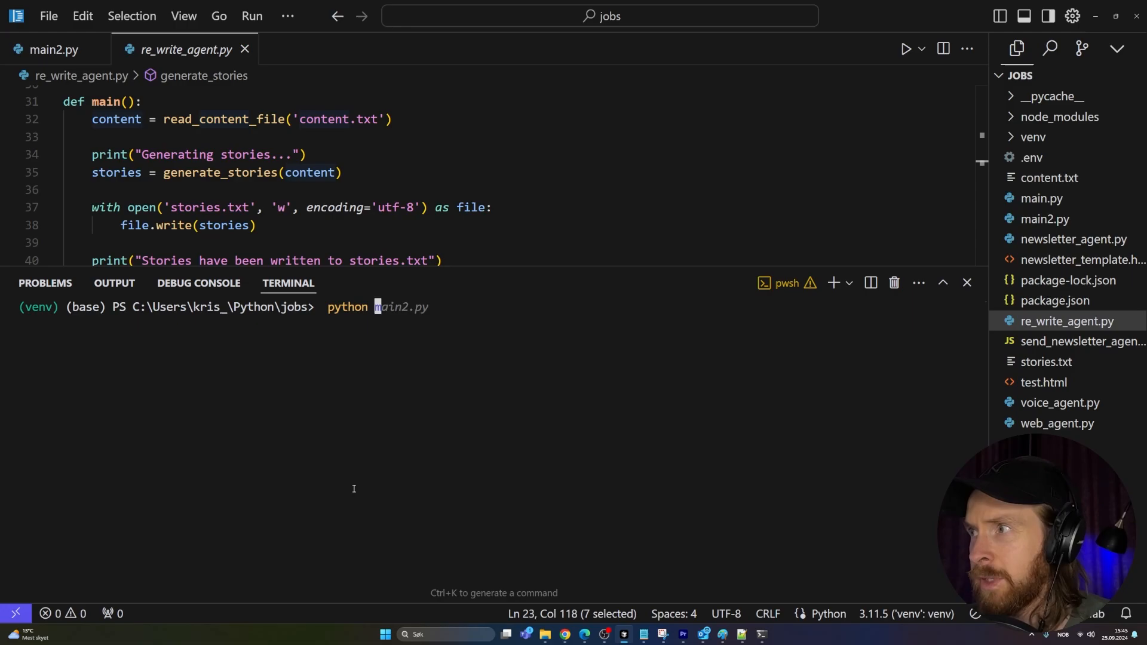
- Run python re_write_agent.py so 'Generating stories...' prints and stories.txt is written
type("newsletter_agent.py")
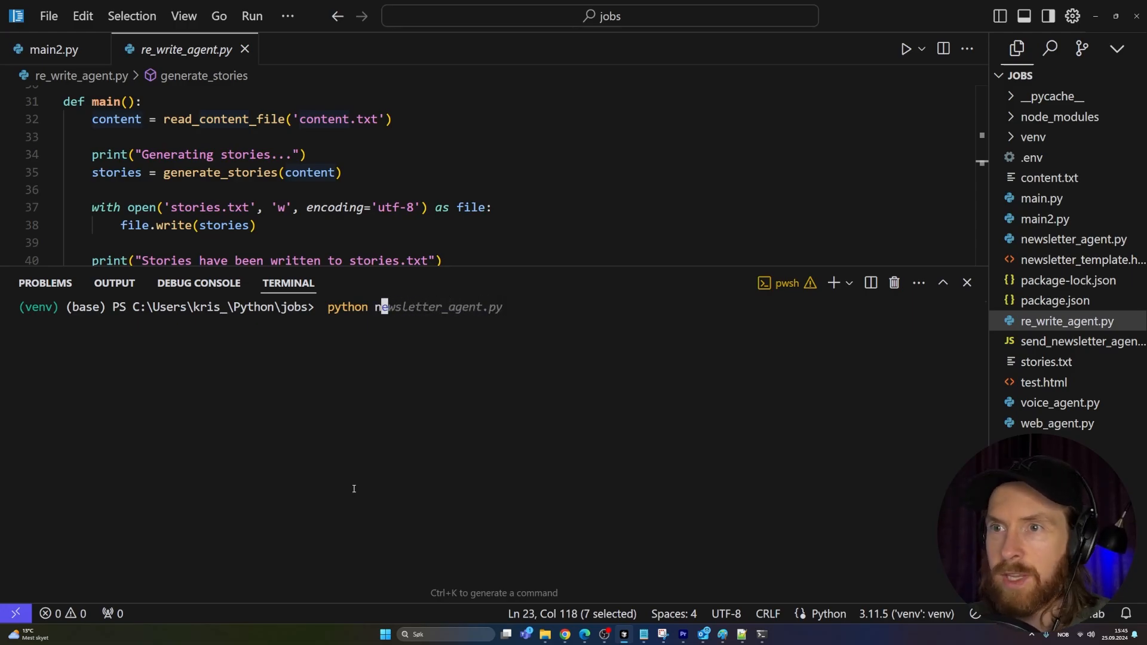
key("Return")
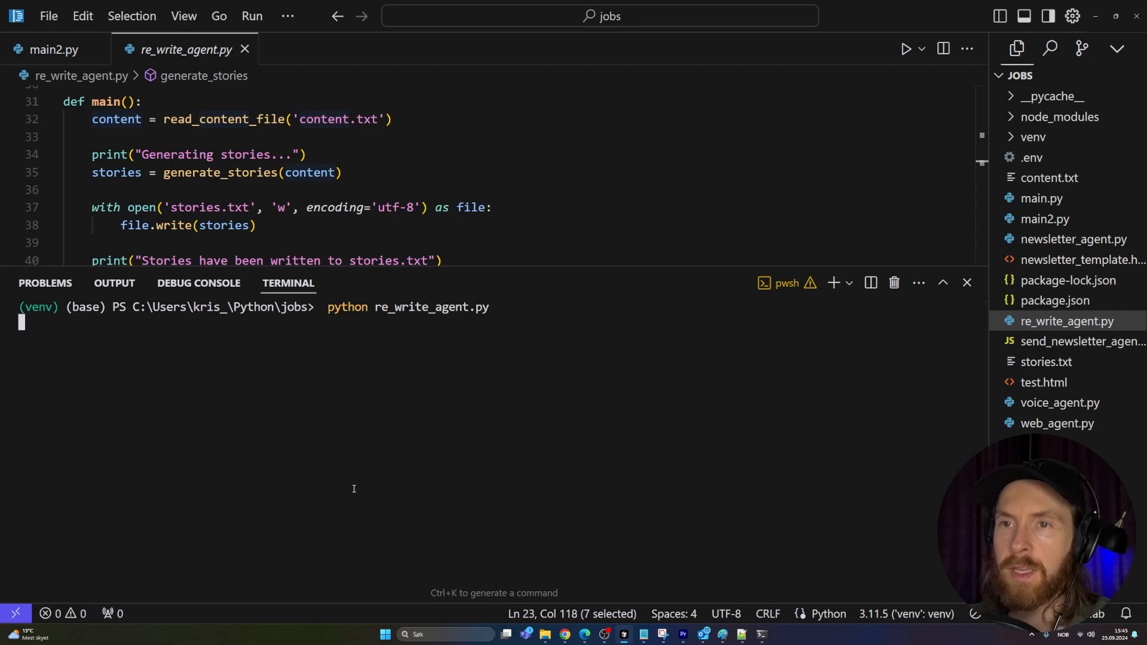
key("Return")
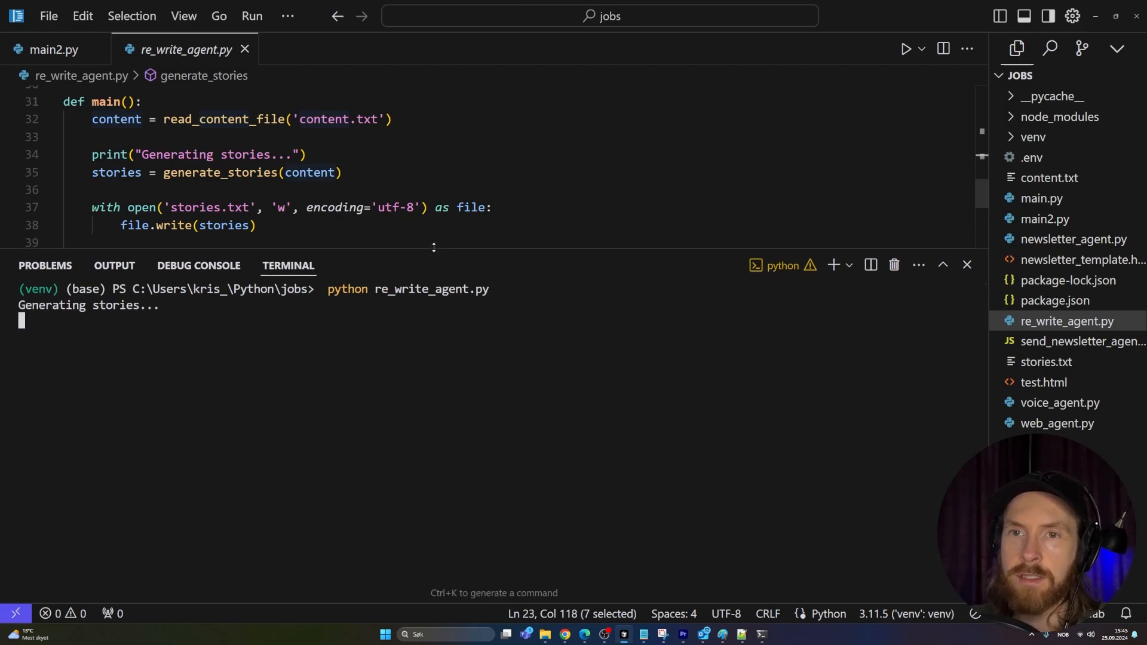
mouse_move(1049, 176)
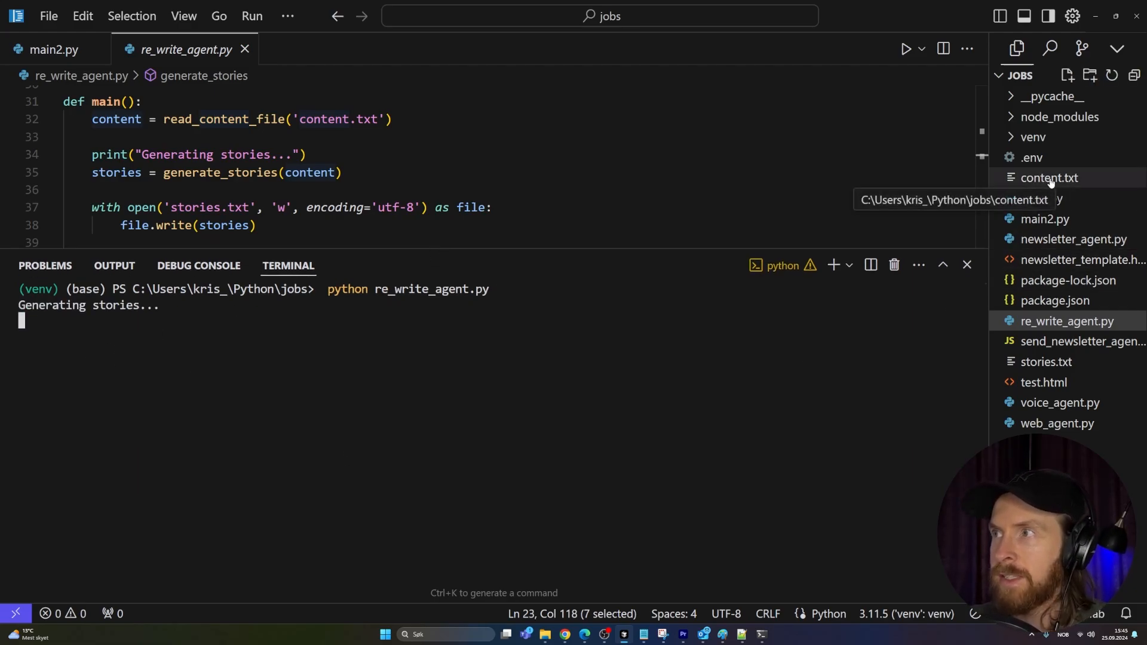
mouse_move(374, 253)
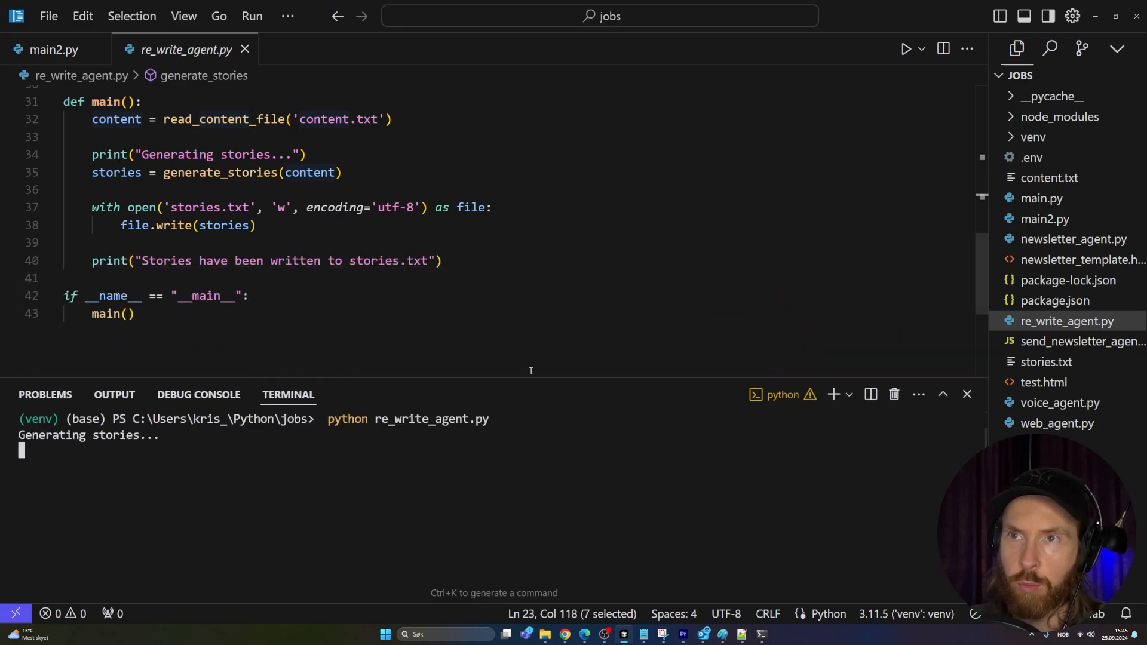
scroll("up", 3)
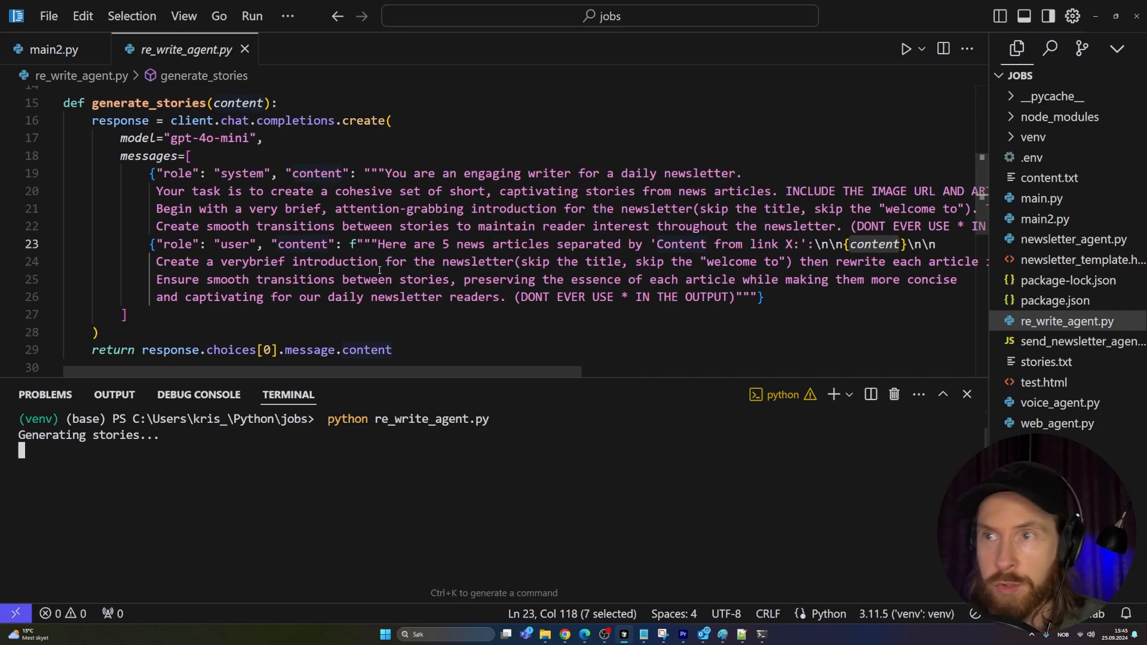
mouse_move(747, 347)
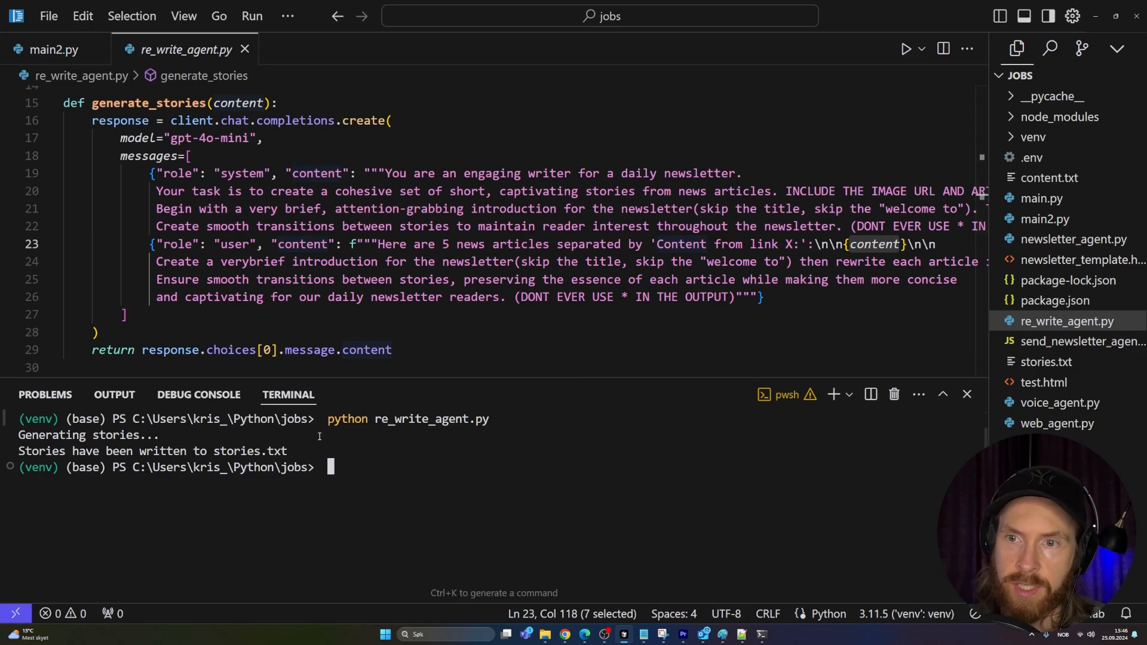
mouse_move(1046, 360)
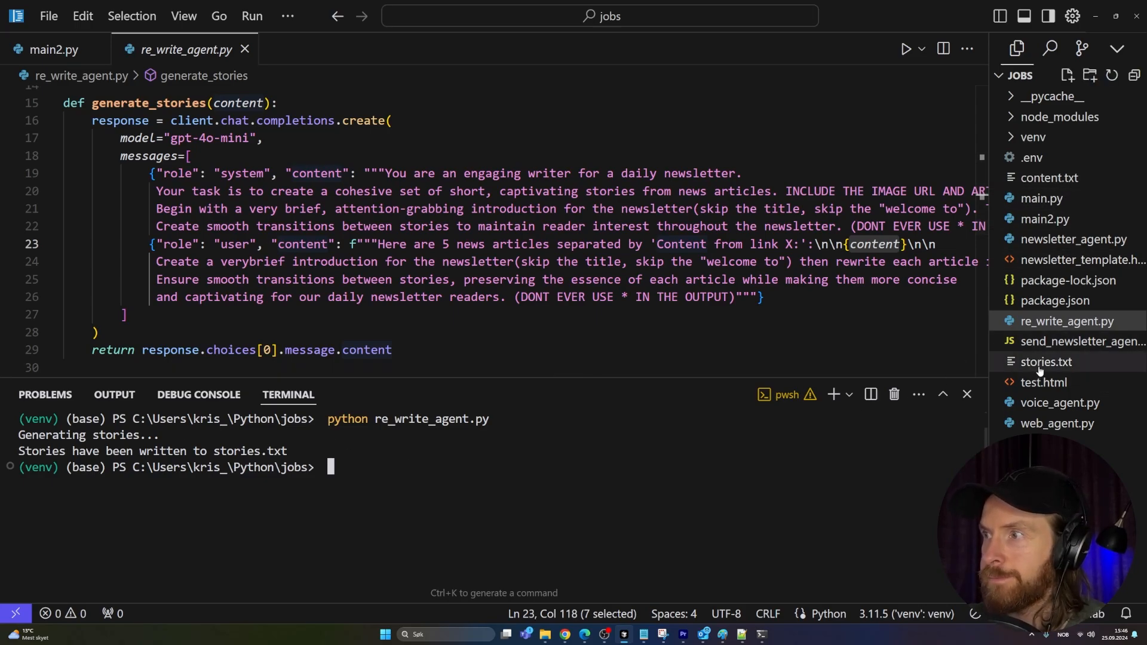
- Review stories.txt's intro and five stories with image and Read more links
left_click(1046, 360)
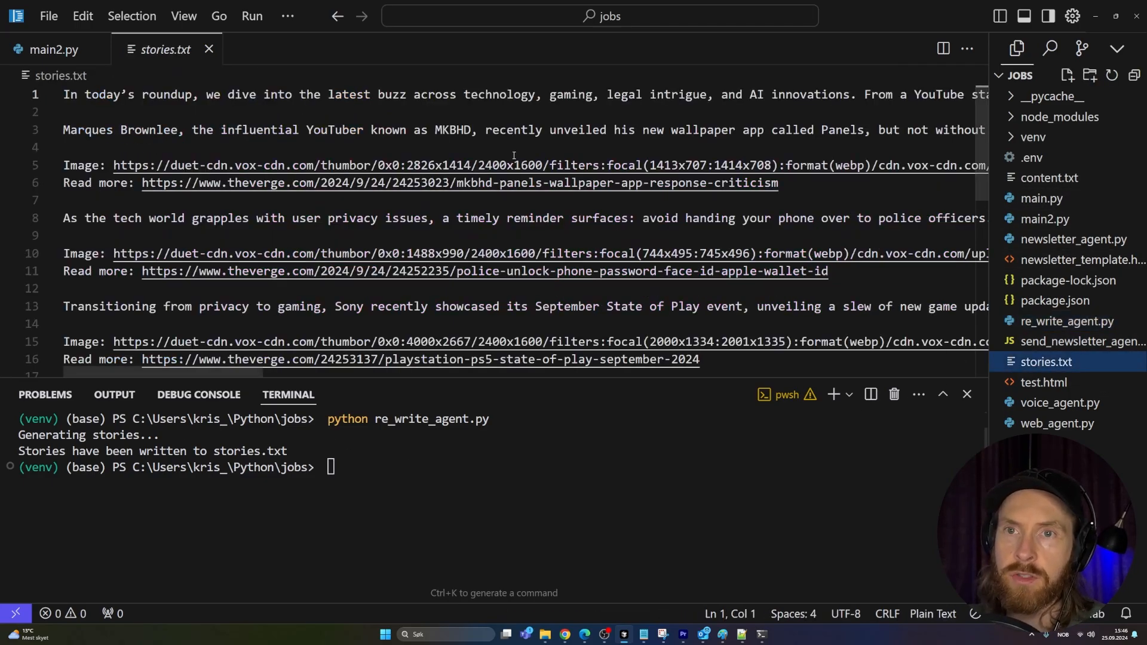
scroll("down", 3)
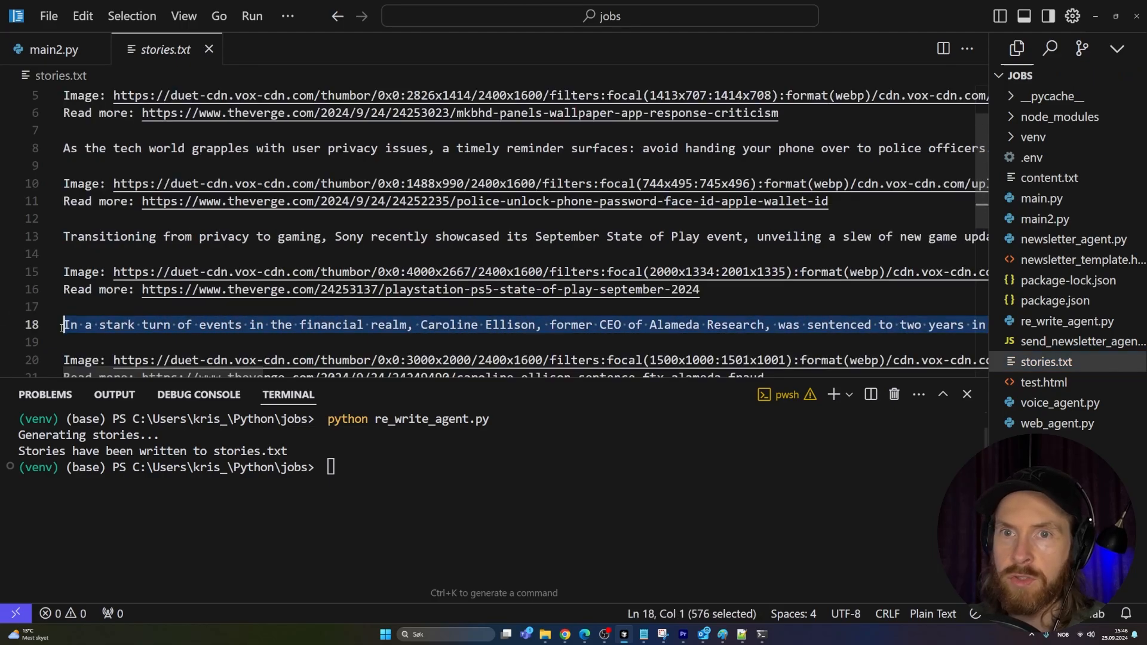
scroll("down", 3)
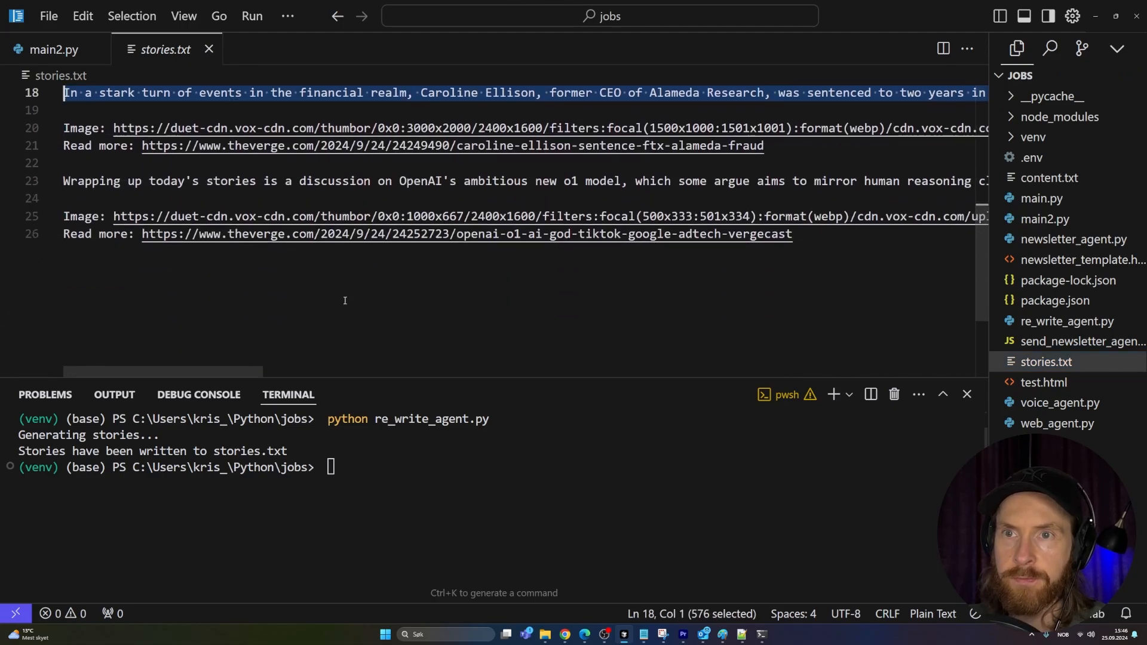
scroll("up", 3)
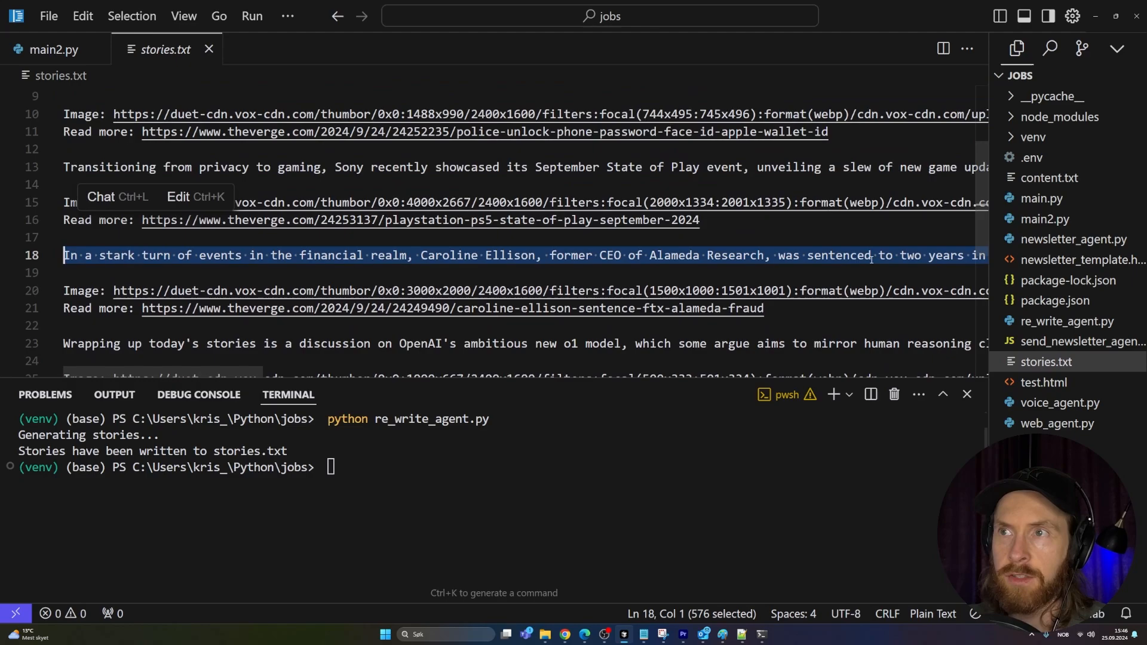
scroll("up", 3)
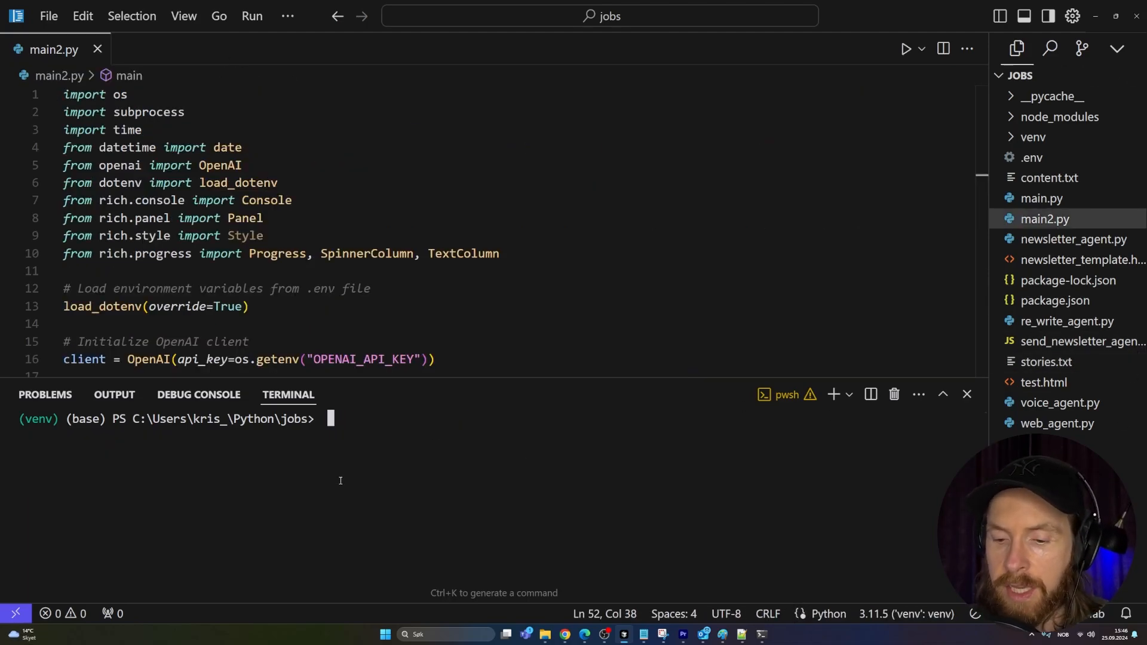
- Prepare python voice_agent.py in the terminal and bring up voice_agent.py
type("python re_write_agent.py")
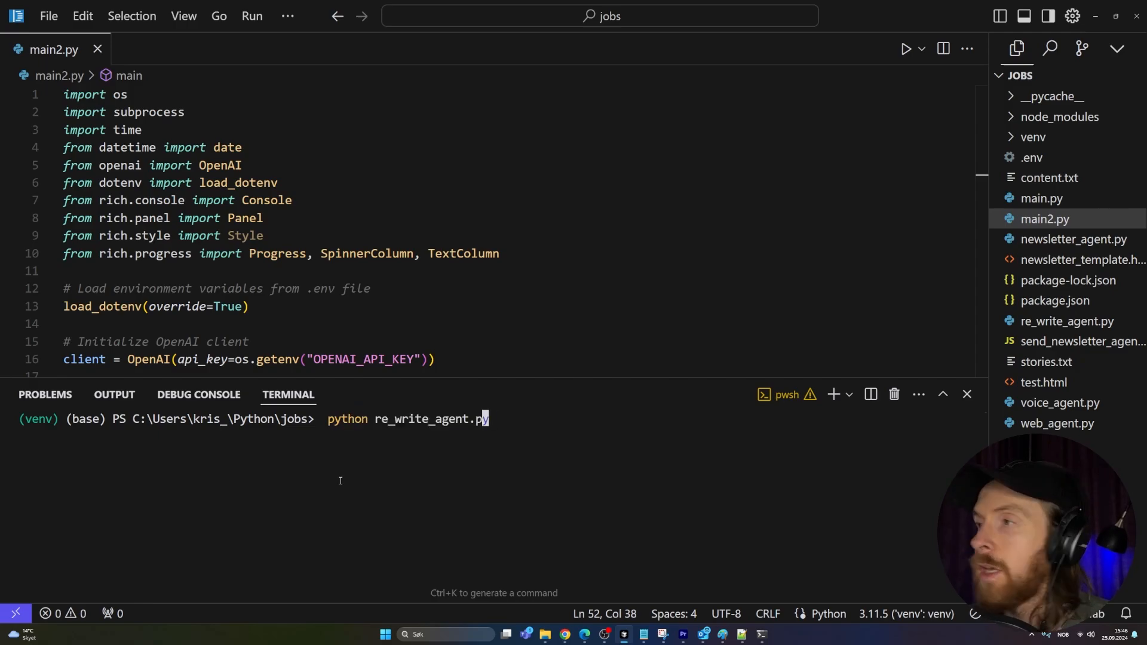
type("voice_agent.py")
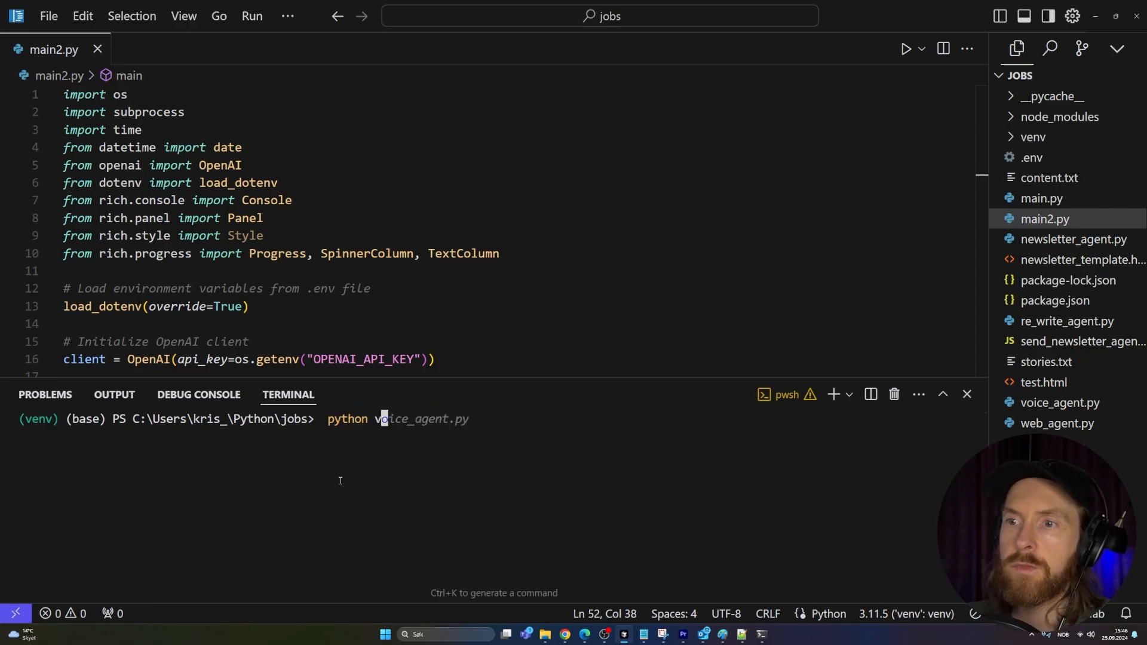
left_click(1059, 403)
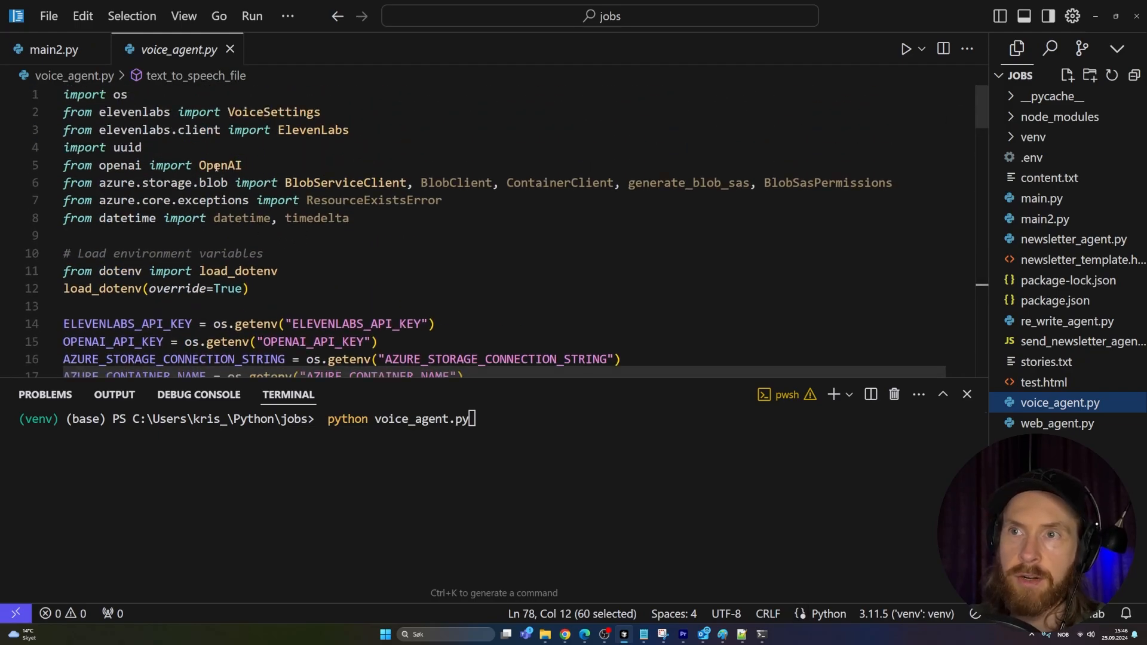
mouse_move(413, 270)
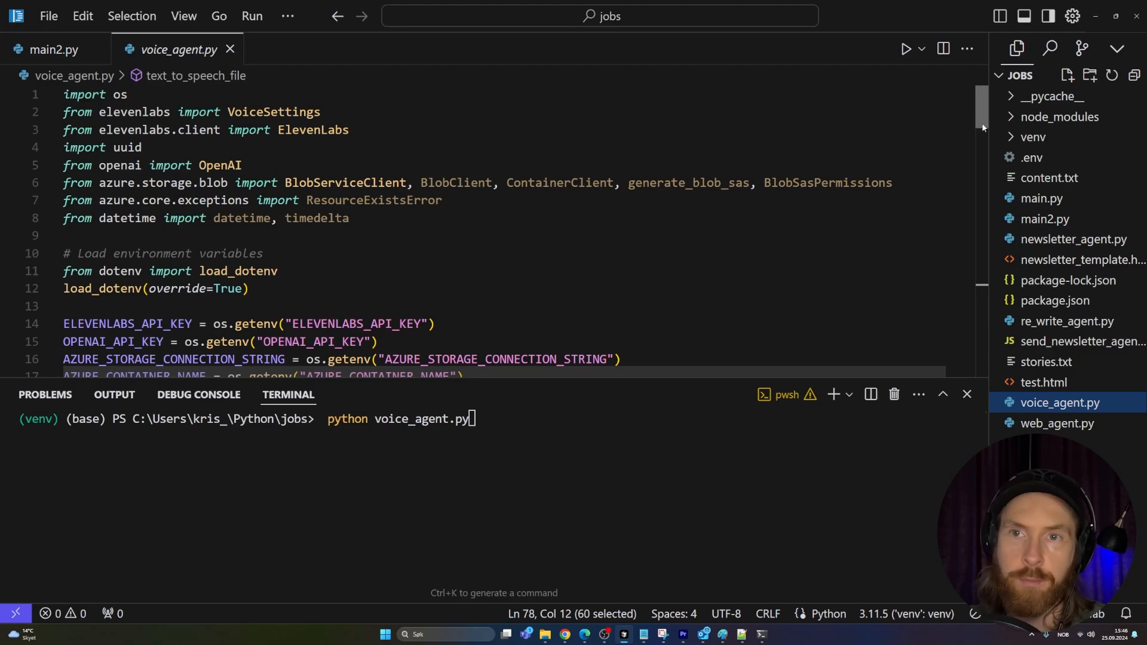
- Review the code turning stories.txt into audio uploaded to Azure, then run it
scroll("down", 3)
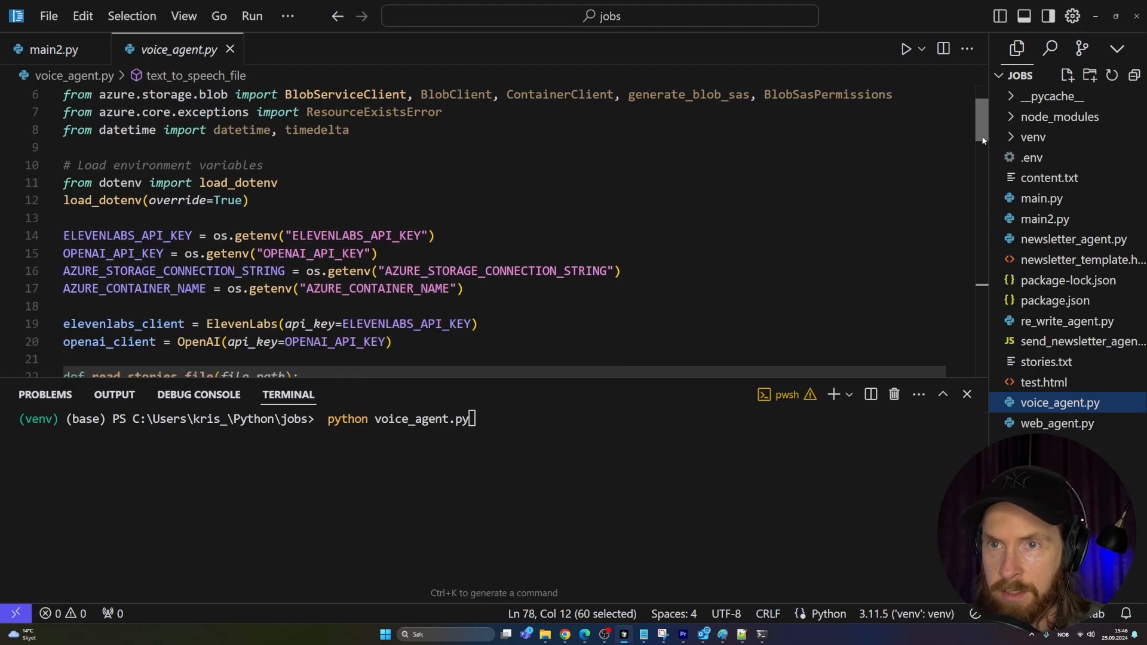
scroll("down", 3)
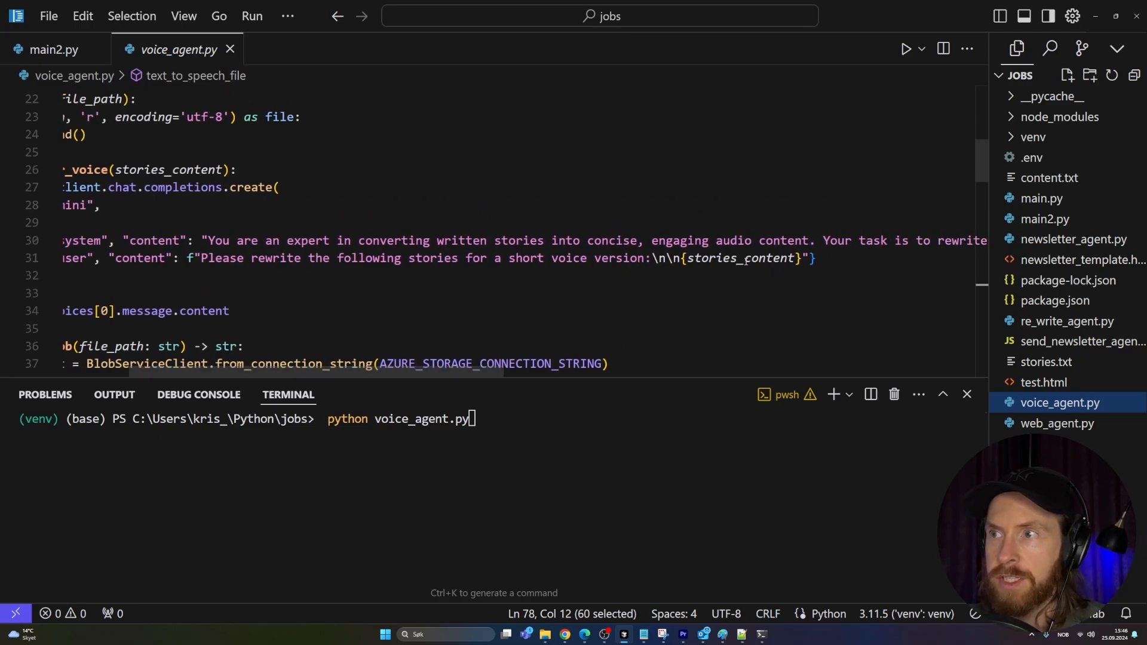
scroll("down", 3)
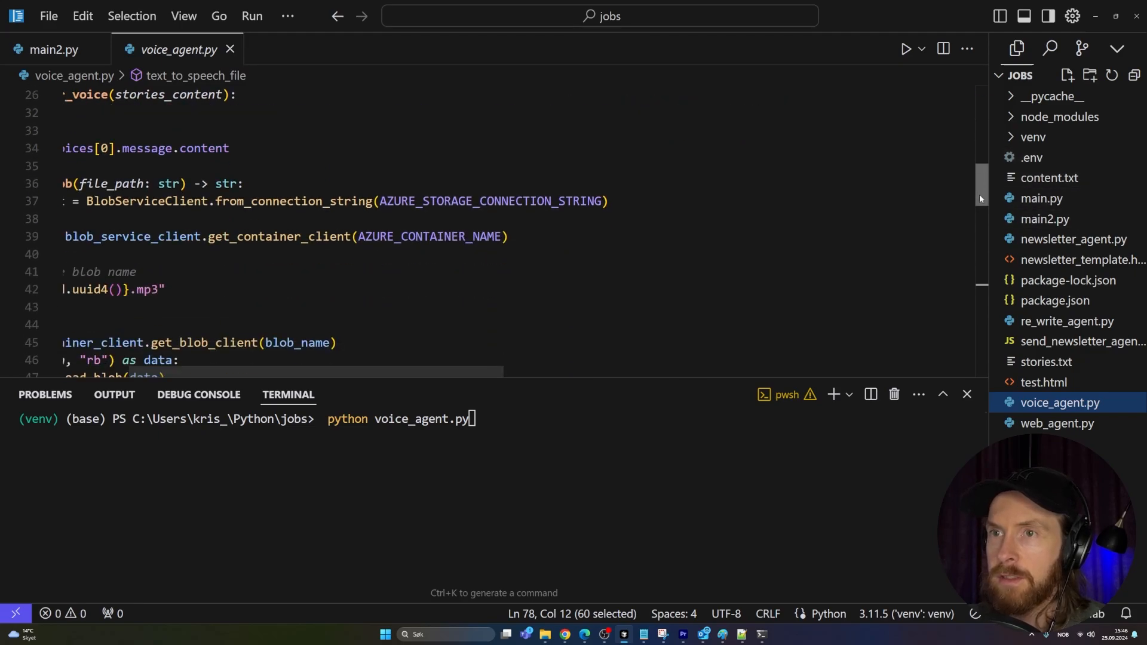
scroll("left", 3)
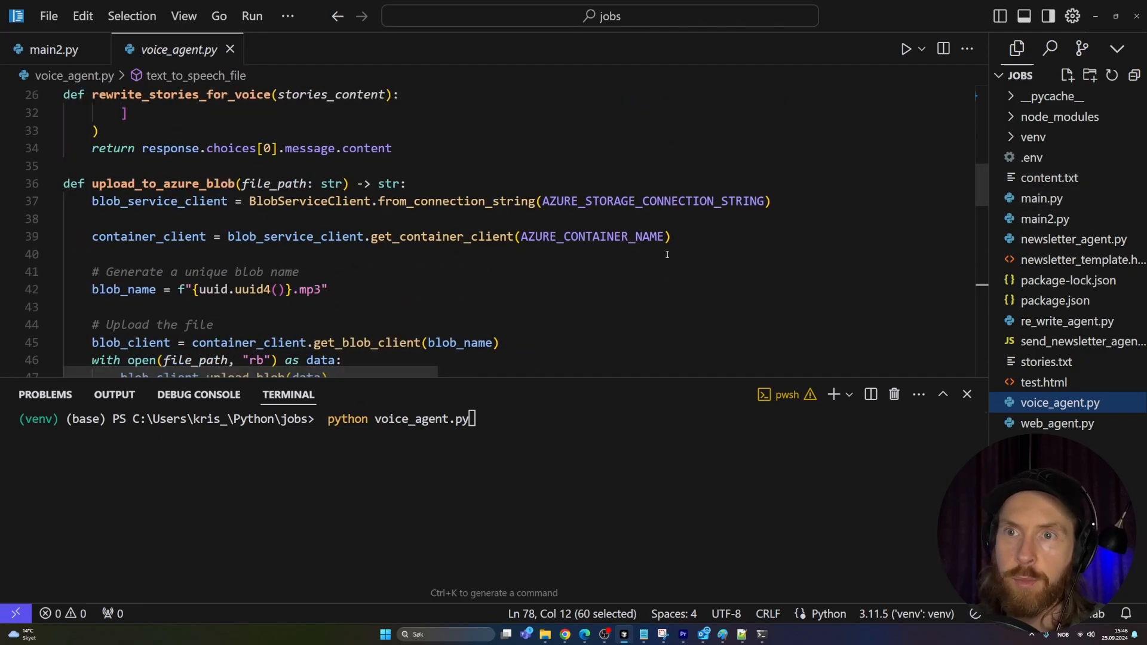
scroll("down", 3)
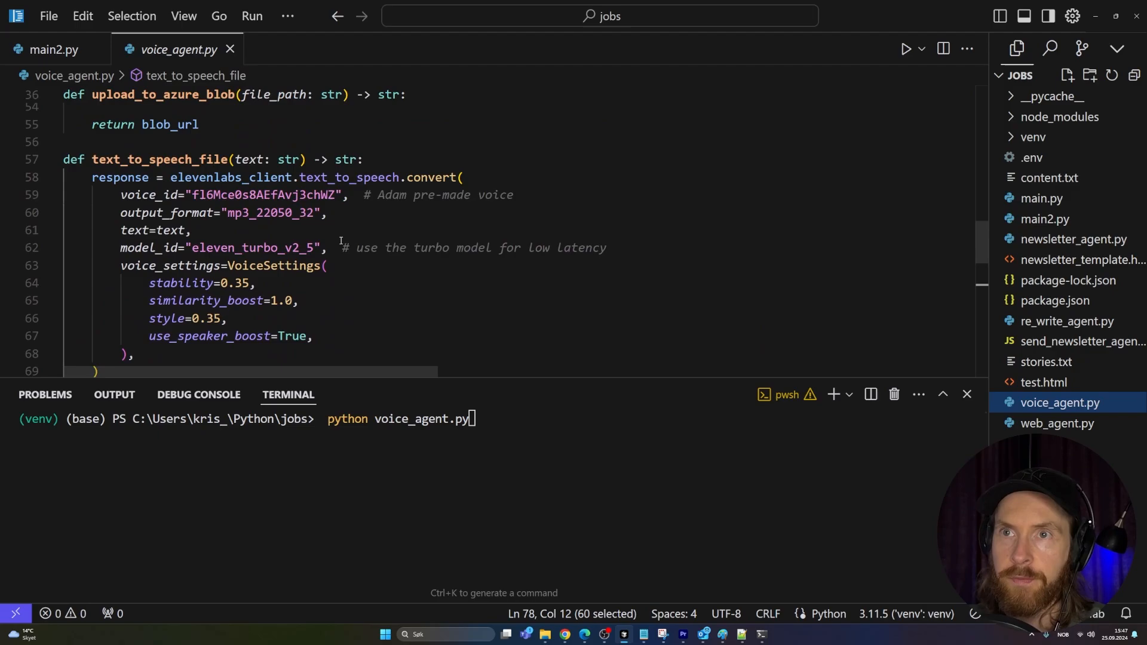
scroll("down", 3)
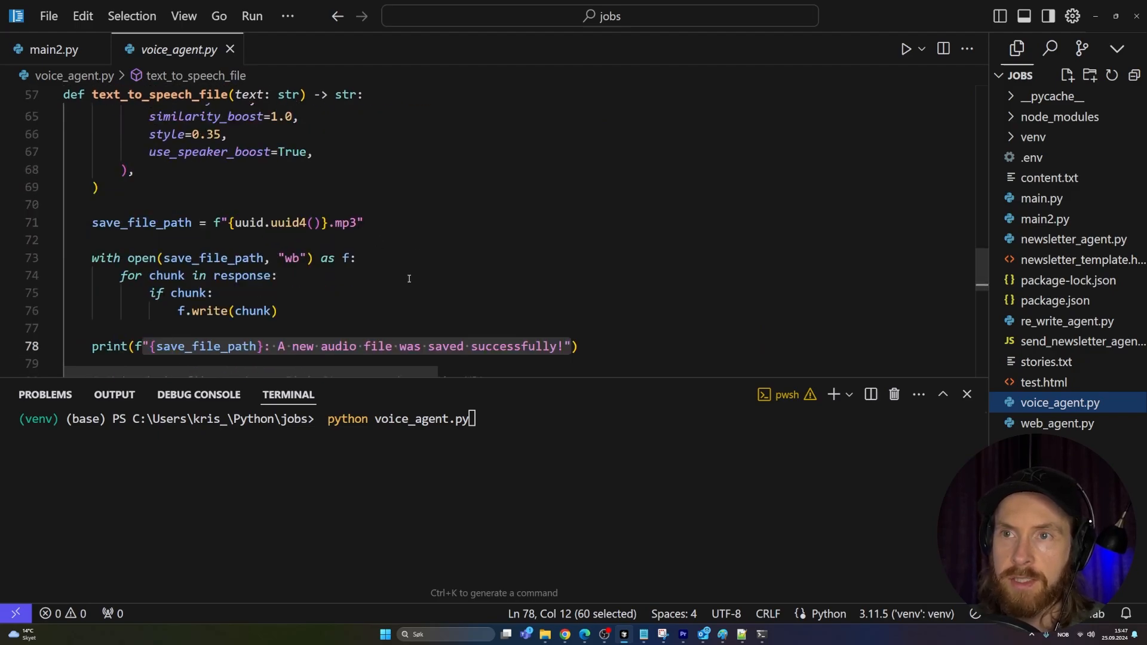
scroll("down", 3)
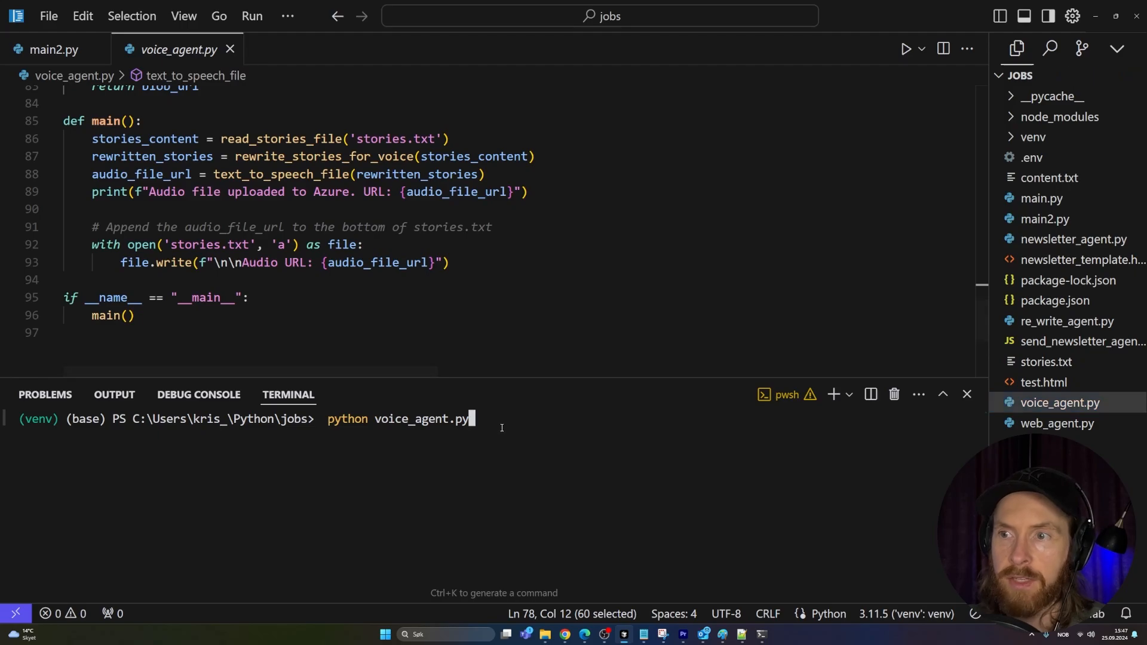
key("Return")
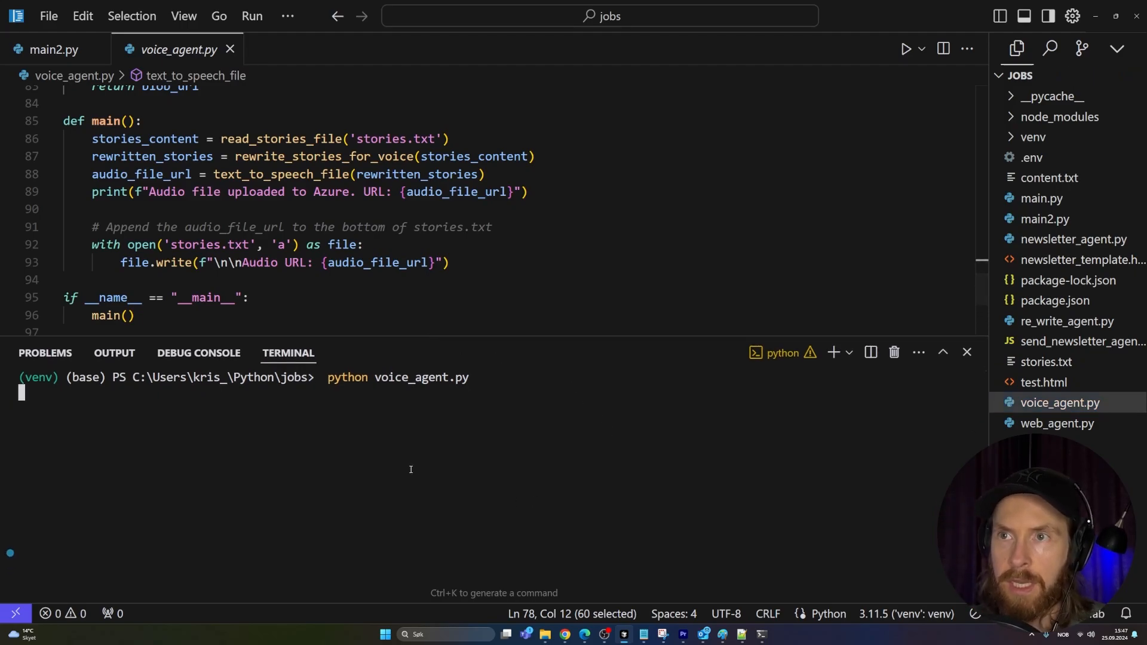
mouse_move(592, 271)
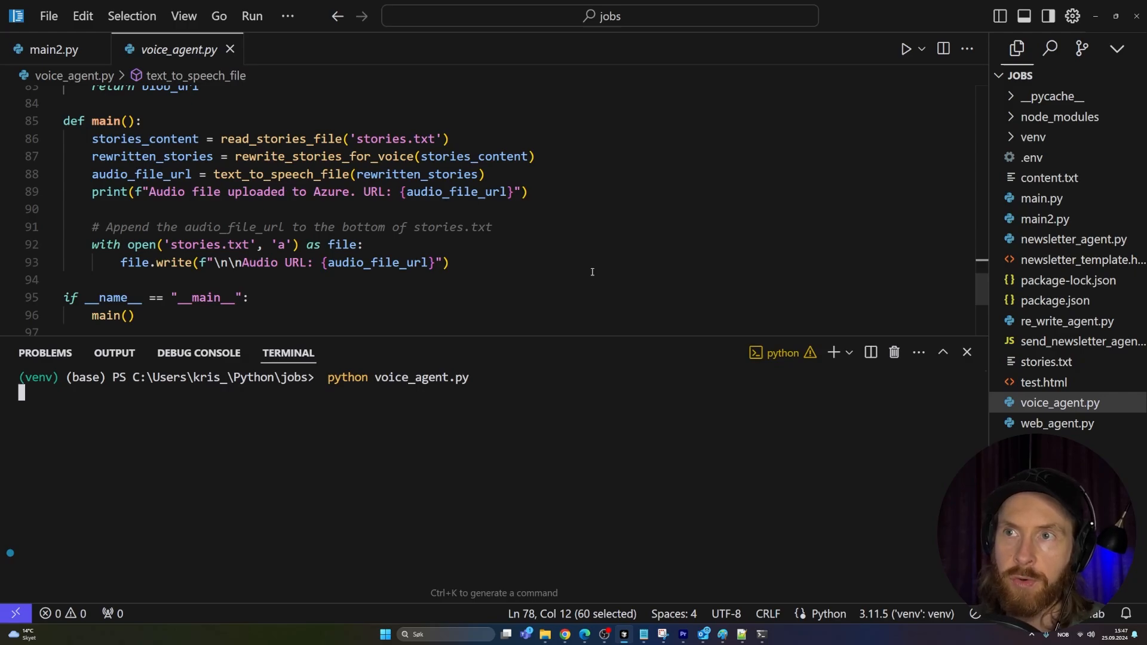
mouse_move(419, 469)
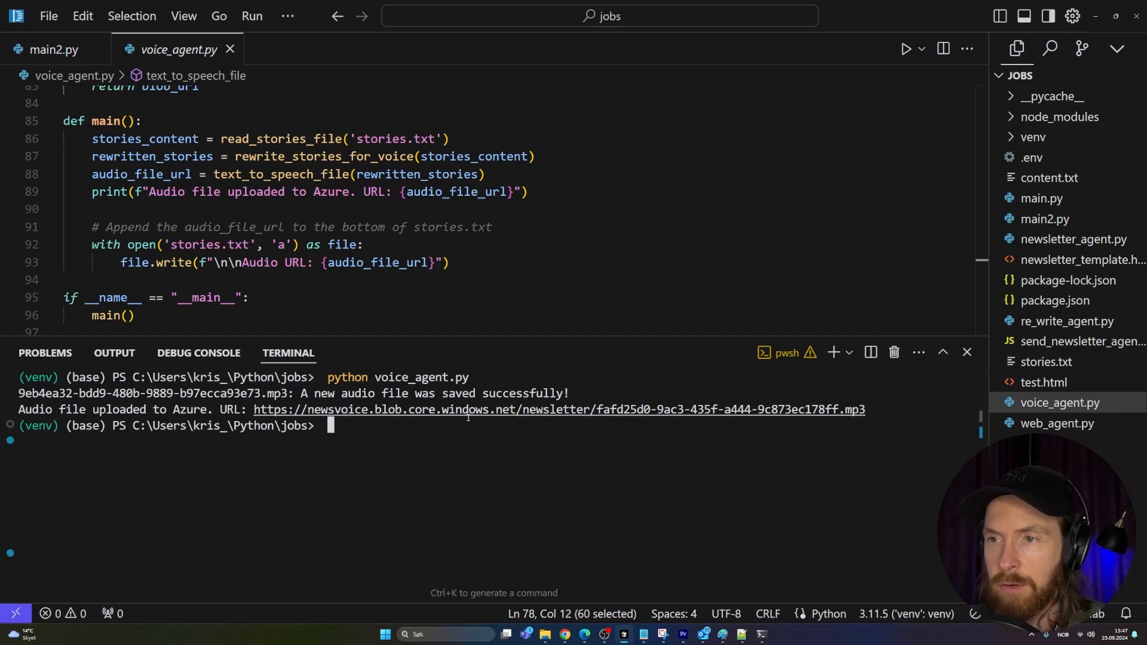
mouse_move(475, 408)
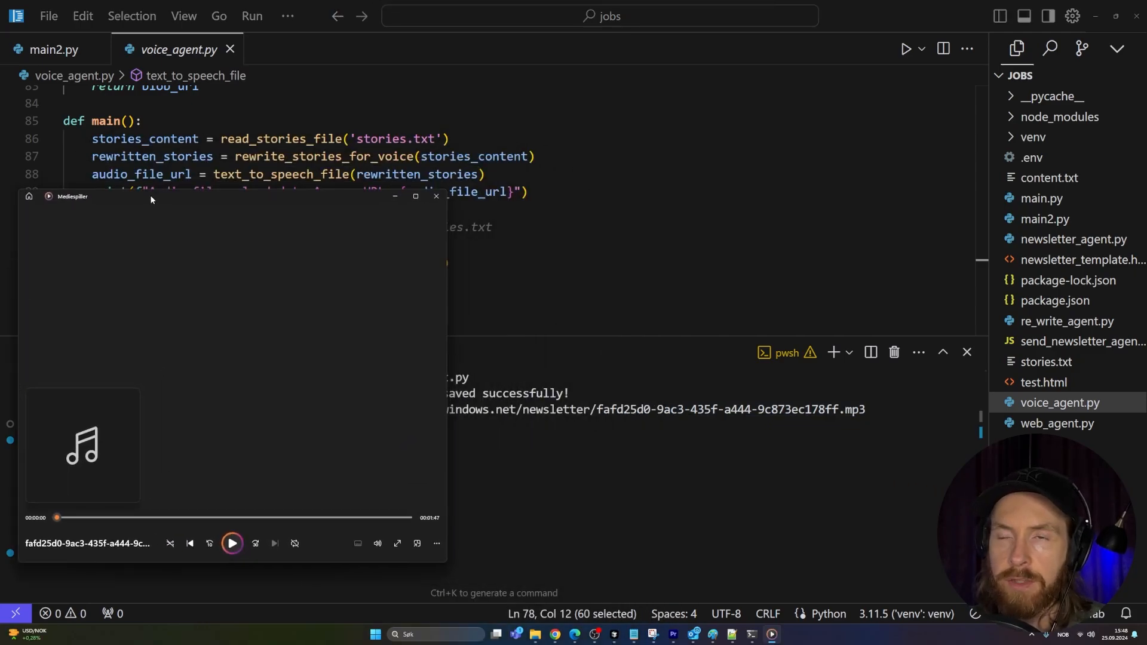
mouse_move(230, 544)
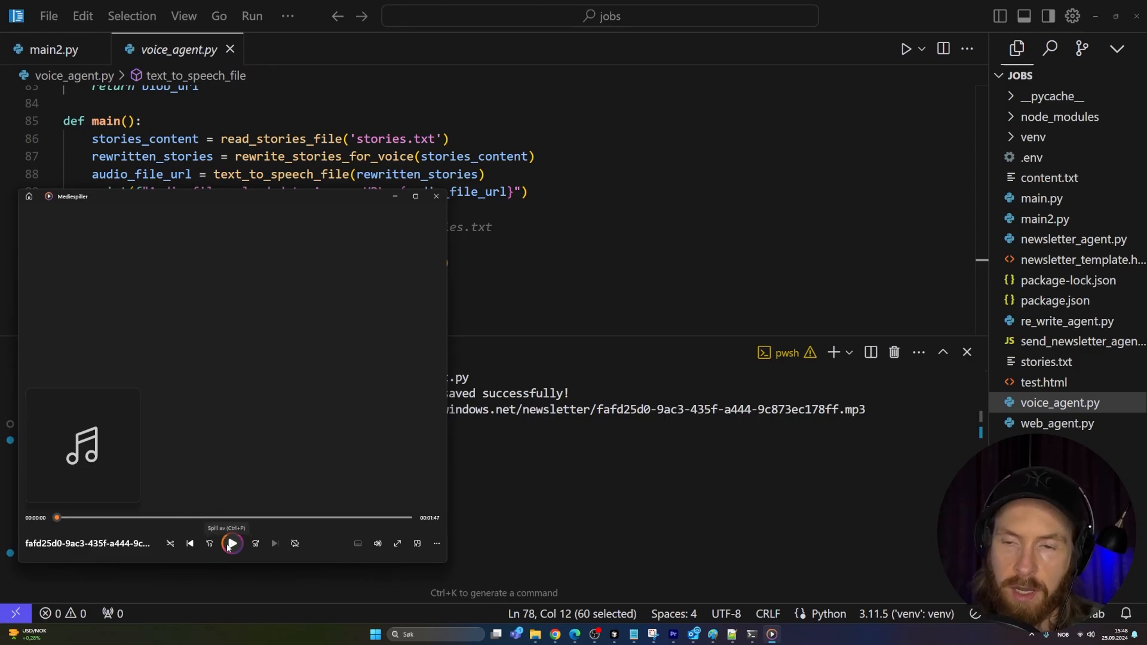
- Play the generated voice mp3 briefly, pause it and close Media Player
left_click(231, 542)
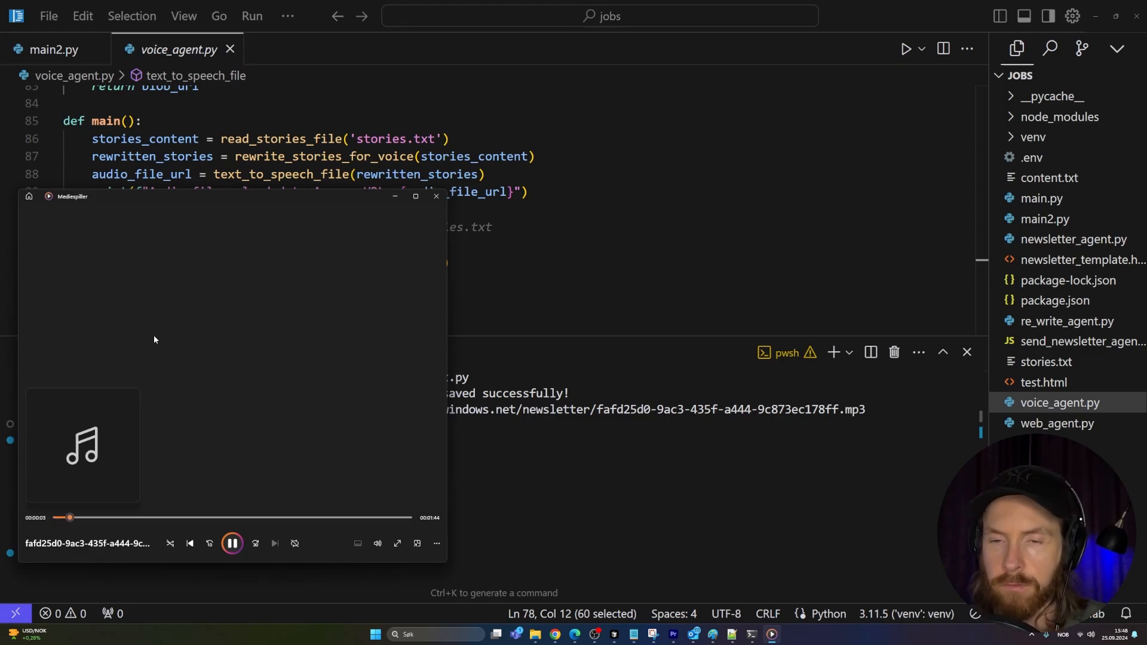
mouse_move(246, 447)
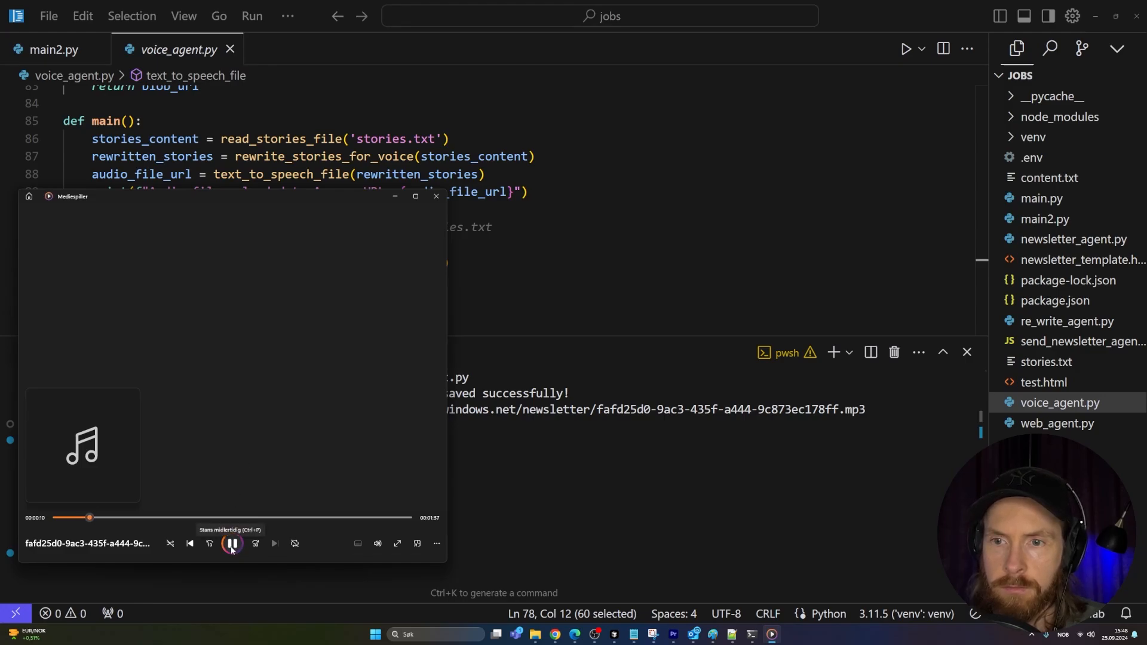
left_click(230, 543)
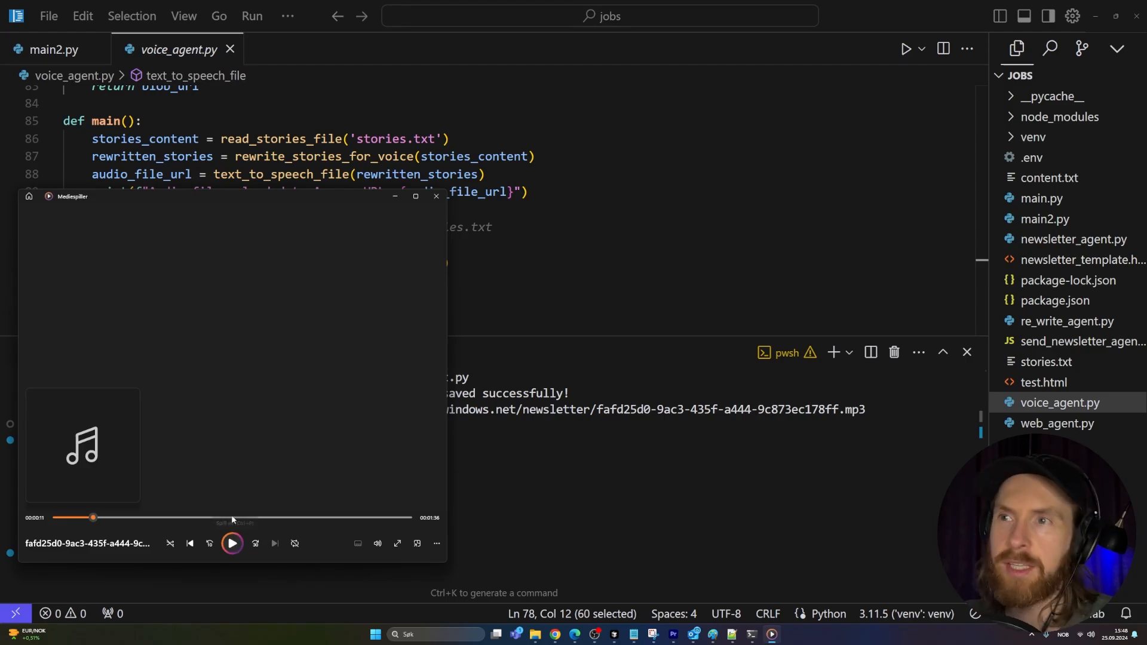
mouse_move(436, 196)
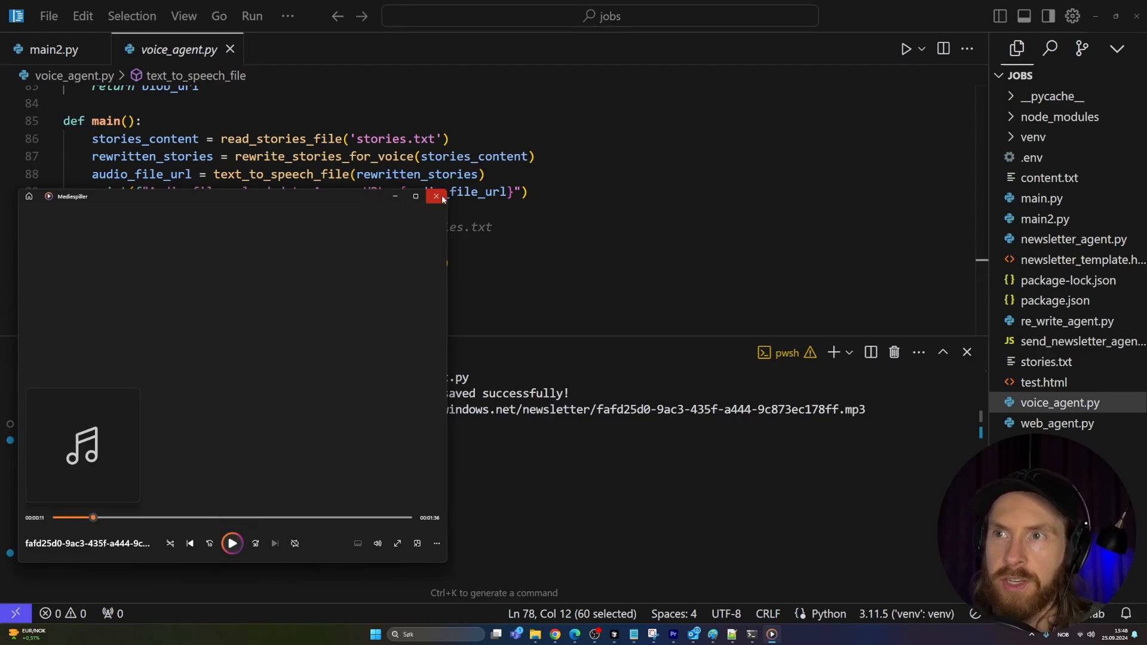
left_click(436, 197)
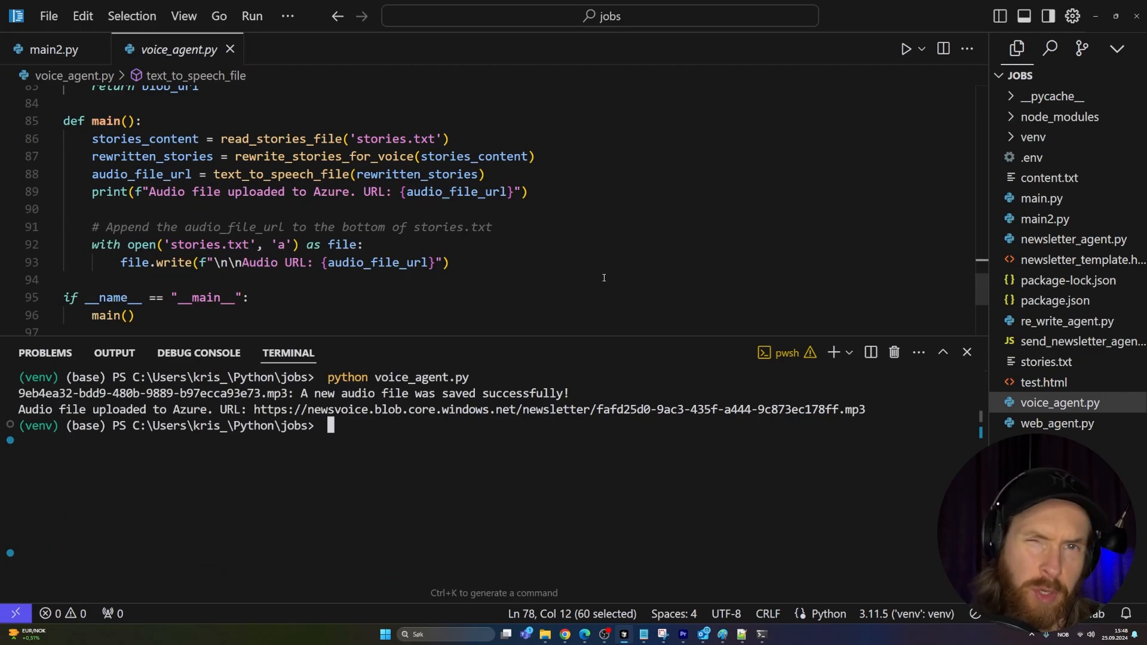
mouse_move(905, 299)
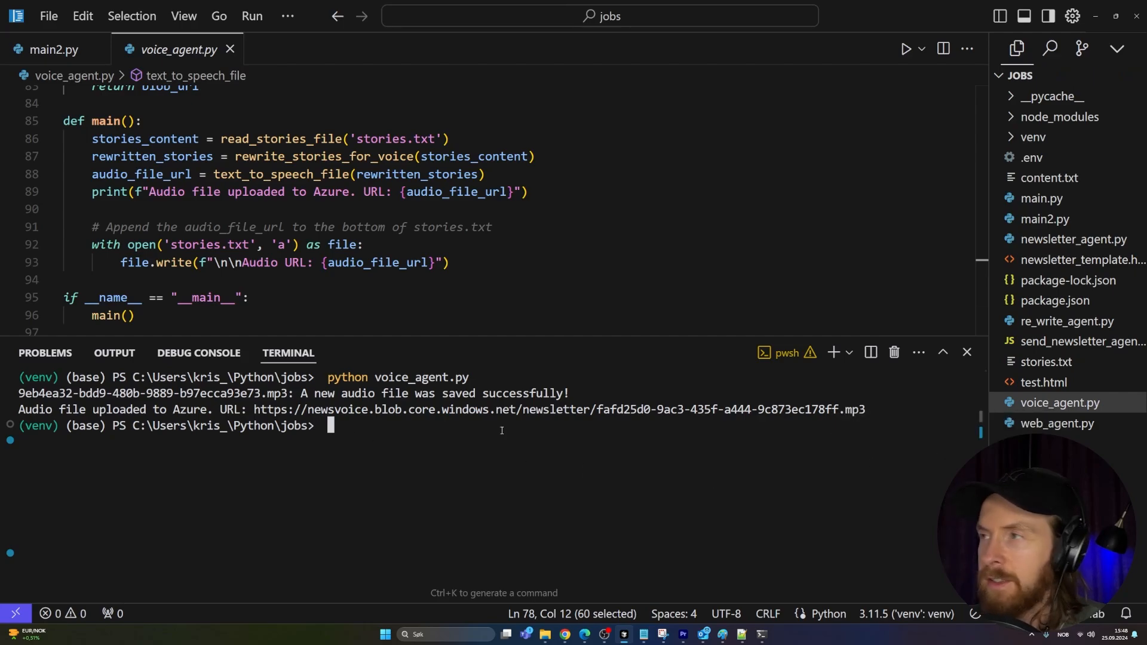
mouse_move(1073, 239)
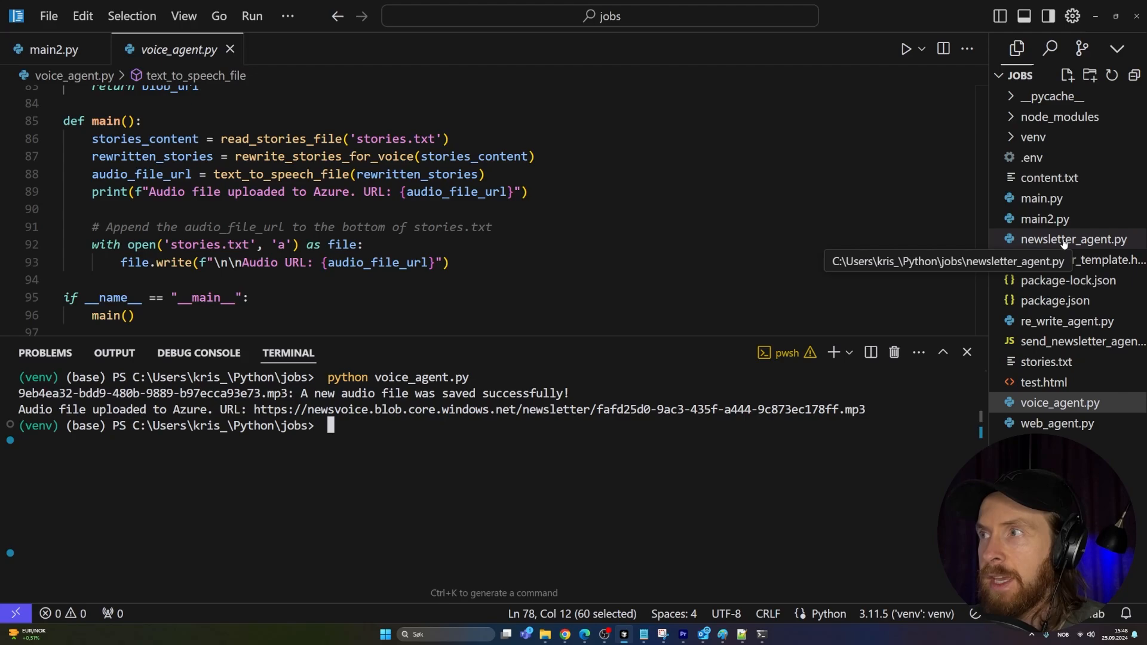
- Review newsletter_agent.py, including its long lines off to the right
left_click(1073, 239)
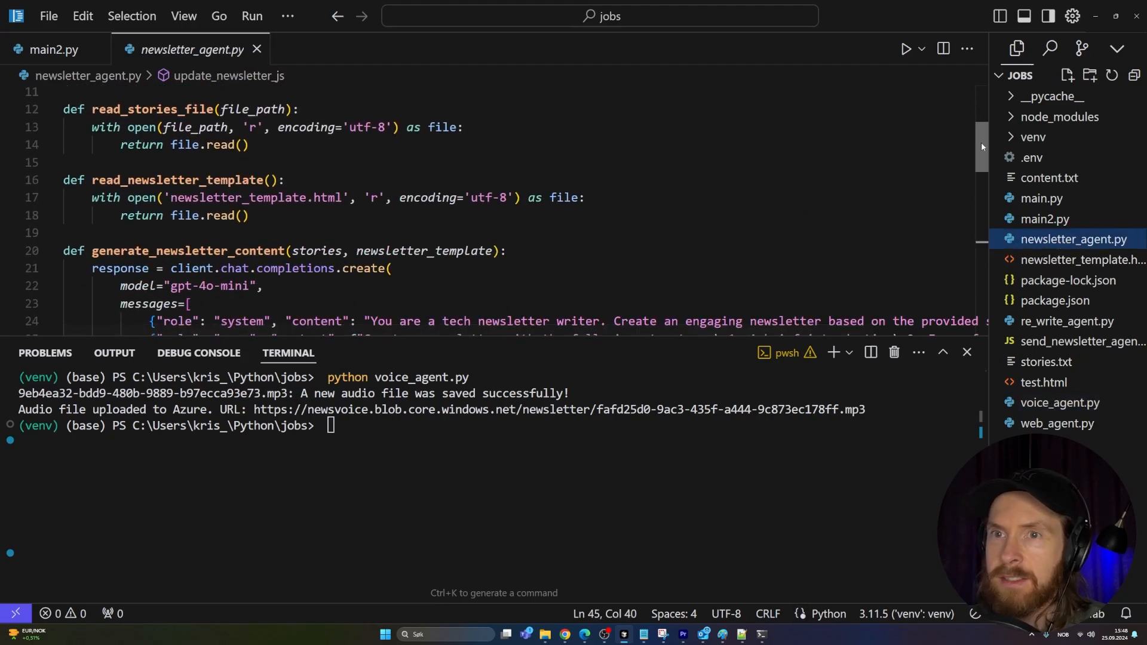
scroll("down", 3)
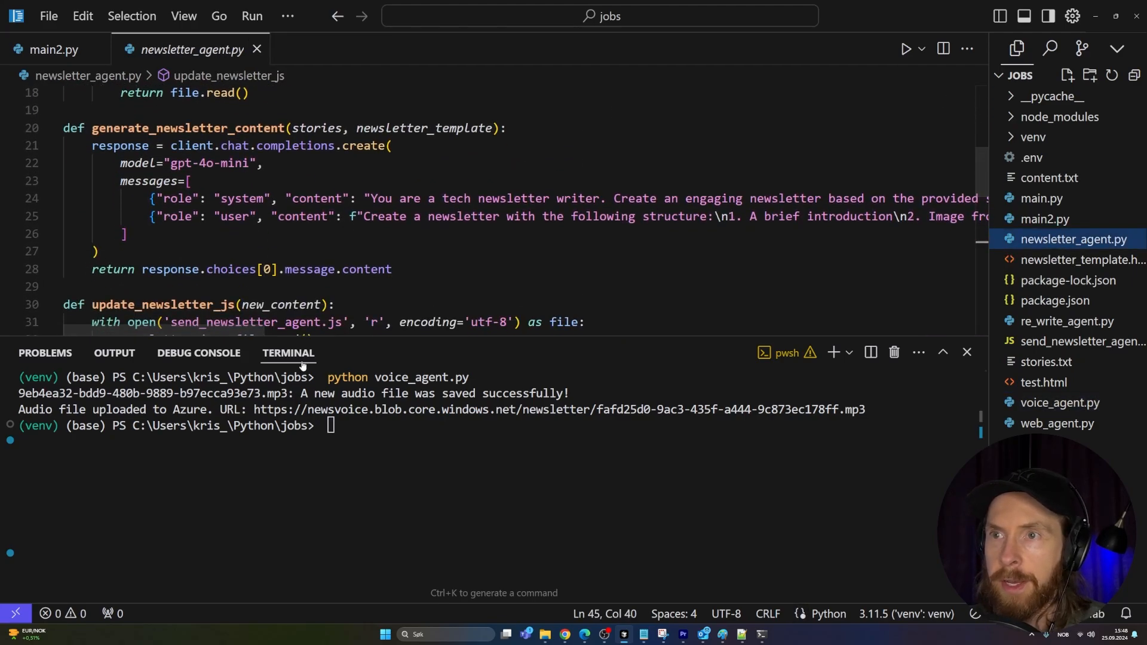
scroll("right", 3)
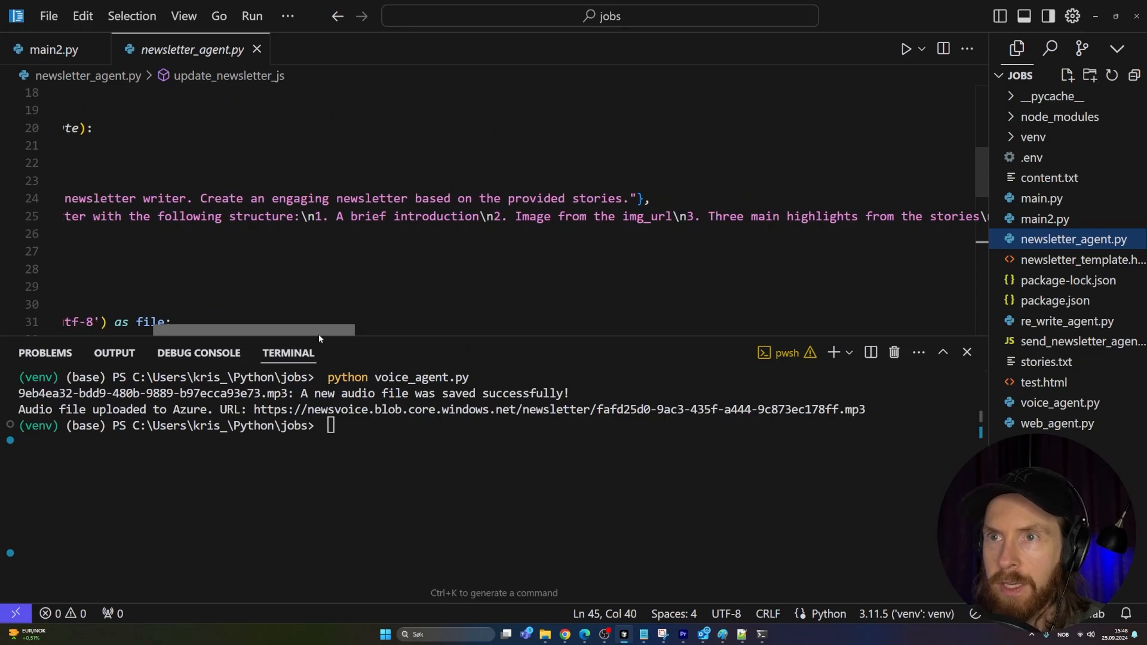
scroll("left", 3)
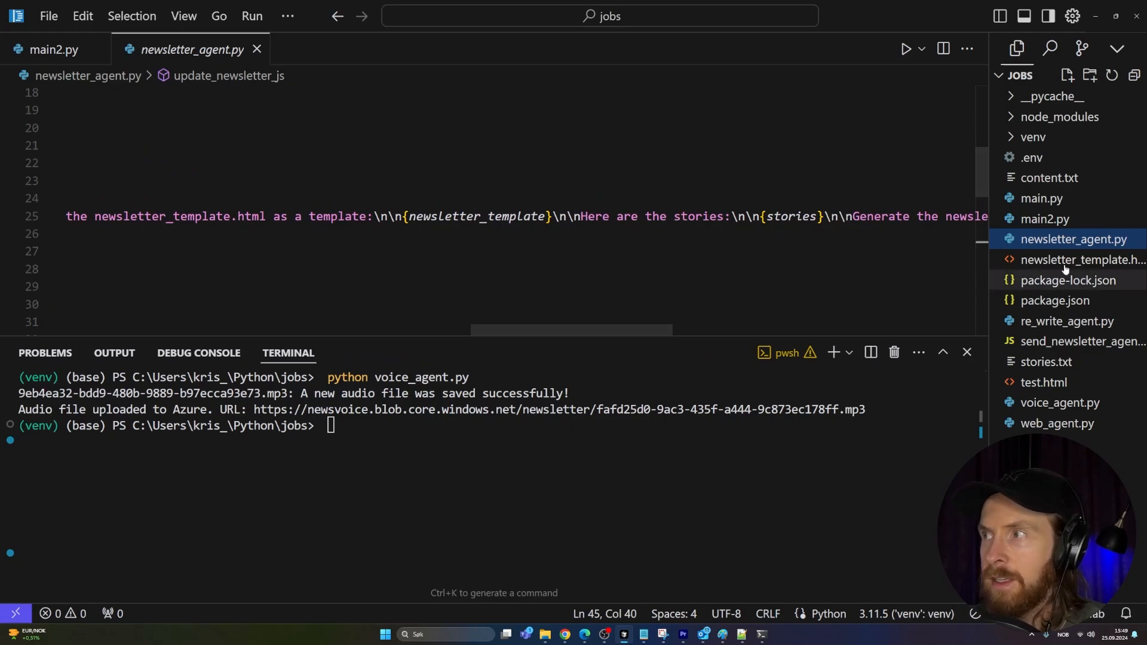
- Look through newsletter_template.html's footer and styles
left_click(1075, 259)
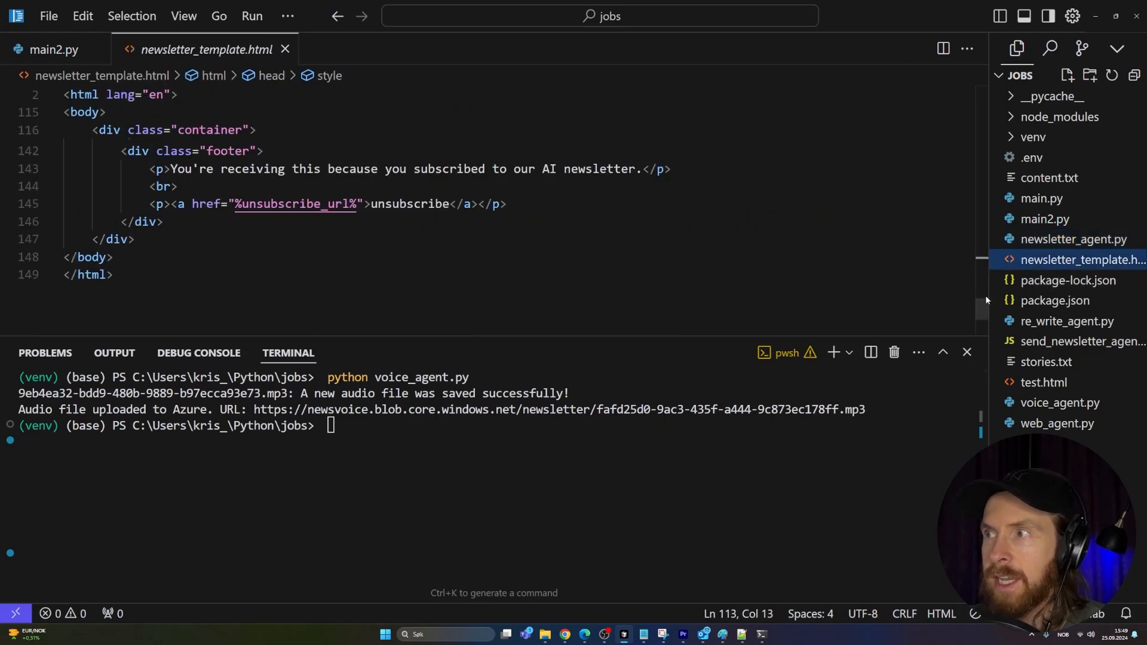
scroll("up", 3)
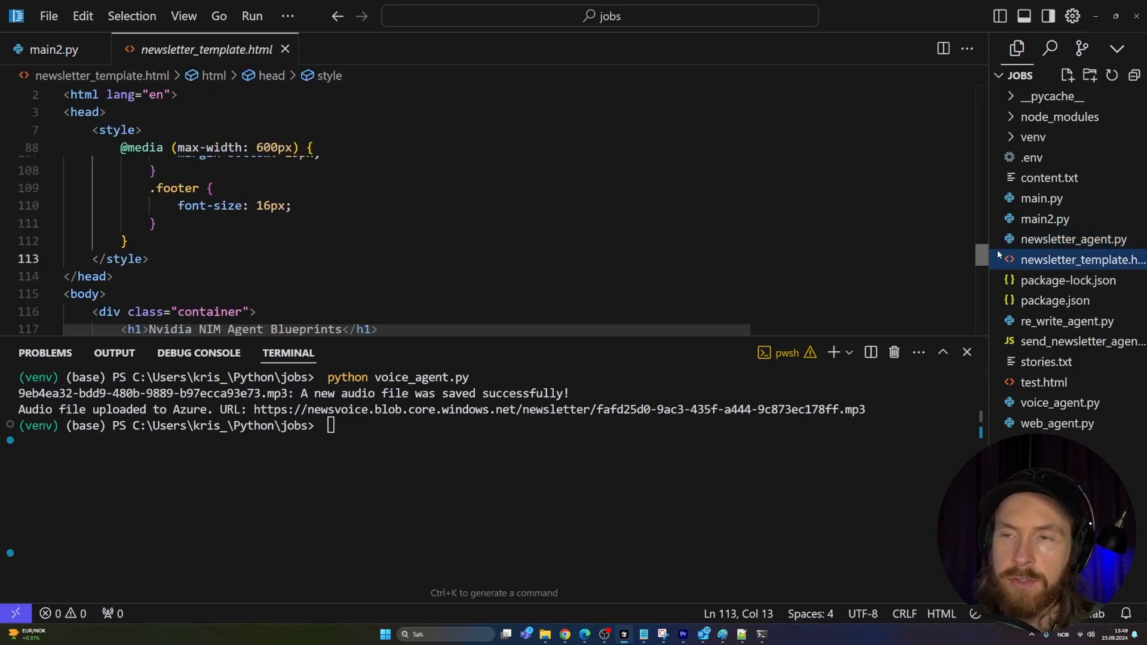
scroll("up", 3)
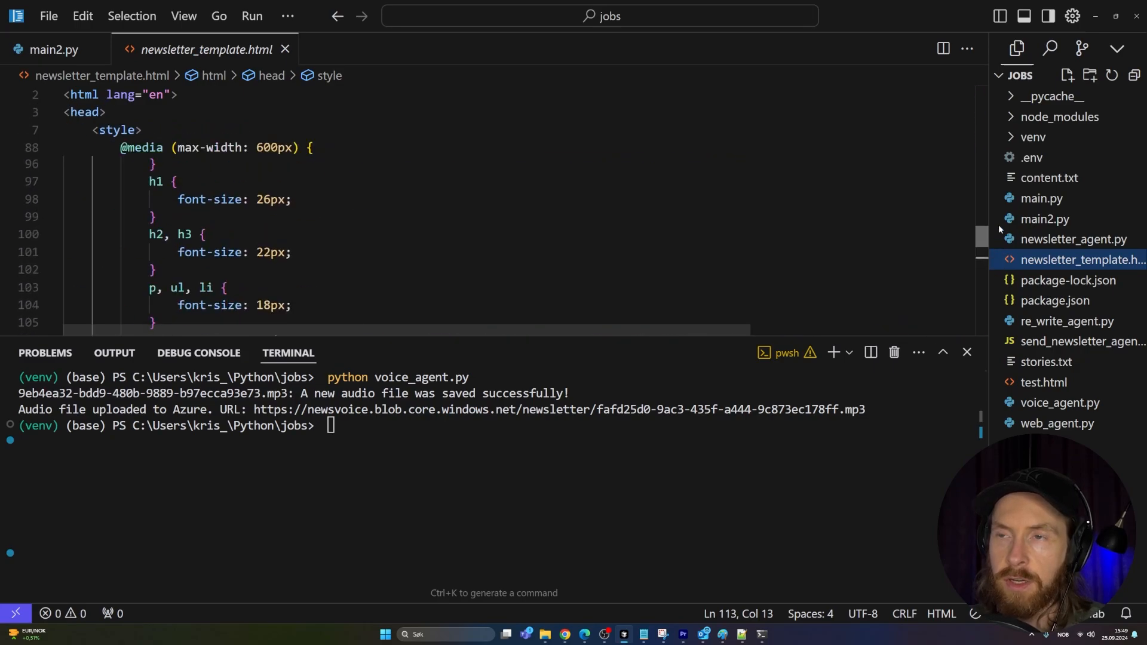
- Return to newsletter_agent.py and read down to its HTML-writing function and main routine
left_click(1073, 239)
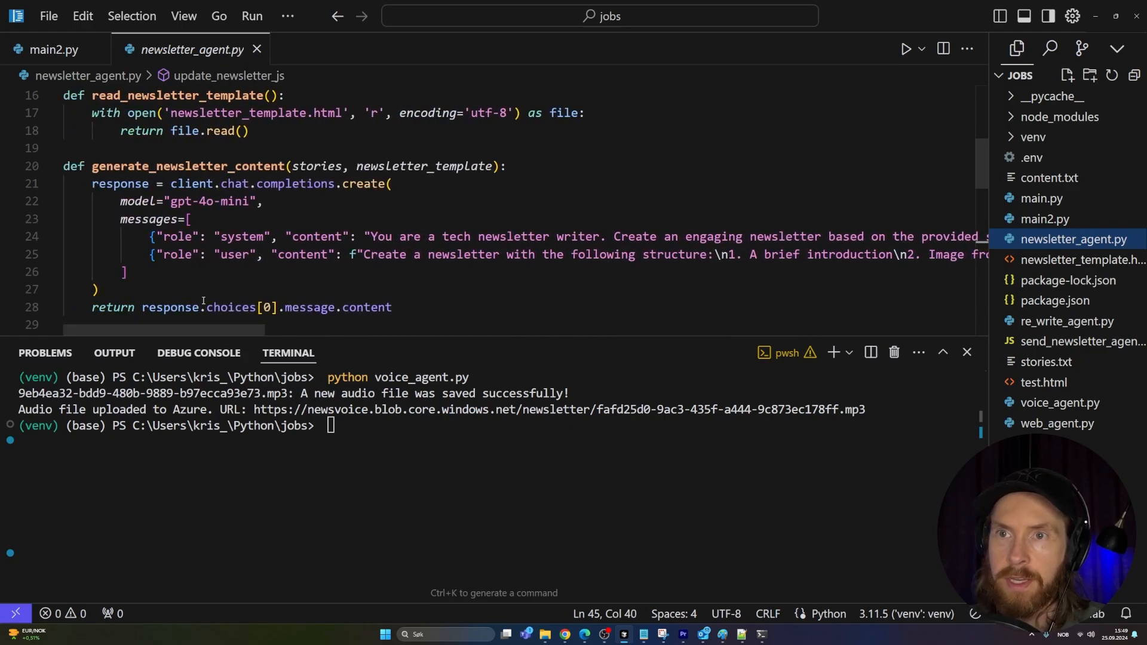
scroll("down", 3)
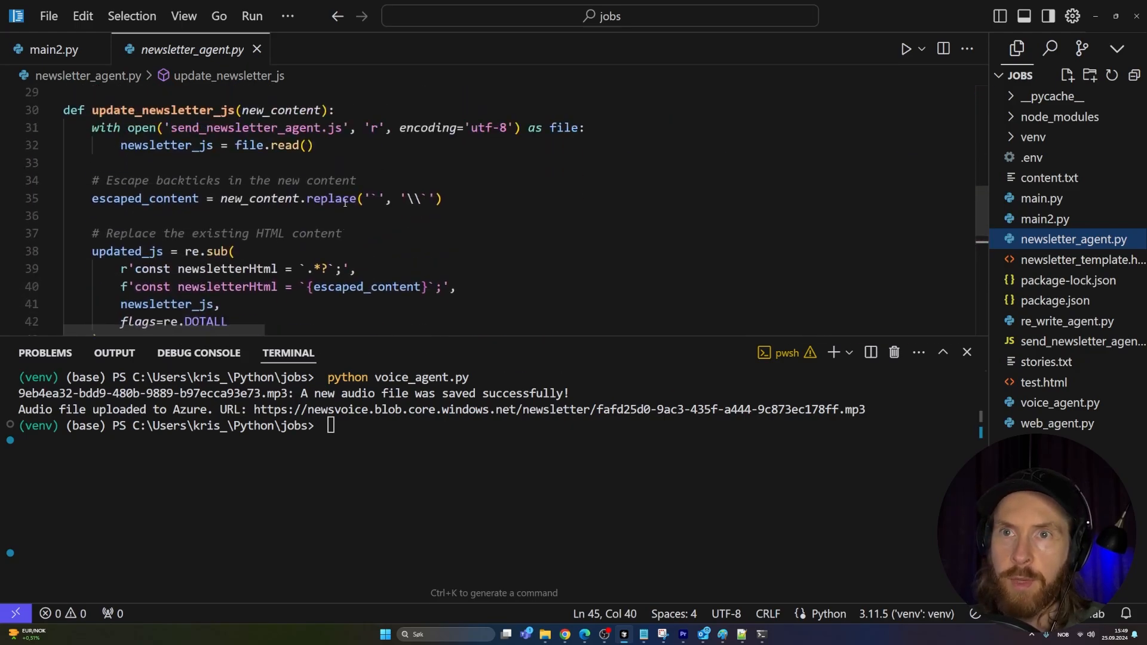
mouse_move(972, 182)
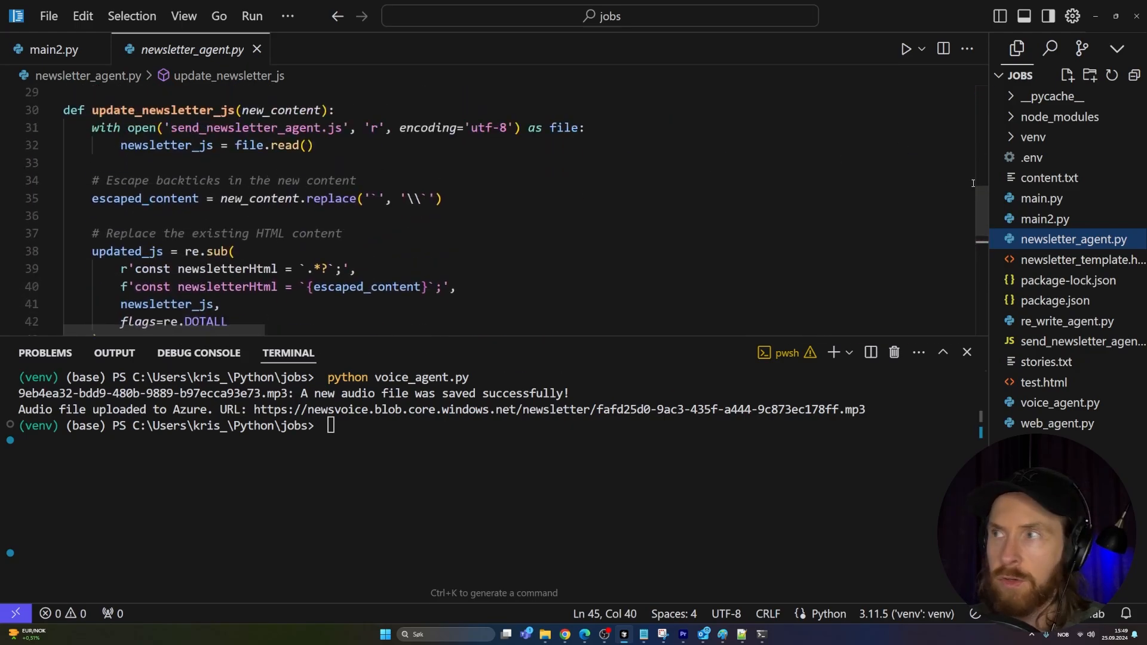
scroll("down", 3)
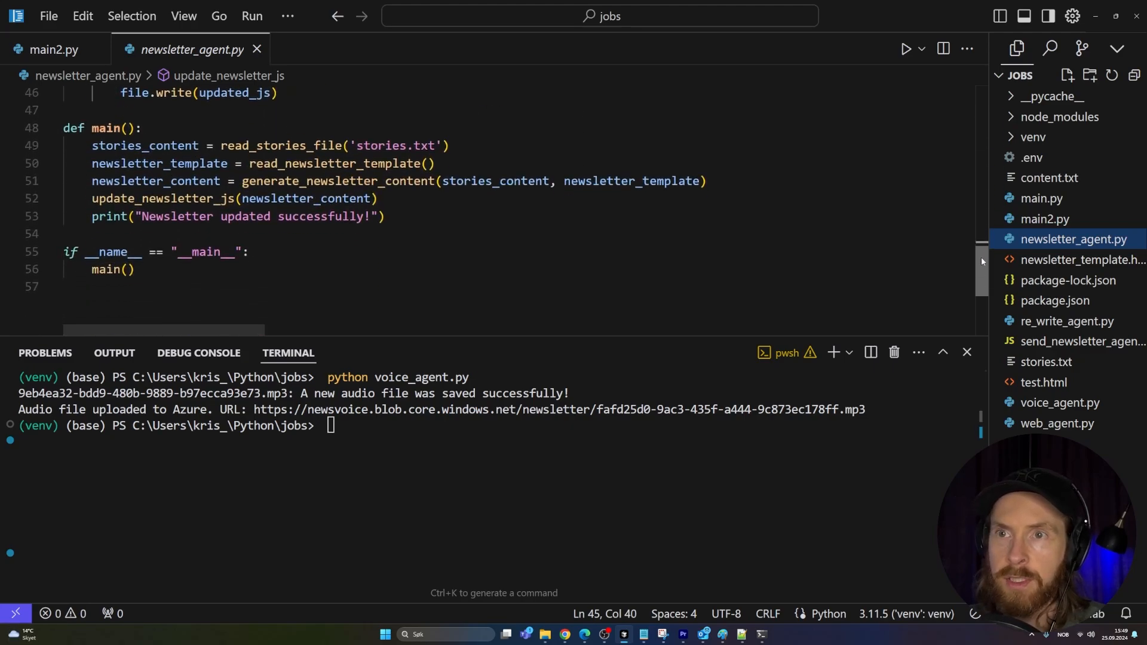
mouse_move(338, 198)
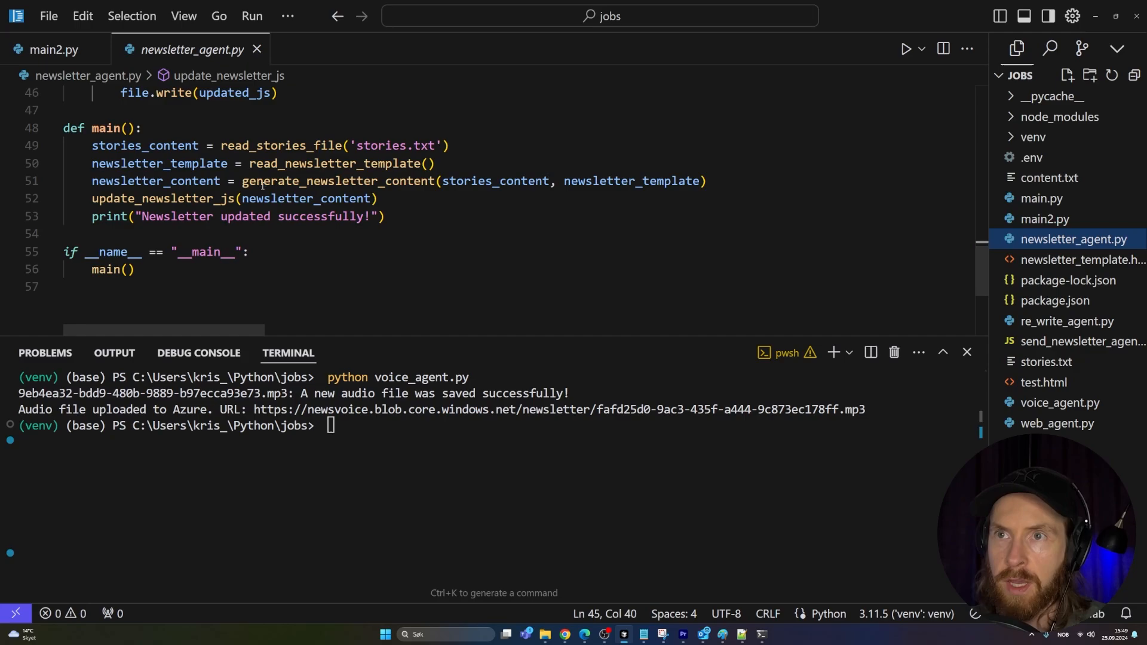
mouse_move(1050, 341)
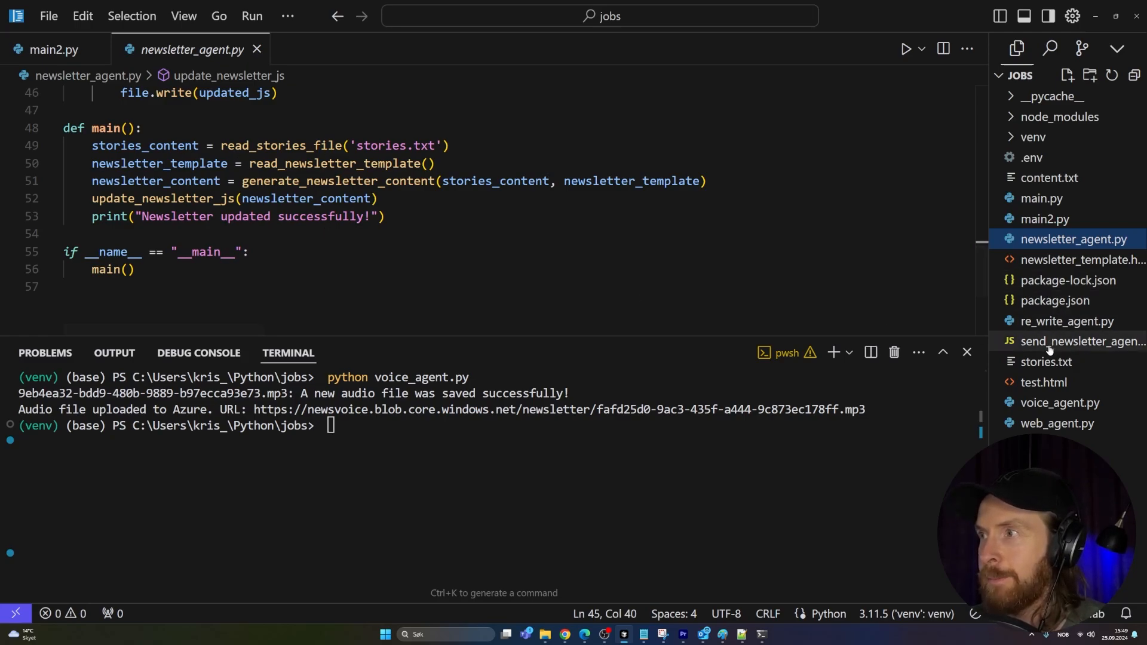
mouse_move(1079, 340)
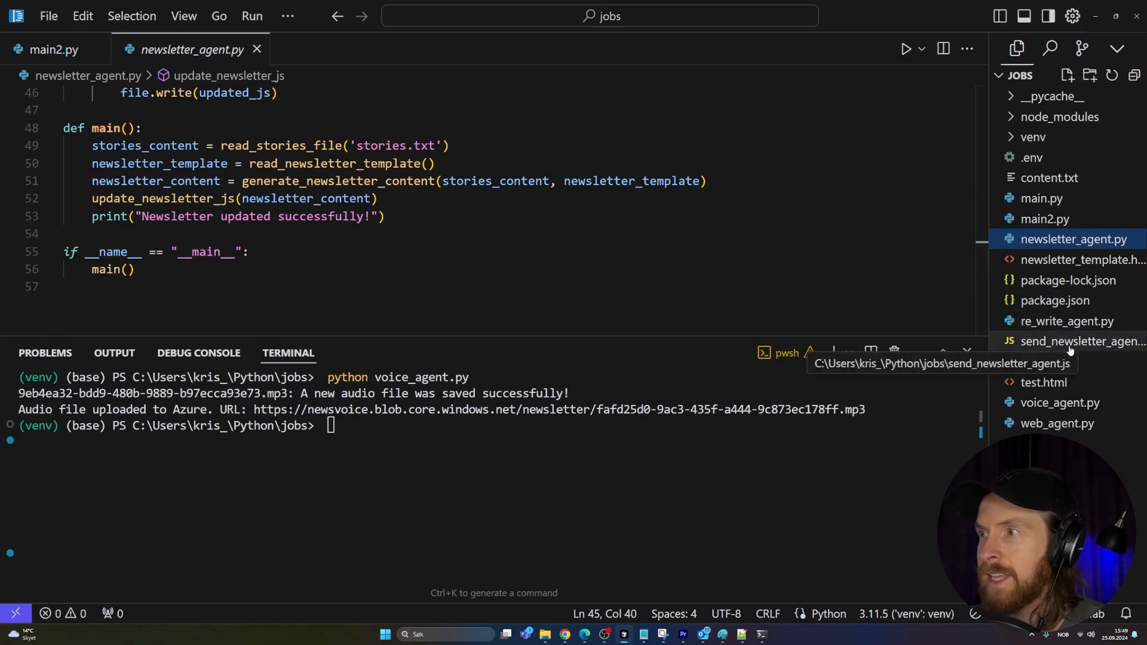
- Review send_newsletter_agent.js's Mailgun setup and embedded newsletter HTML, then close it to show main2.py
left_click(1074, 341)
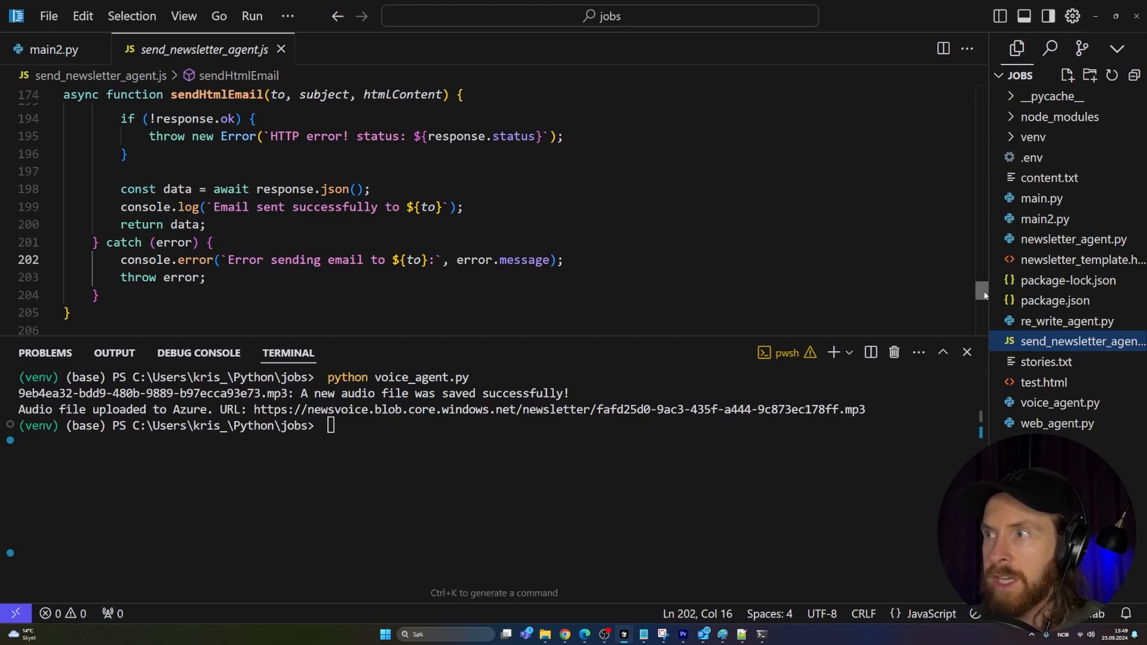
scroll("up", 3)
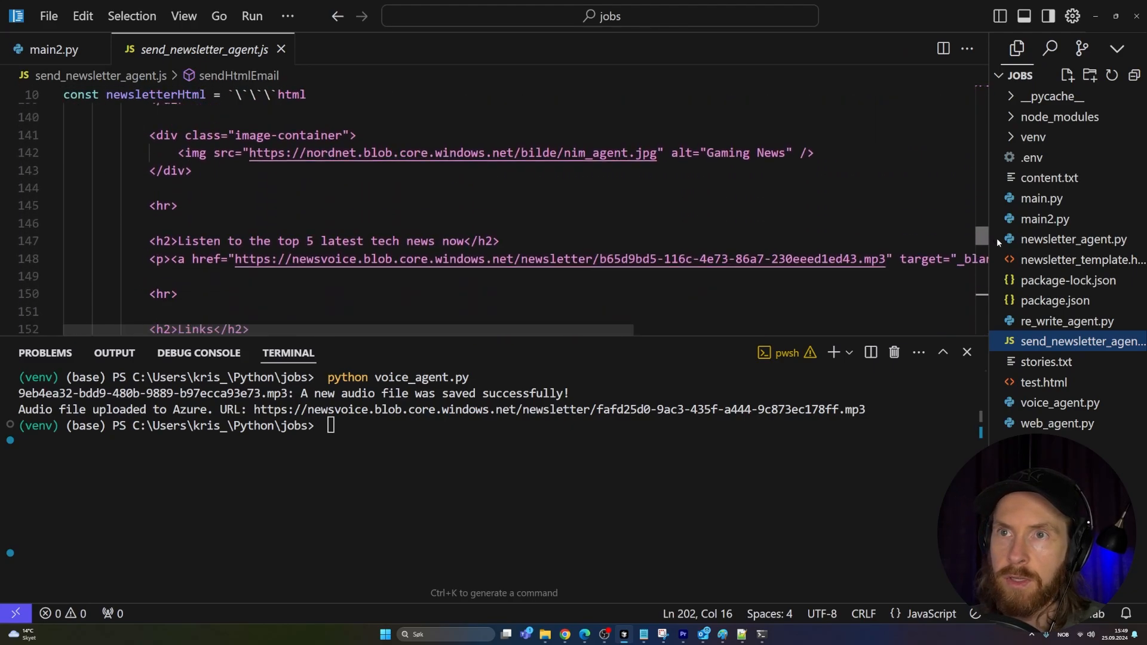
scroll("up", 3)
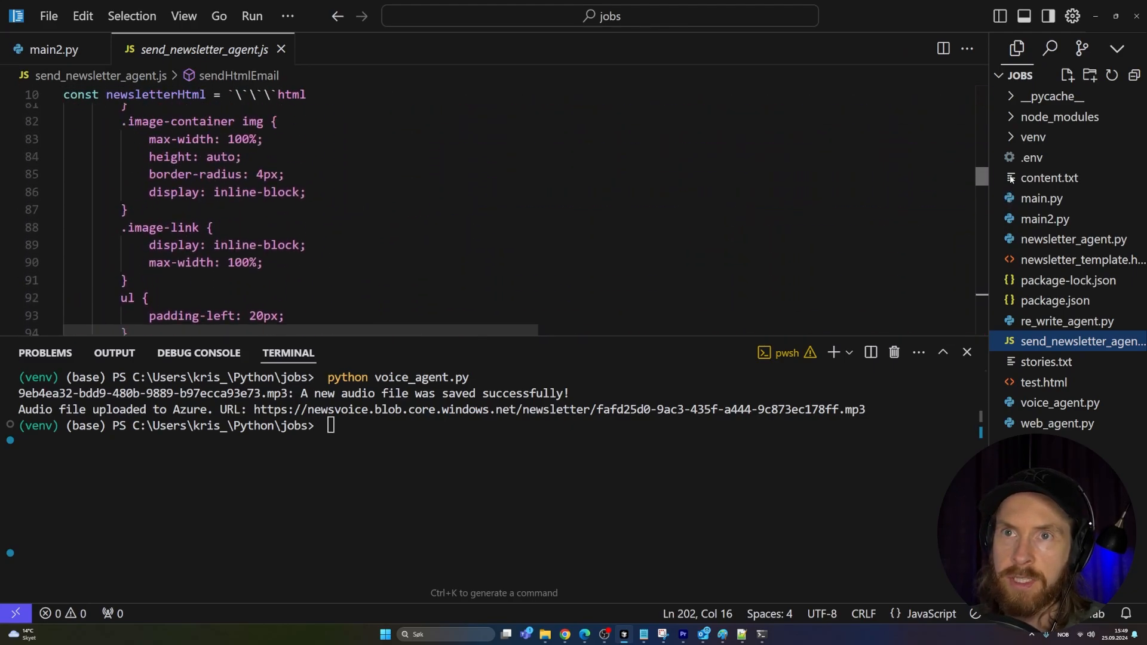
scroll("up", 3)
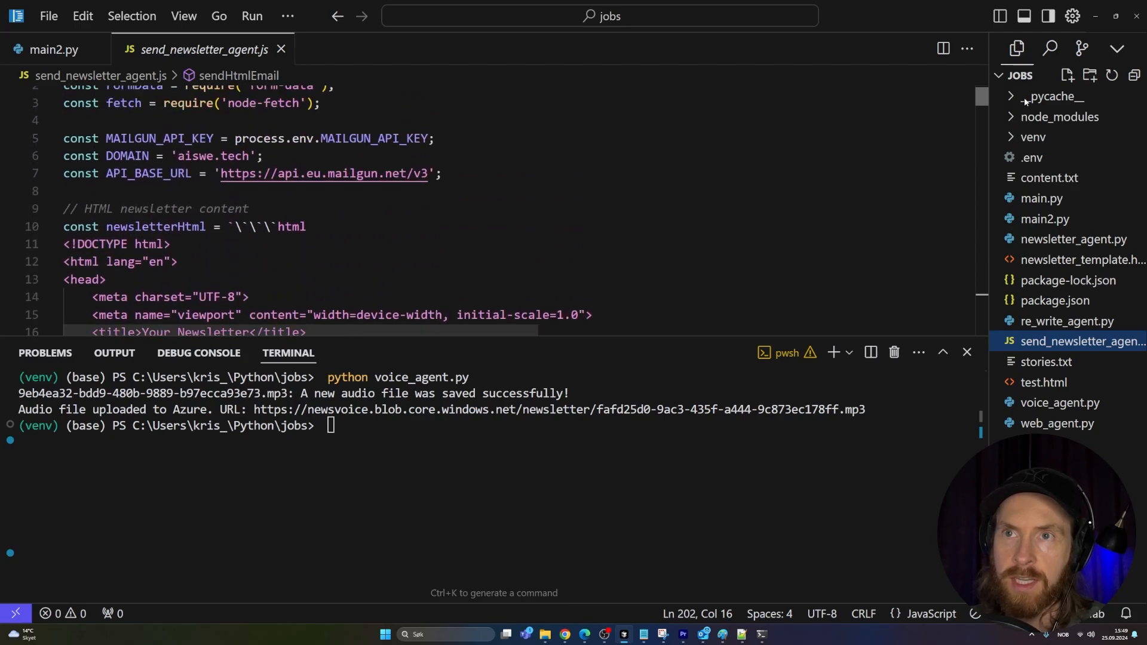
scroll("down", 3)
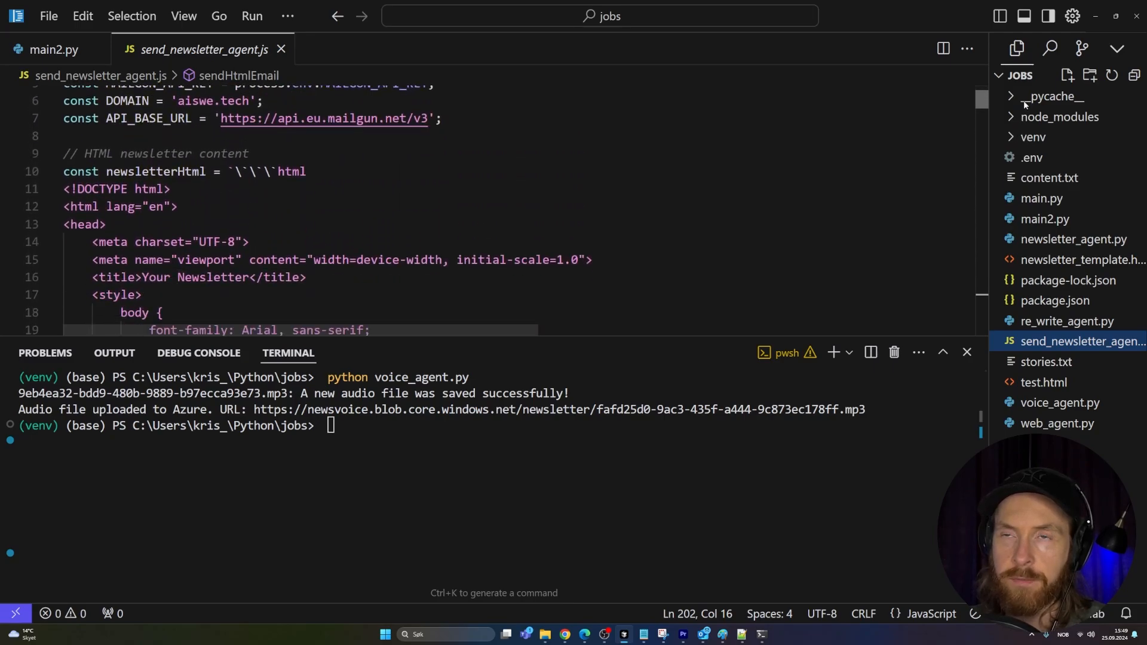
scroll("down", 3)
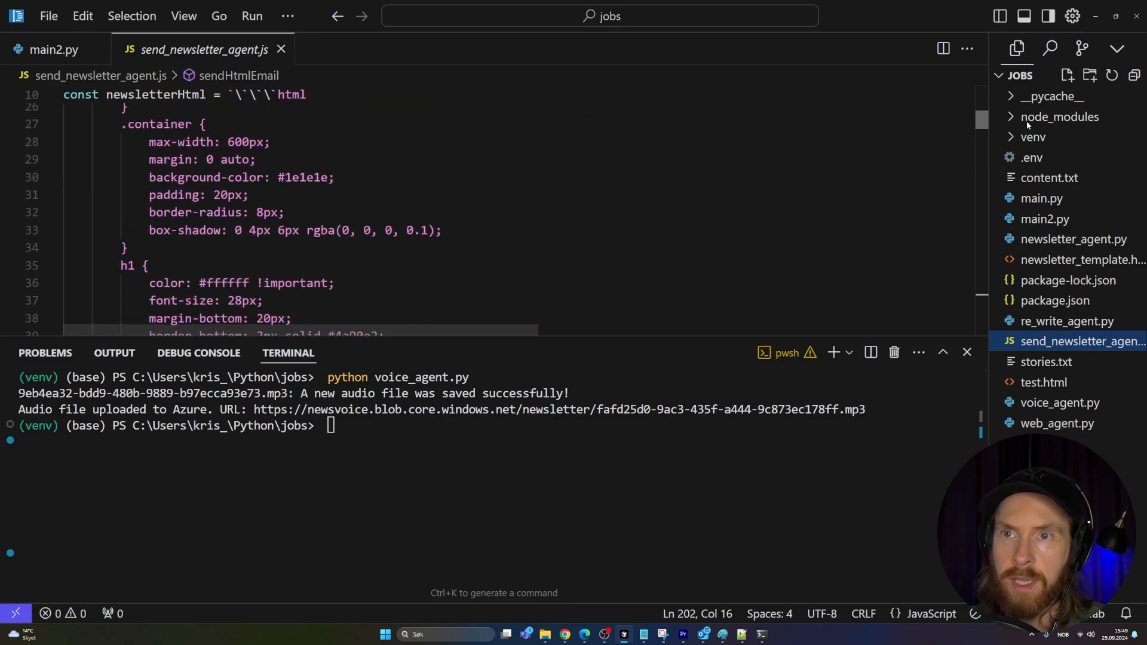
scroll("down", 3)
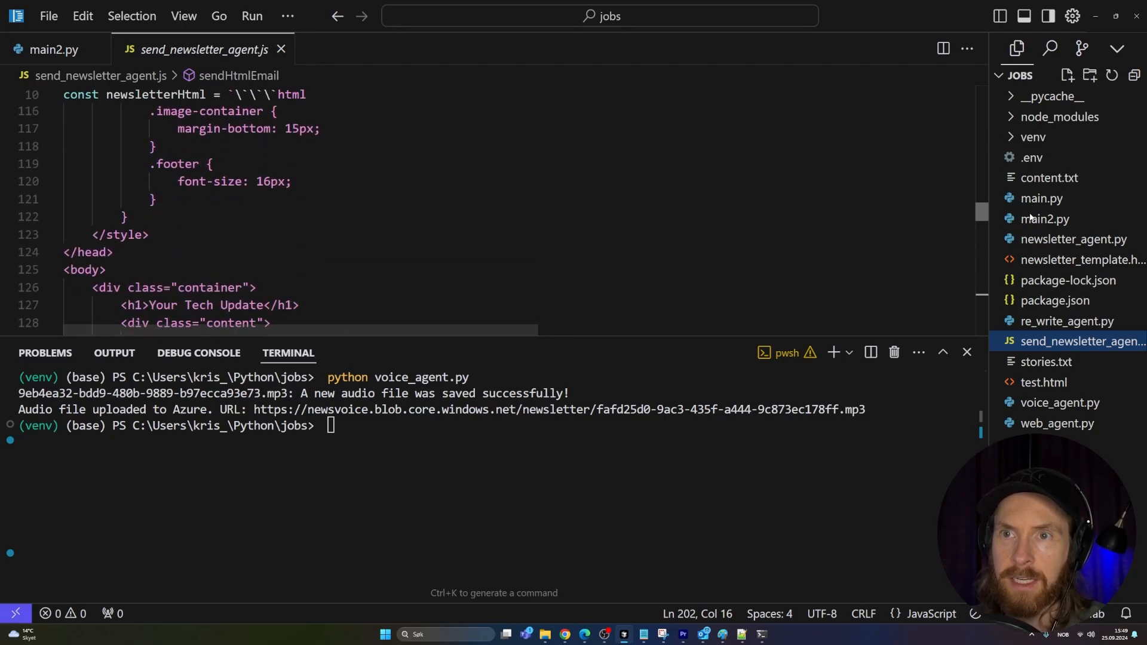
scroll("down", 3)
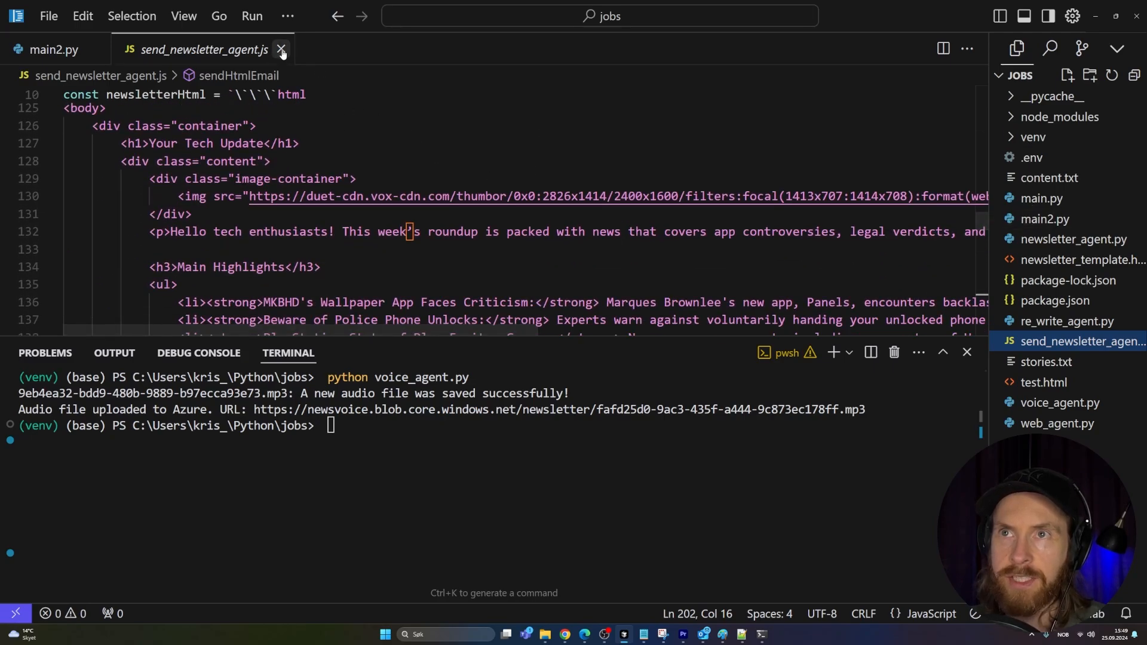
left_click(281, 49)
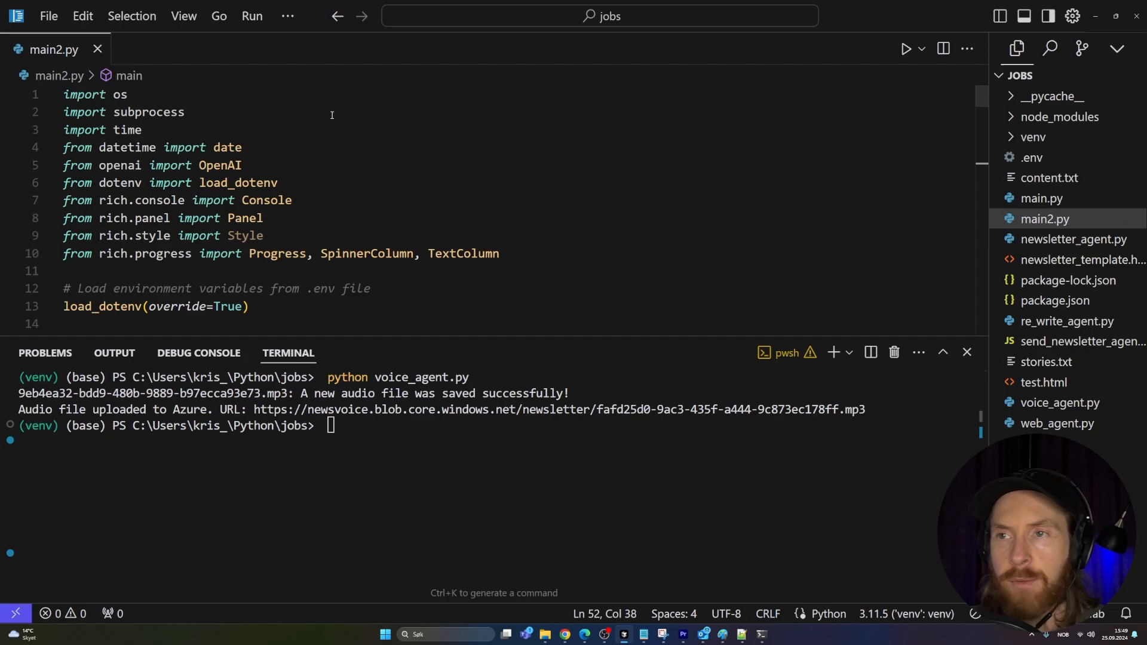
mouse_move(1068, 217)
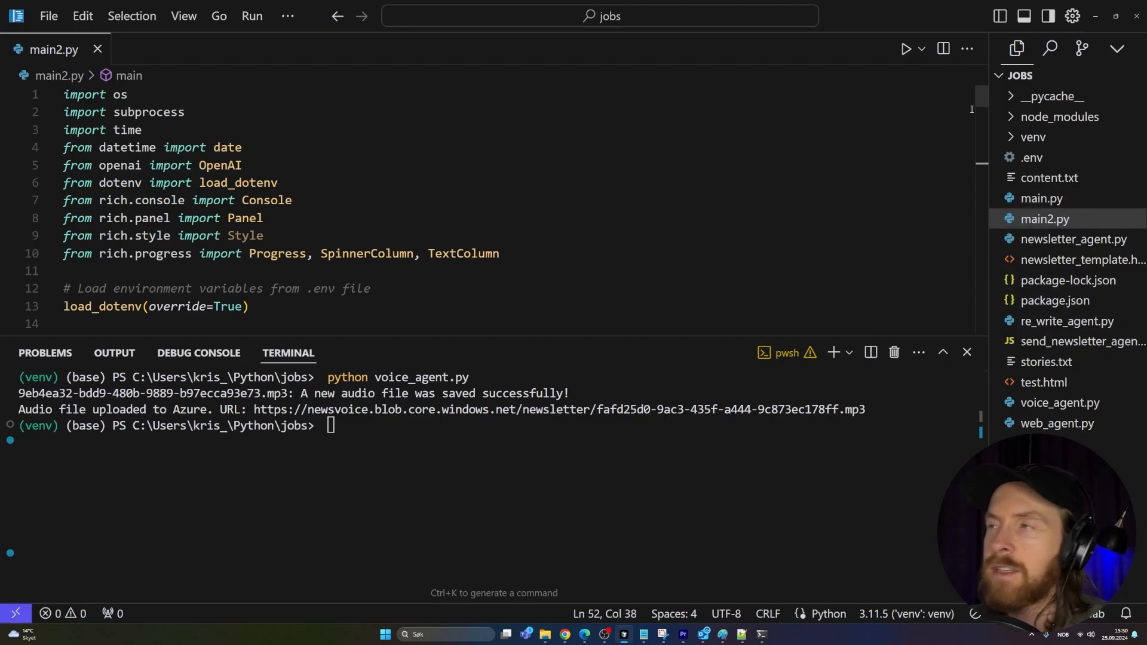
scroll("down", 3)
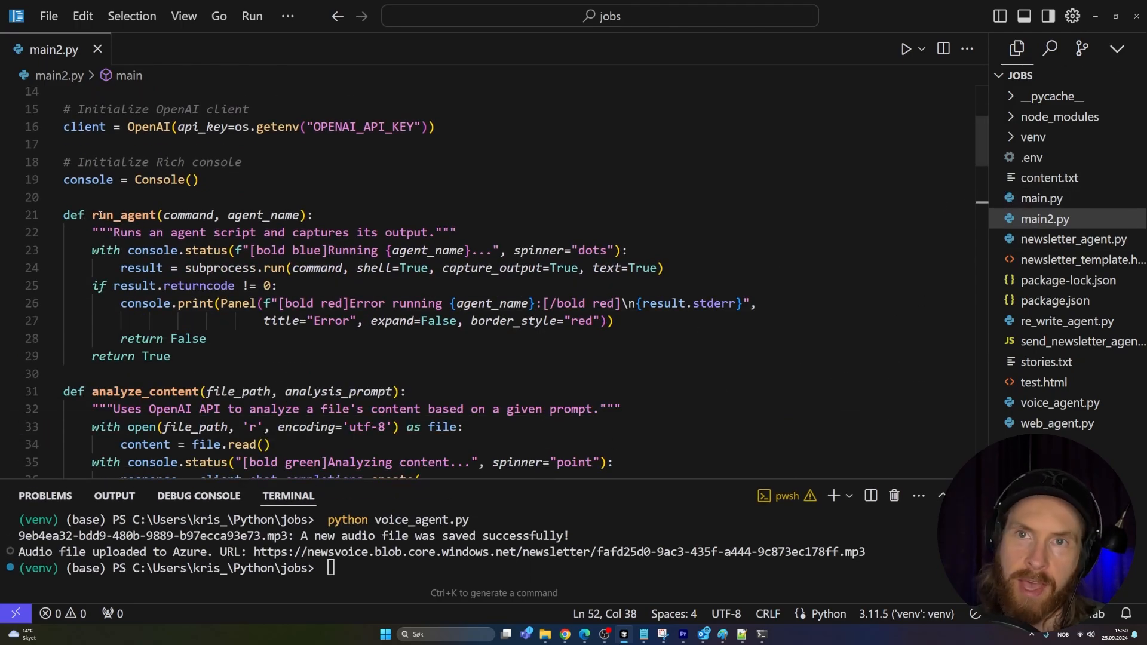
double_click(123, 214)
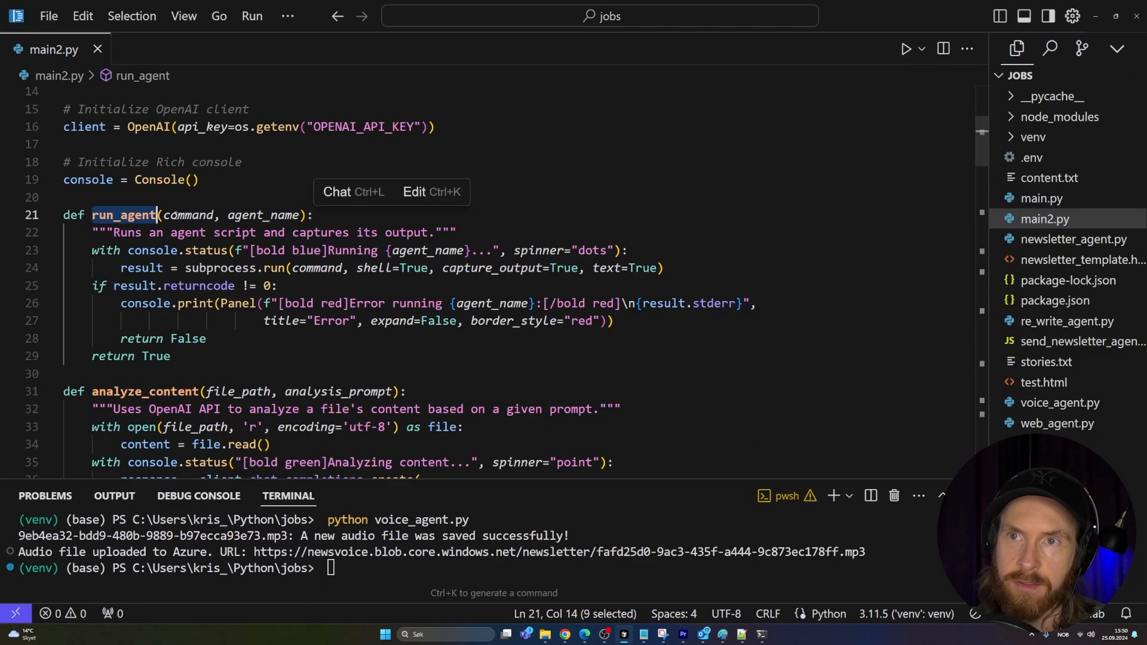
mouse_move(849, 288)
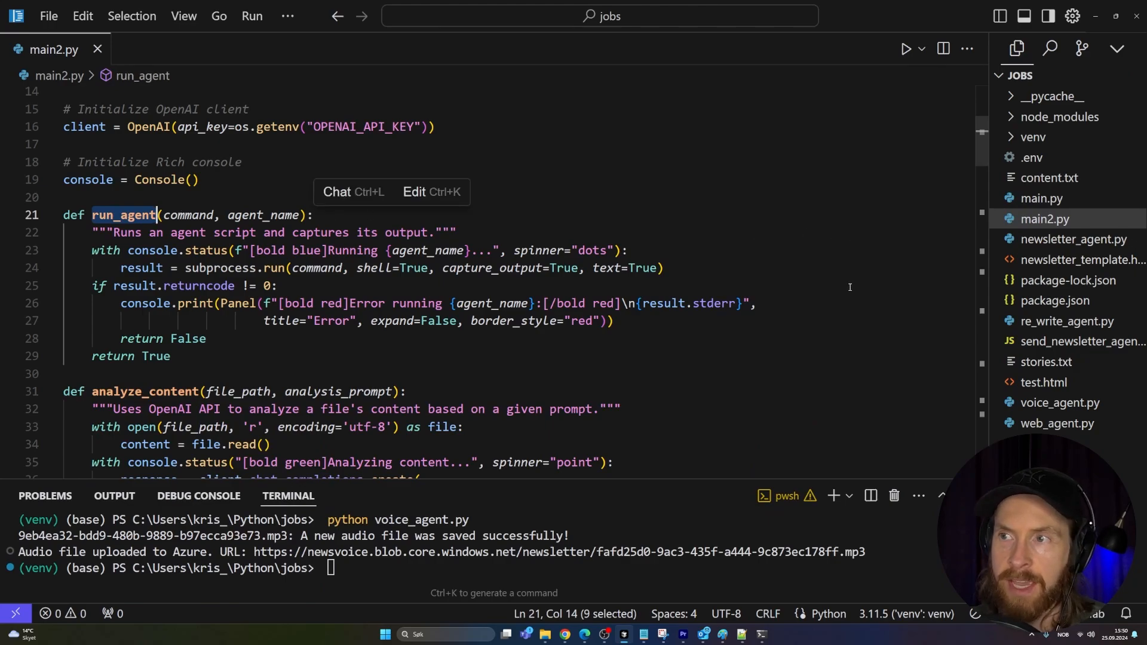
scroll("down", 3)
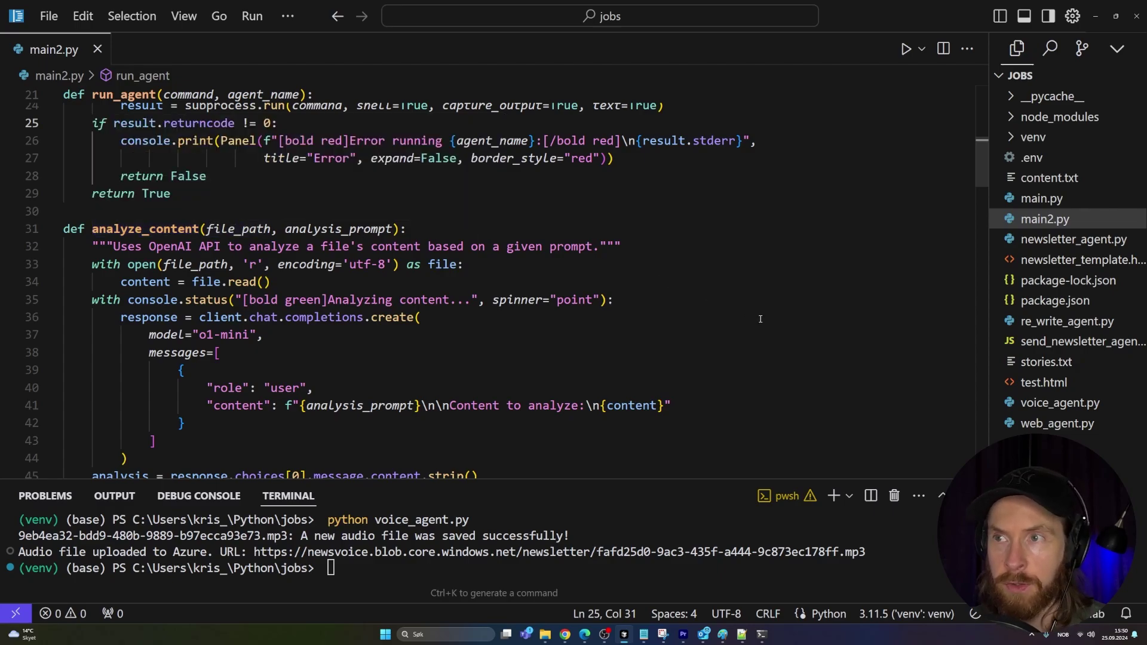
mouse_move(630, 275)
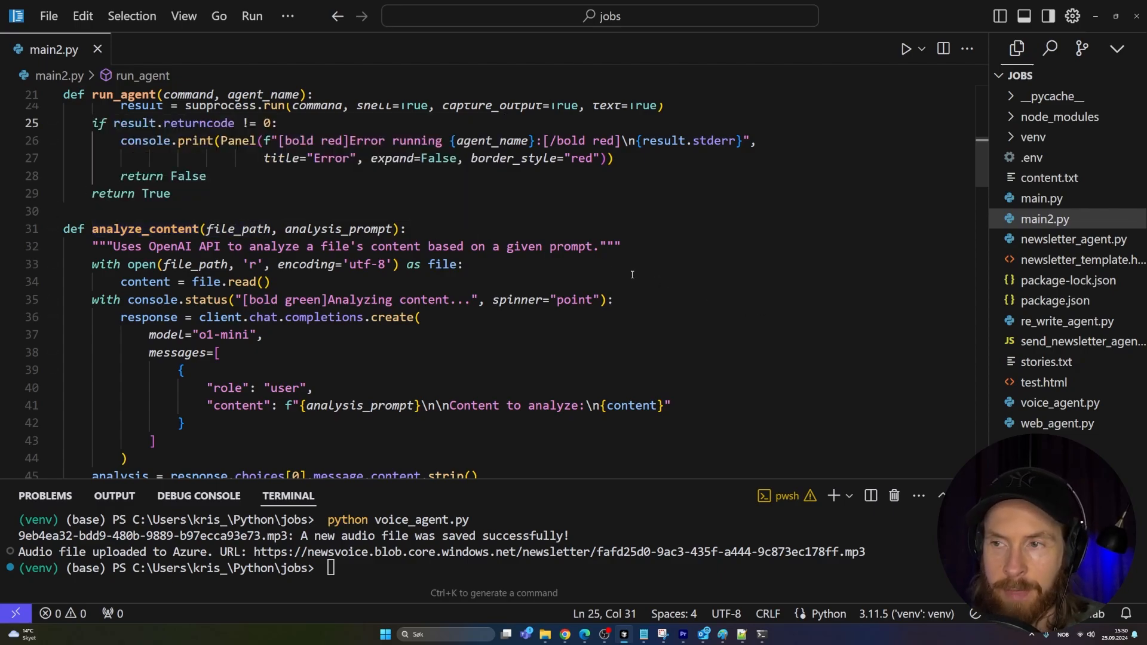
scroll("down", 3)
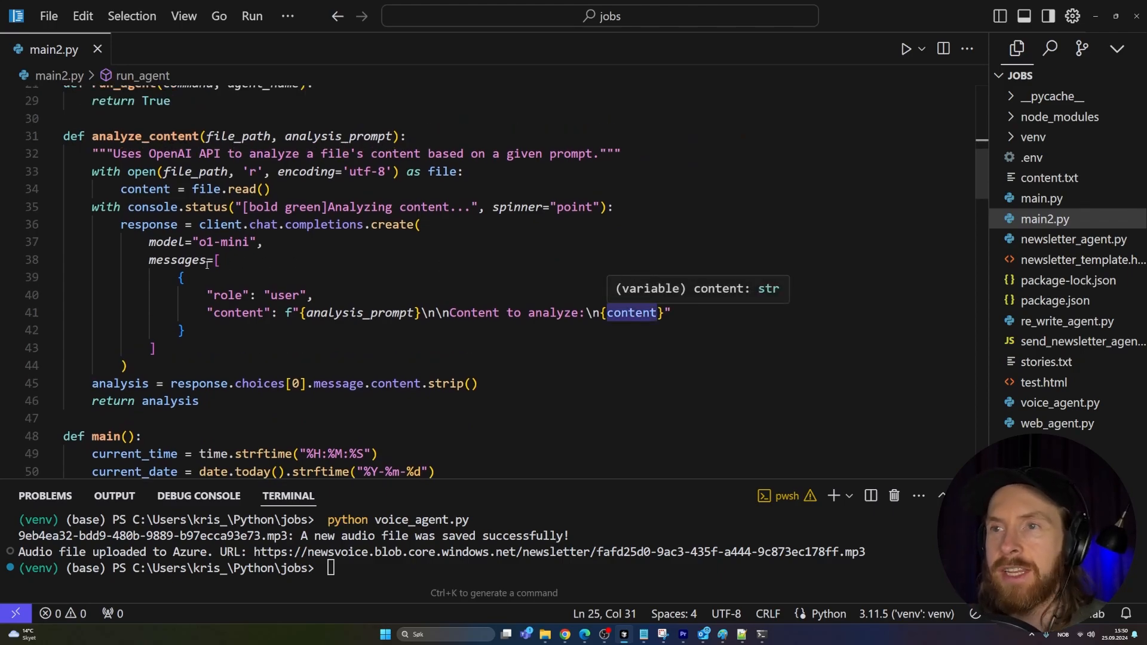
mouse_move(271, 244)
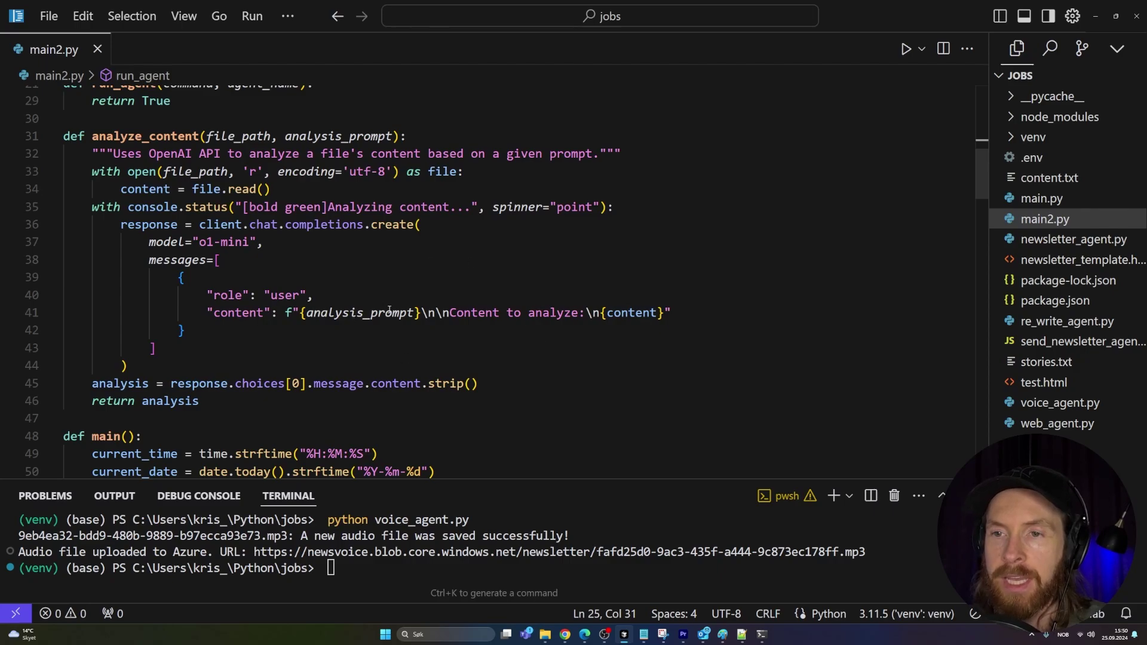
mouse_move(486, 284)
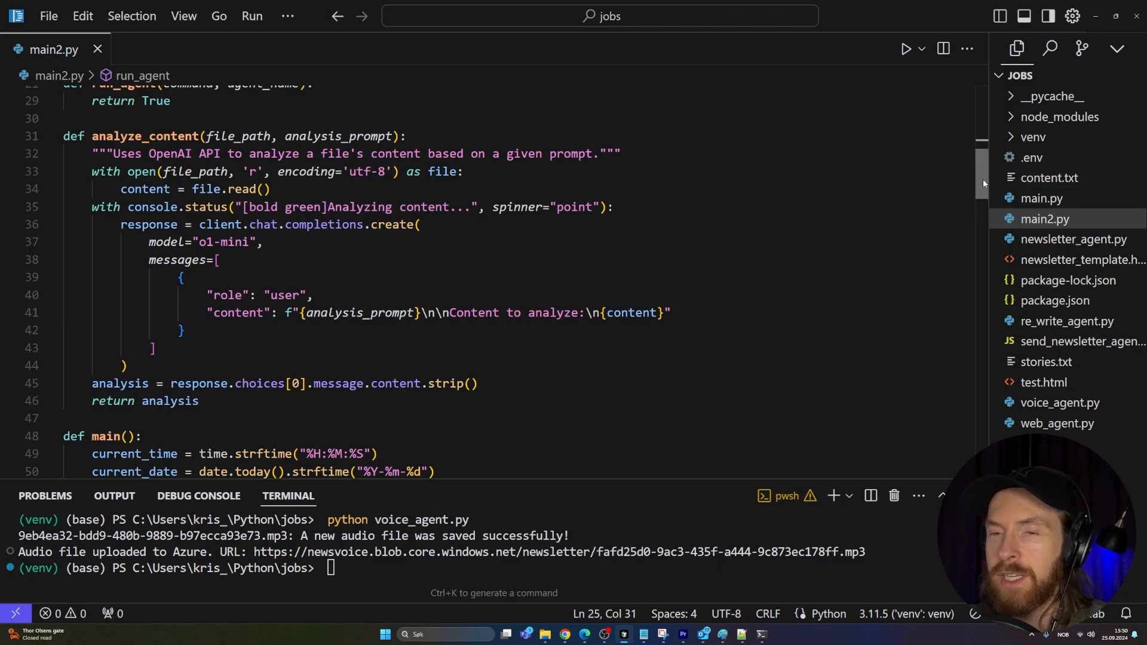
scroll("down", 3)
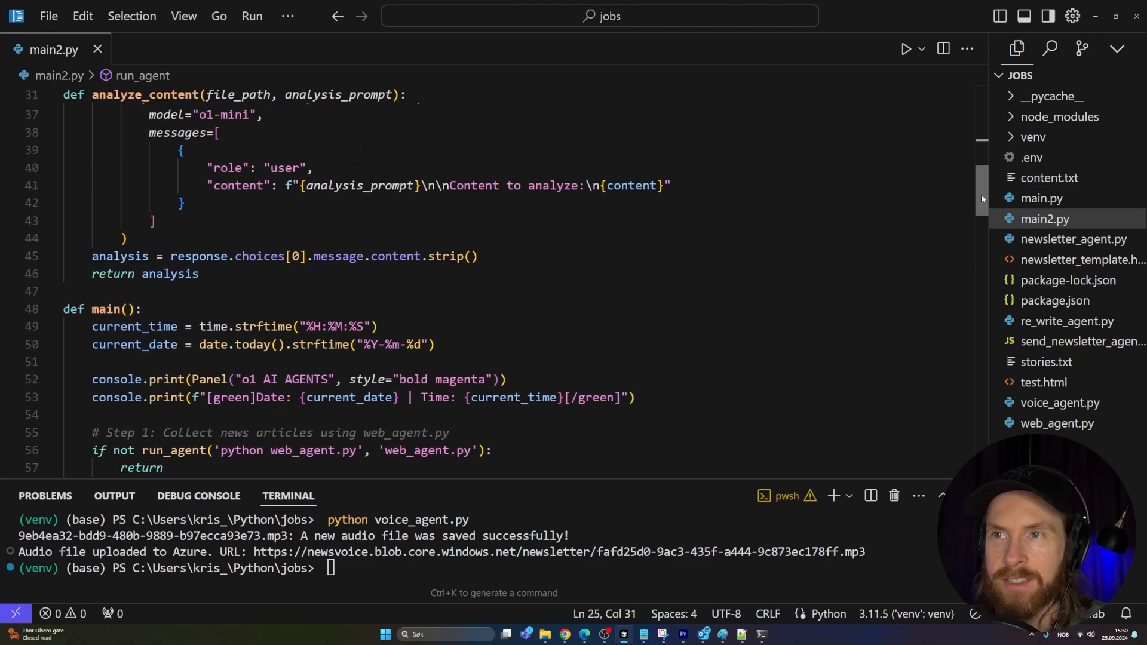
scroll("down", 3)
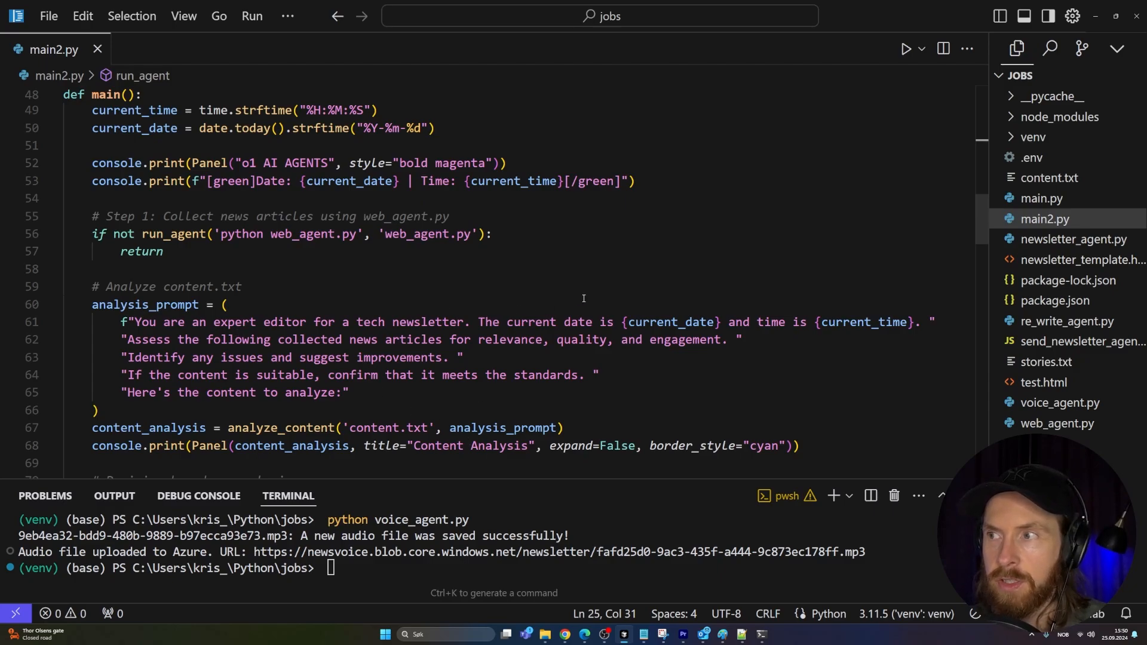
scroll("up", 3)
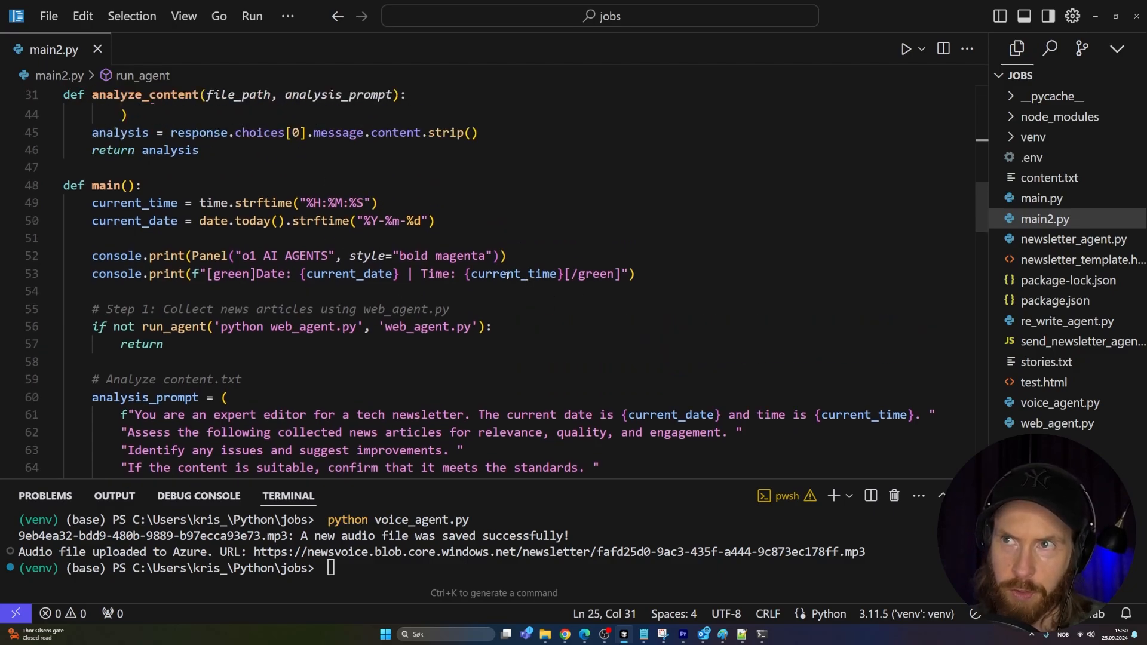
scroll("down", 3)
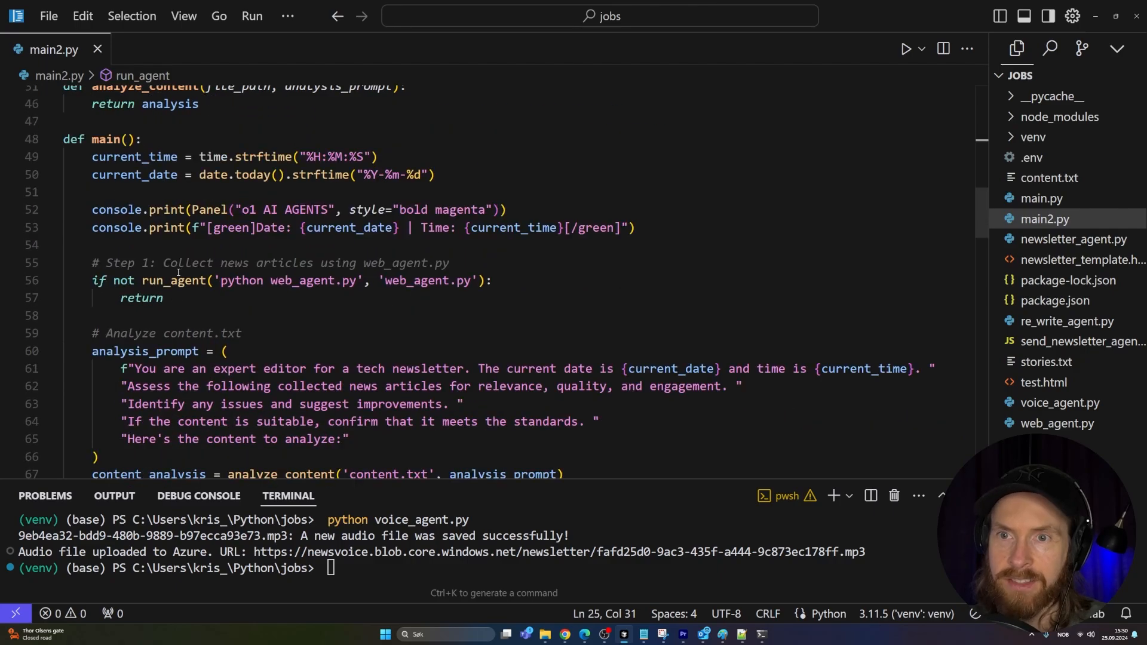
scroll("down", 3)
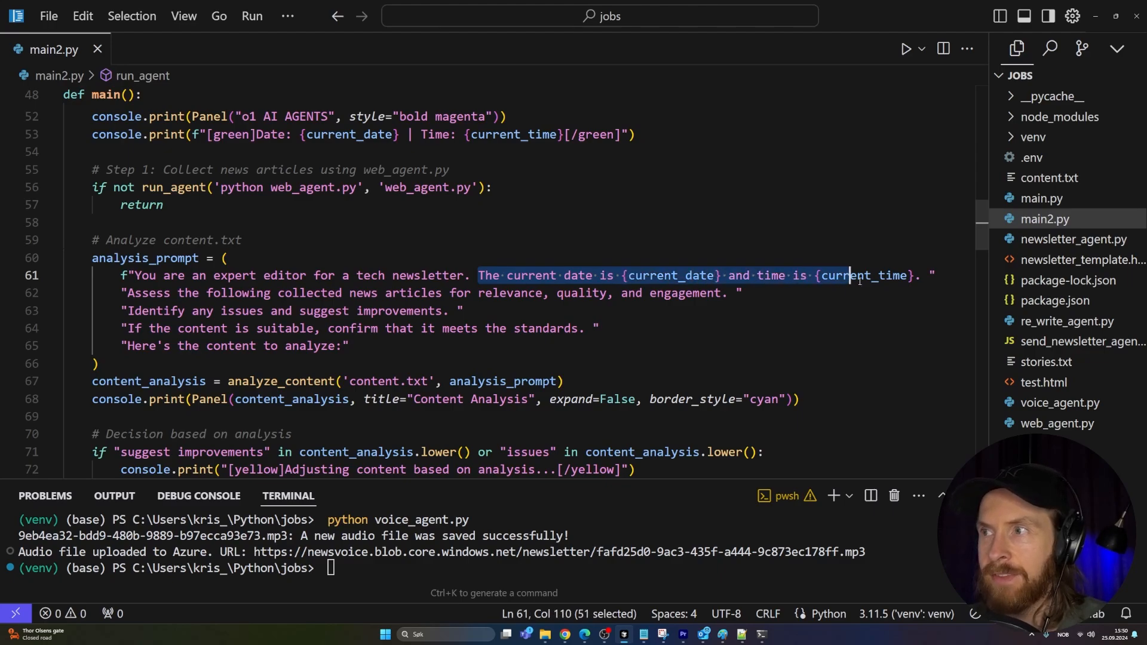
left_click(842, 301)
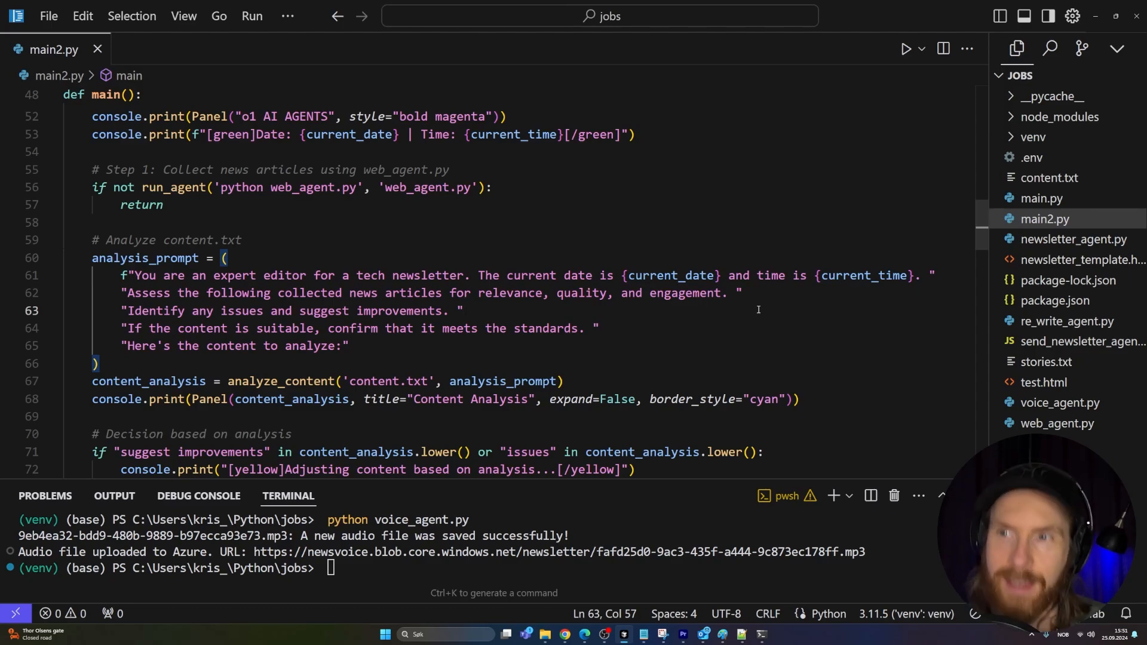
mouse_move(442, 268)
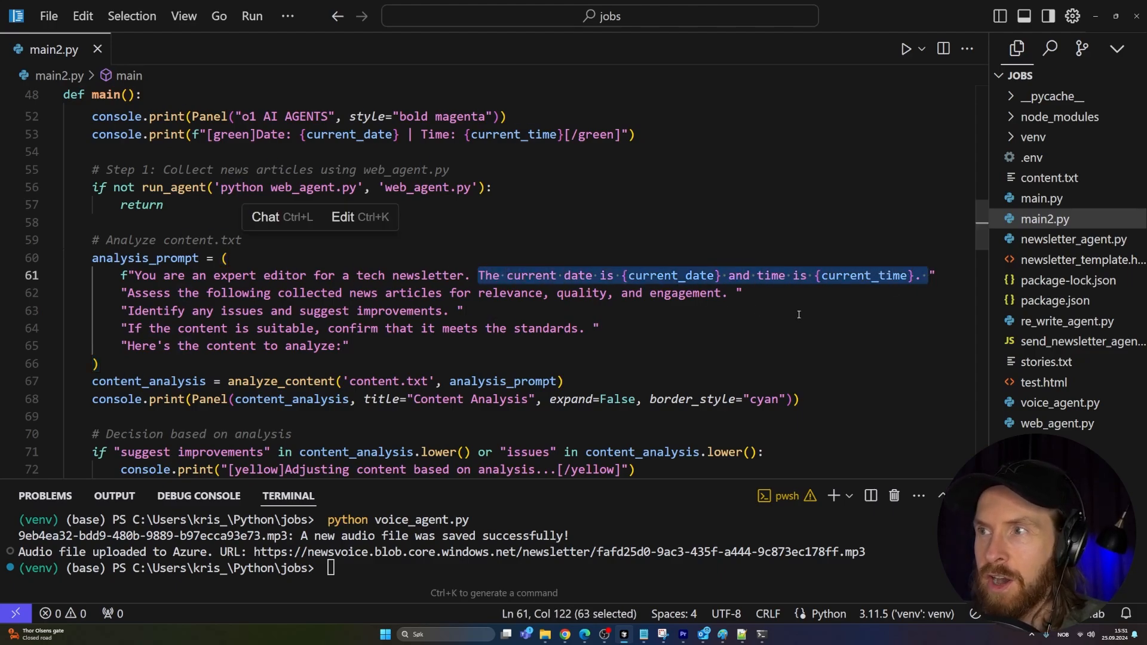
left_click(549, 310)
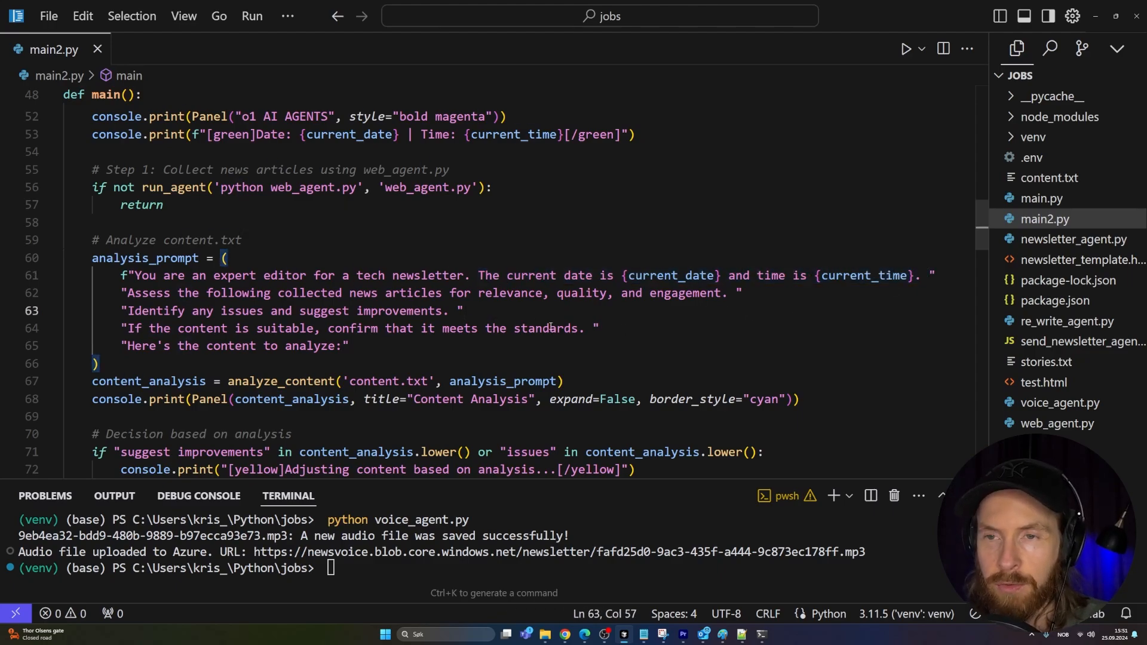
scroll("down", 3)
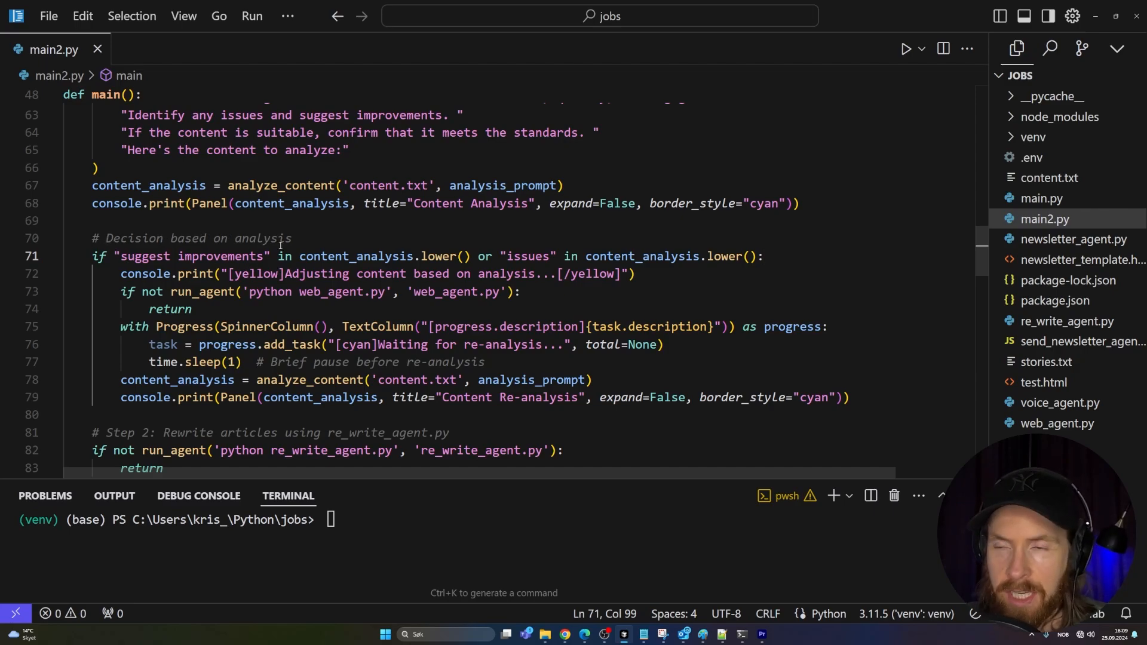
scroll("up", 3)
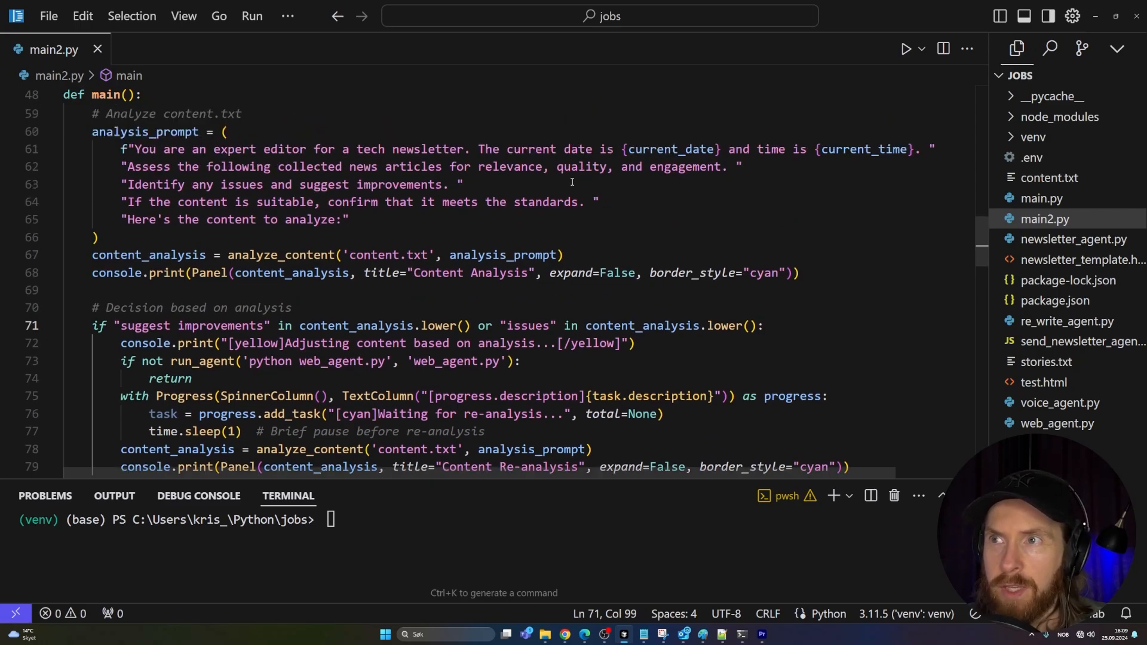
mouse_move(320, 174)
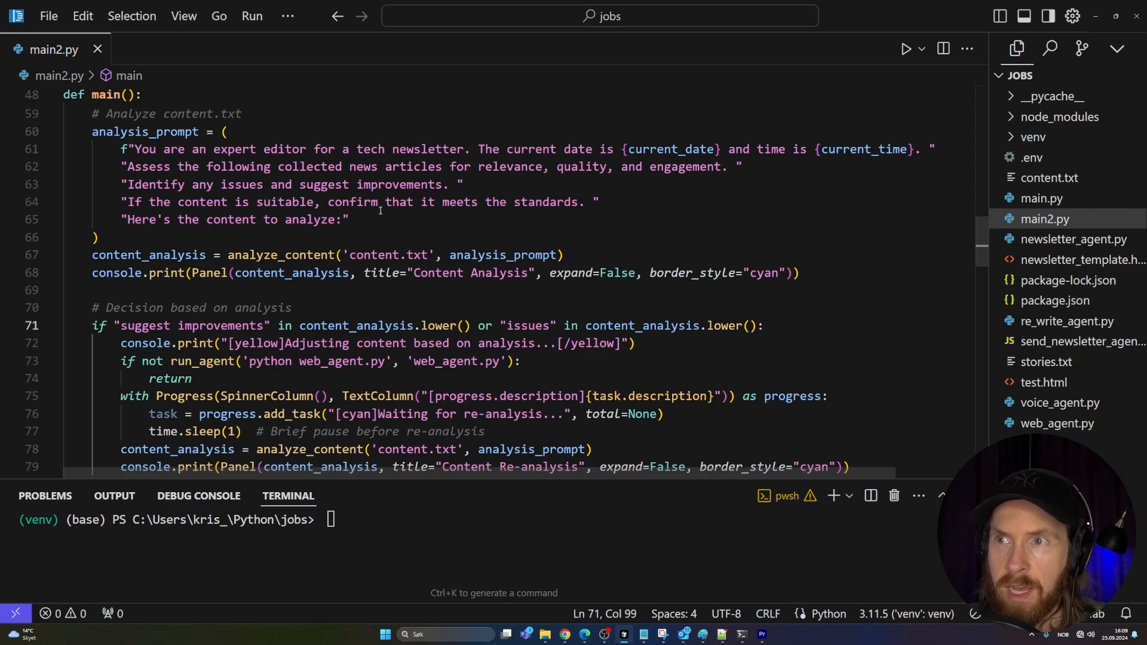
mouse_move(503, 206)
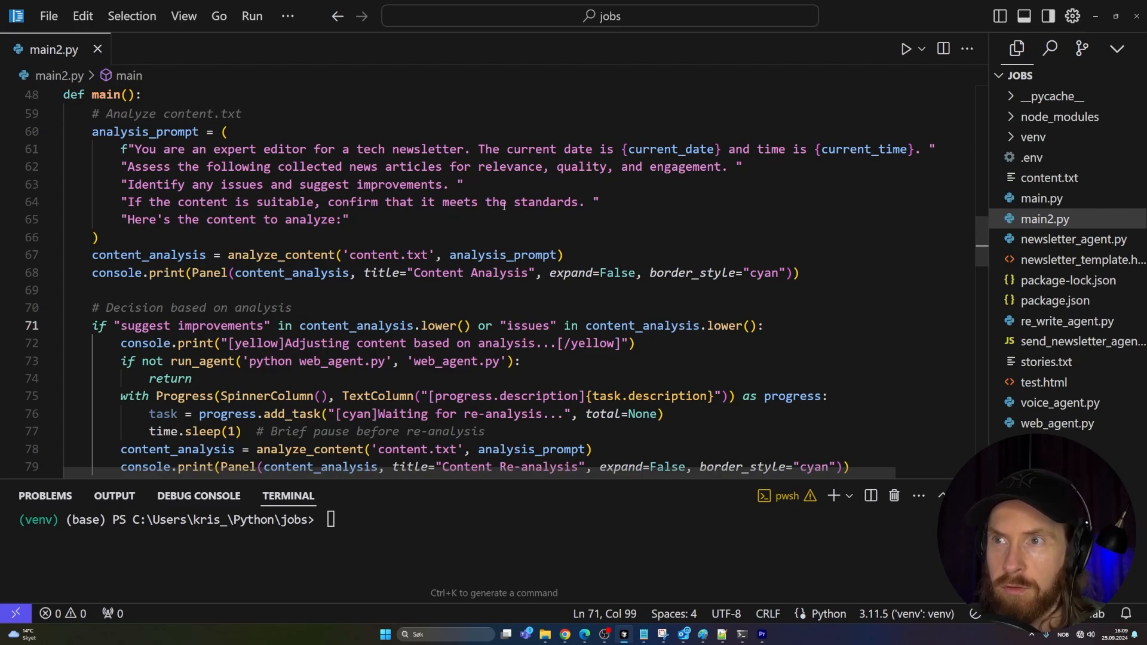
scroll("down", 3)
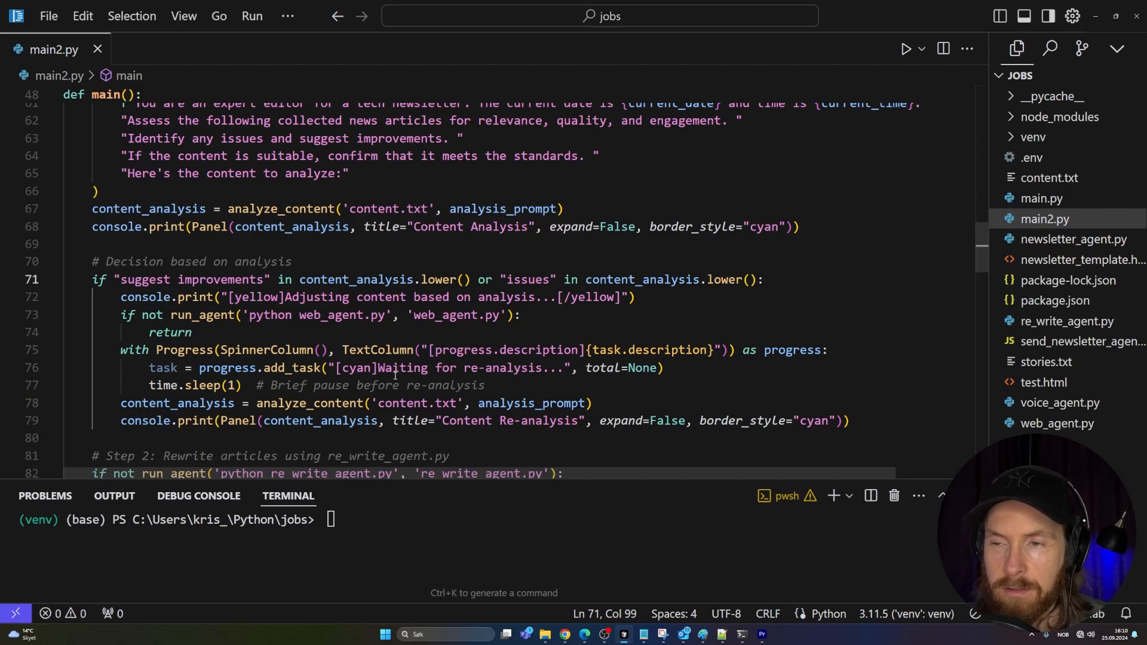
mouse_move(296, 367)
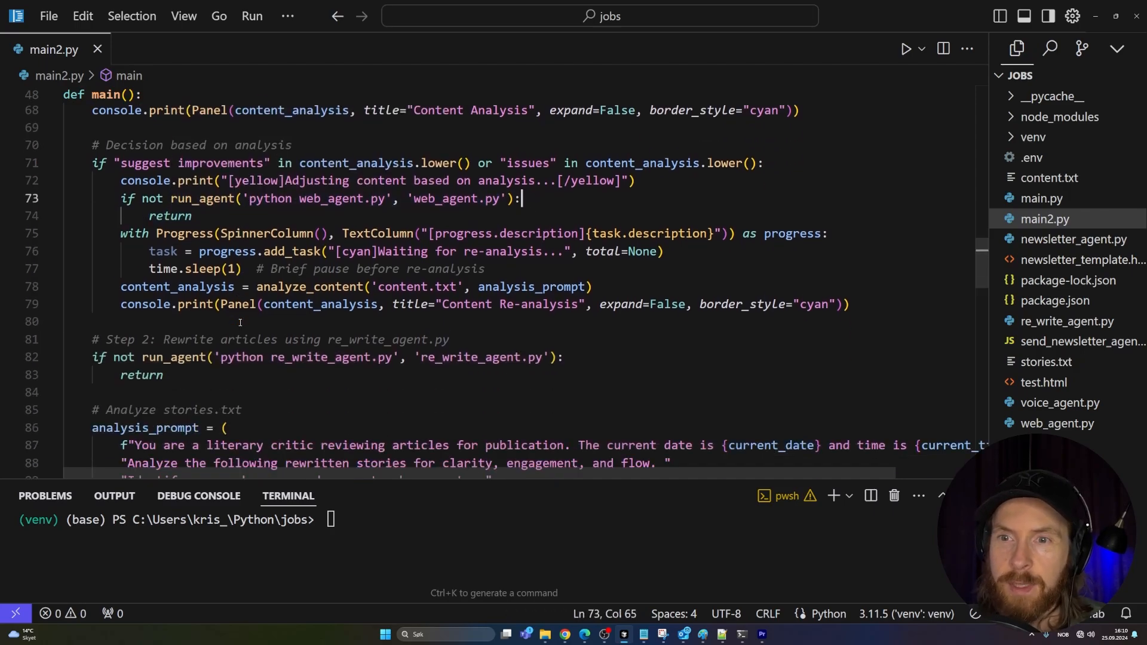
scroll("down", 3)
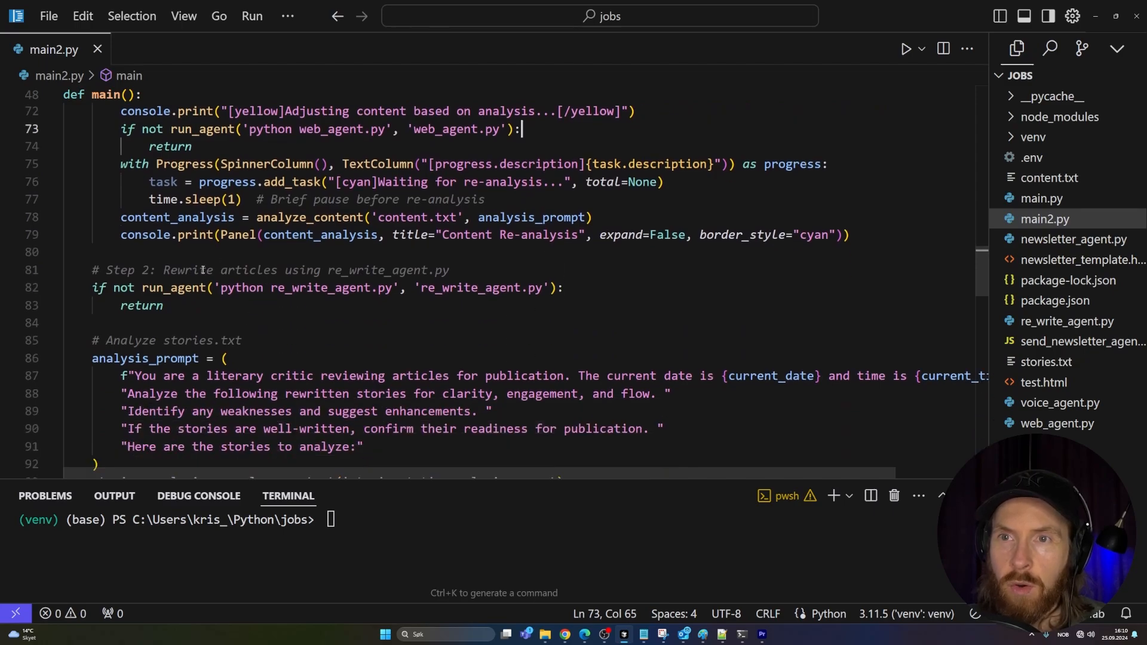
scroll("down", 3)
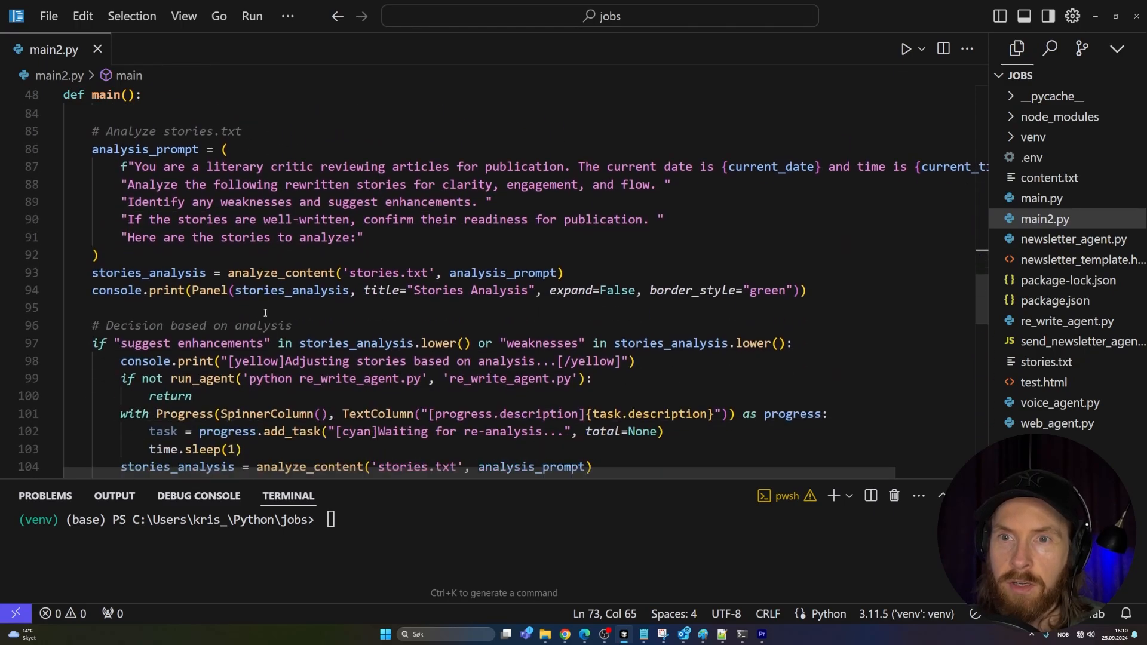
scroll("down", 3)
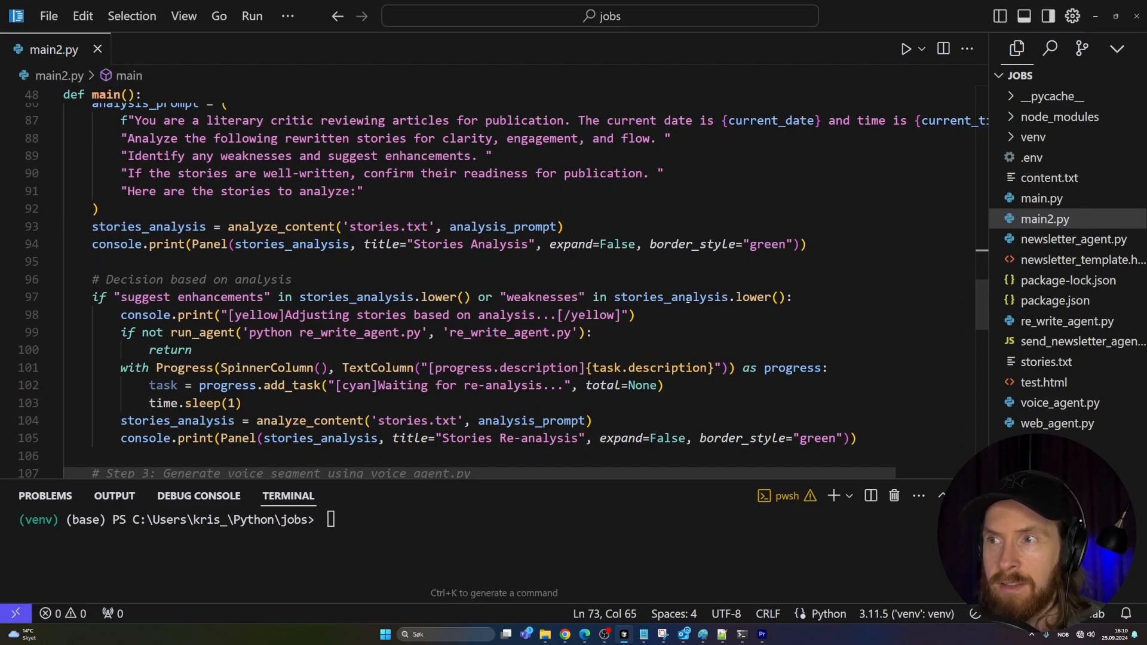
scroll("down", 3)
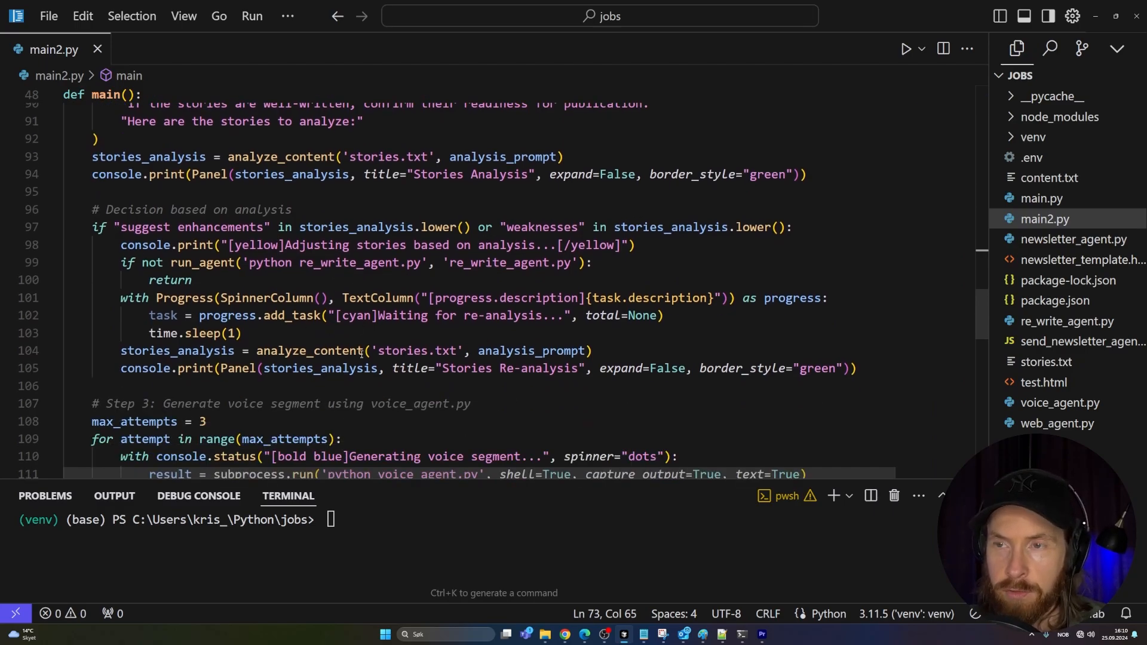
scroll("down", 3)
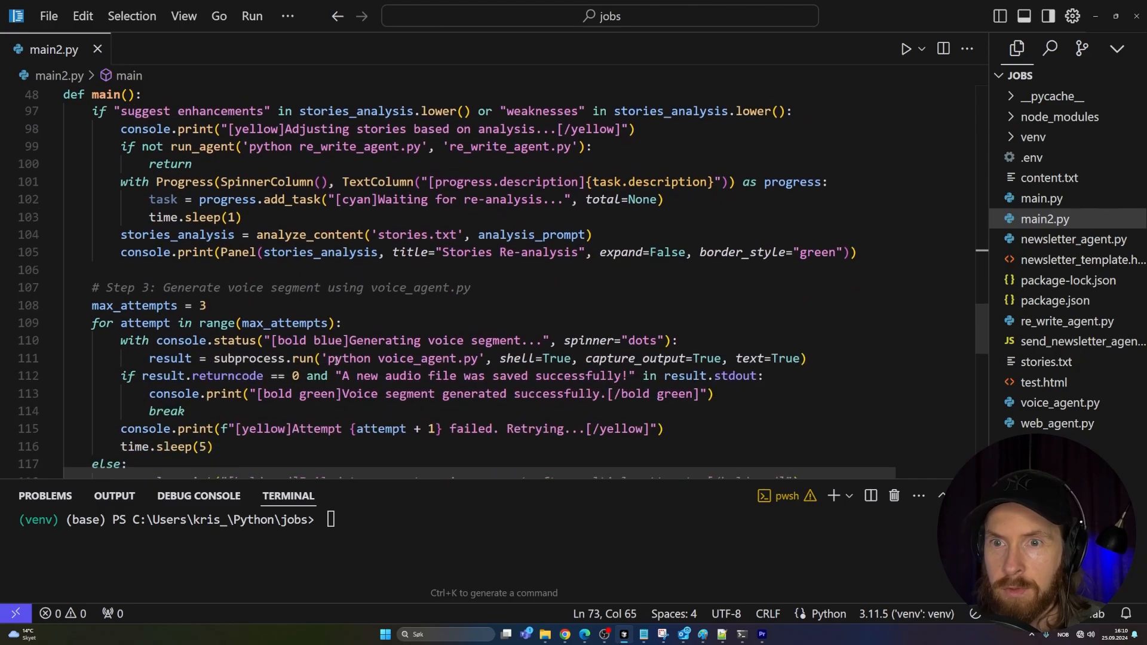
scroll("down", 3)
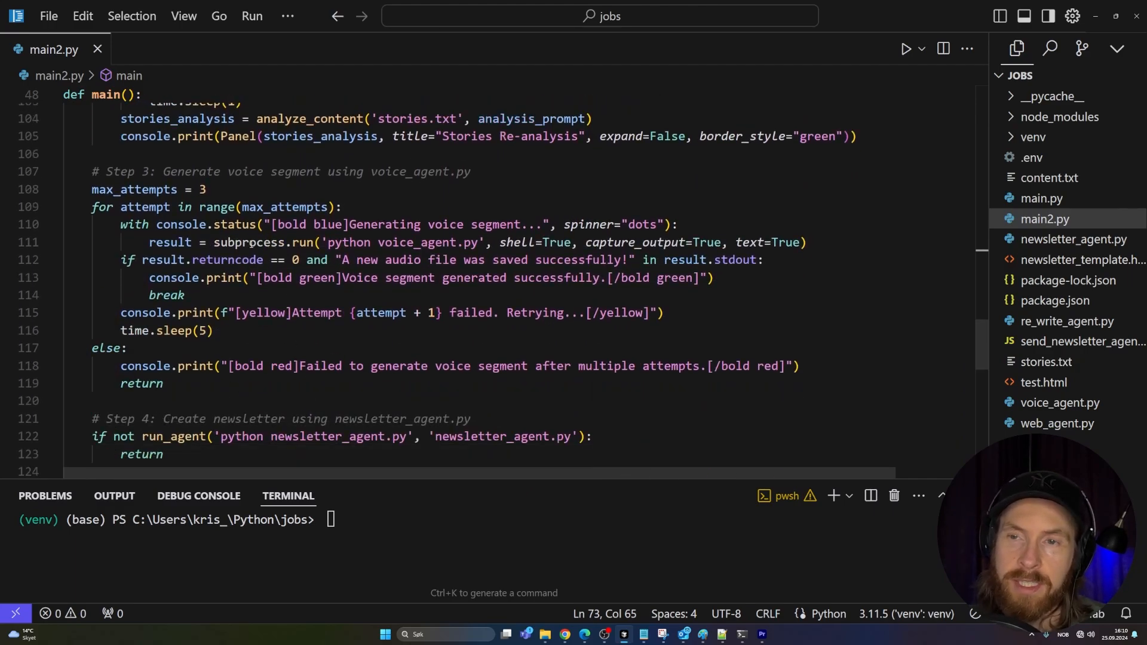
scroll("down", 3)
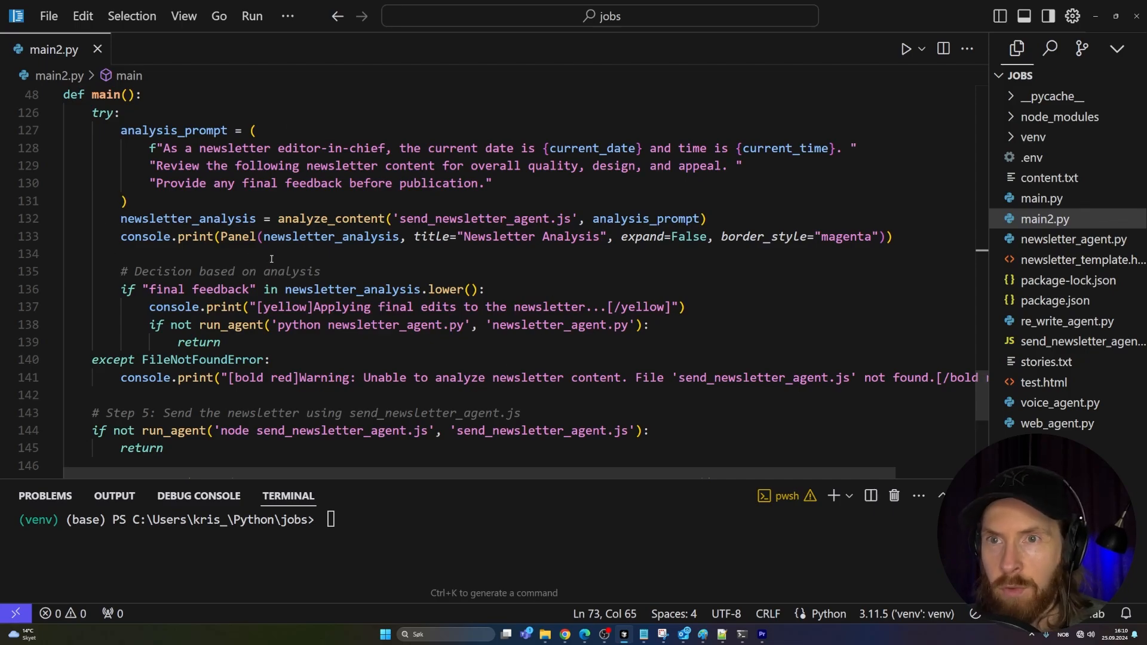
mouse_move(229, 307)
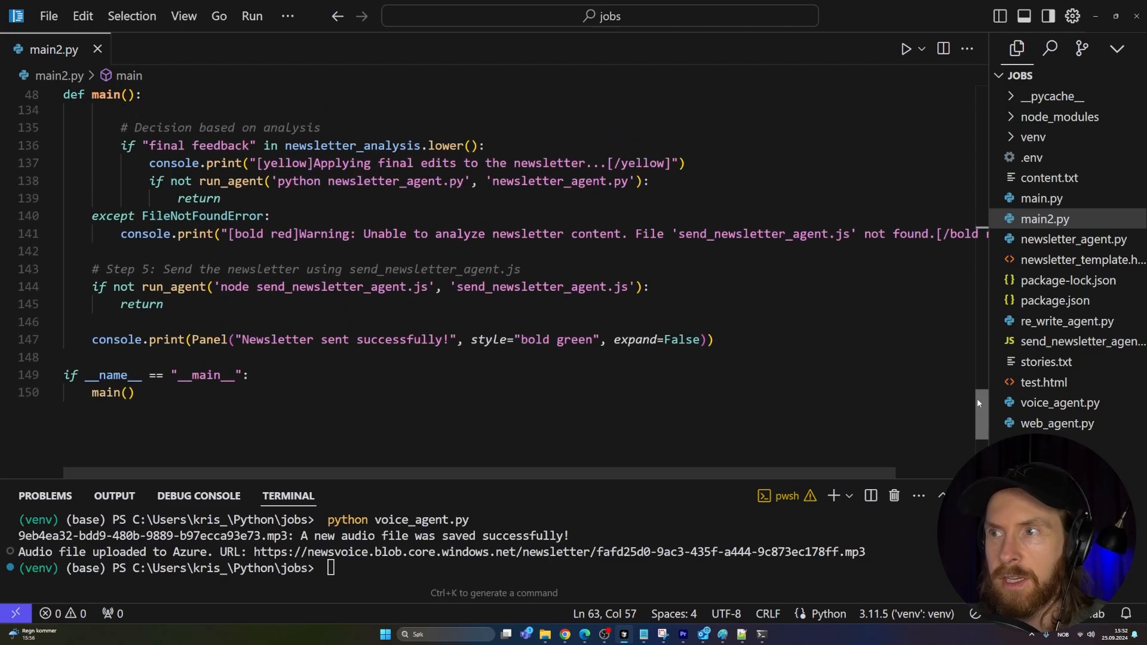
scroll("up", 3)
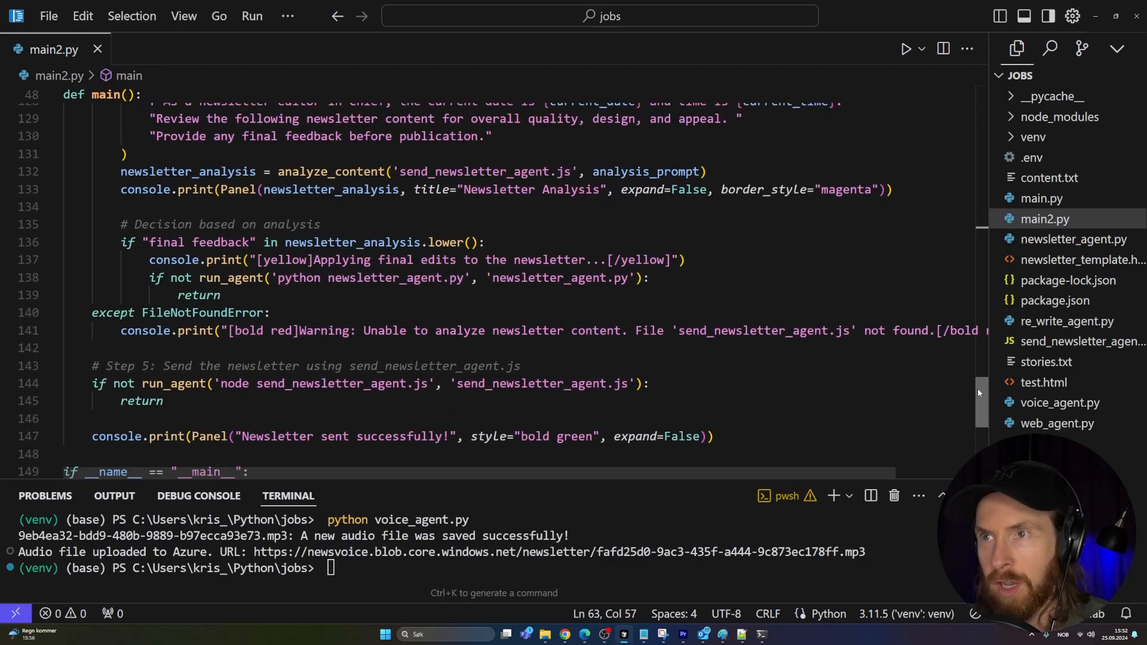
scroll("up", 3)
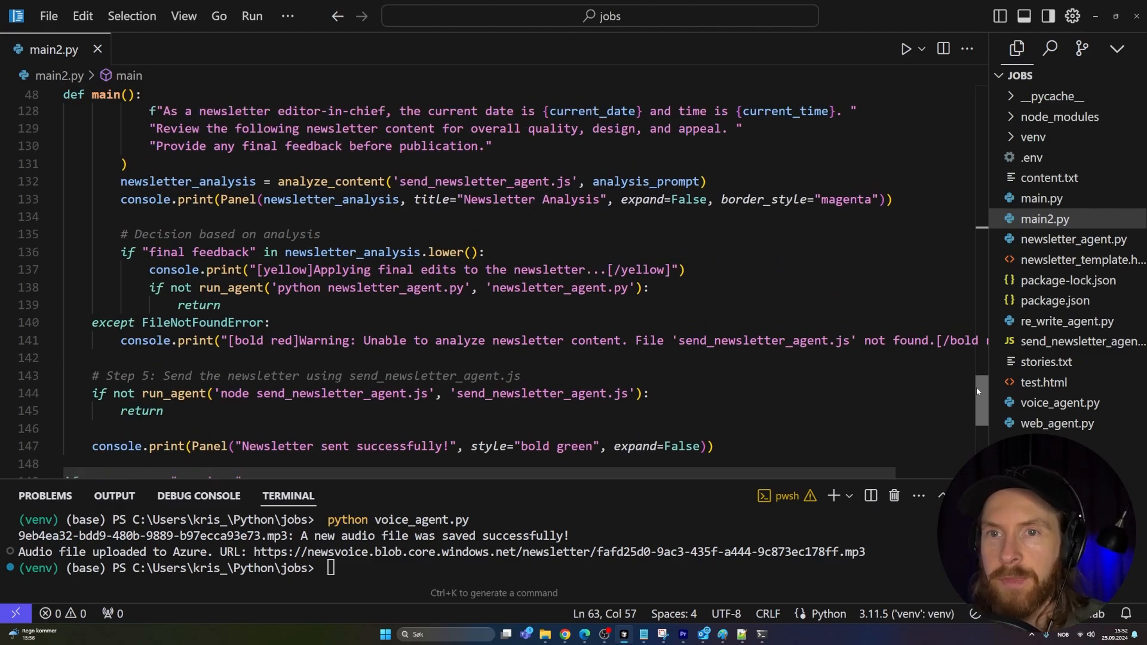
scroll("down", 3)
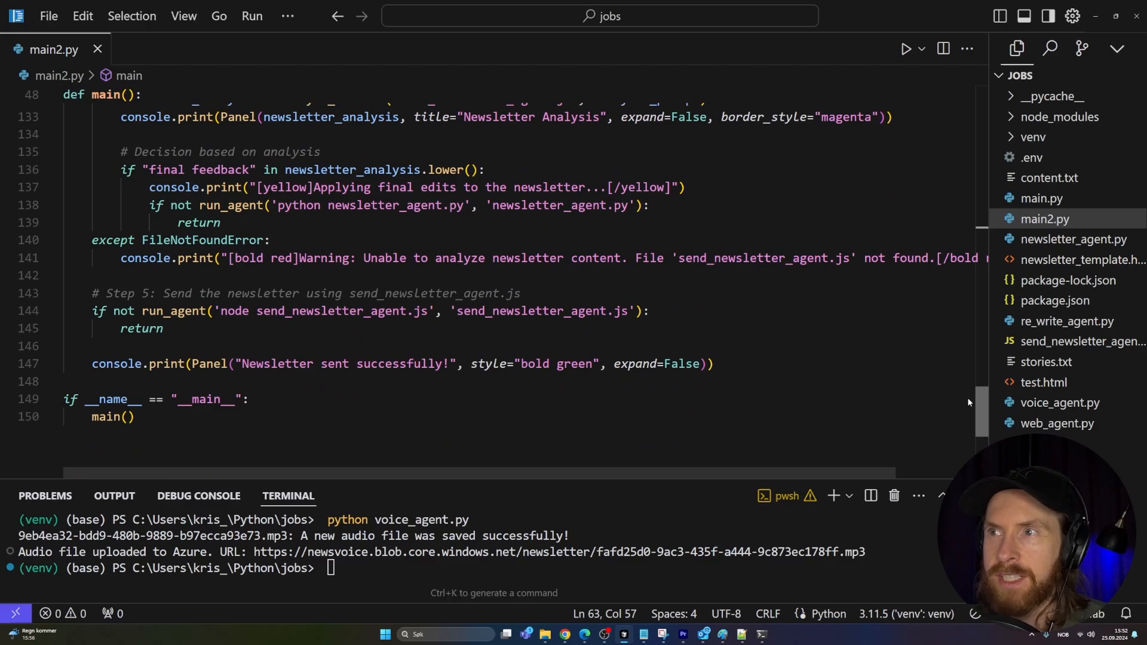
scroll("up", 3)
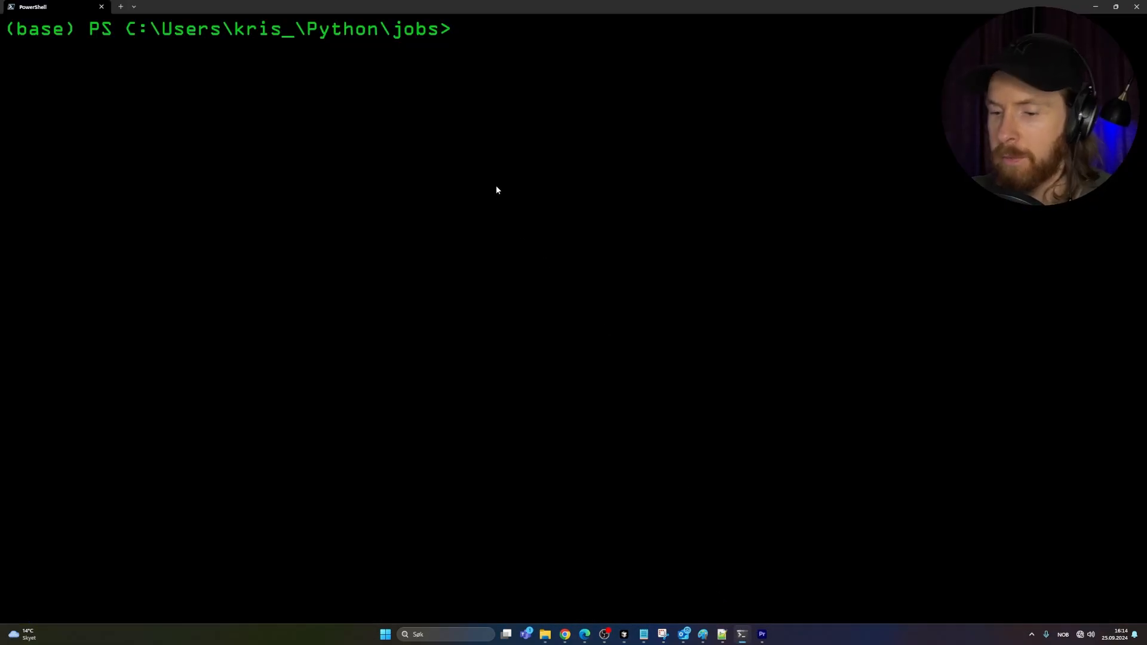
- Run python main2.py so the o1 agents banner appears and web_agent.py starts
type("python main2.py")
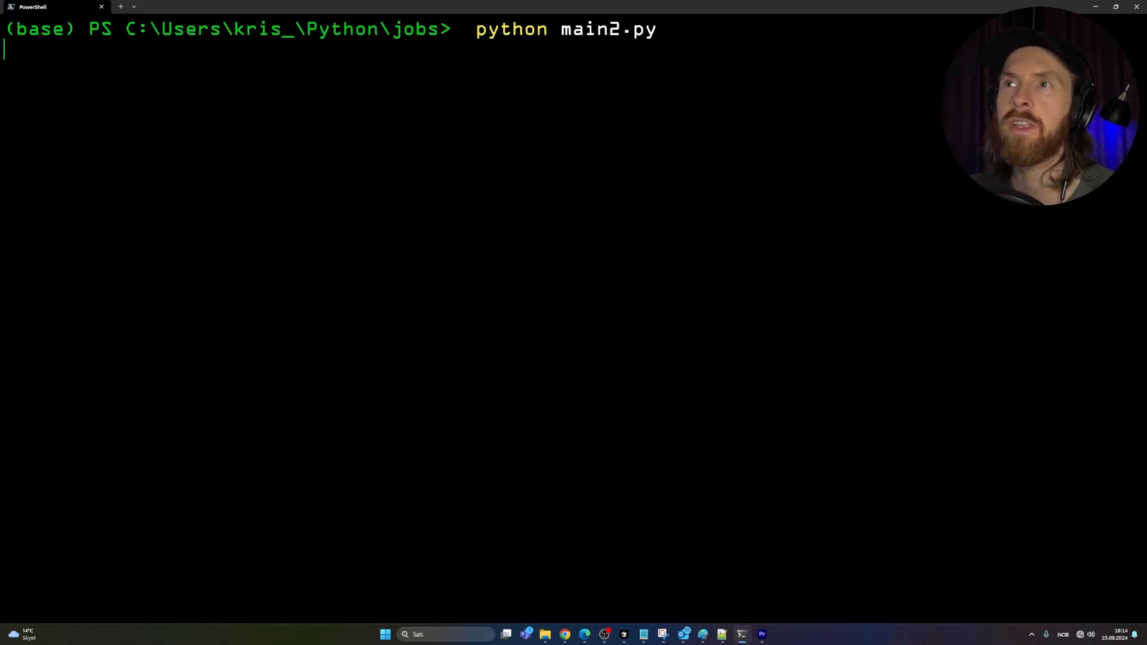
key("Return")
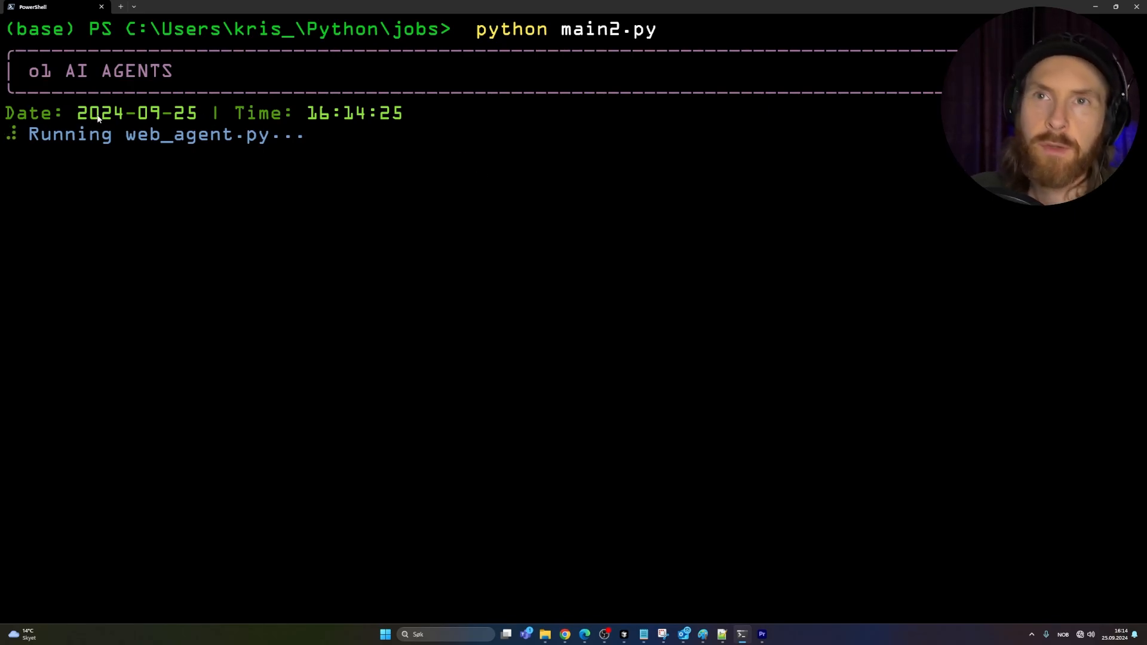
mouse_move(141, 161)
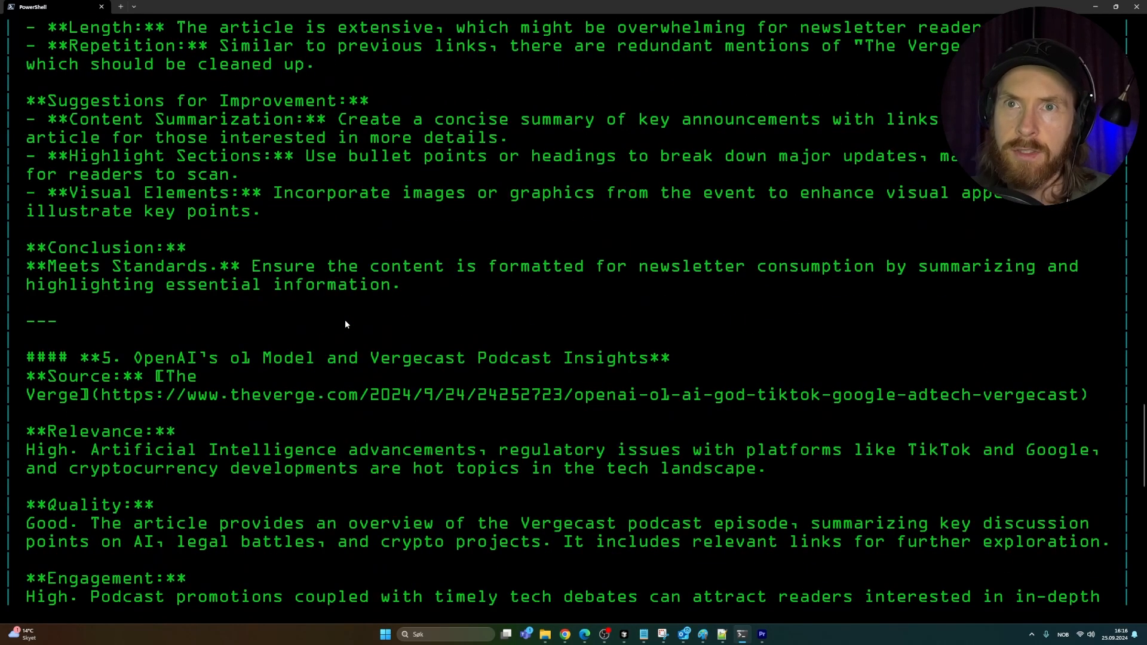
- Read o1's content analysis and recommendations for the five Verge articles as re-analysis begins
scroll("up", 3)
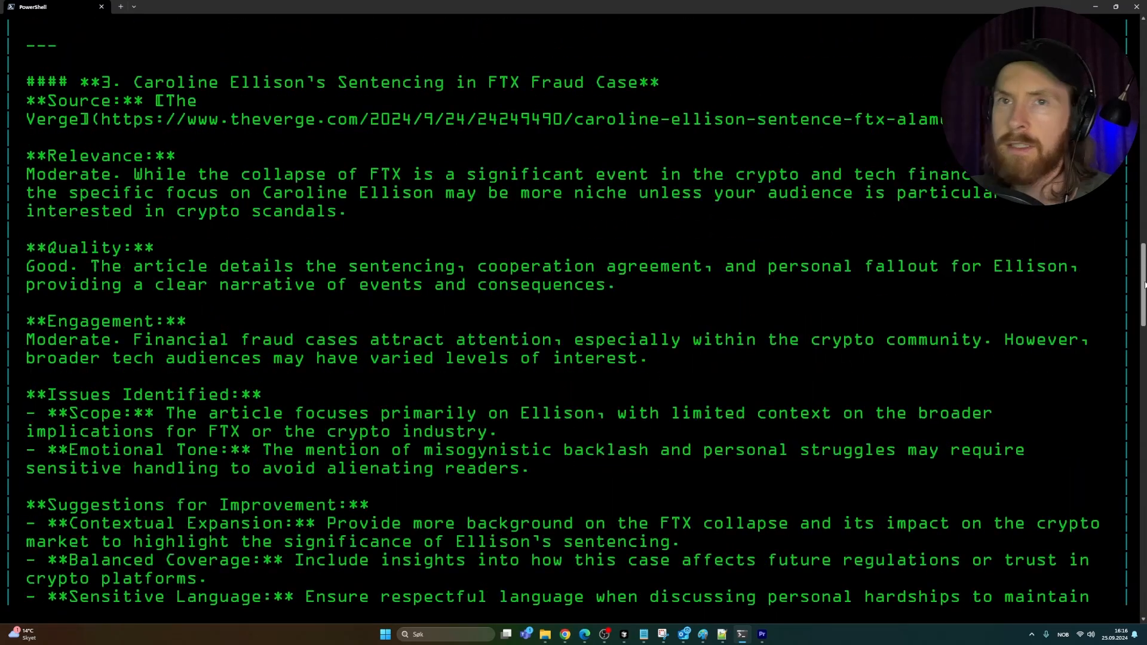
scroll("down", 3)
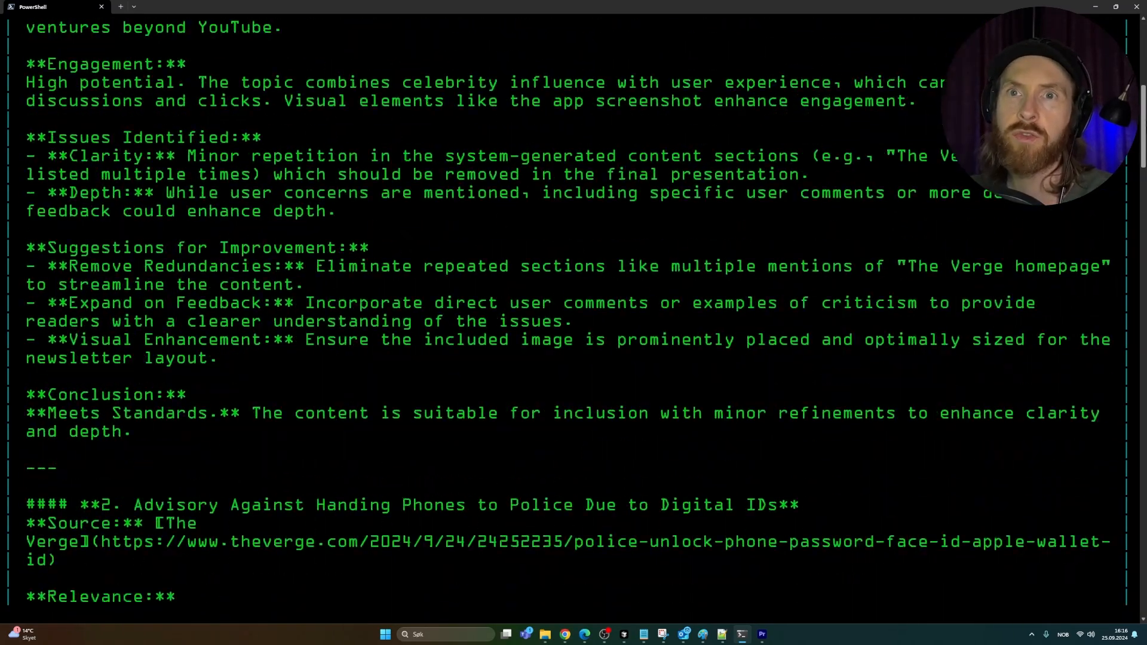
scroll("up", 3)
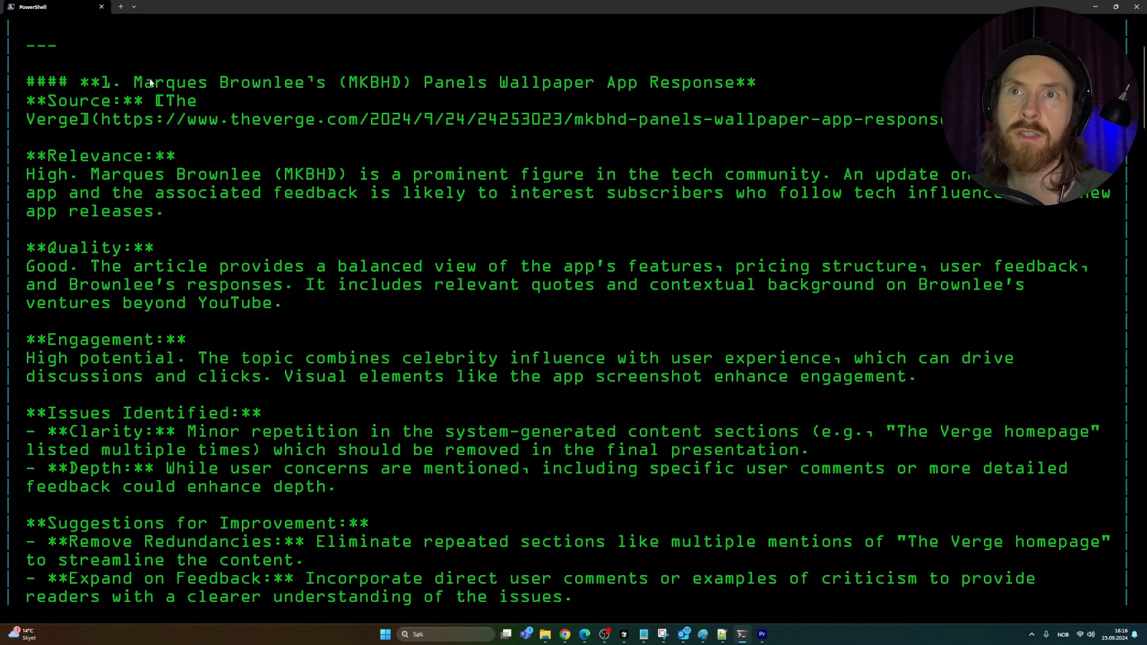
scroll("down", 3)
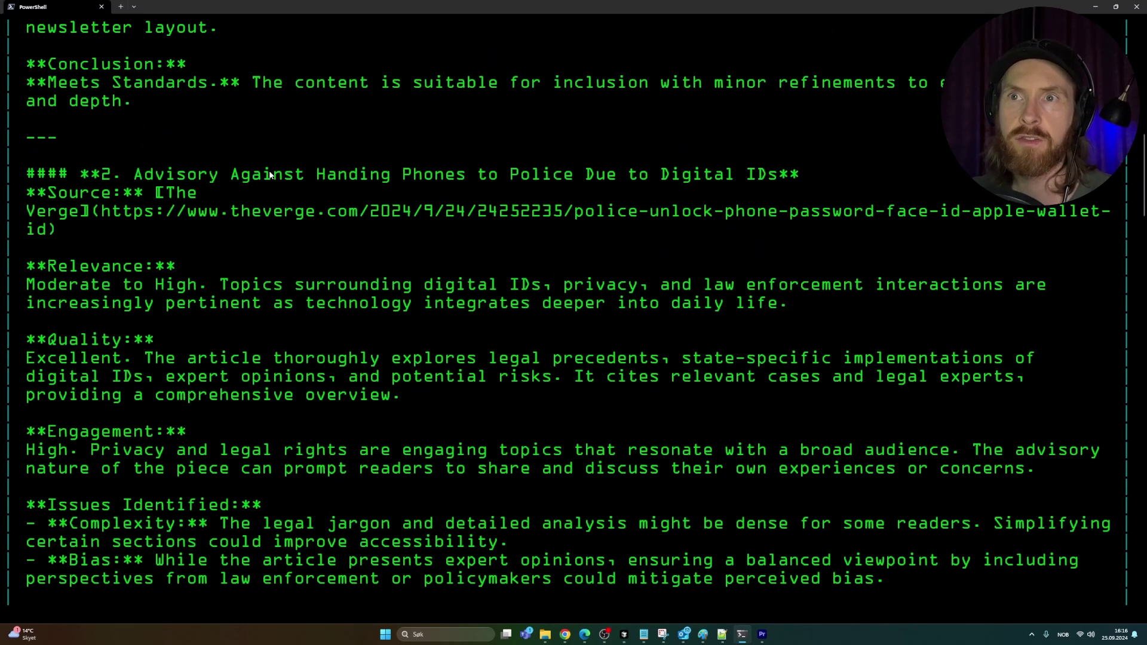
scroll("down", 3)
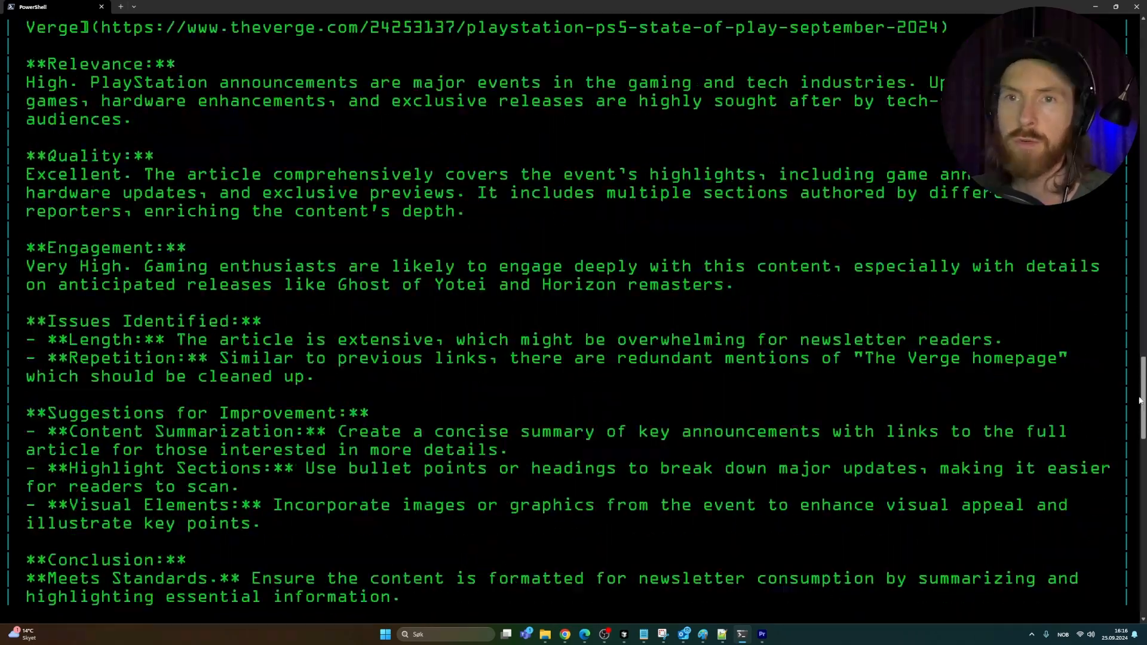
scroll("down", 3)
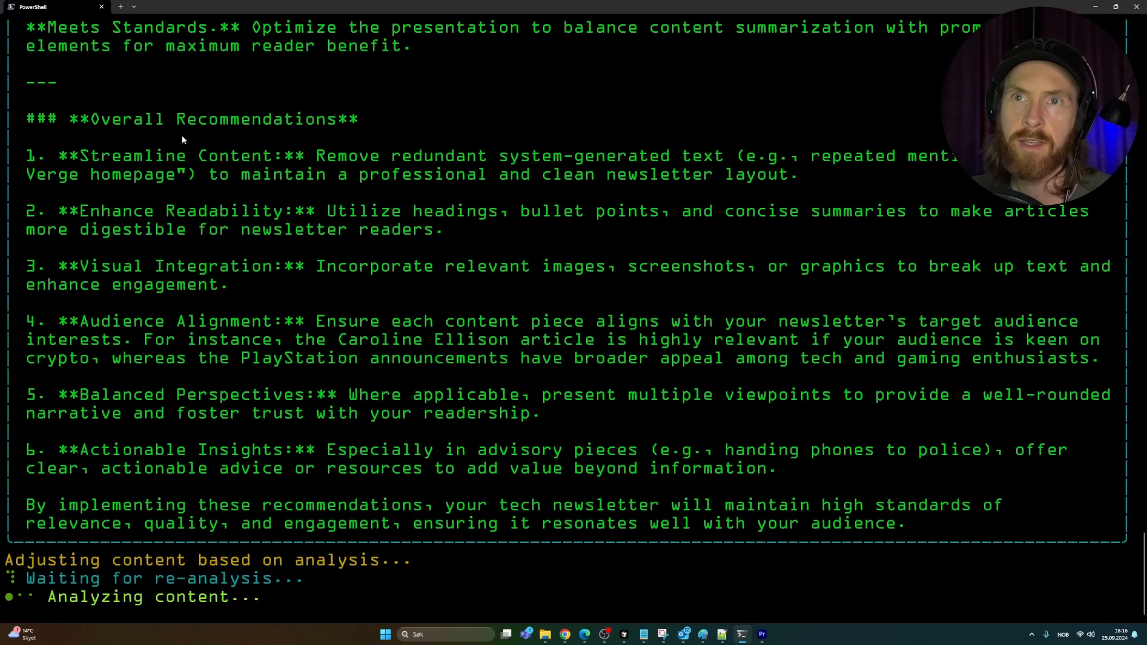
mouse_move(330, 157)
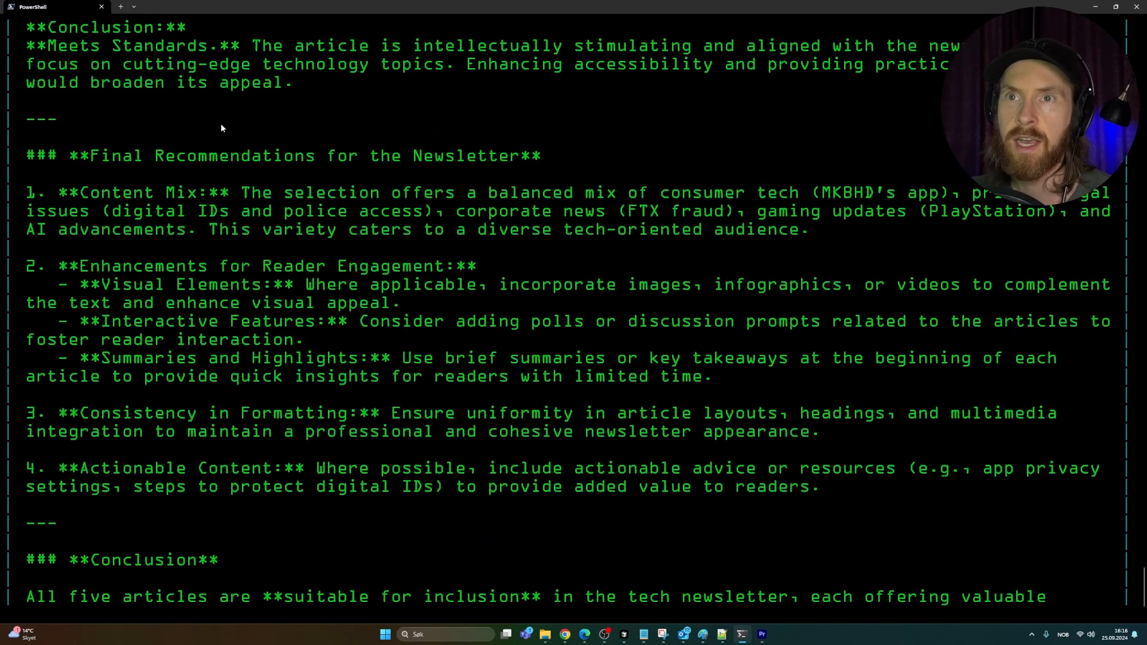
scroll("up", 3)
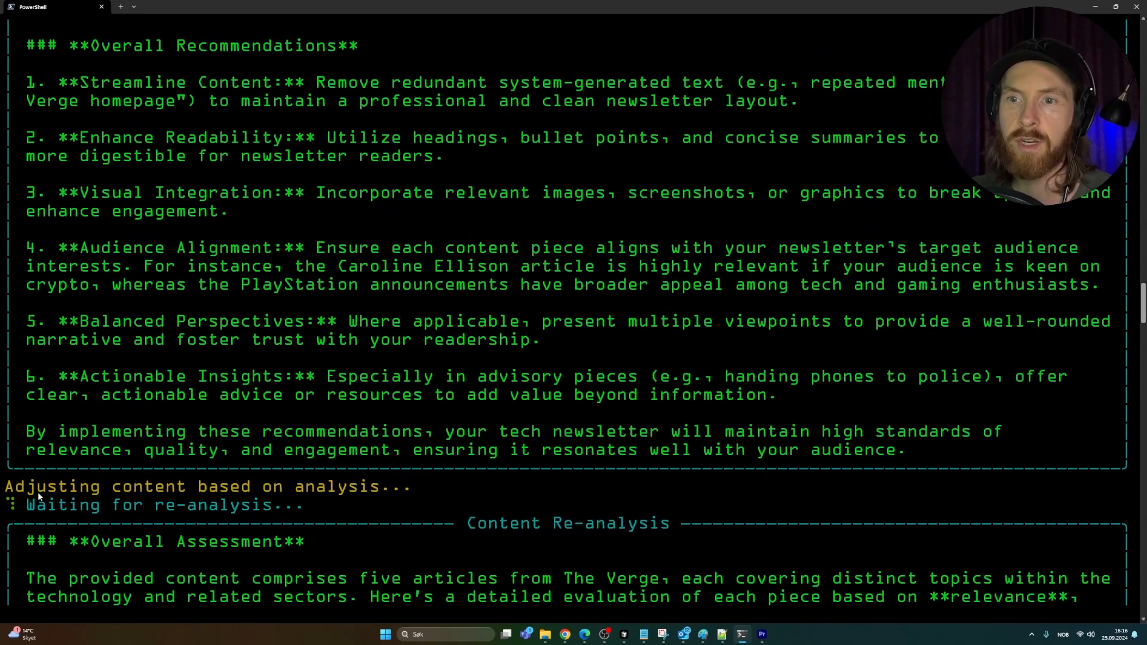
mouse_move(86, 506)
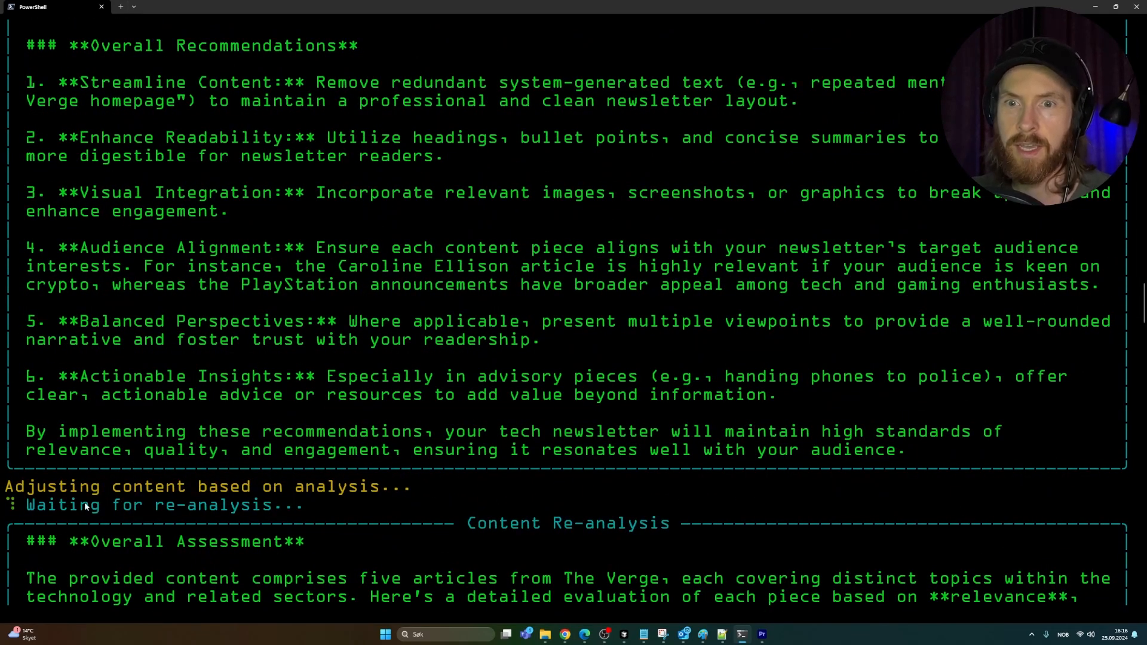
mouse_move(282, 501)
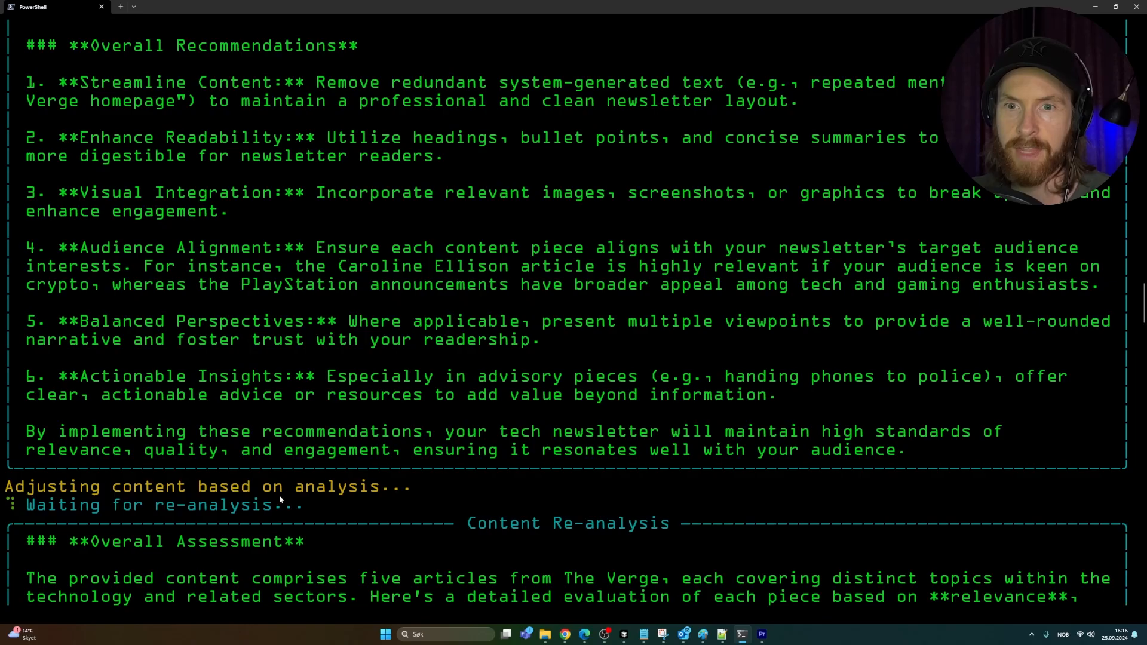
mouse_move(293, 514)
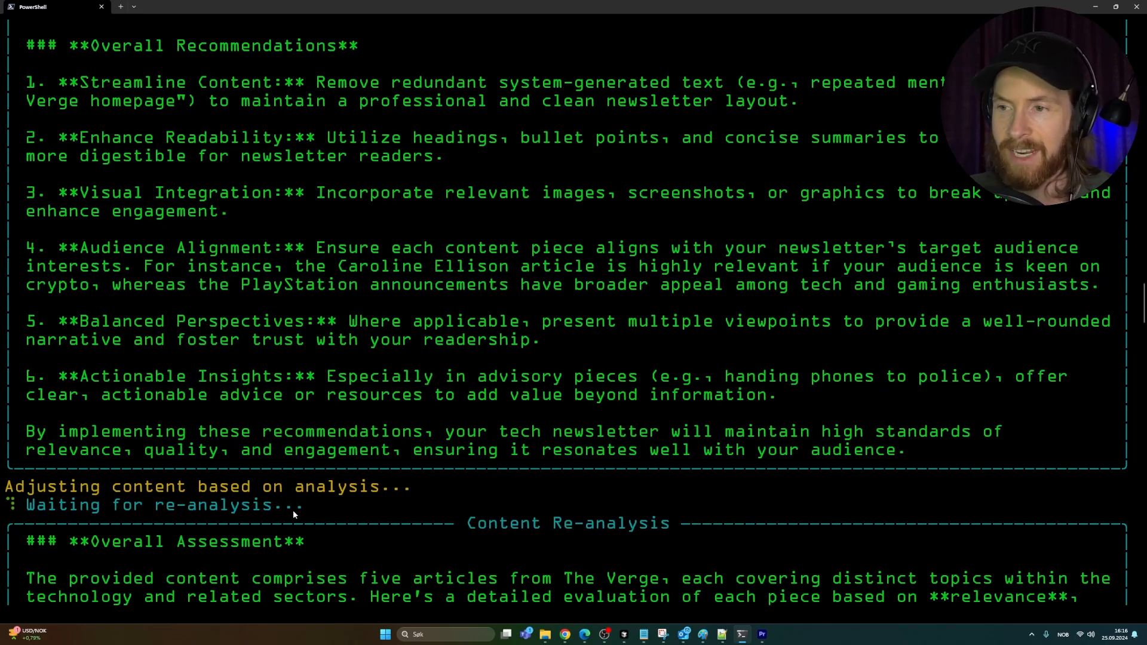
- Follow the re-analysis finding all five articles suitable while re_write_agent.py runs
scroll("down", 3)
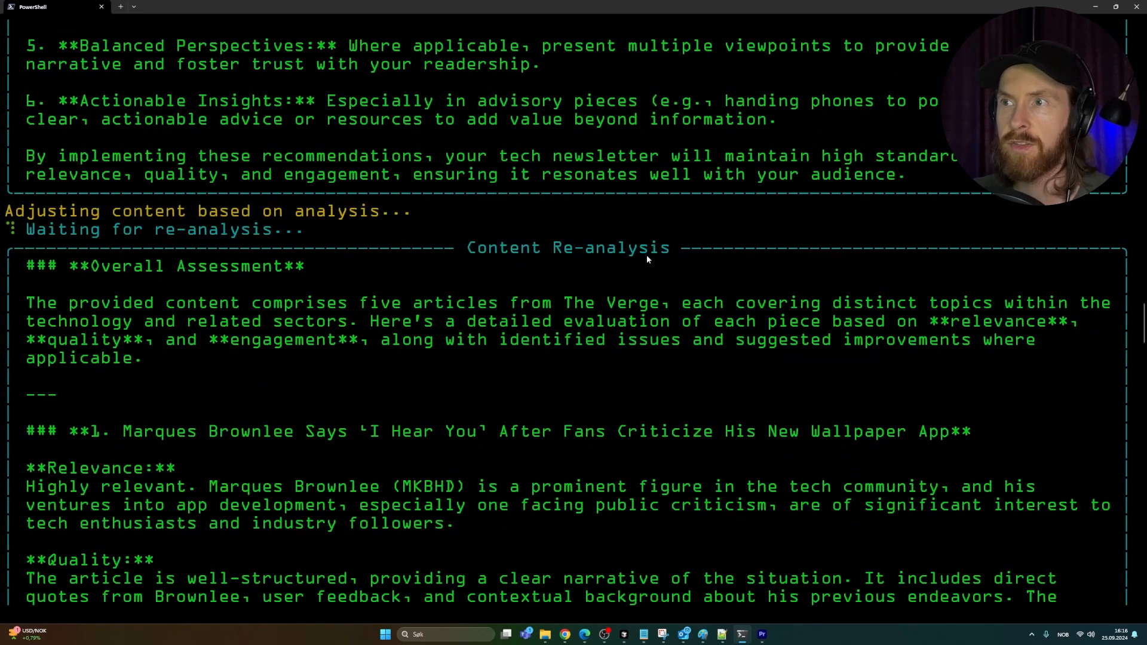
scroll("down", 3)
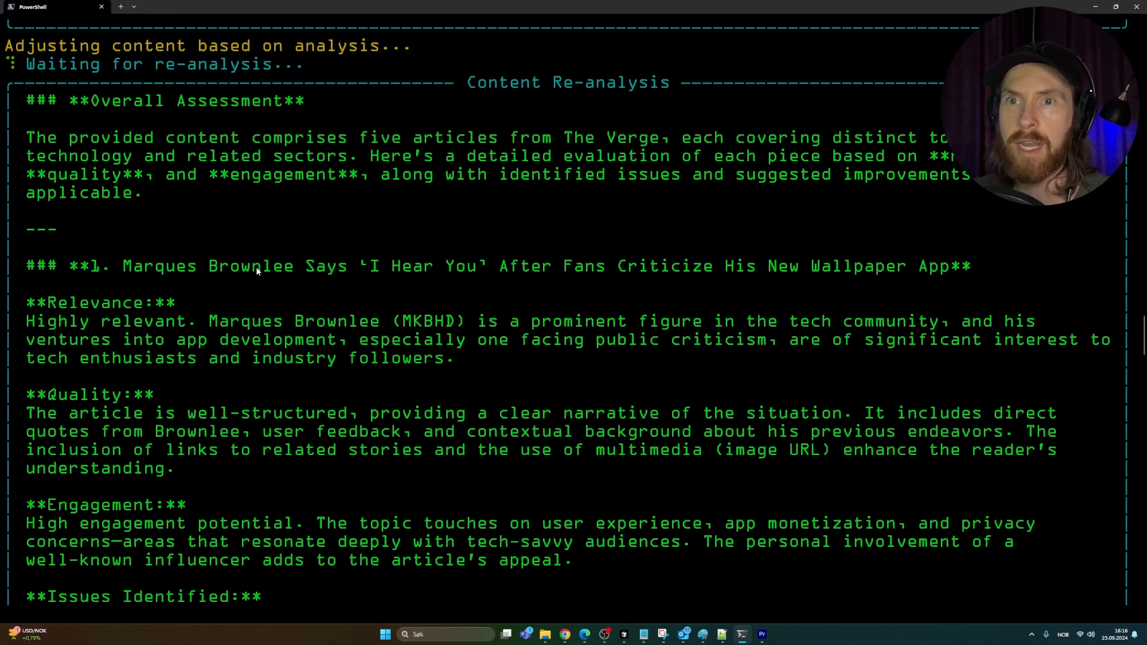
scroll("down", 3)
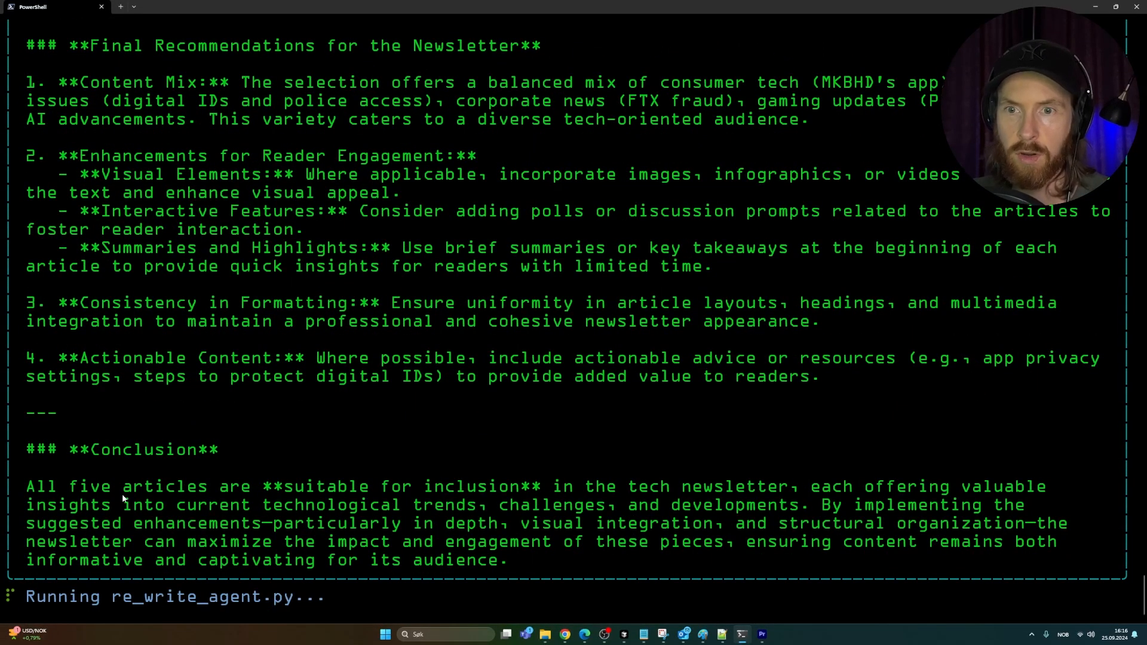
mouse_move(588, 503)
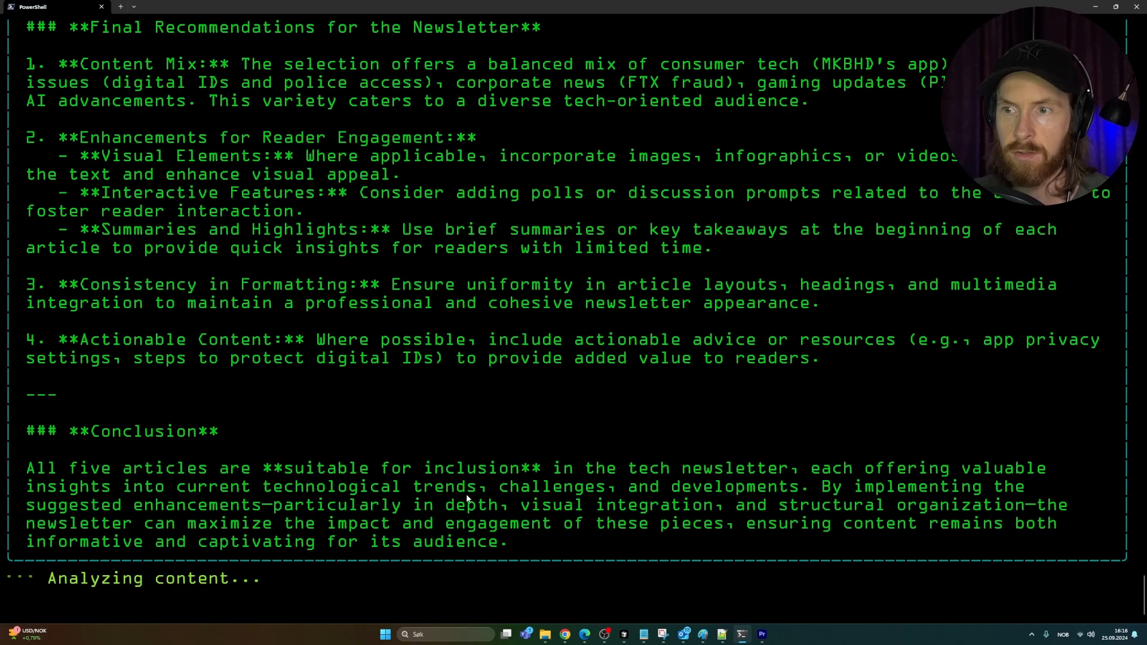
mouse_move(269, 364)
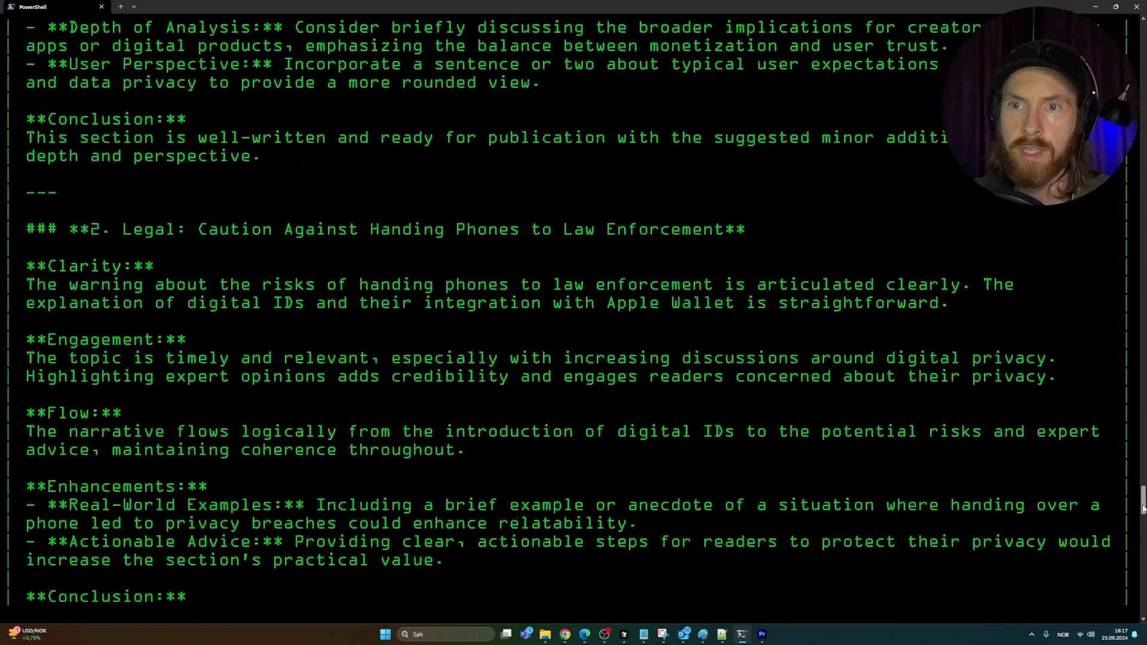
- Follow the Stories Analysis wrap-up until 'Voice segment generated successfully' appears
scroll("down", 3)
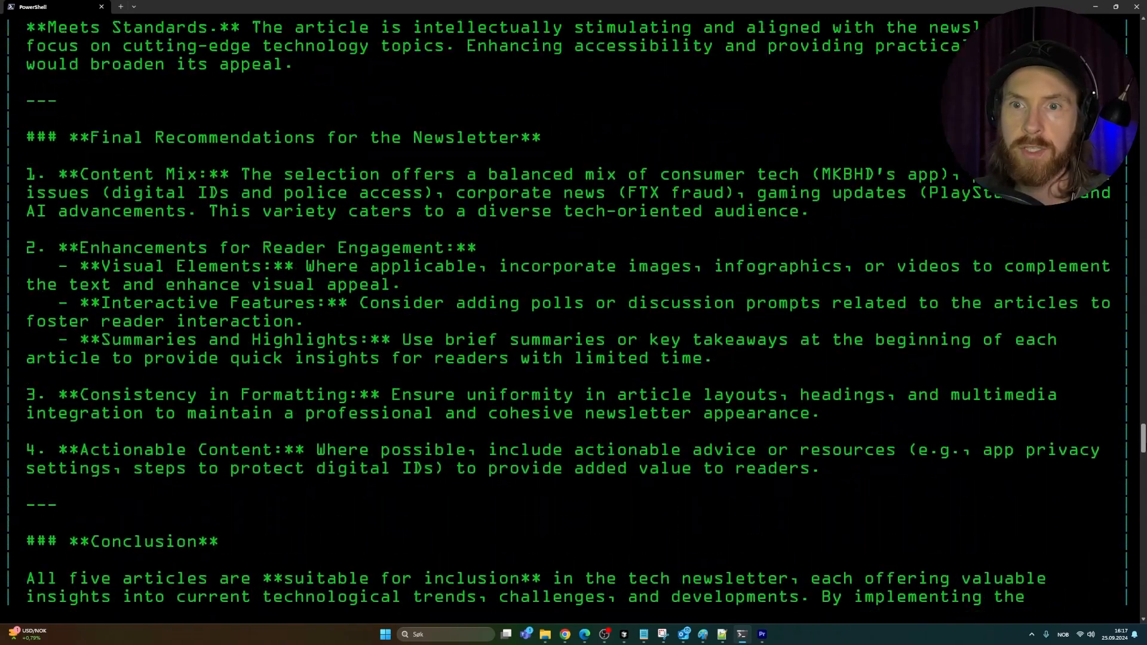
scroll("down", 3)
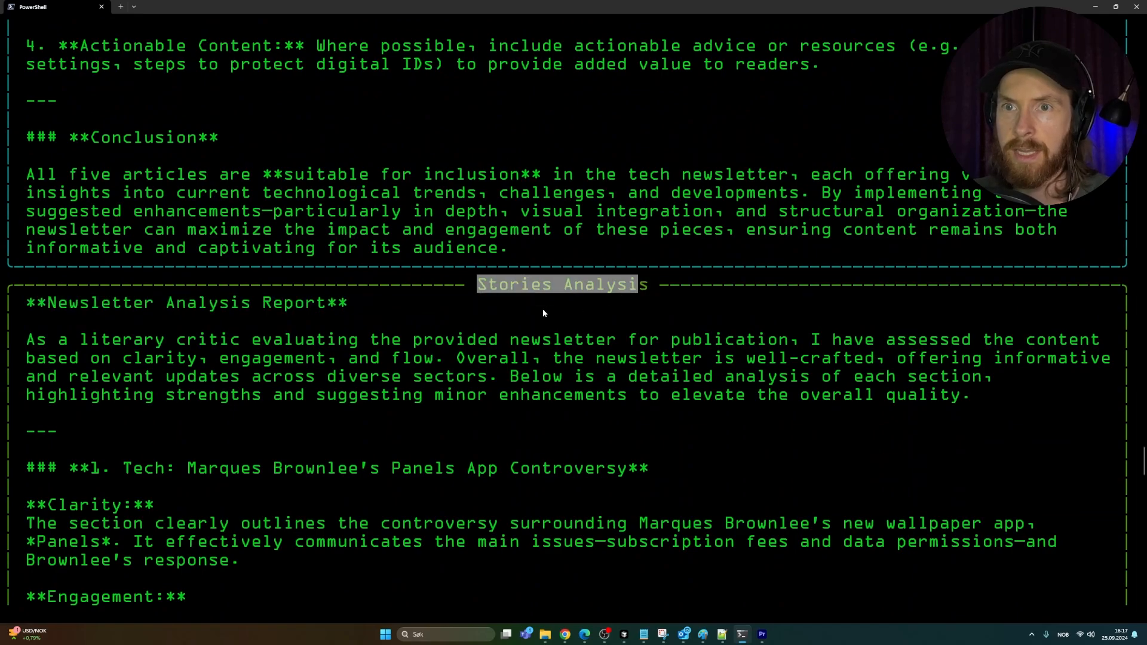
scroll("down", 3)
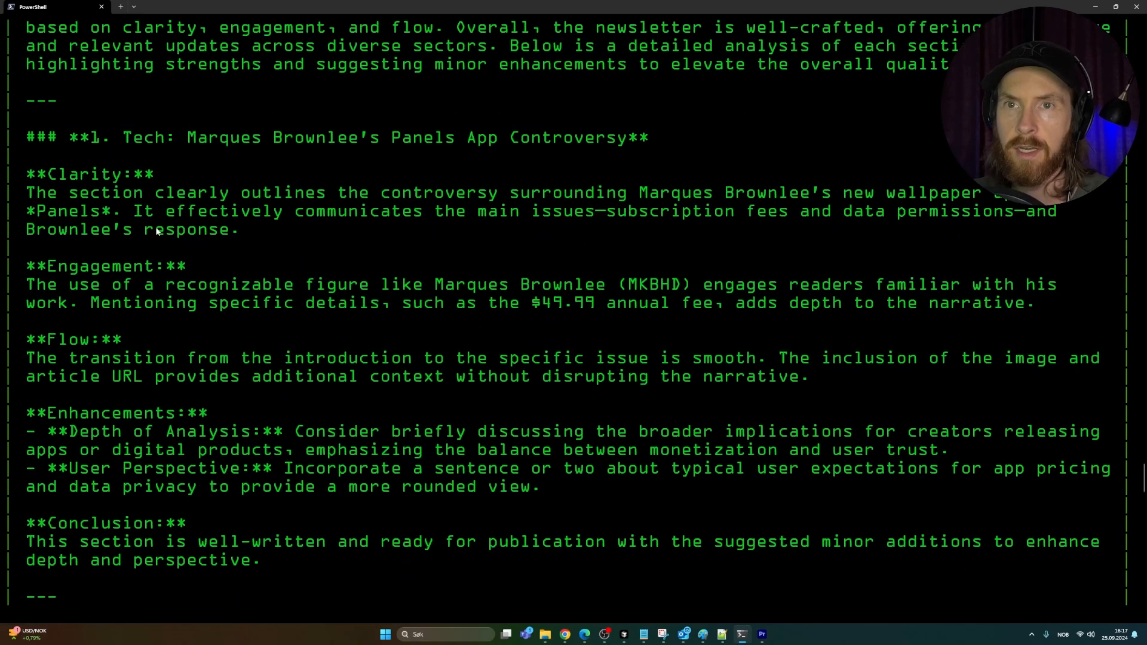
scroll("down", 3)
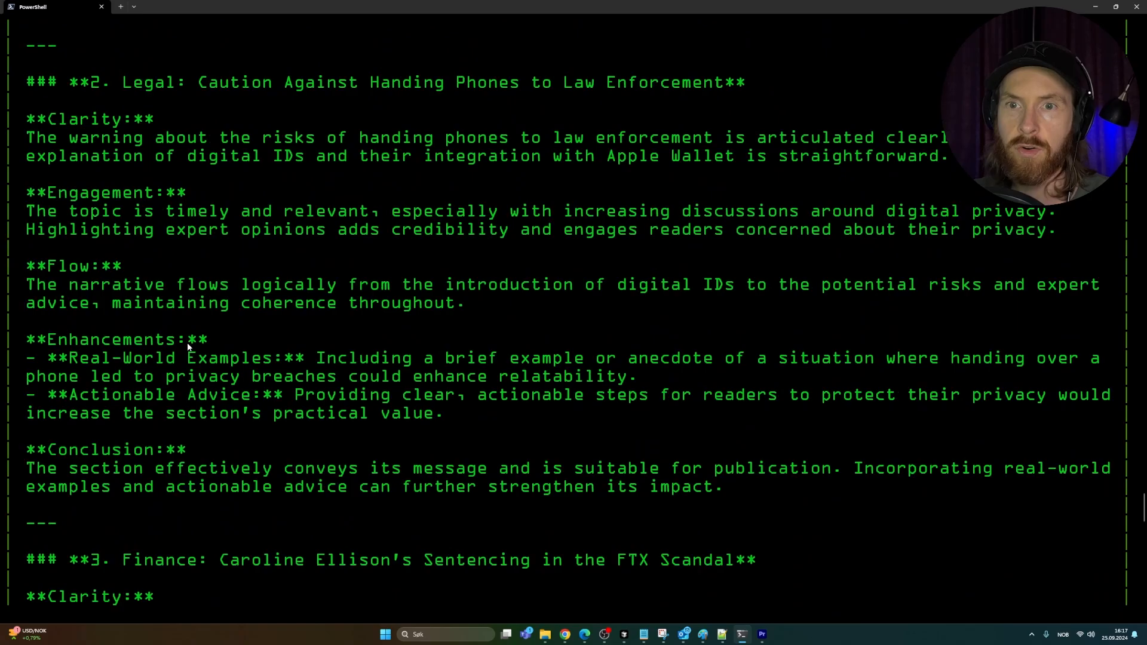
scroll("down", 3)
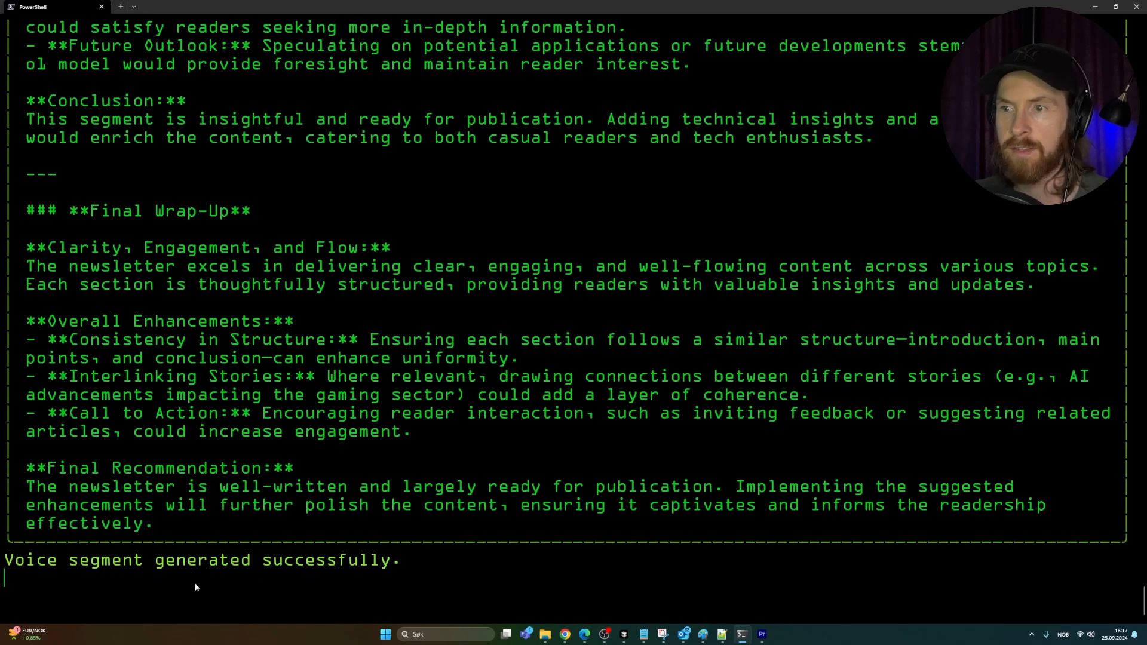
scroll("down", 3)
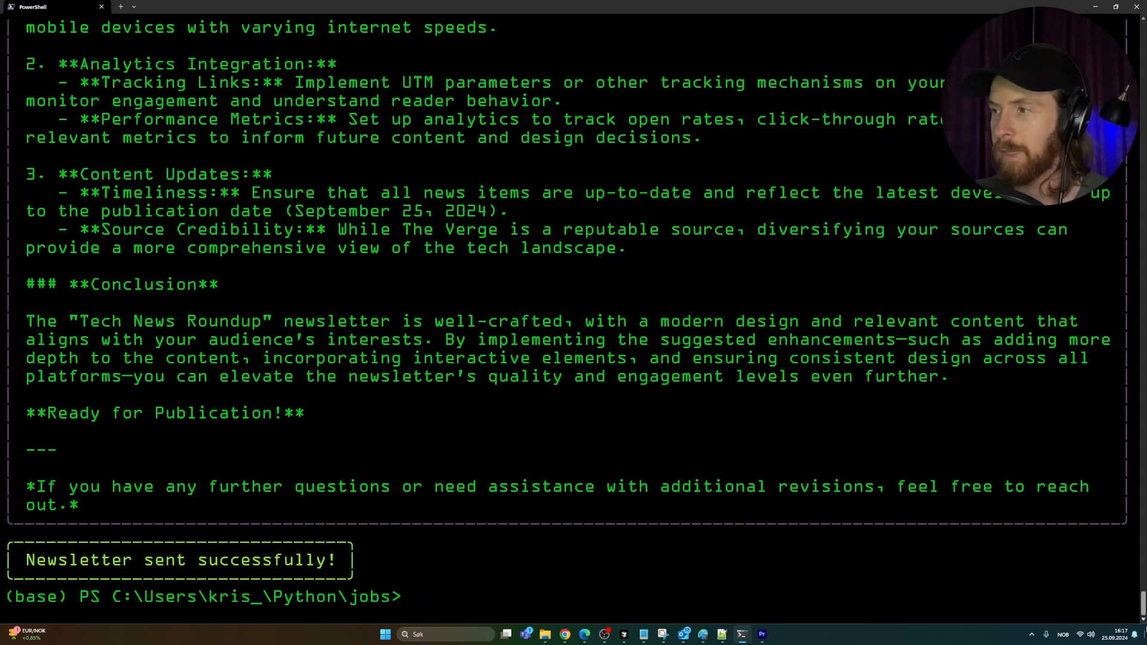
- Read the Newsletter Analysis verdict down to the 'Newsletter sent successfully!' message
scroll("up", 3)
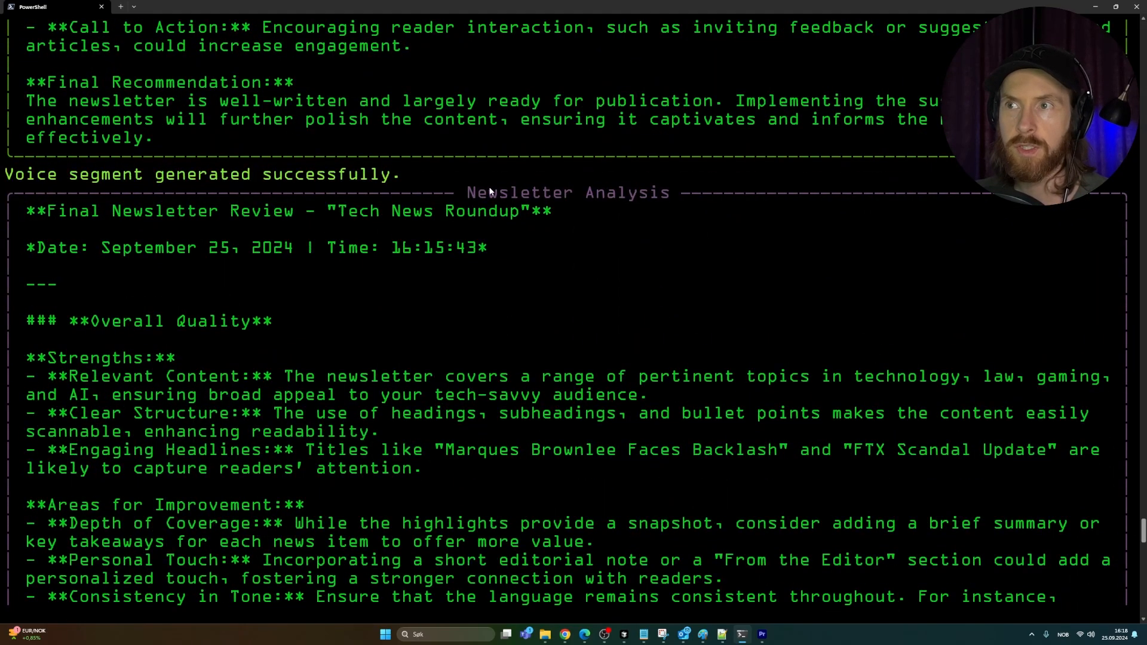
scroll("down", 3)
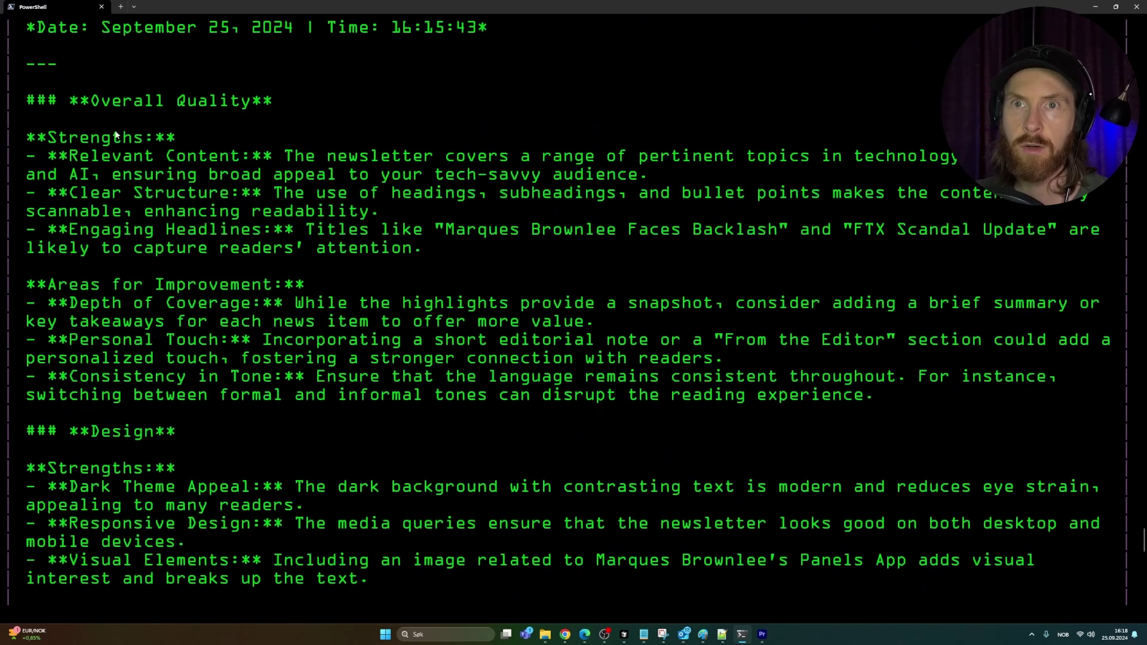
scroll("down", 3)
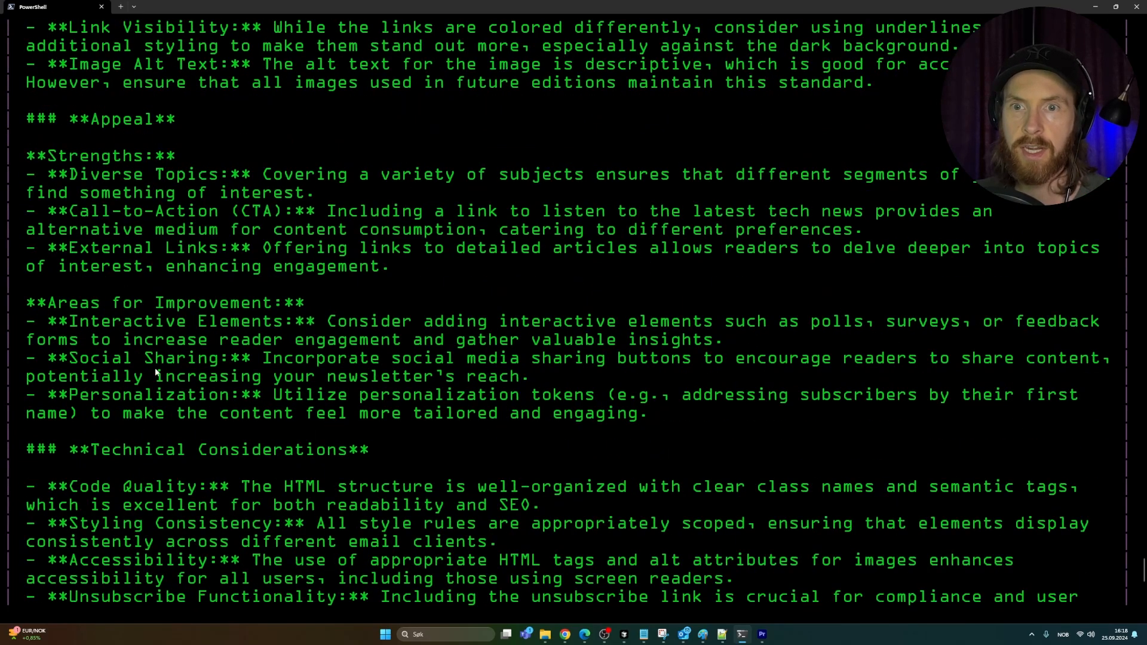
scroll("down", 3)
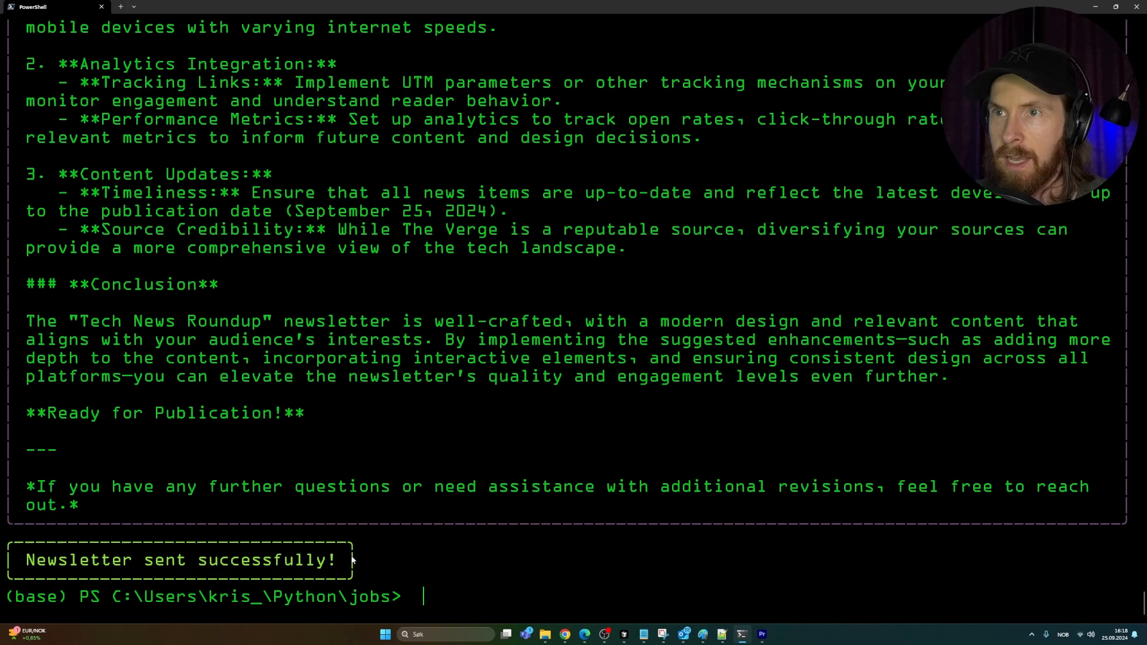
scroll("up", 3)
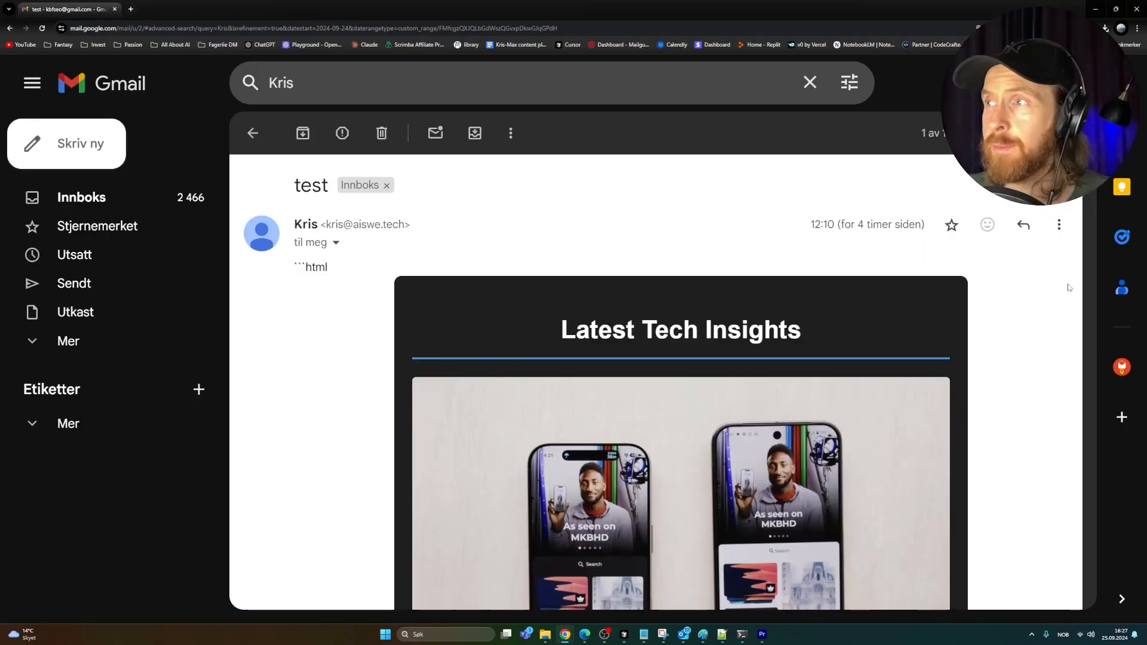
- Read the received newsletter's intro, three highlights, Listen now link and Additional Insights links
scroll("down", 3)
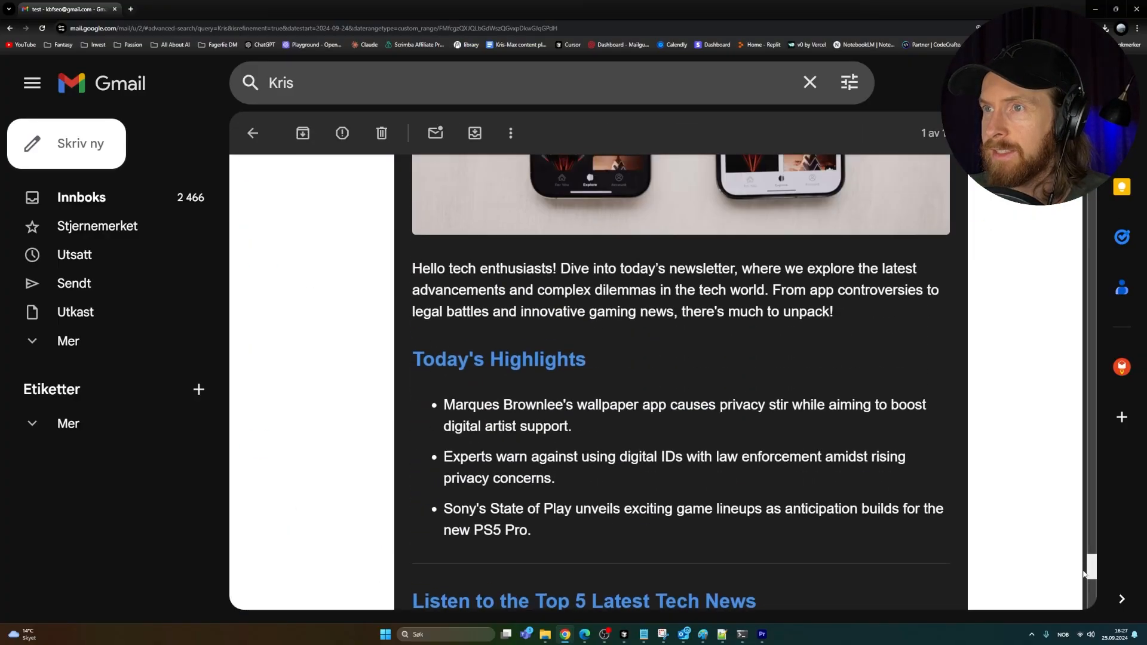
scroll("up", 3)
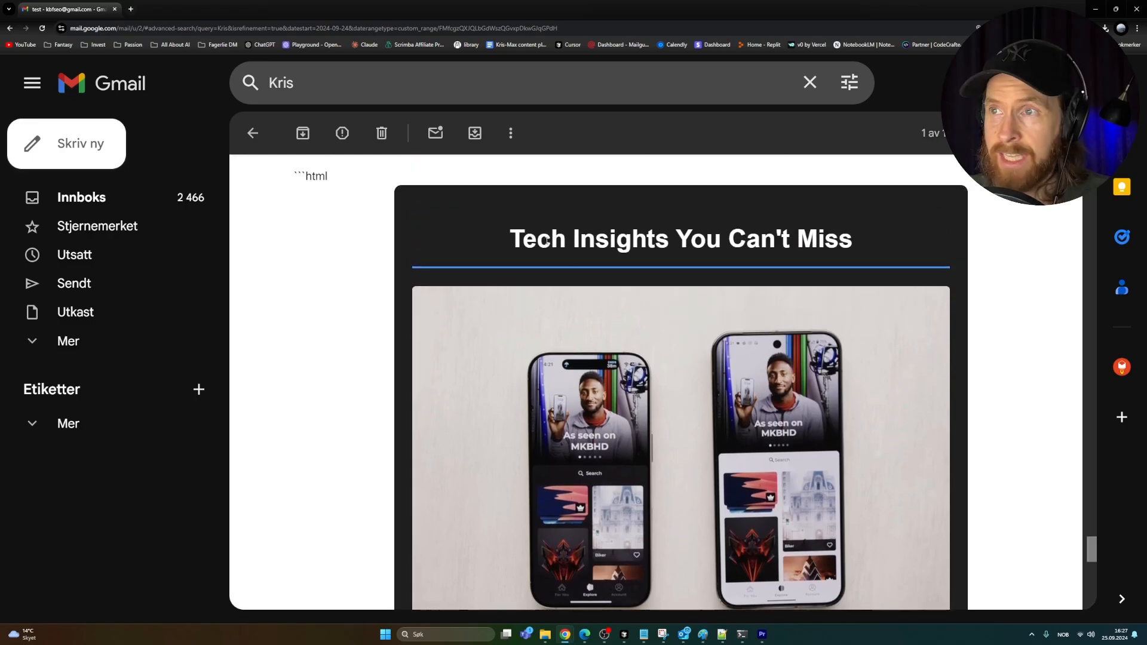
scroll("down", 3)
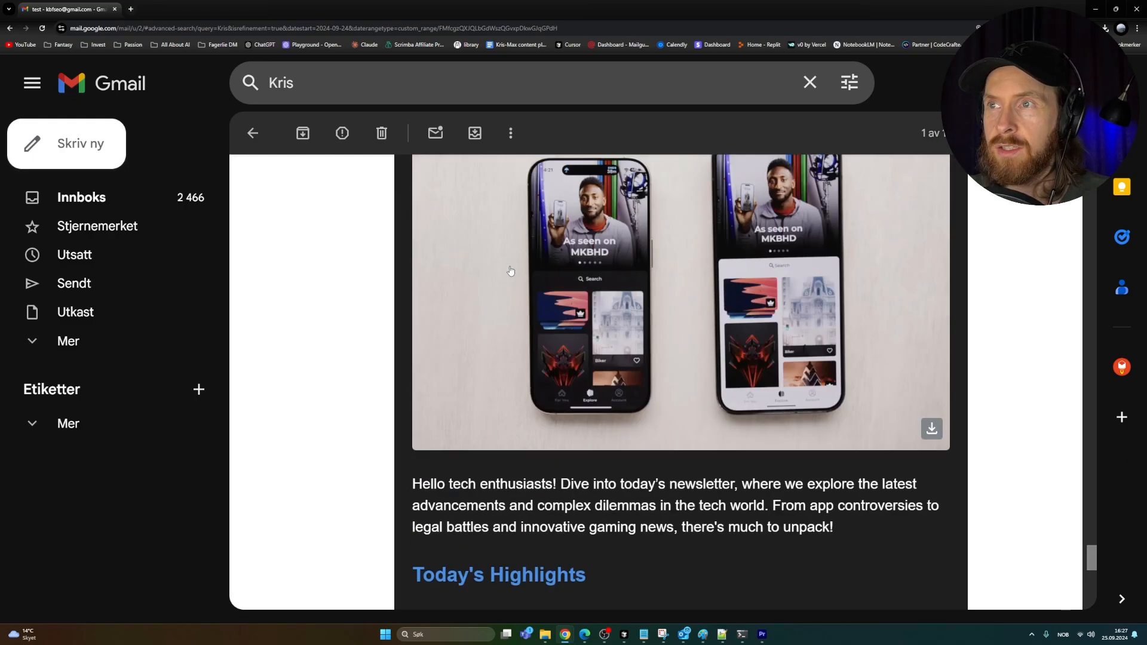
scroll("down", 3)
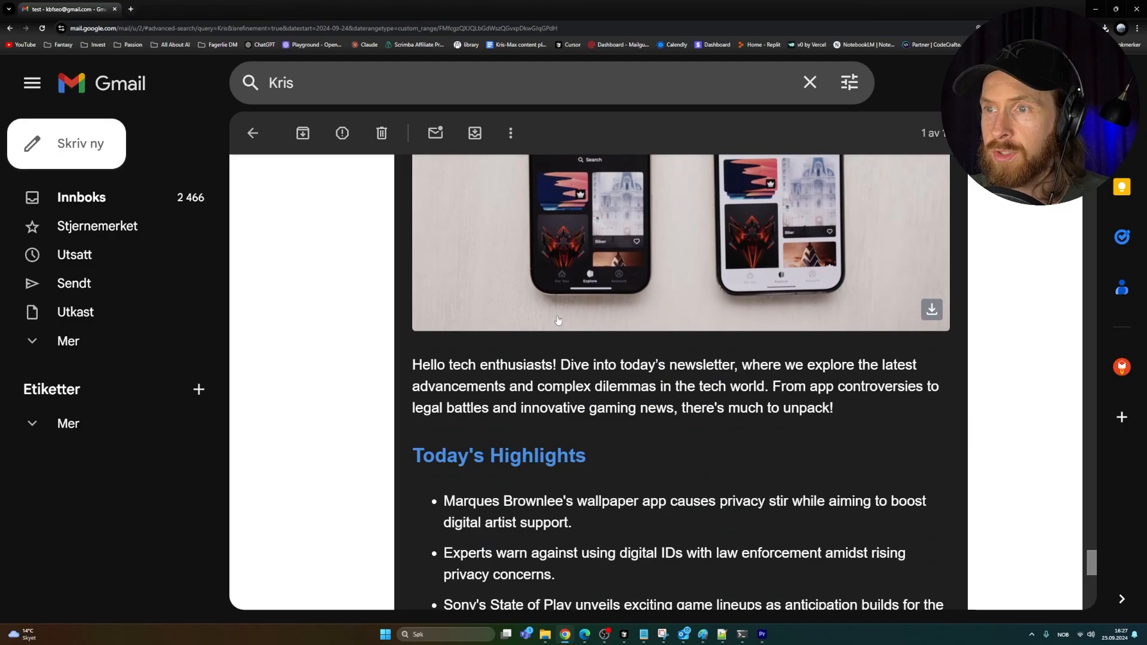
scroll("down", 3)
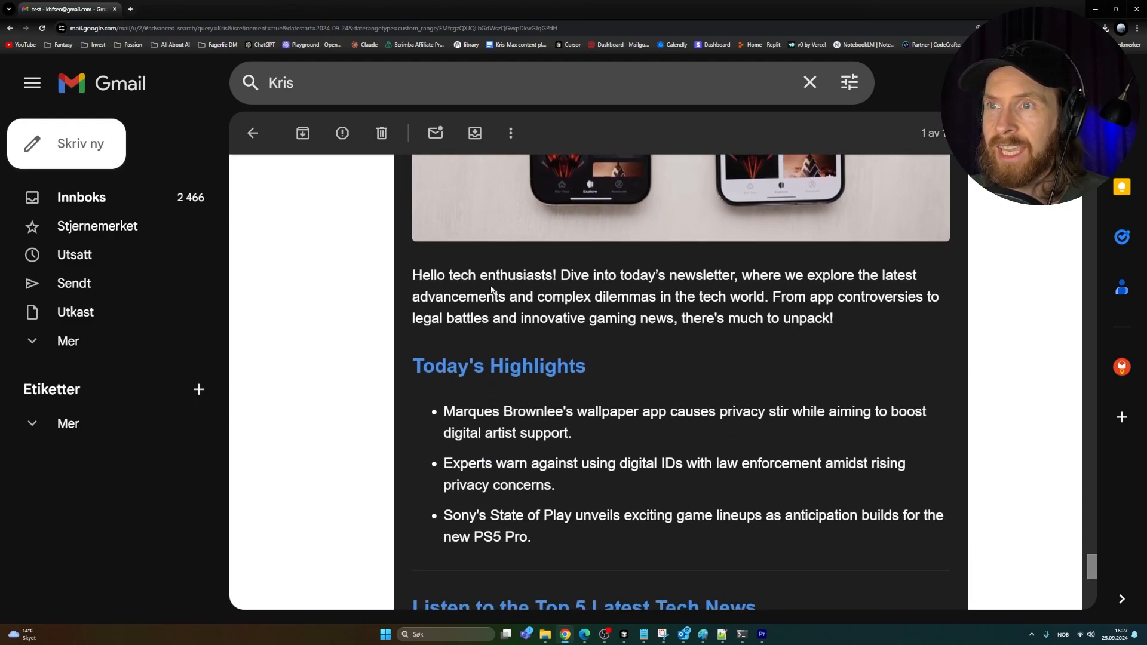
mouse_move(762, 272)
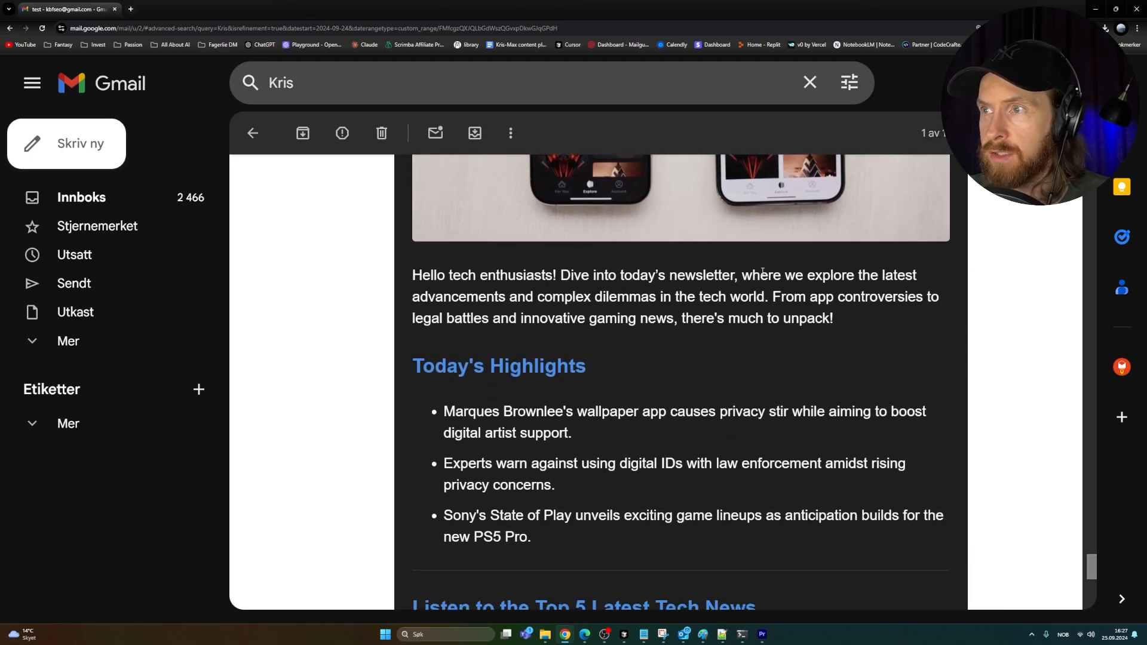
mouse_move(676, 356)
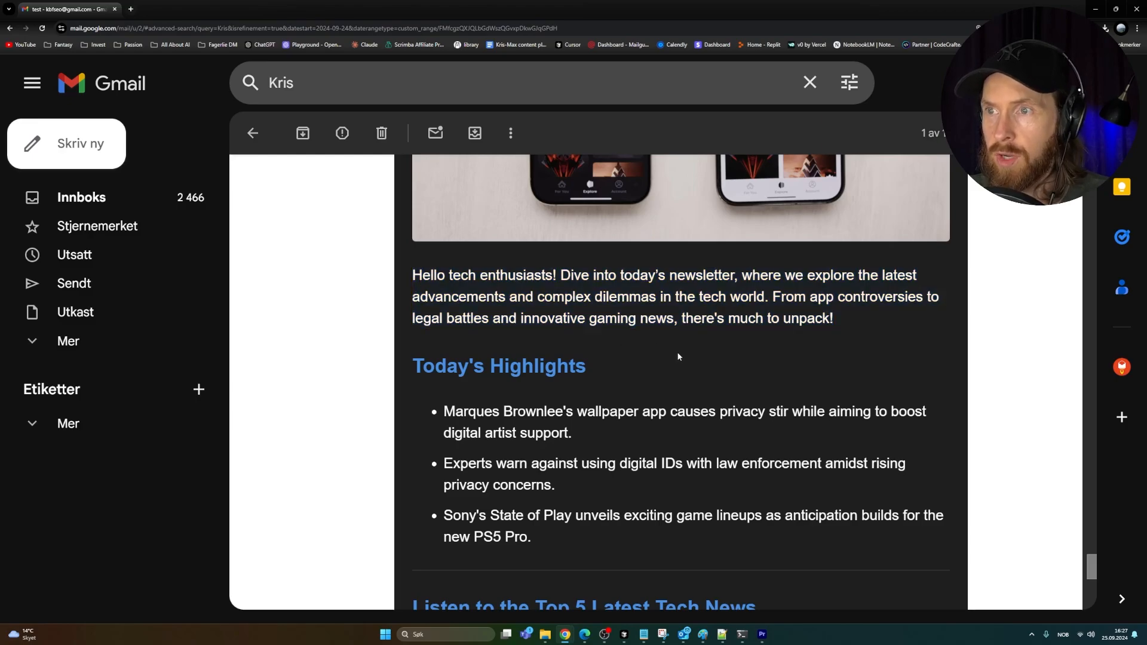
scroll("down", 3)
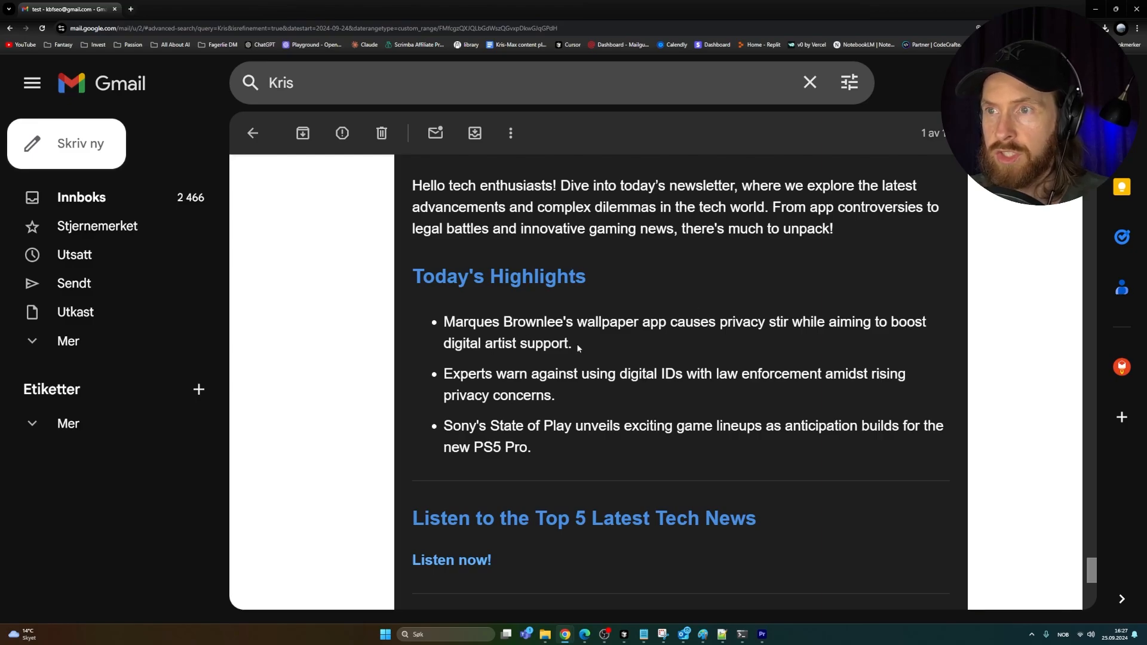
mouse_move(604, 376)
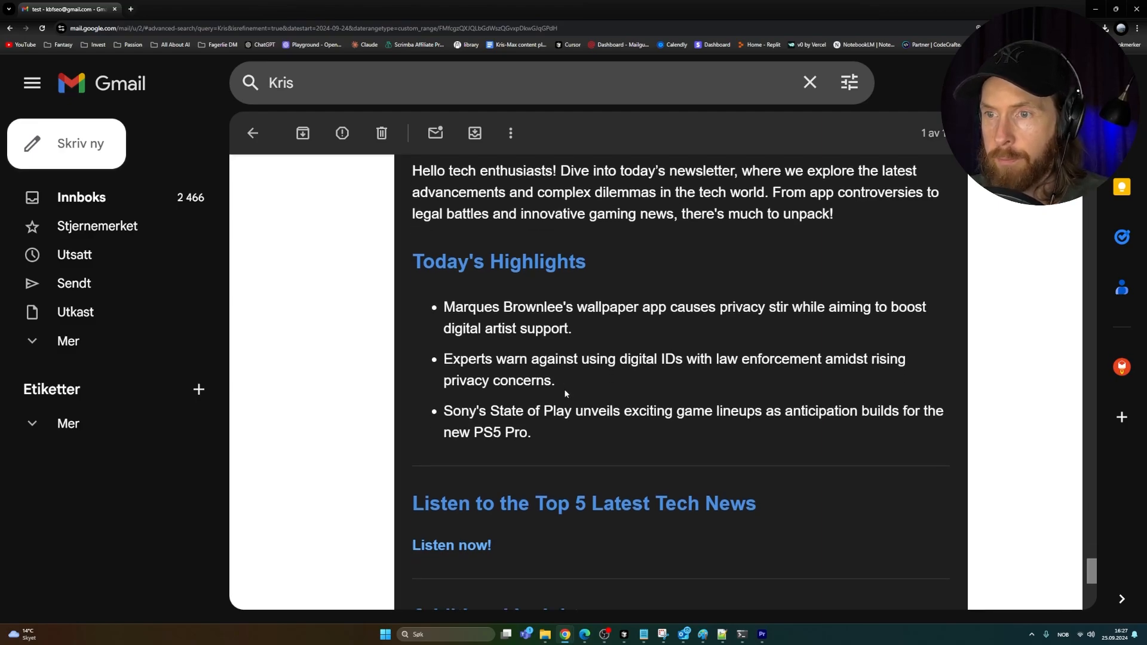
scroll("down", 3)
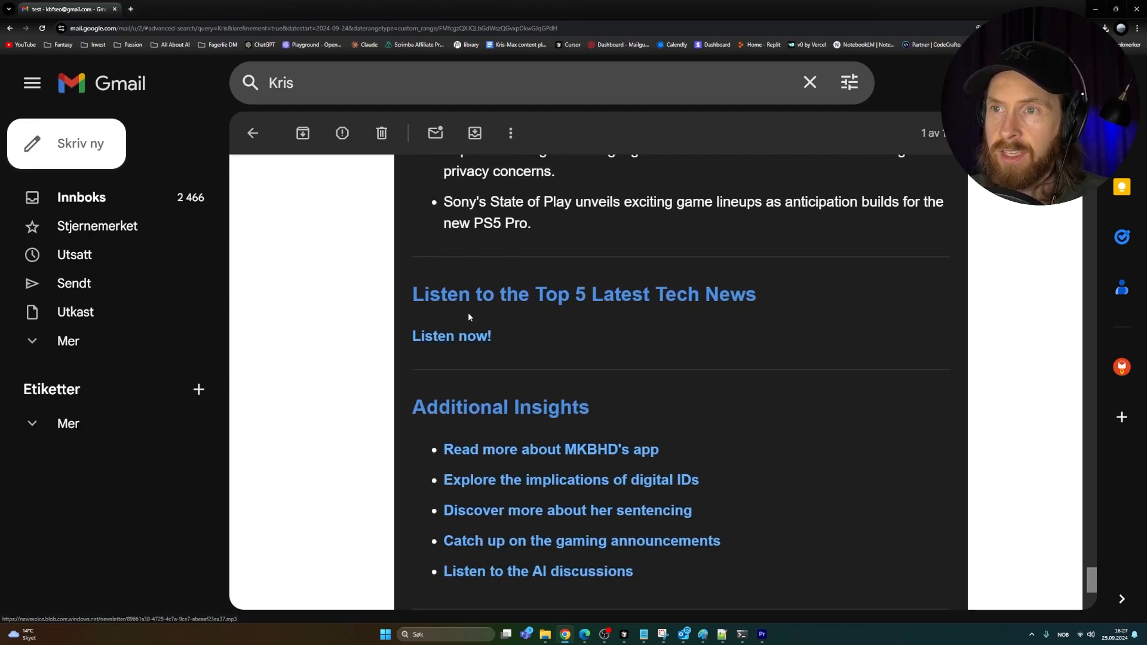
mouse_move(452, 336)
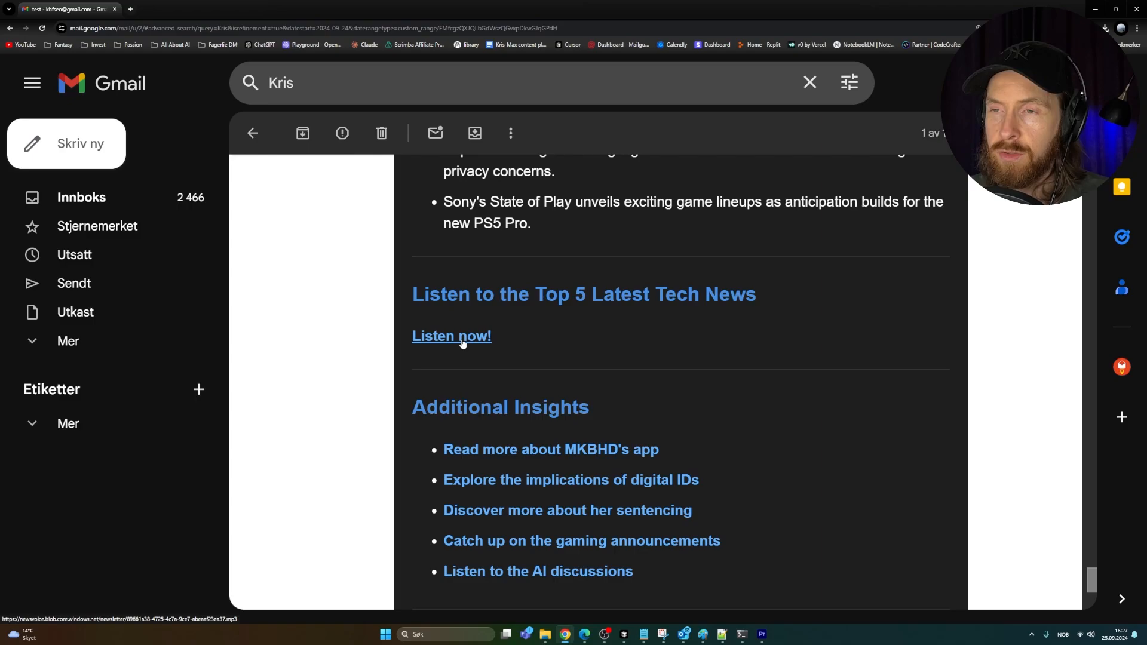
- Play the 'Listen now!' audio segment and open the AI discussions Verge article
left_click(450, 336)
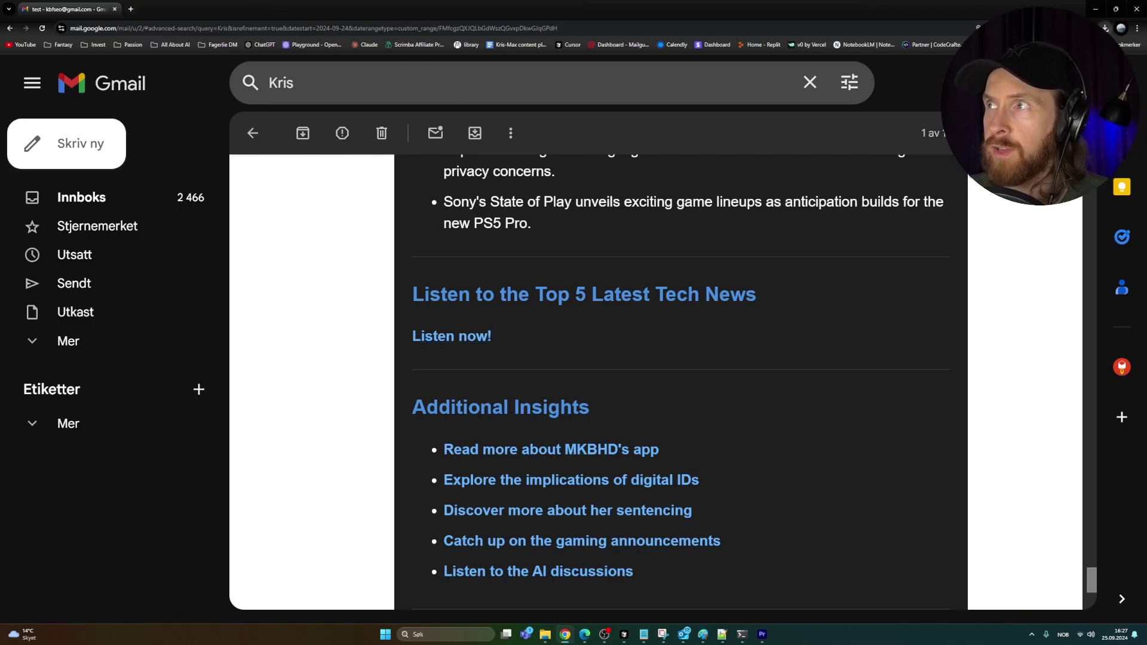
scroll("down", 3)
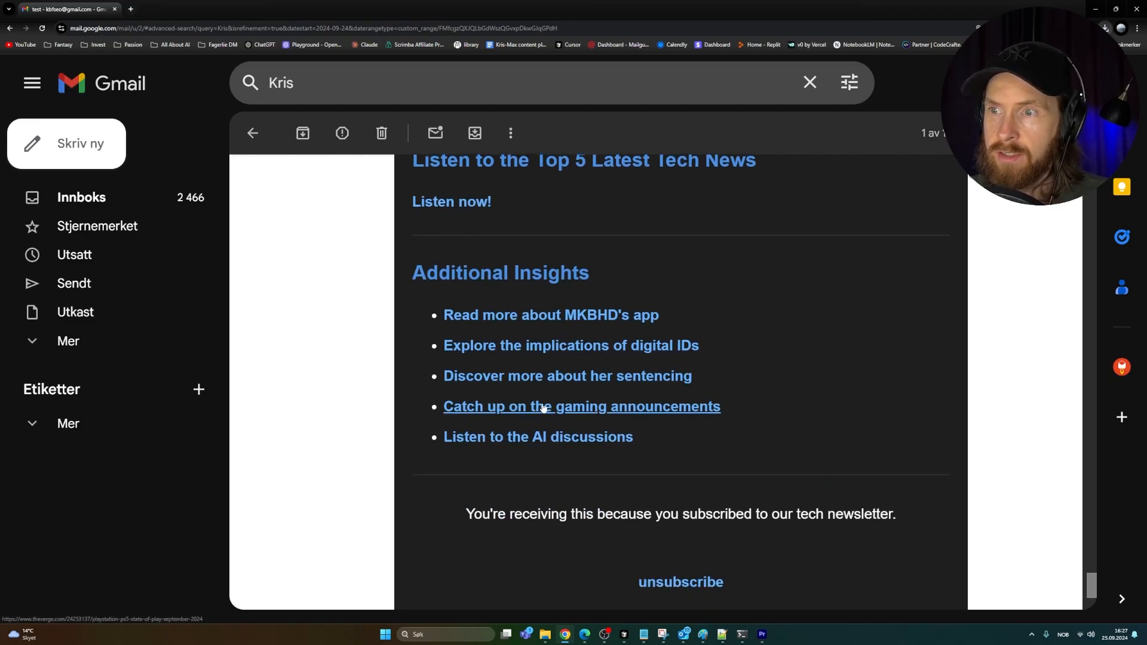
mouse_move(530, 446)
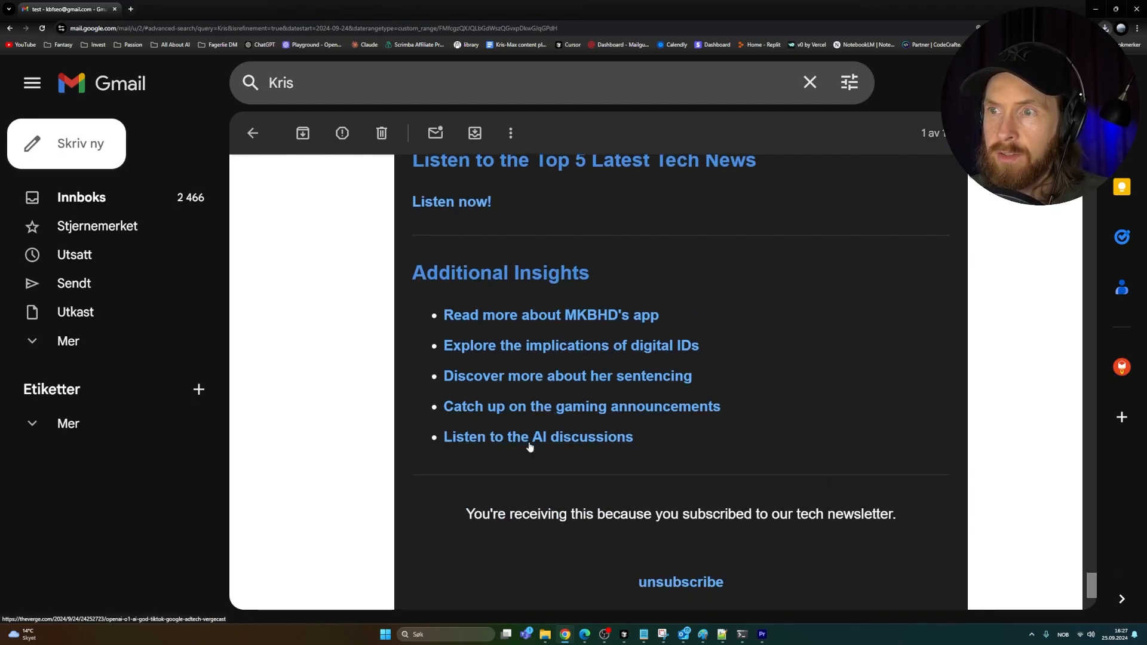
left_click(537, 437)
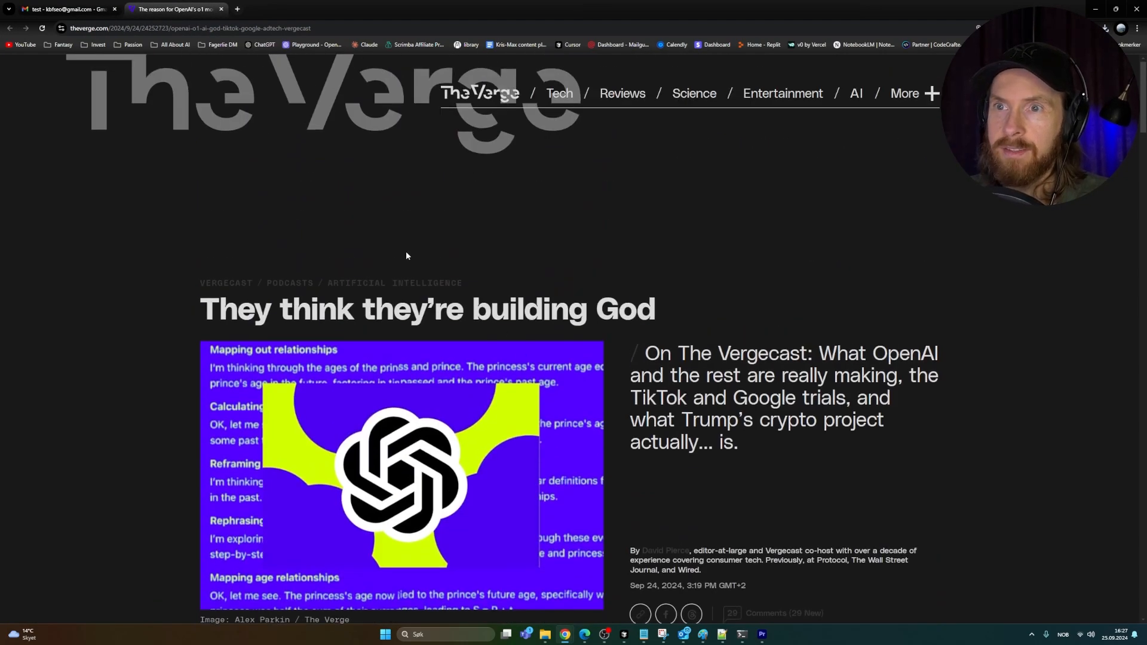
- Return to the Gmail newsletter and reread its intro and highlights
left_click(66, 8)
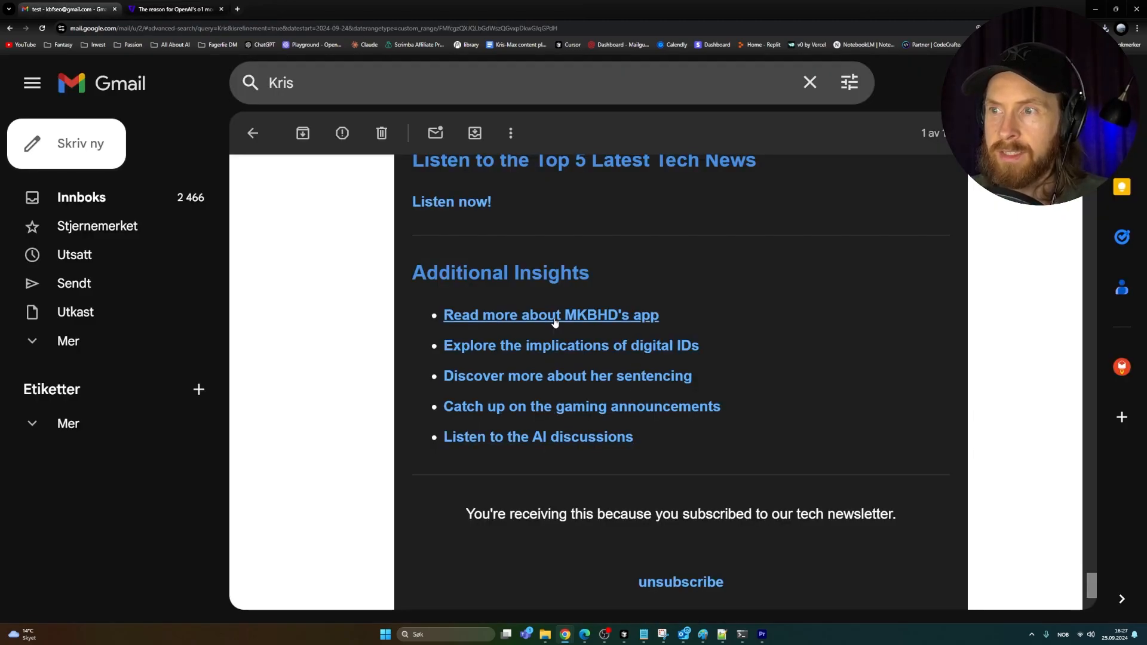
scroll("down", 3)
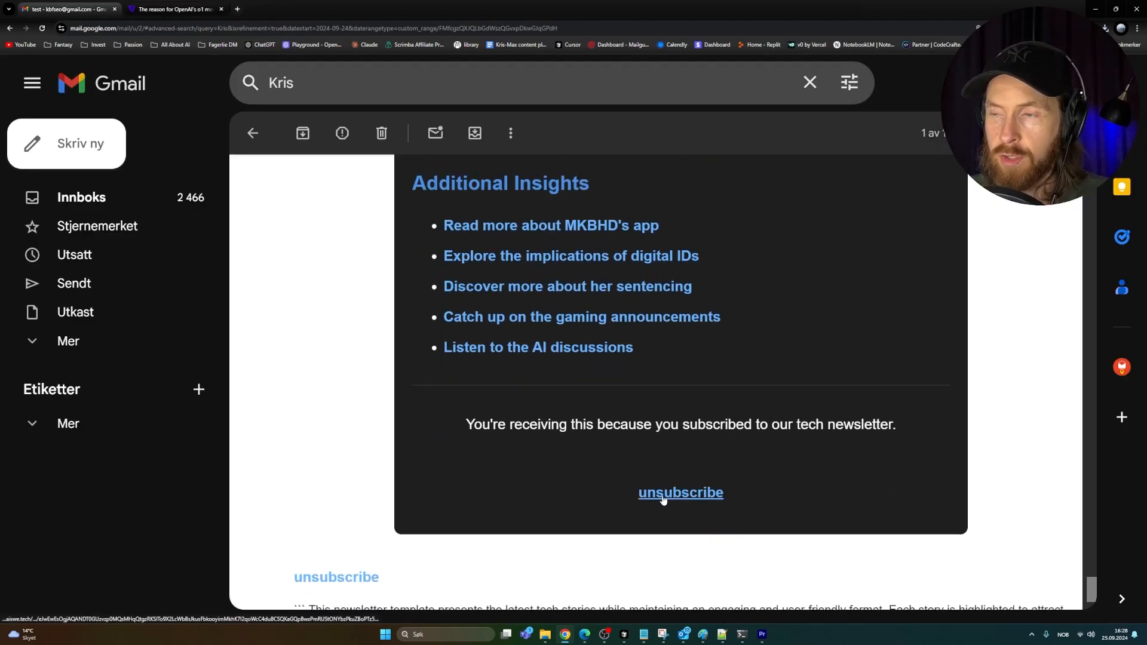
scroll("down", 3)
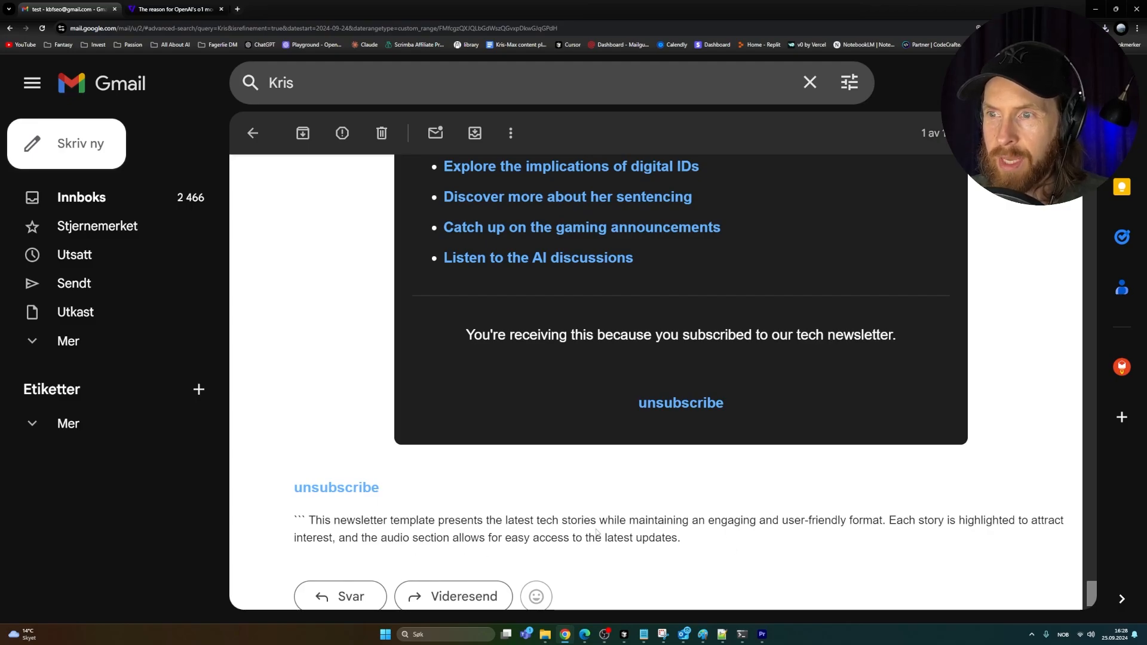
scroll("up", 3)
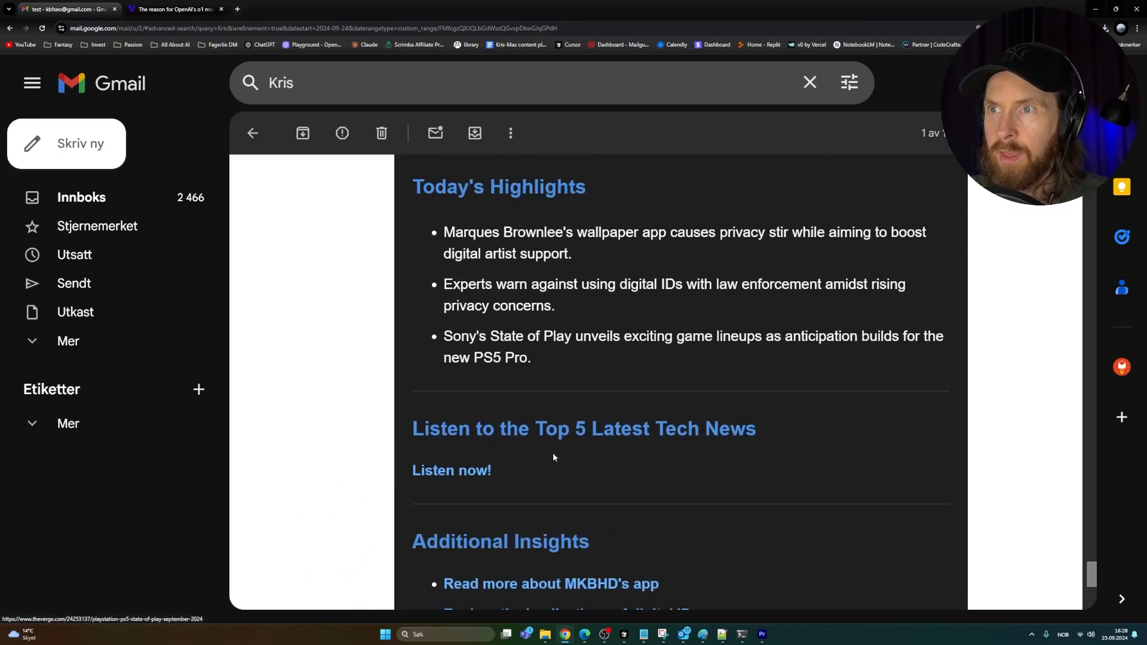
scroll("up", 3)
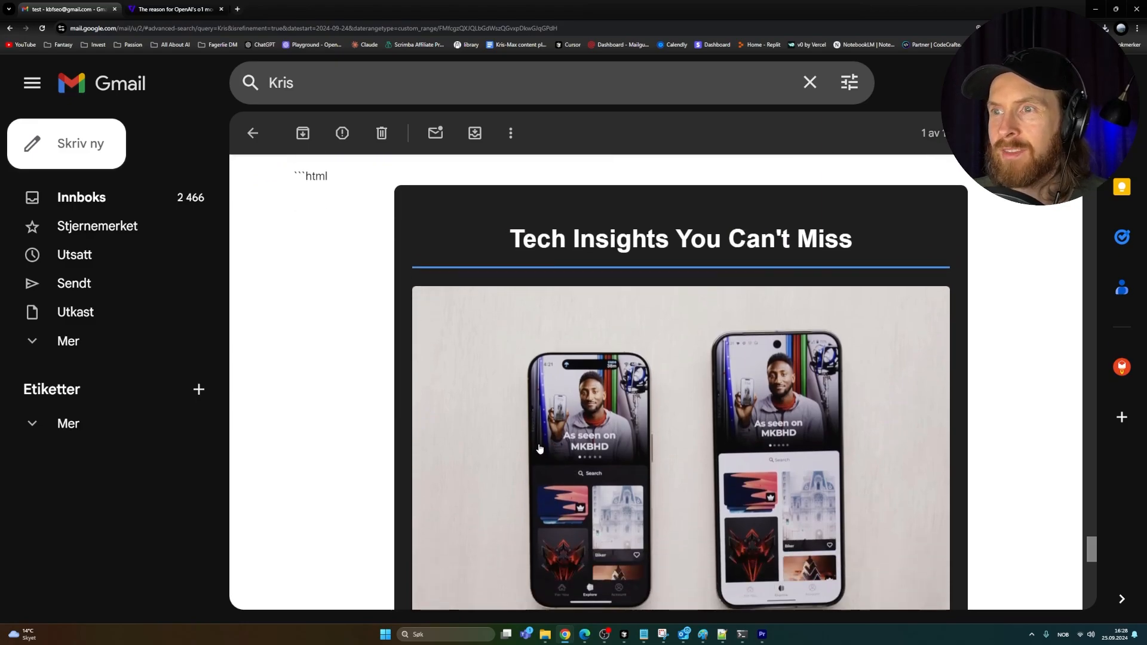
scroll("down", 3)
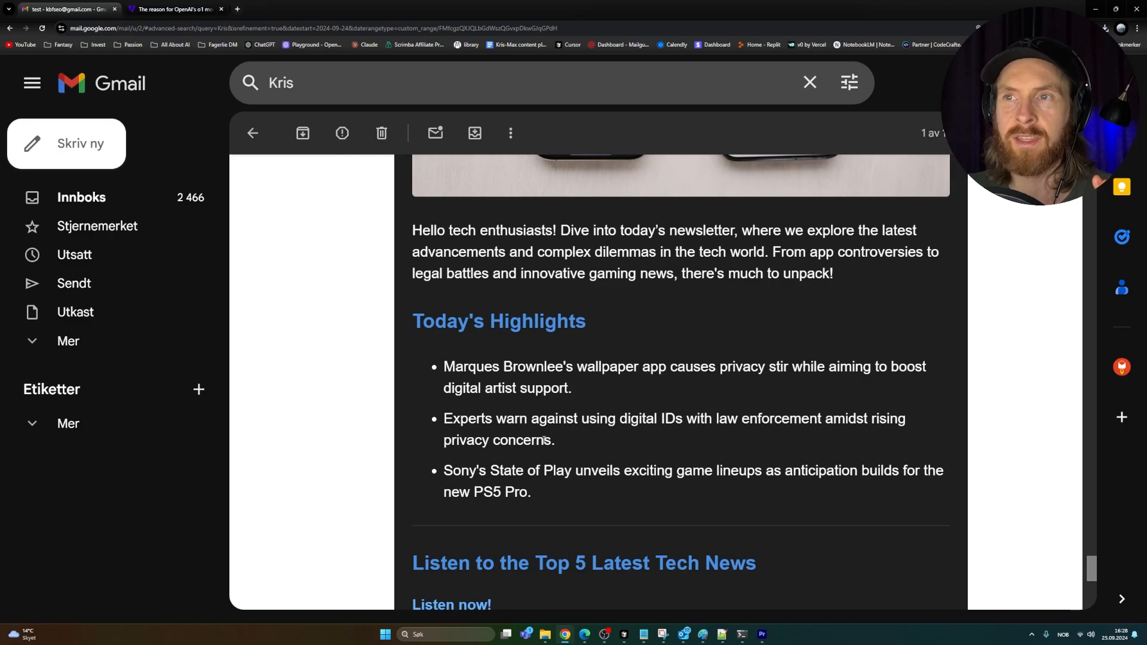
left_click(740, 635)
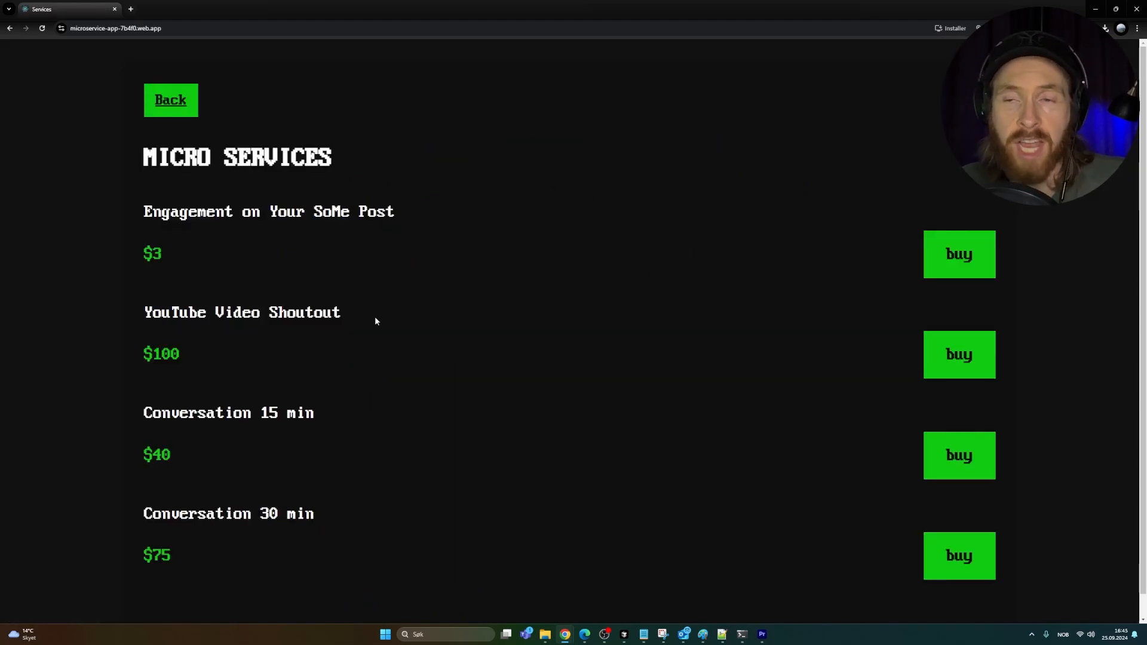
mouse_move(433, 351)
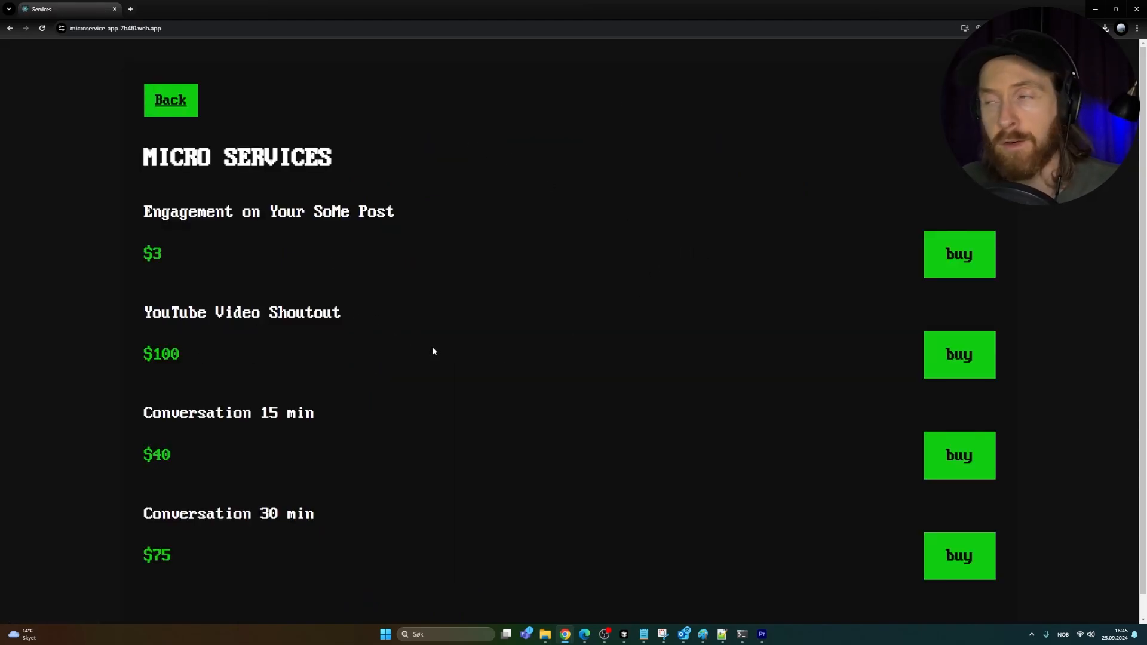
mouse_move(243, 545)
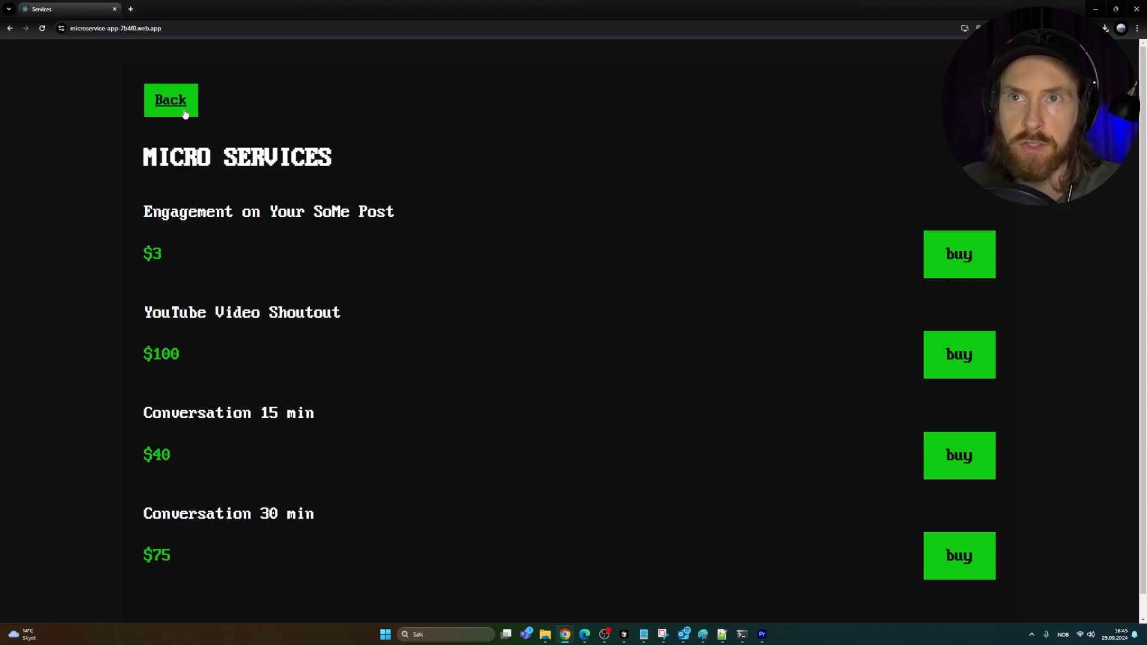
- Visit the site's main and Videos pages, then switch to Cursor showing newsletter_agent.py running
left_click(169, 101)
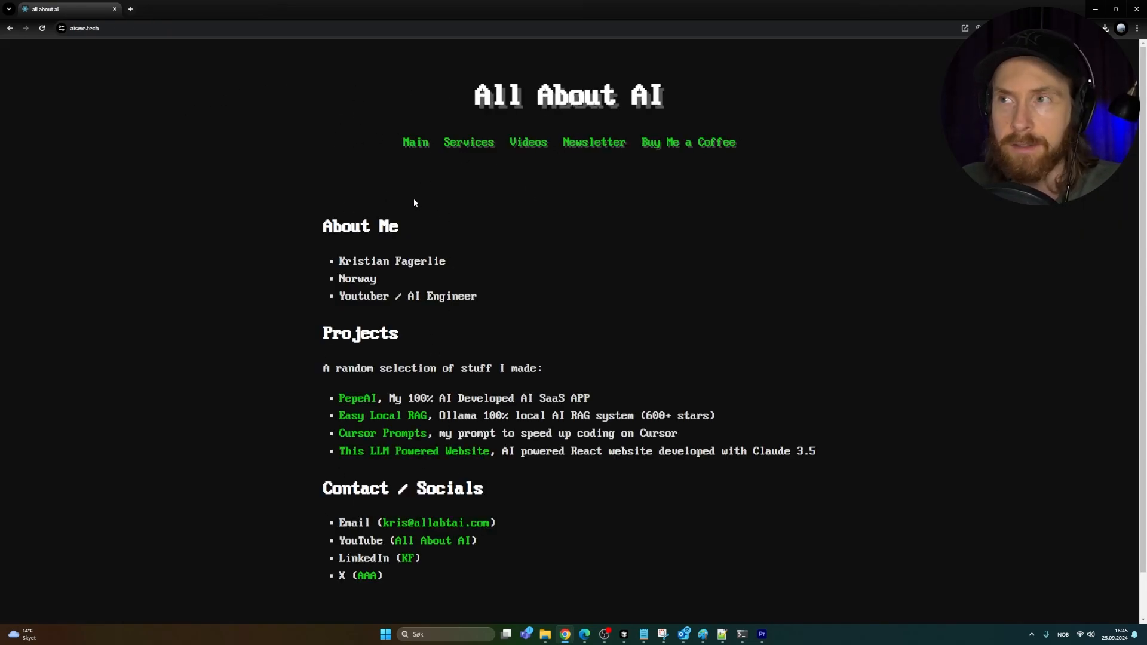
mouse_move(594, 142)
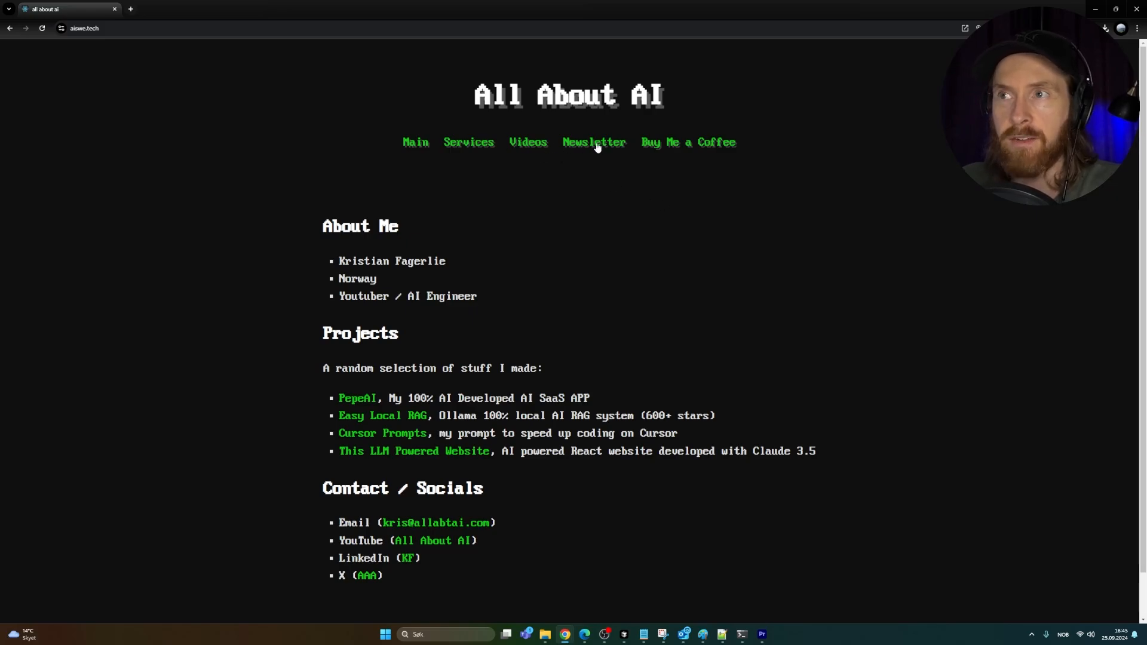
left_click(527, 142)
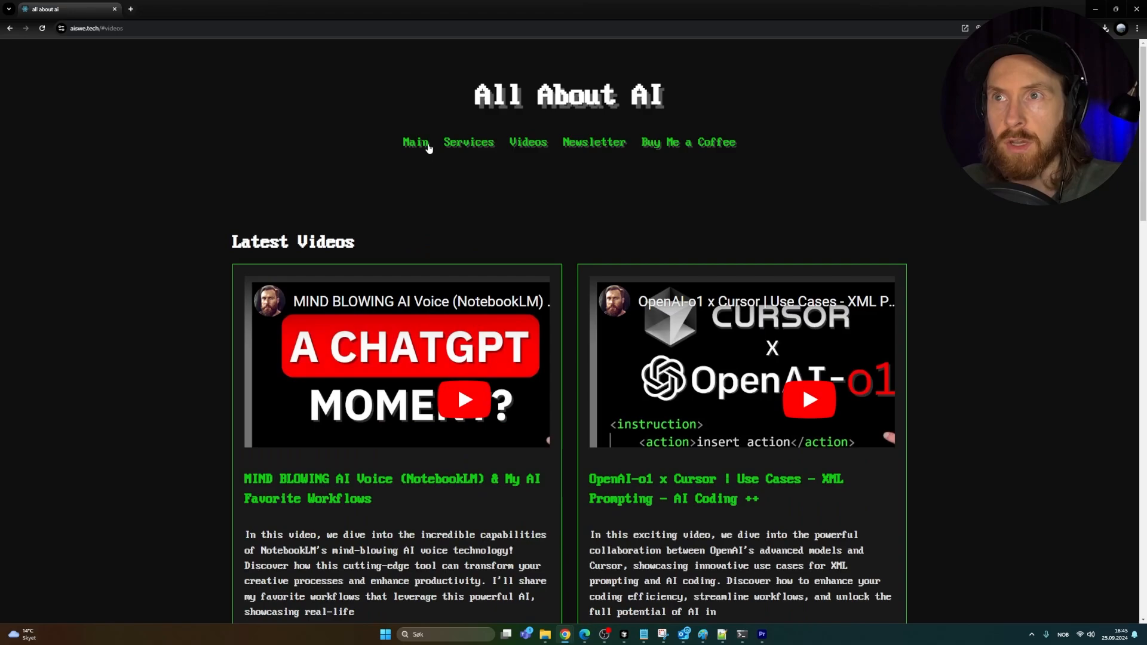
left_click(415, 142)
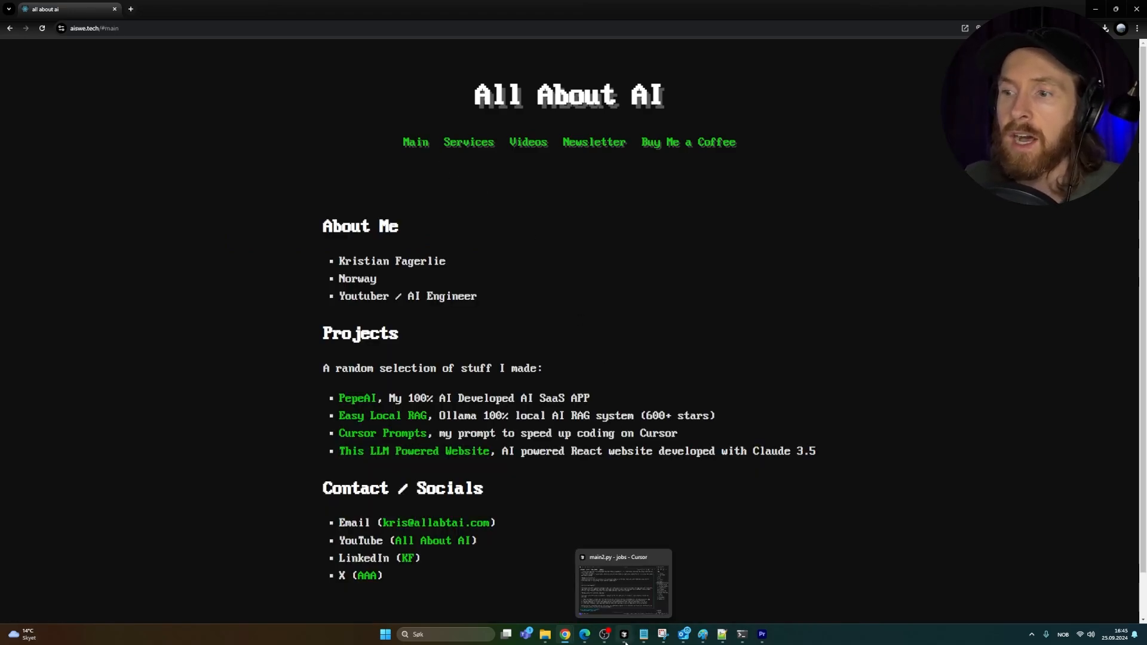
left_click(622, 582)
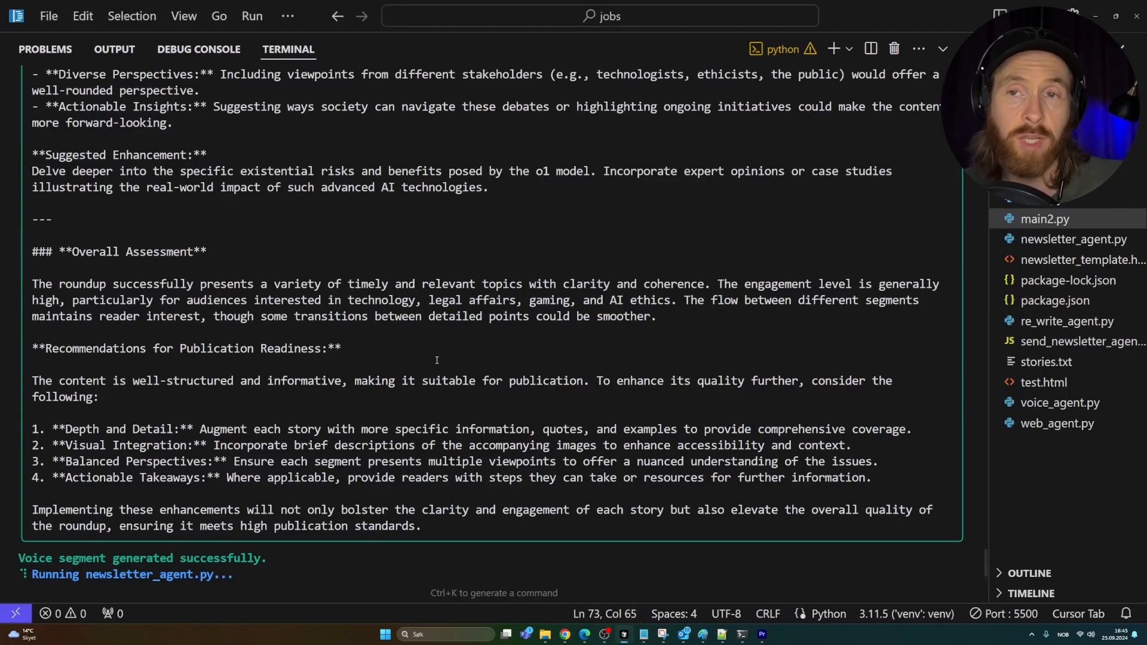